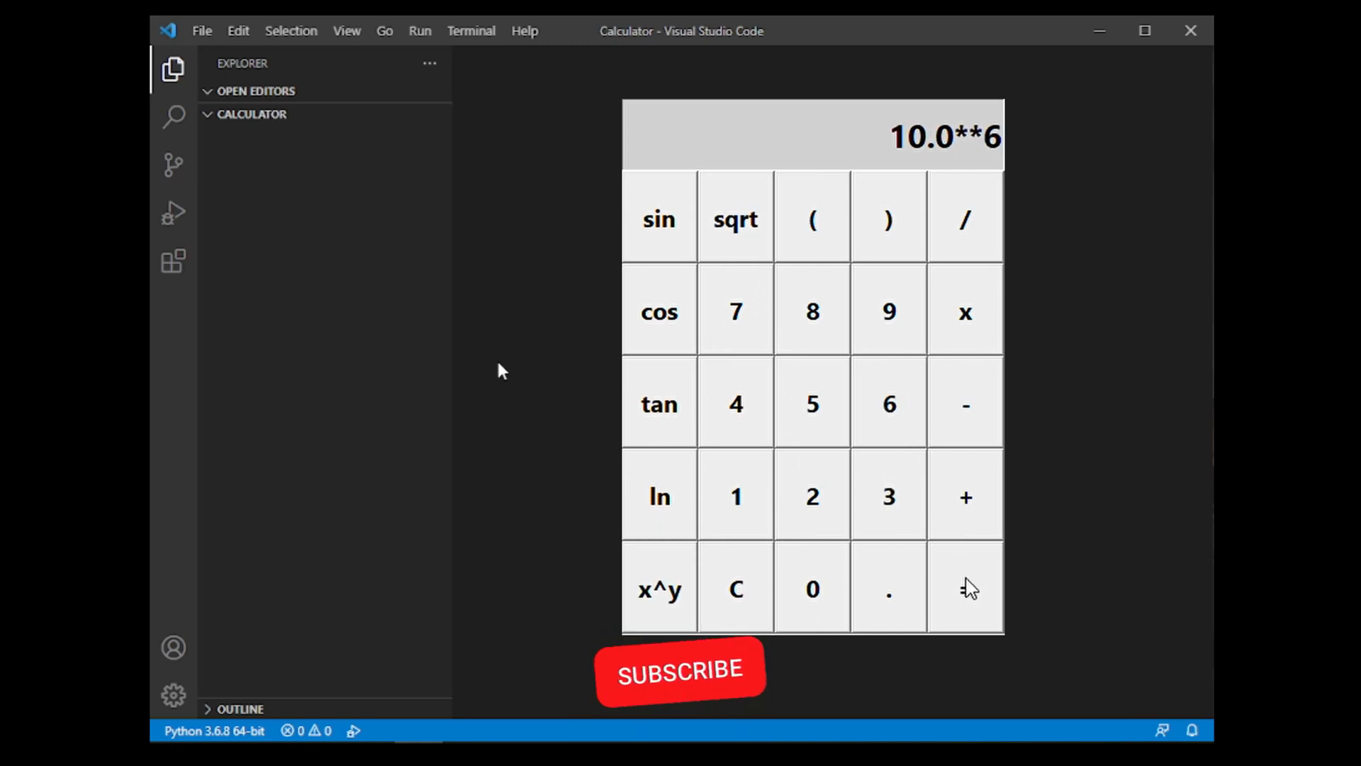
# Step: Evaluate 10.0**3 to 1000.0 in the finished demo, then close its window
pyautogui.click(966, 588)
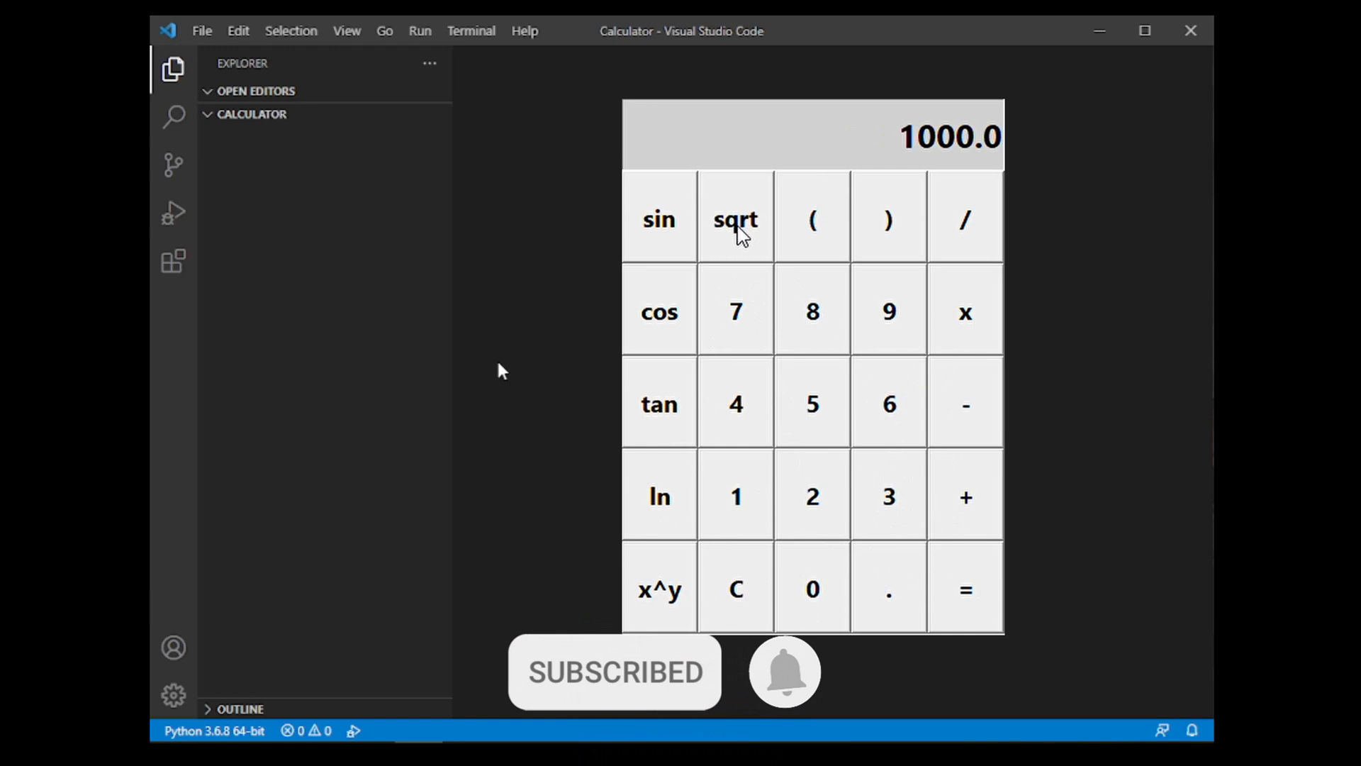
pyautogui.click(658, 219)
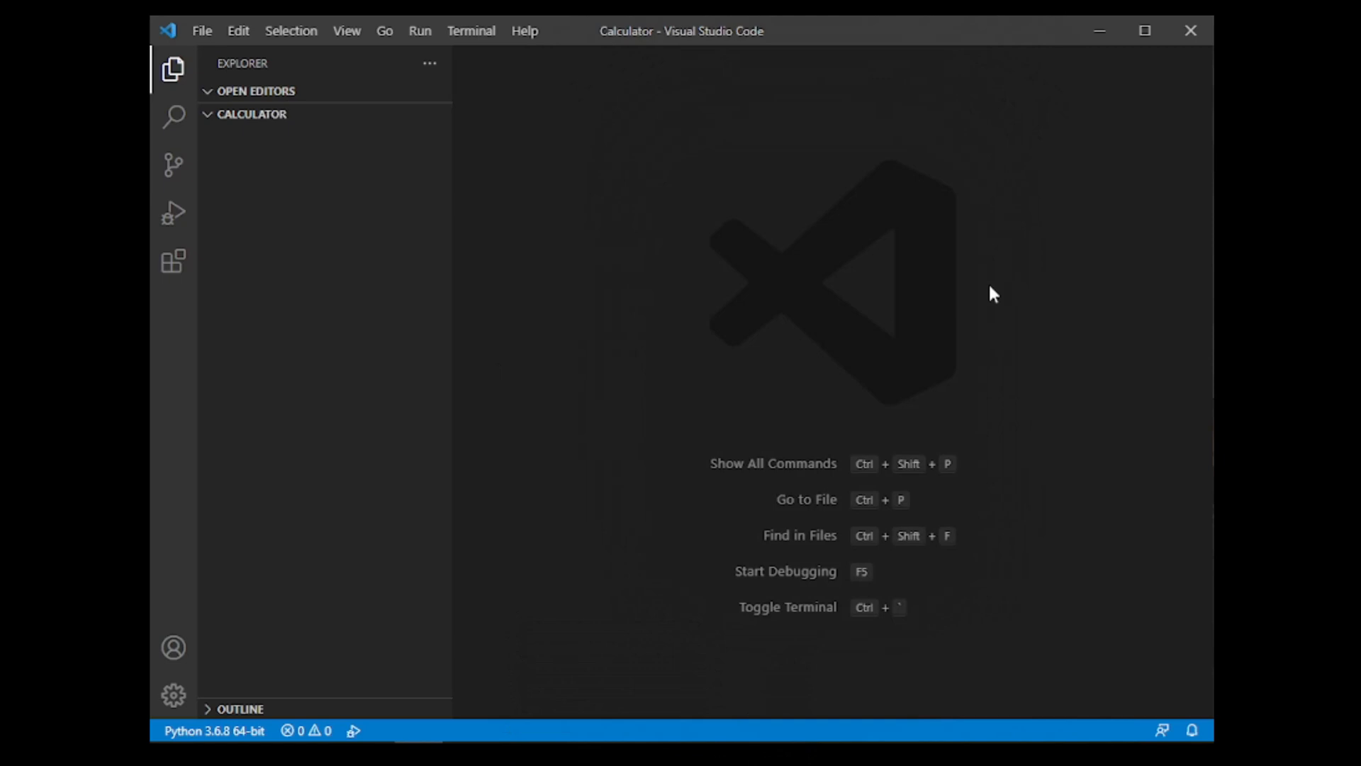
# Step: Create calculator.py in the Calculator folder from the Explorer context menu
pyautogui.rightClick(251, 113)
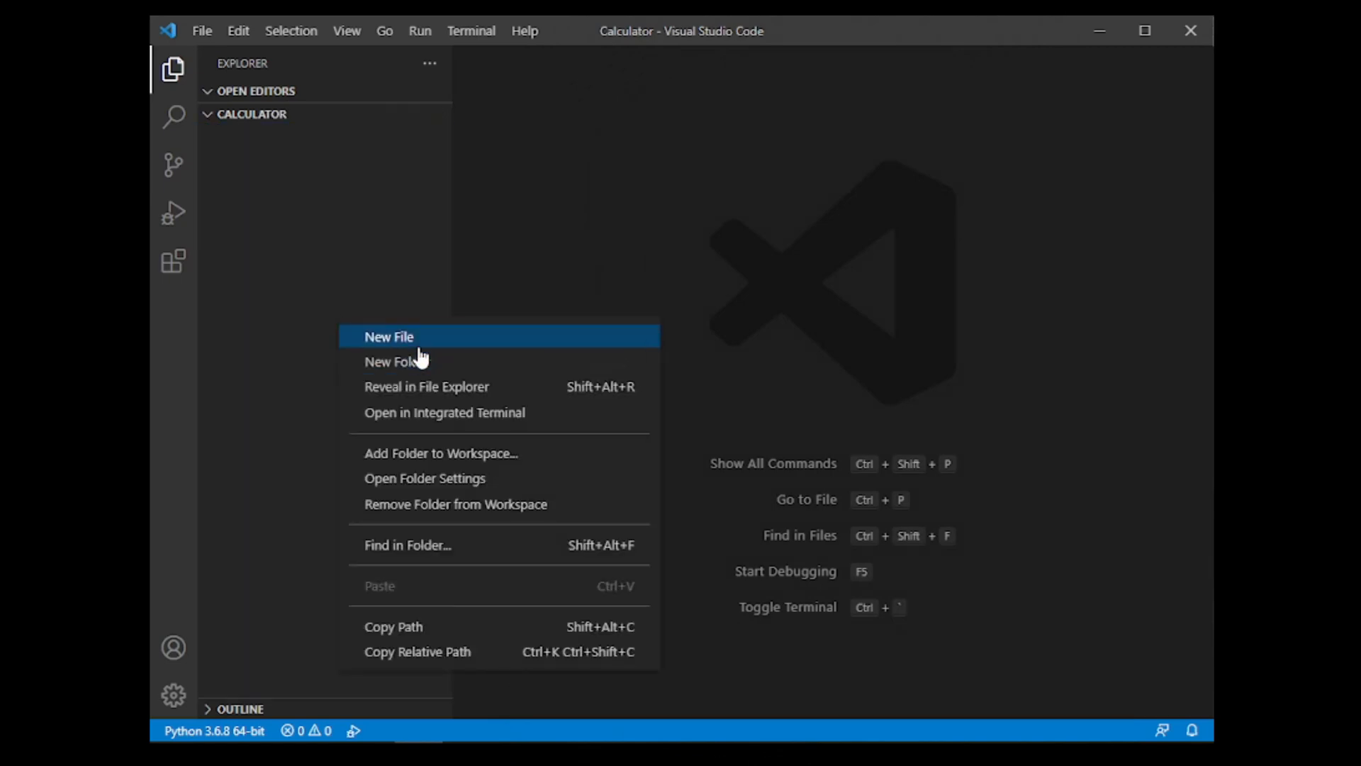
pyautogui.click(389, 337)
pyautogui.write('calculator.py')
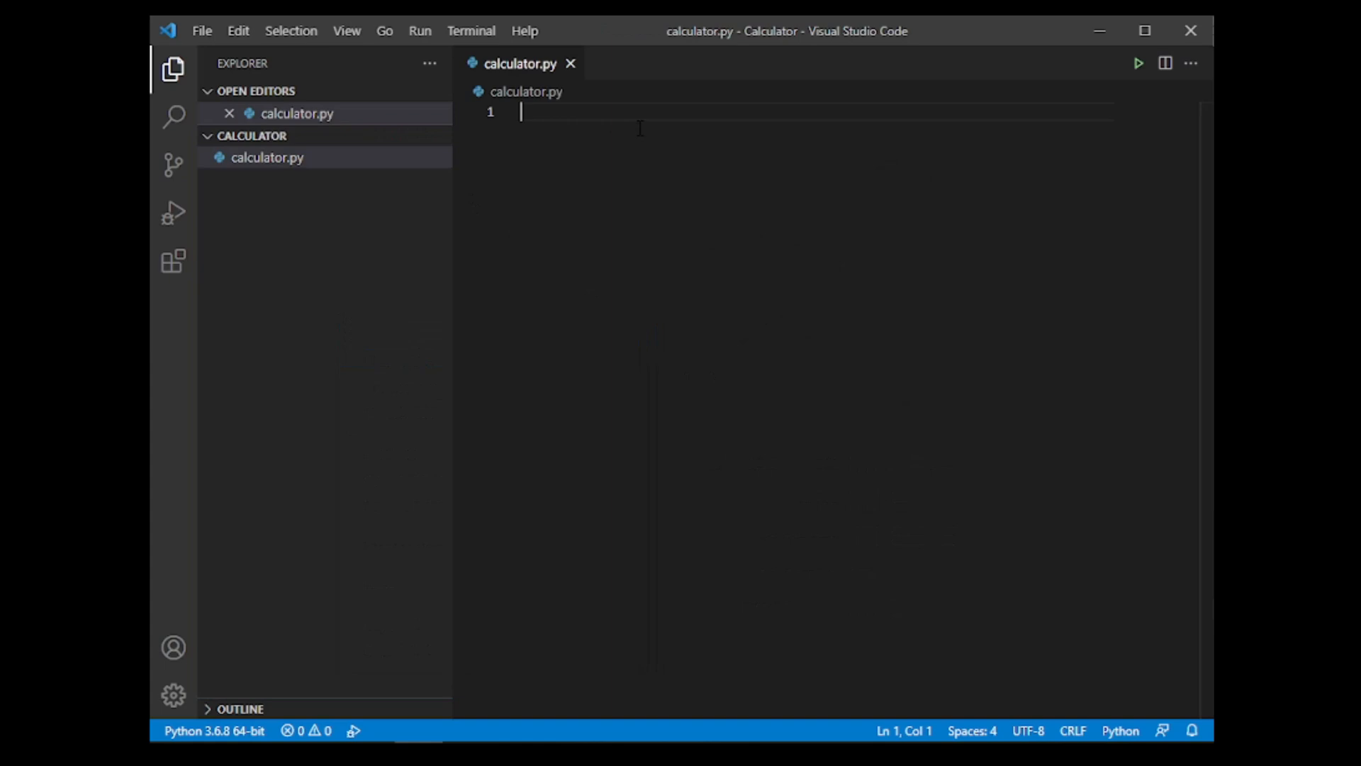
# Step: Add 'from tkinter import *' and 'screen = Tk()', then run the script
pyautogui.write('from tkinter import')
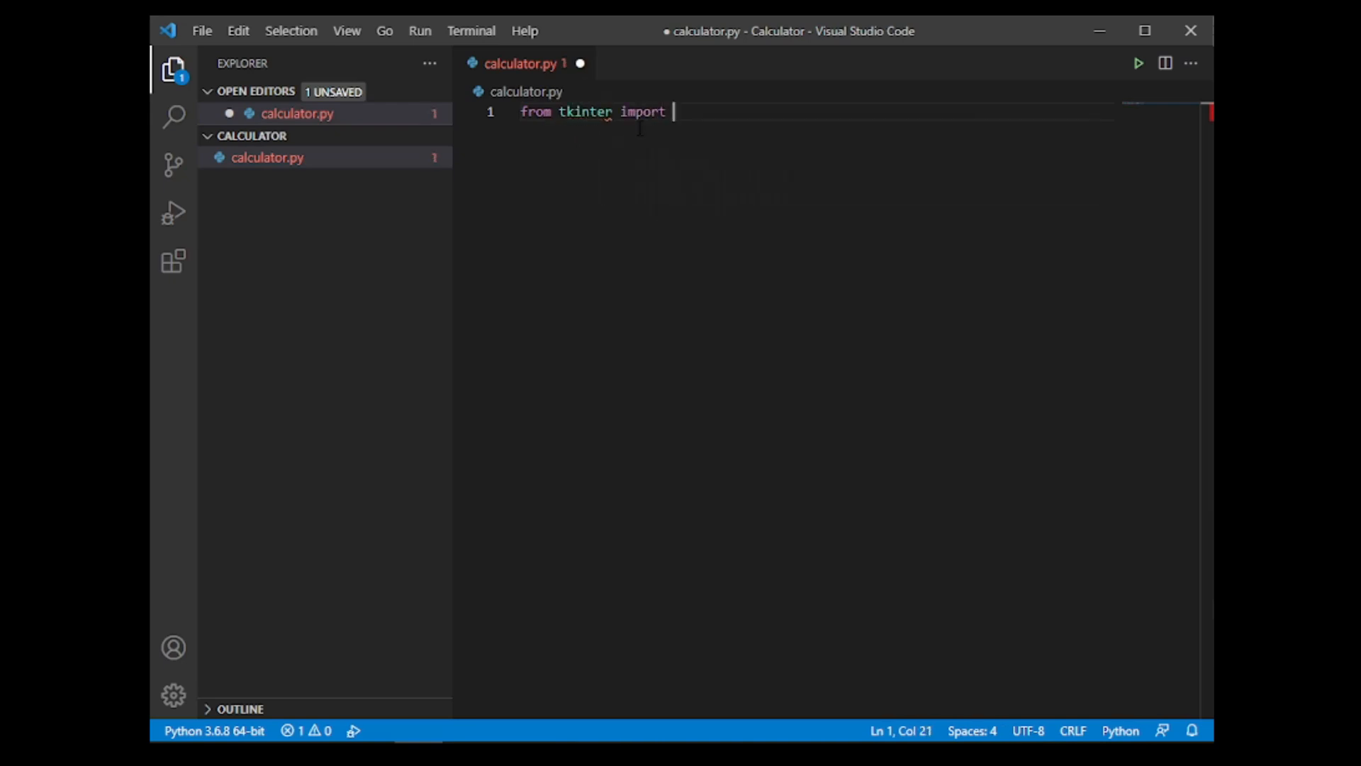
pyautogui.write('*')
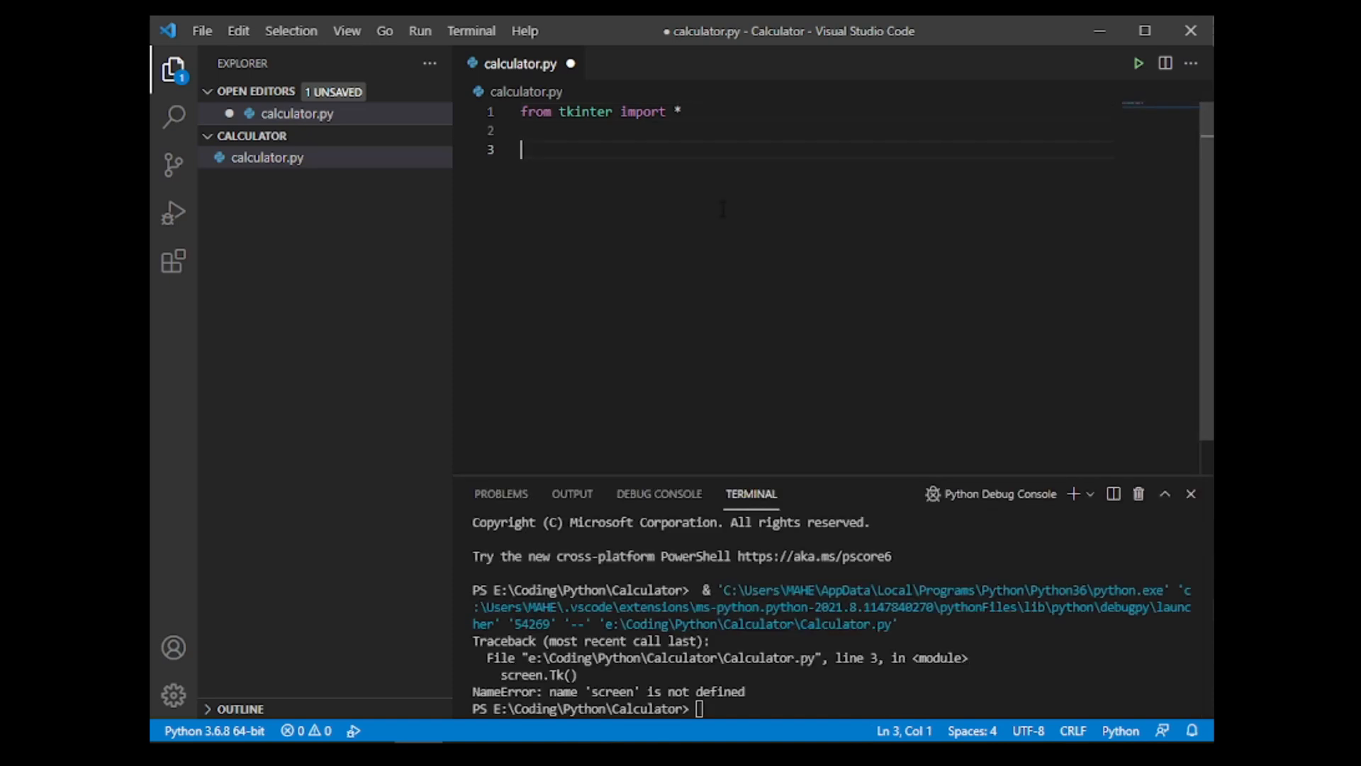
pyautogui.write('screen = Tk(')
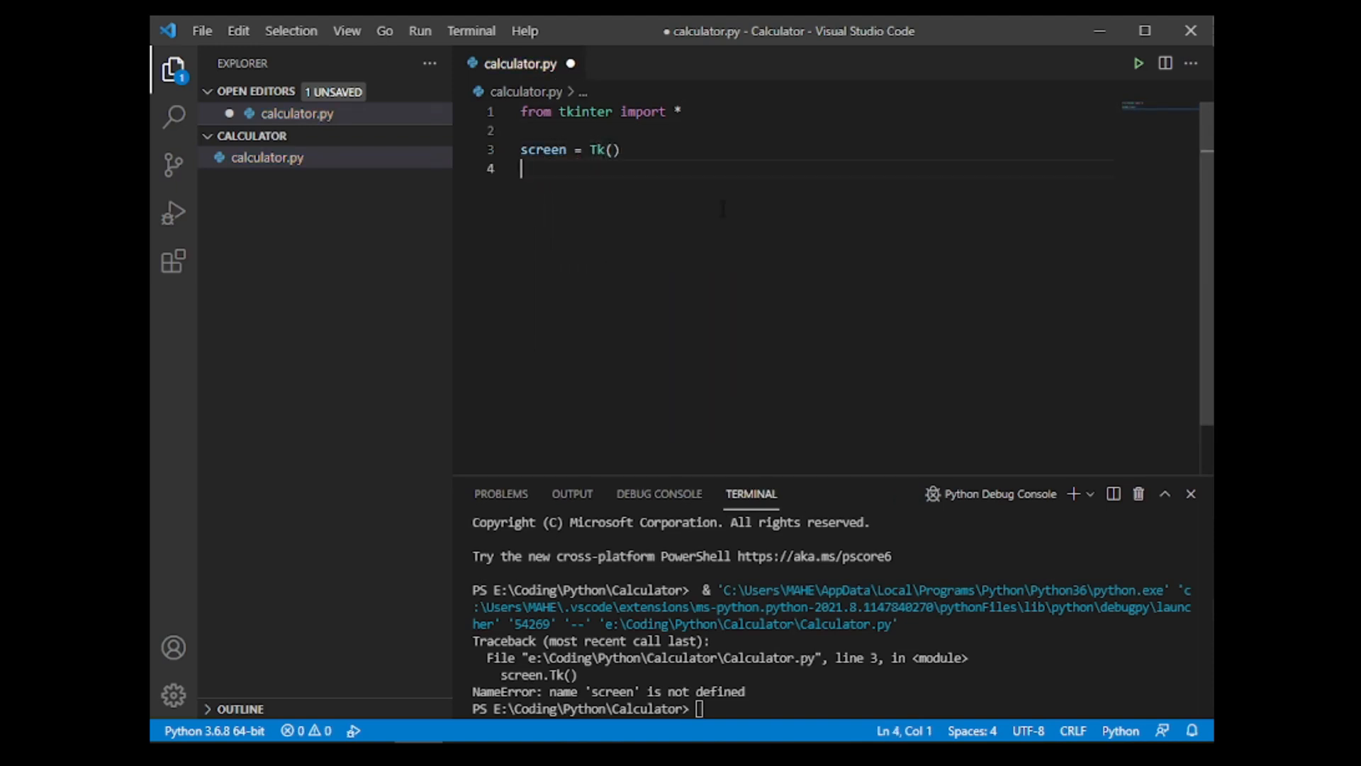
pyautogui.click(1137, 64)
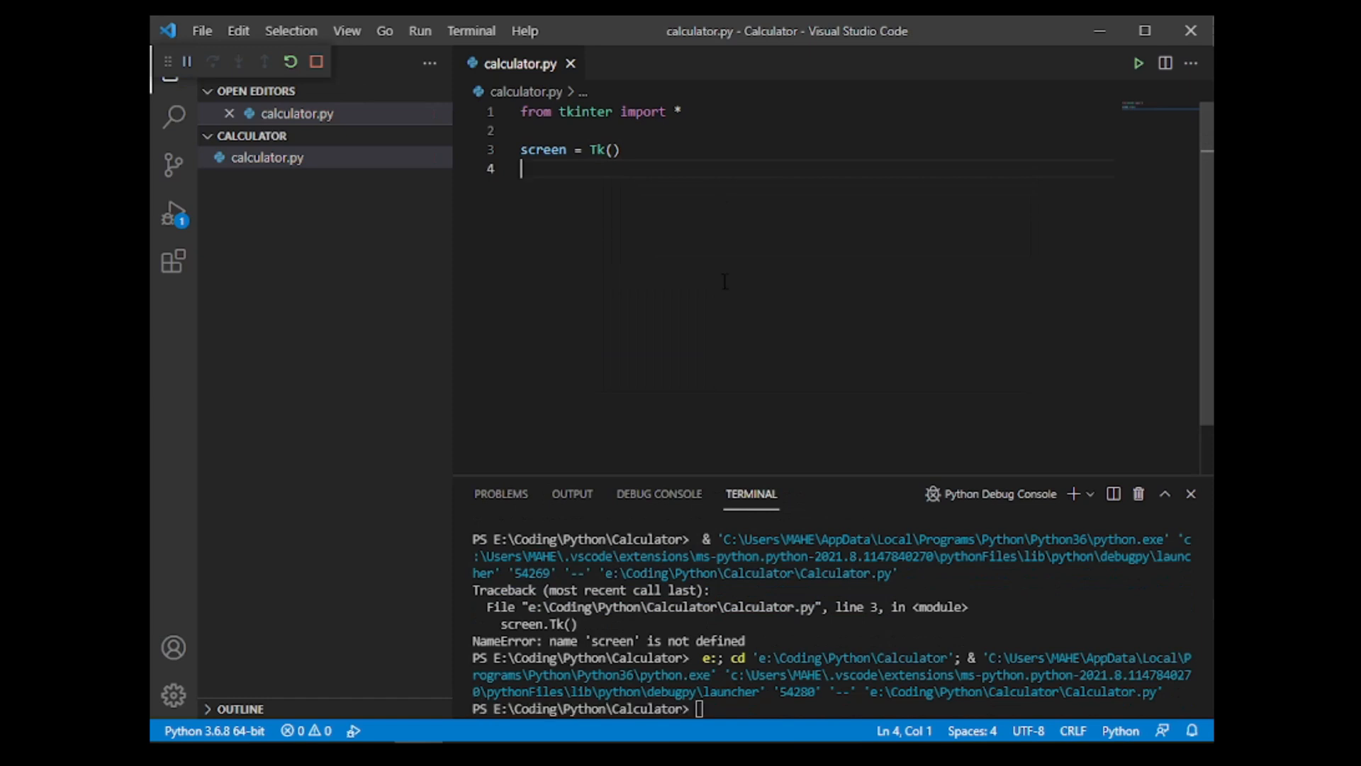
pyautogui.click(170, 69)
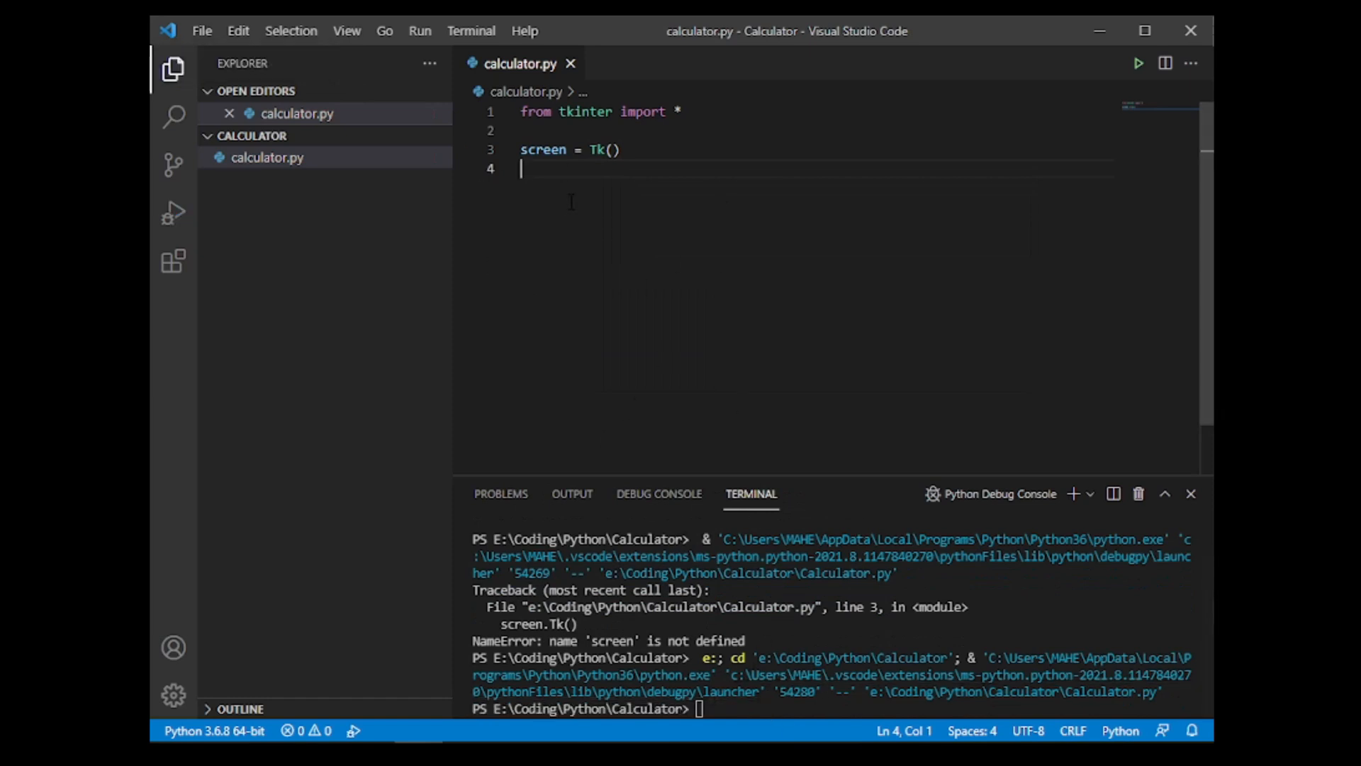
# Step: Add screen.mainloop(), close the empty tk window, and run the script again
pyautogui.write('screen.mainloop(')
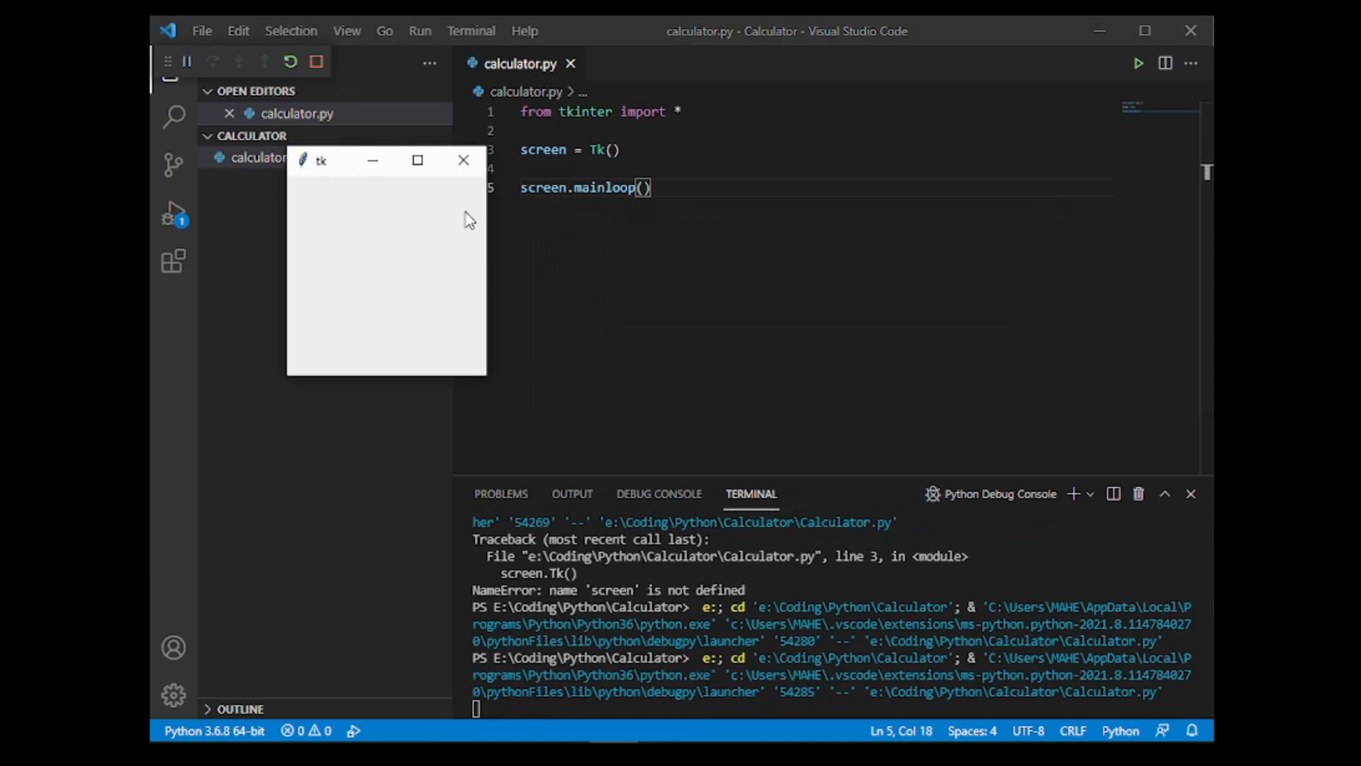
pyautogui.moveTo(368, 200)
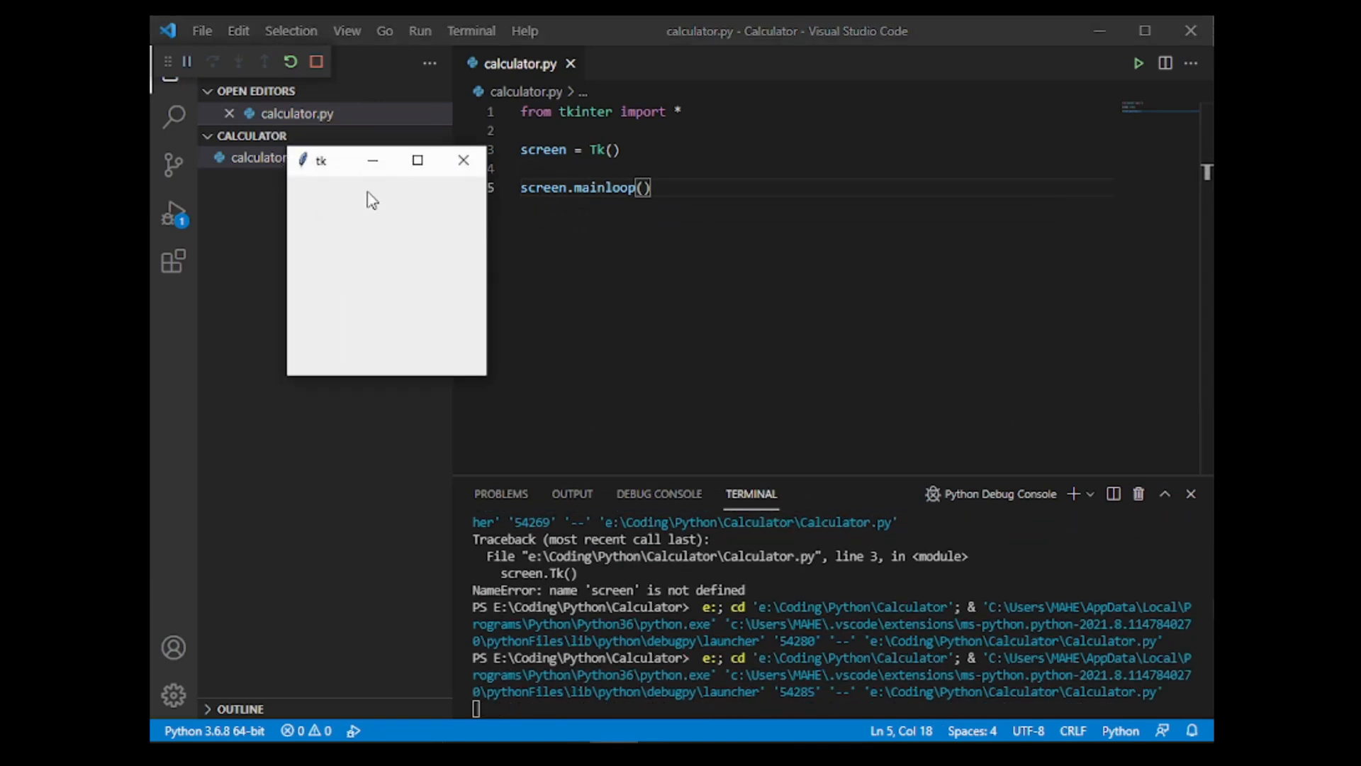
pyautogui.moveTo(465, 164)
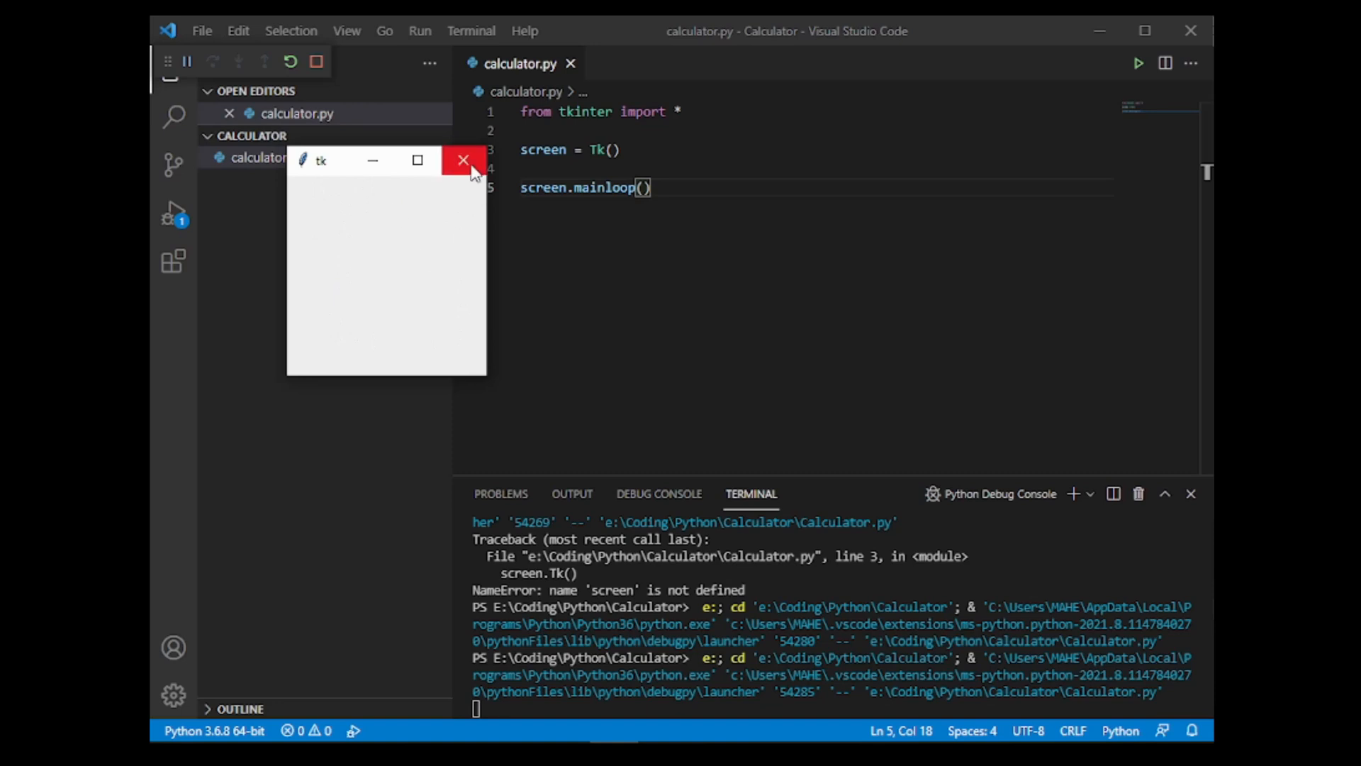
pyautogui.click(464, 161)
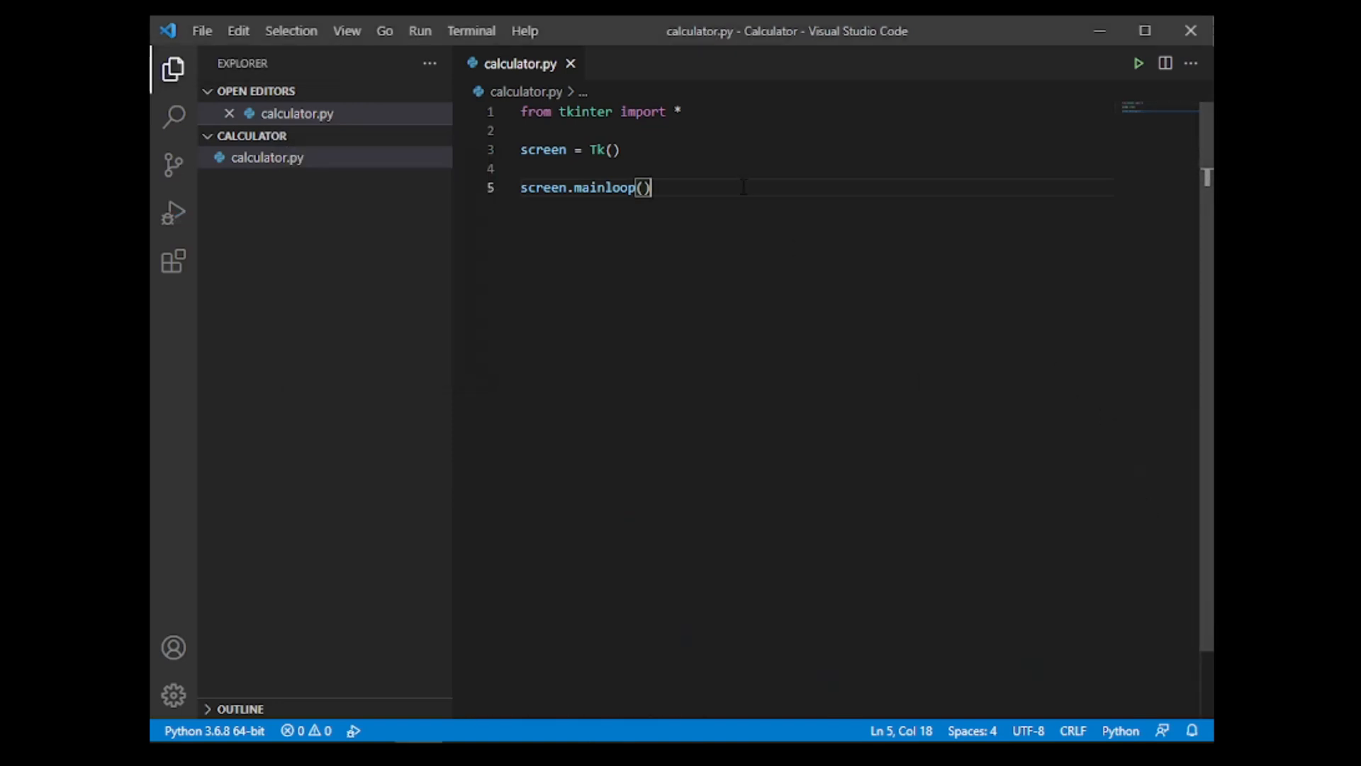
pyautogui.click(1137, 64)
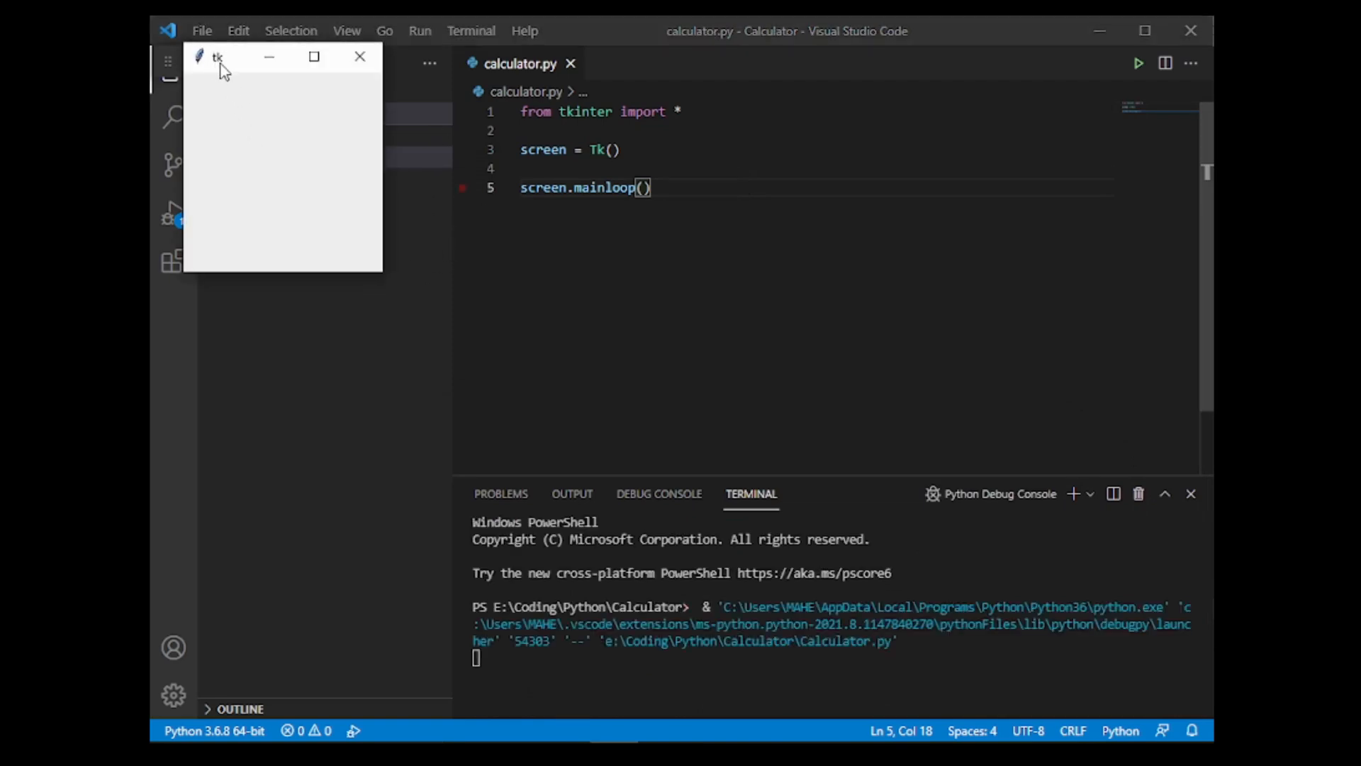
pyautogui.moveTo(317, 74)
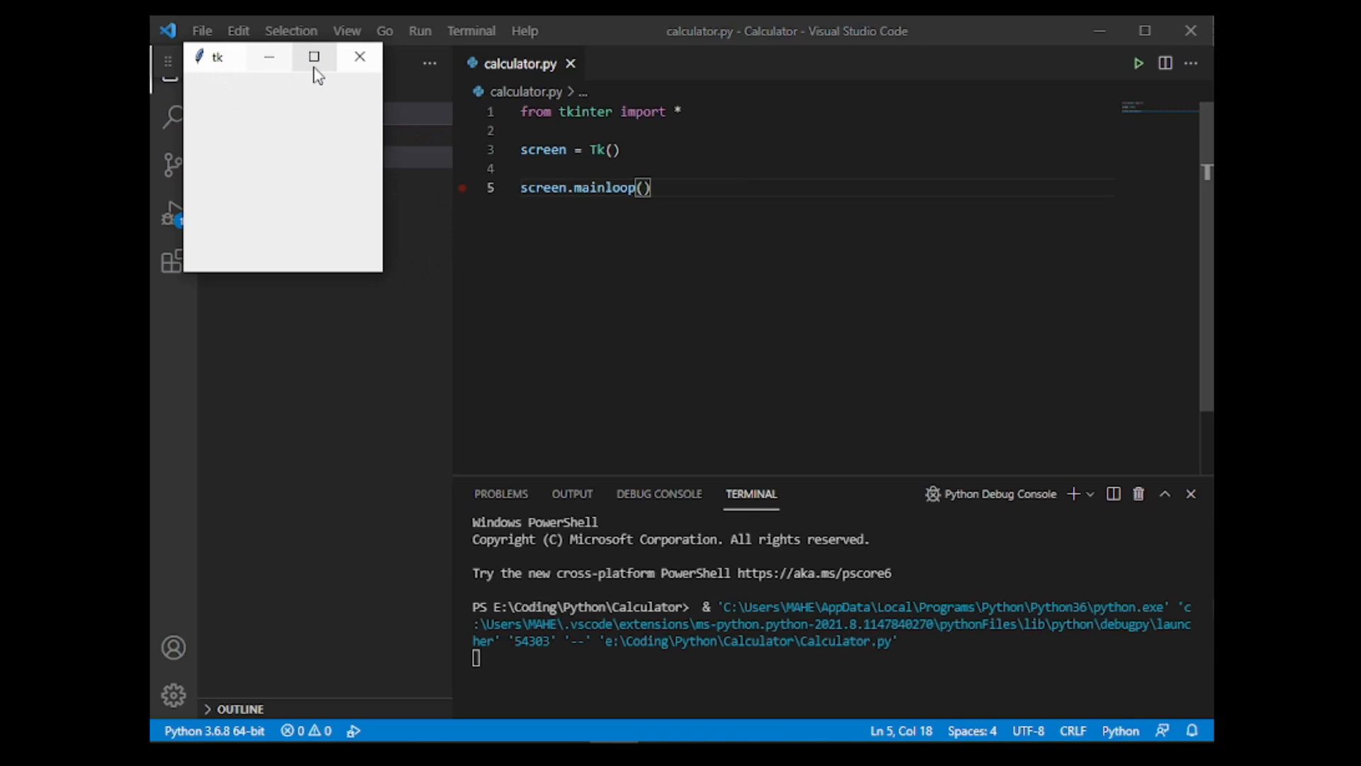
pyautogui.moveTo(360, 57)
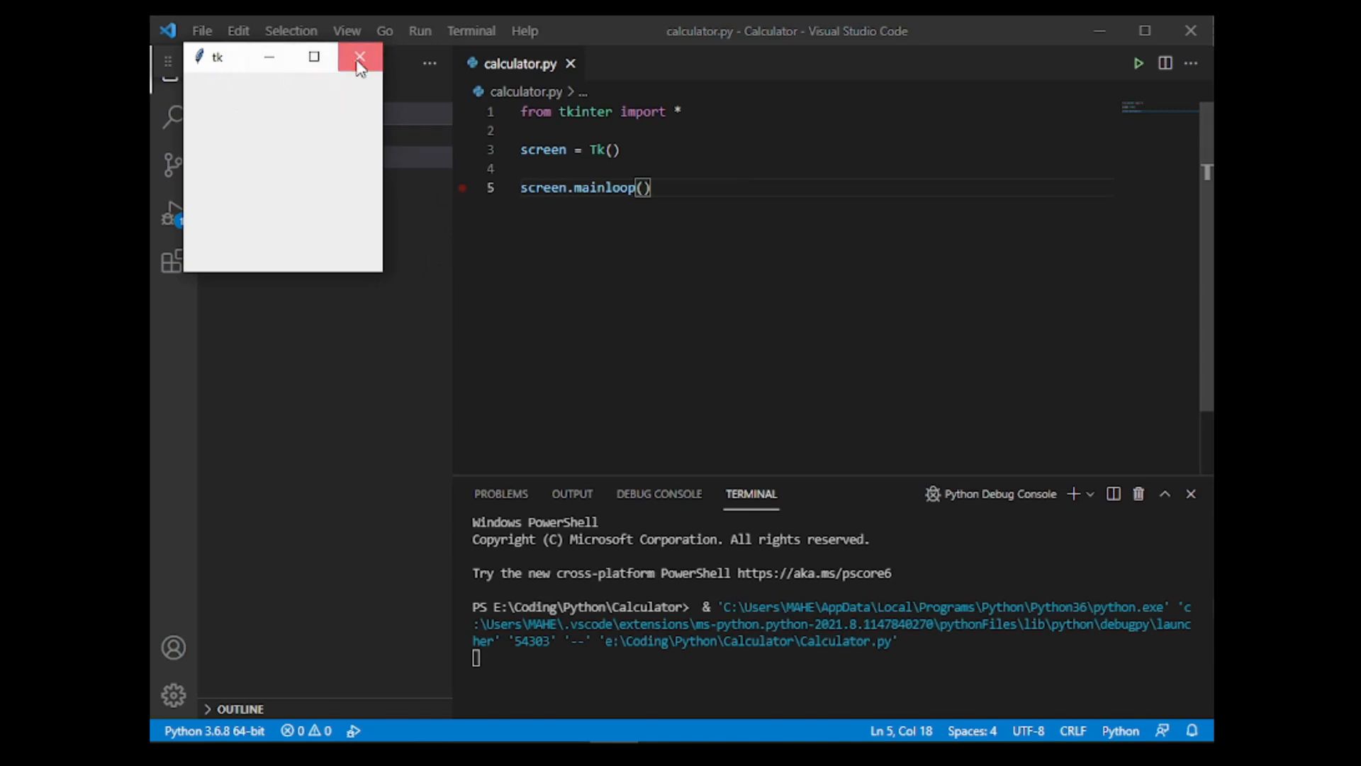
# Step: Close the tk window and set the window title to "Calculator"
pyautogui.click(360, 57)
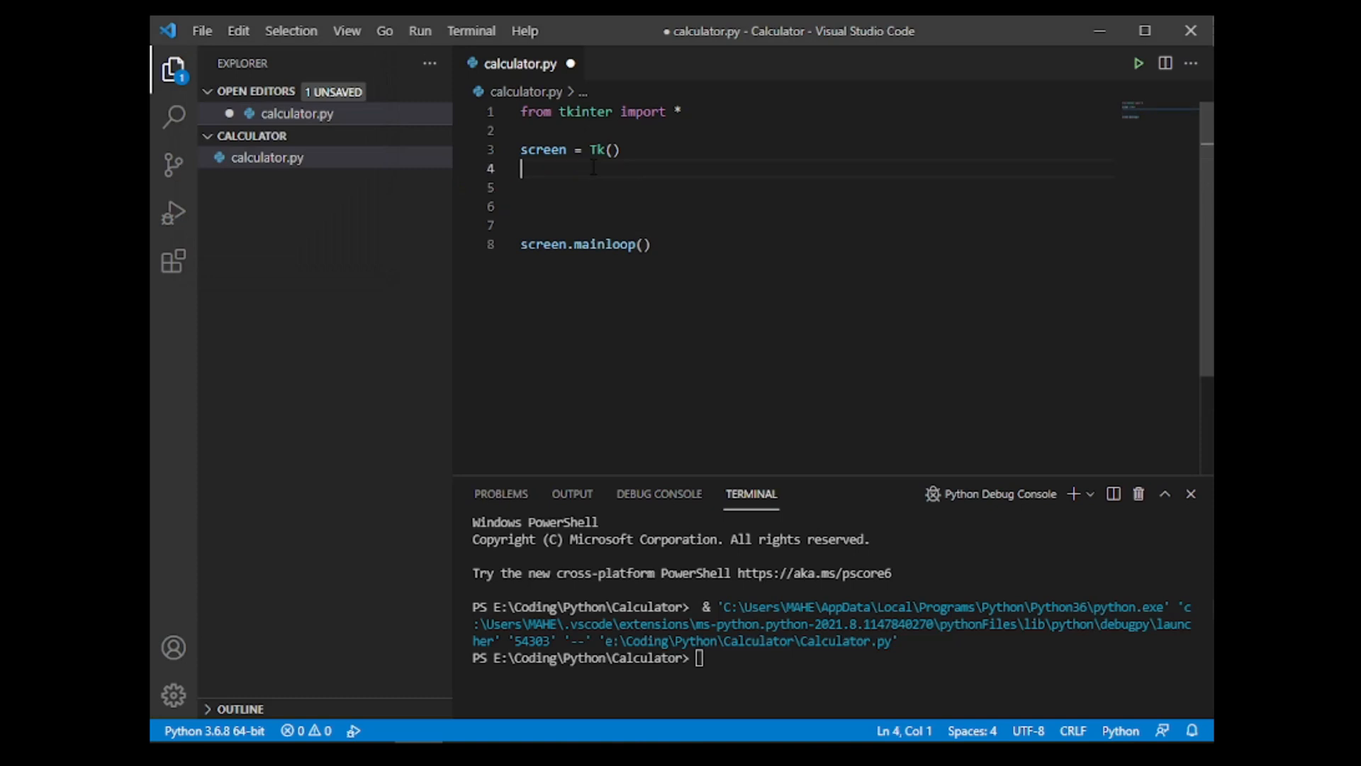
pyautogui.write('screen')
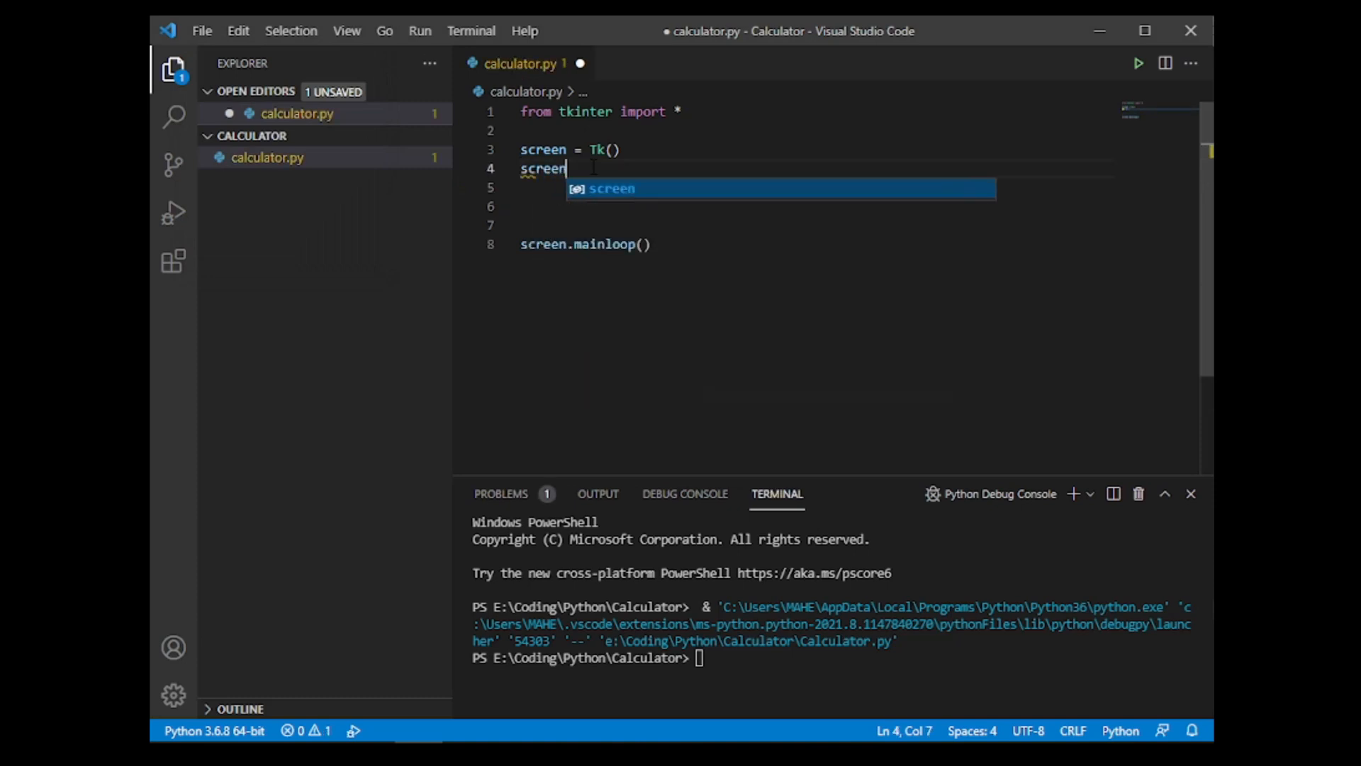
pyautogui.write('.title(')
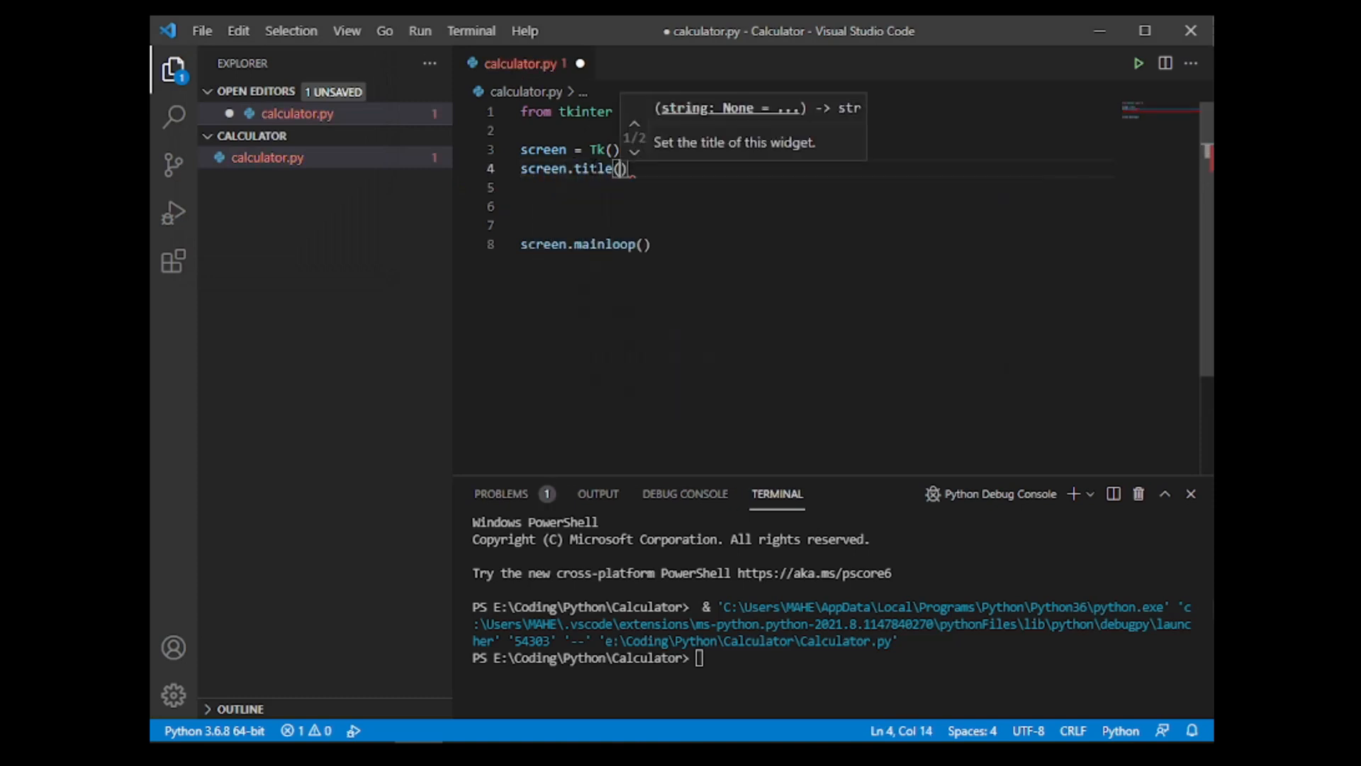
pyautogui.write('"Cal"')
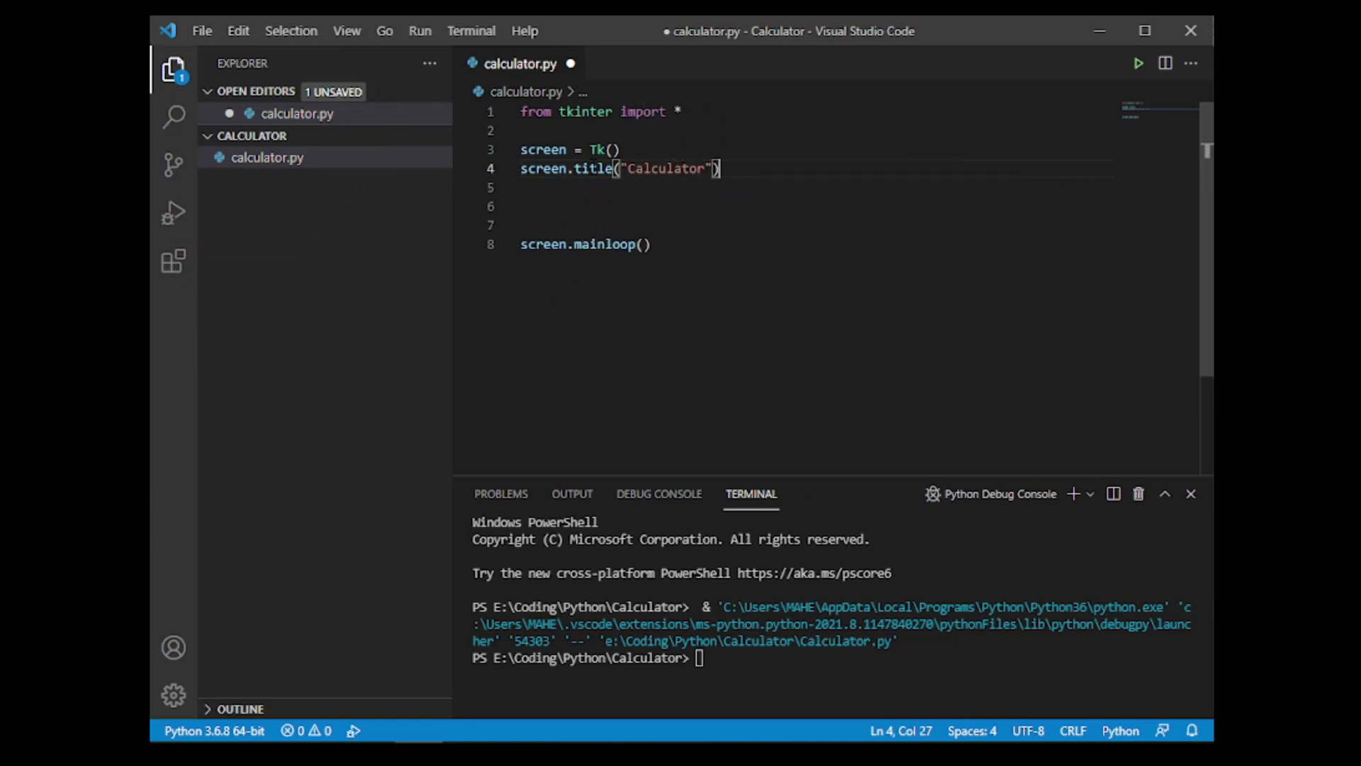
pyautogui.press('Enter')
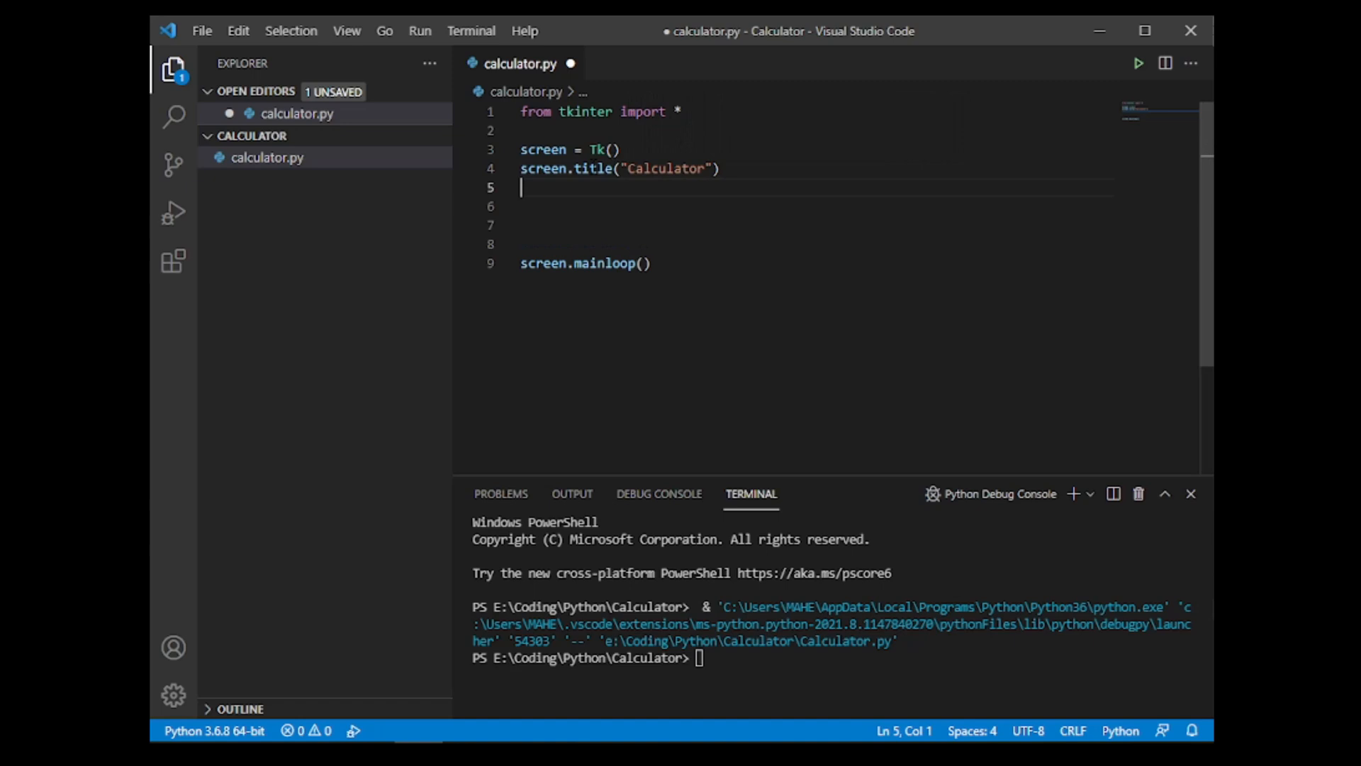
# Step: Set the window size with screen.geometry('320x447')
pyautogui.write('screen')
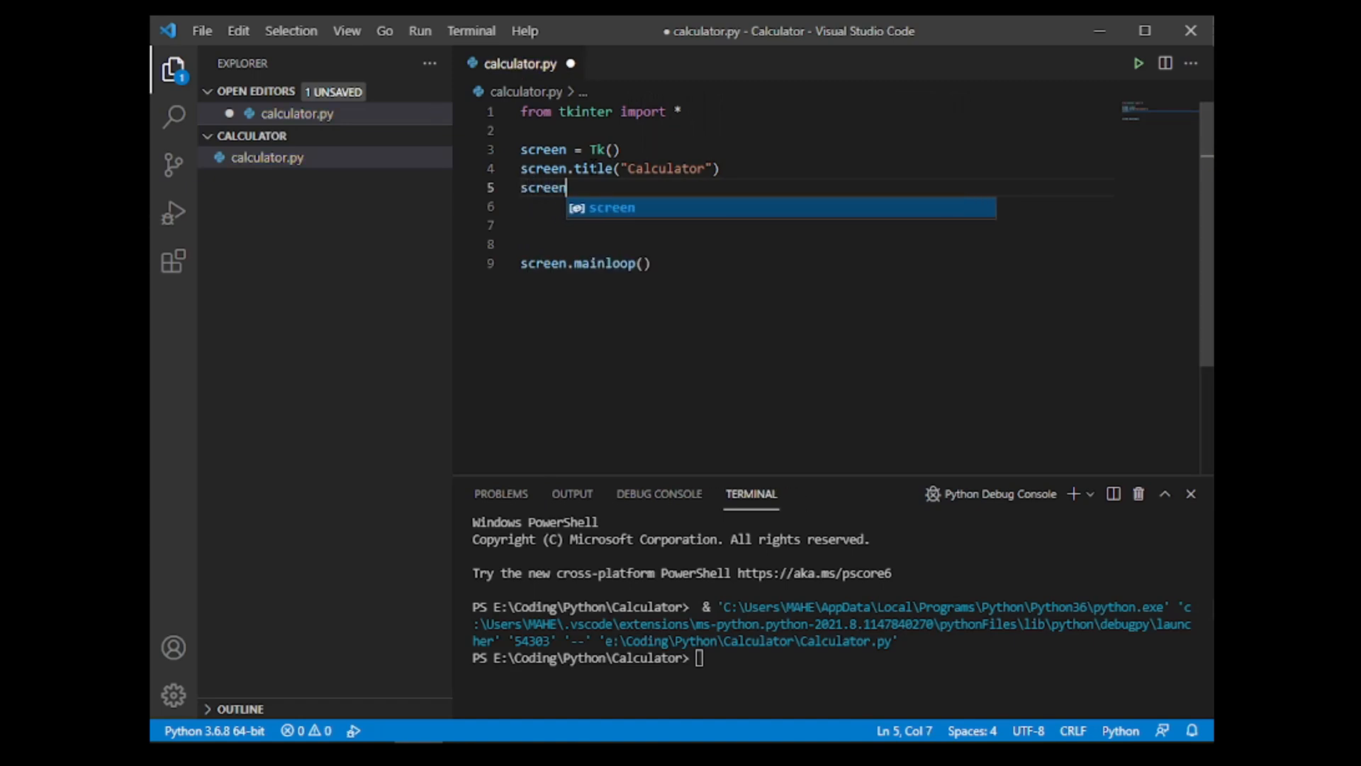
pyautogui.write('.geometry(')
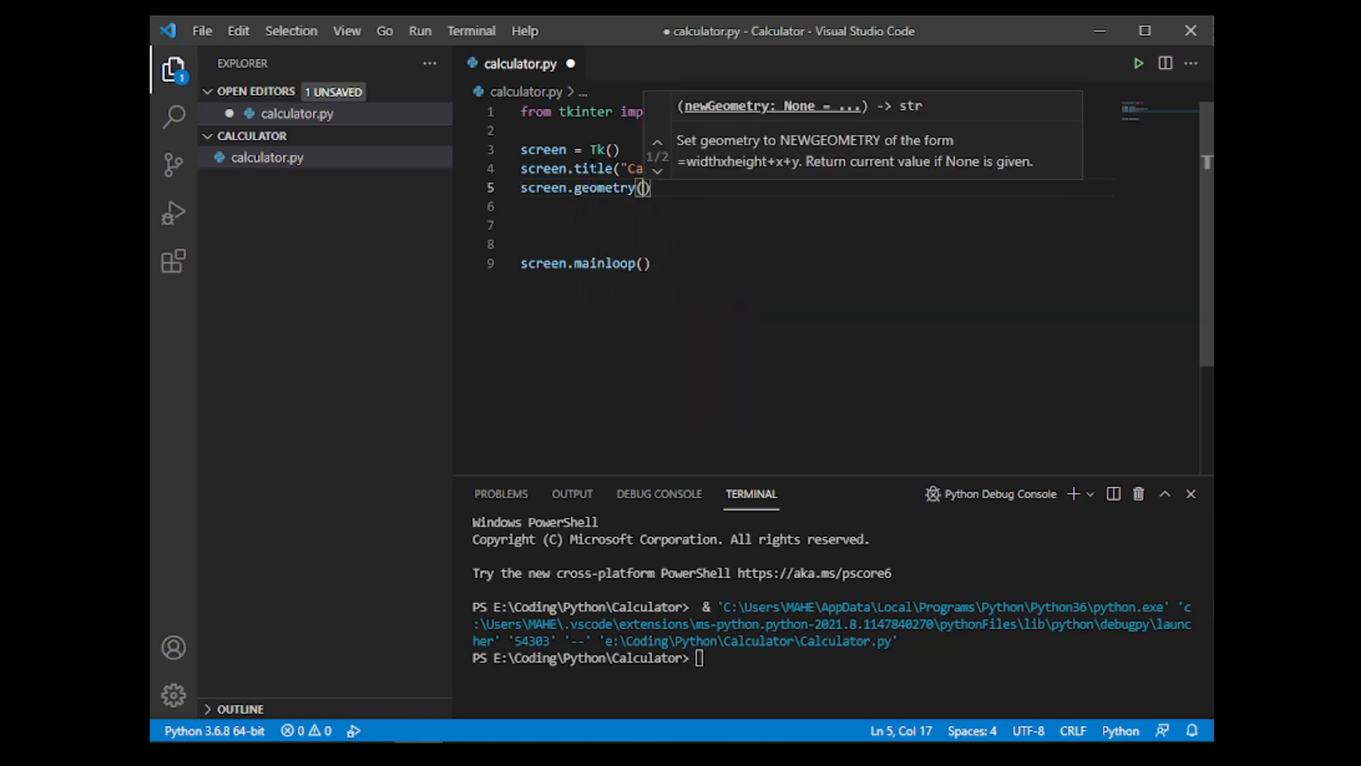
pyautogui.write("'")
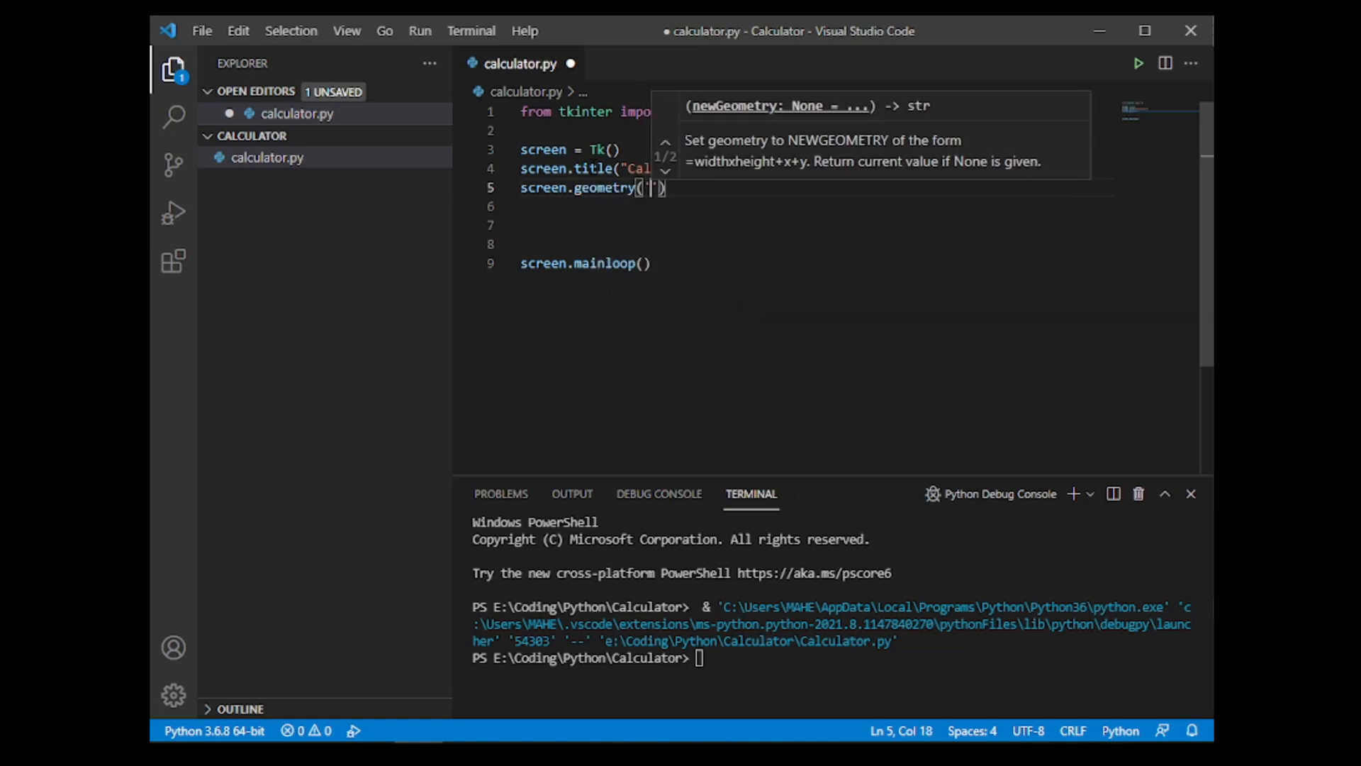
pyautogui.write('320x')
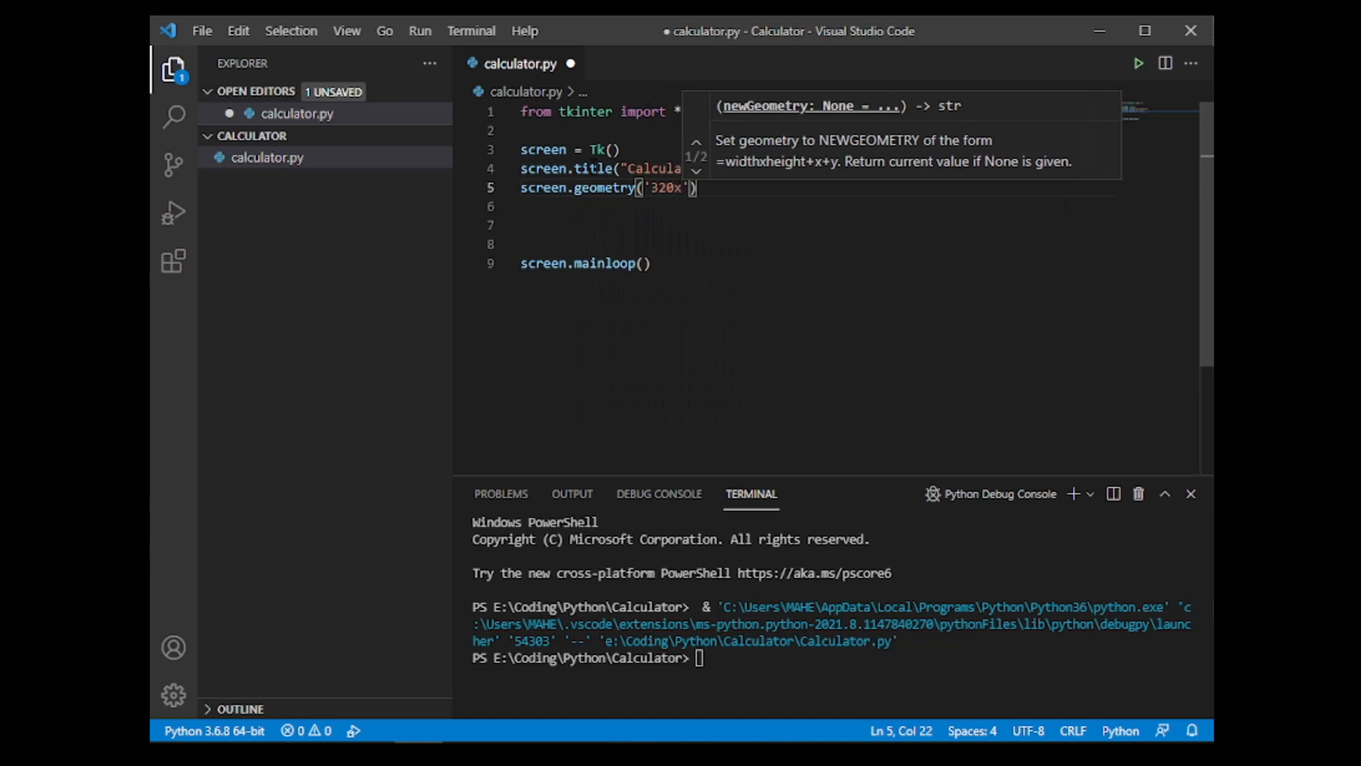
pyautogui.write('447')
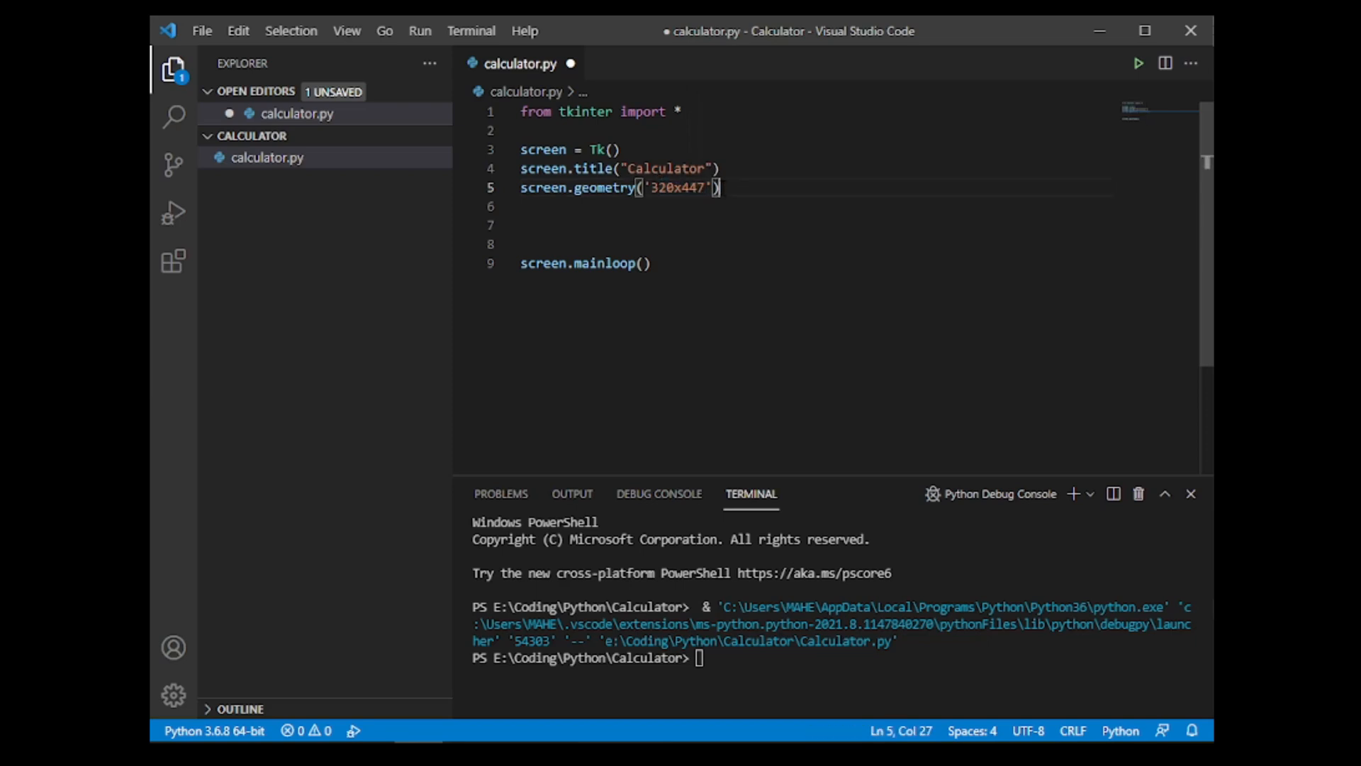
pyautogui.press('Enter')
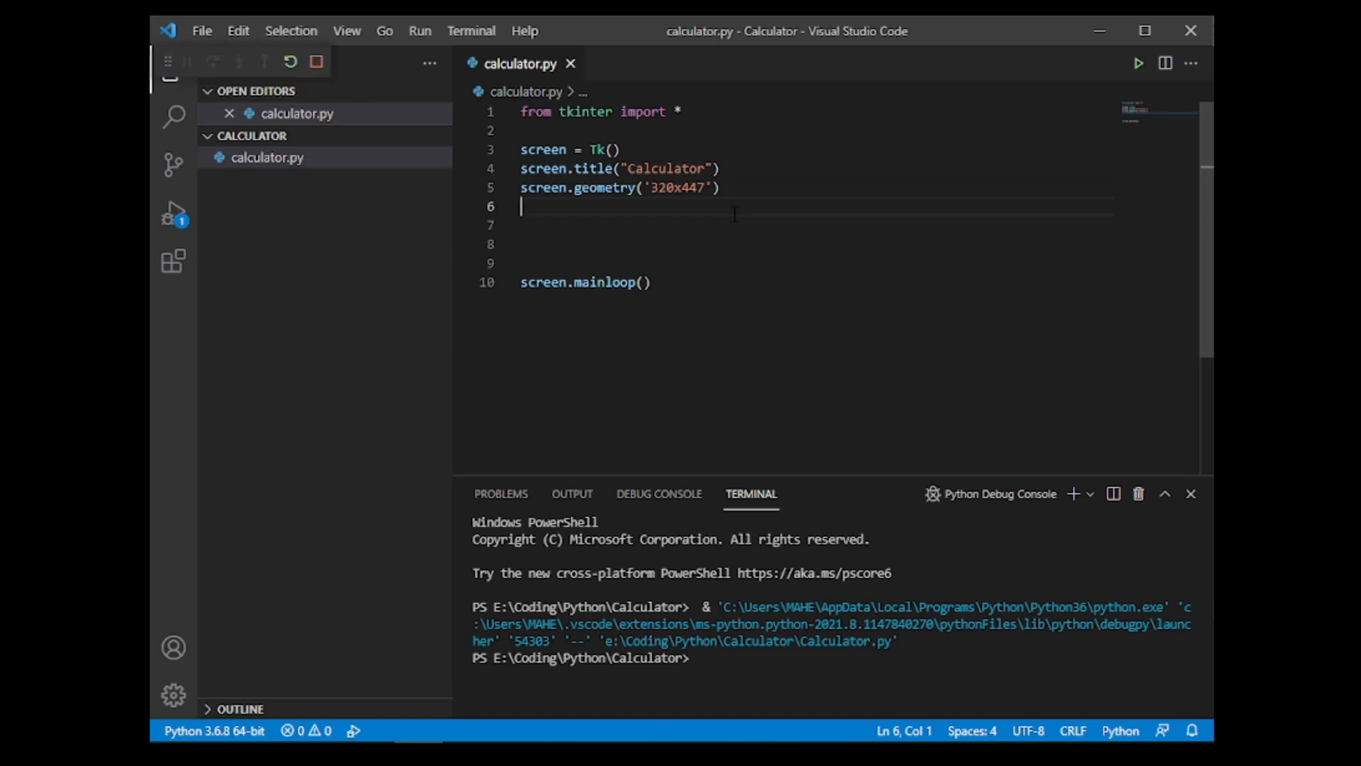
# Step: Run the script to show the titled 320x447 Calculator window
pyautogui.click(1136, 63)
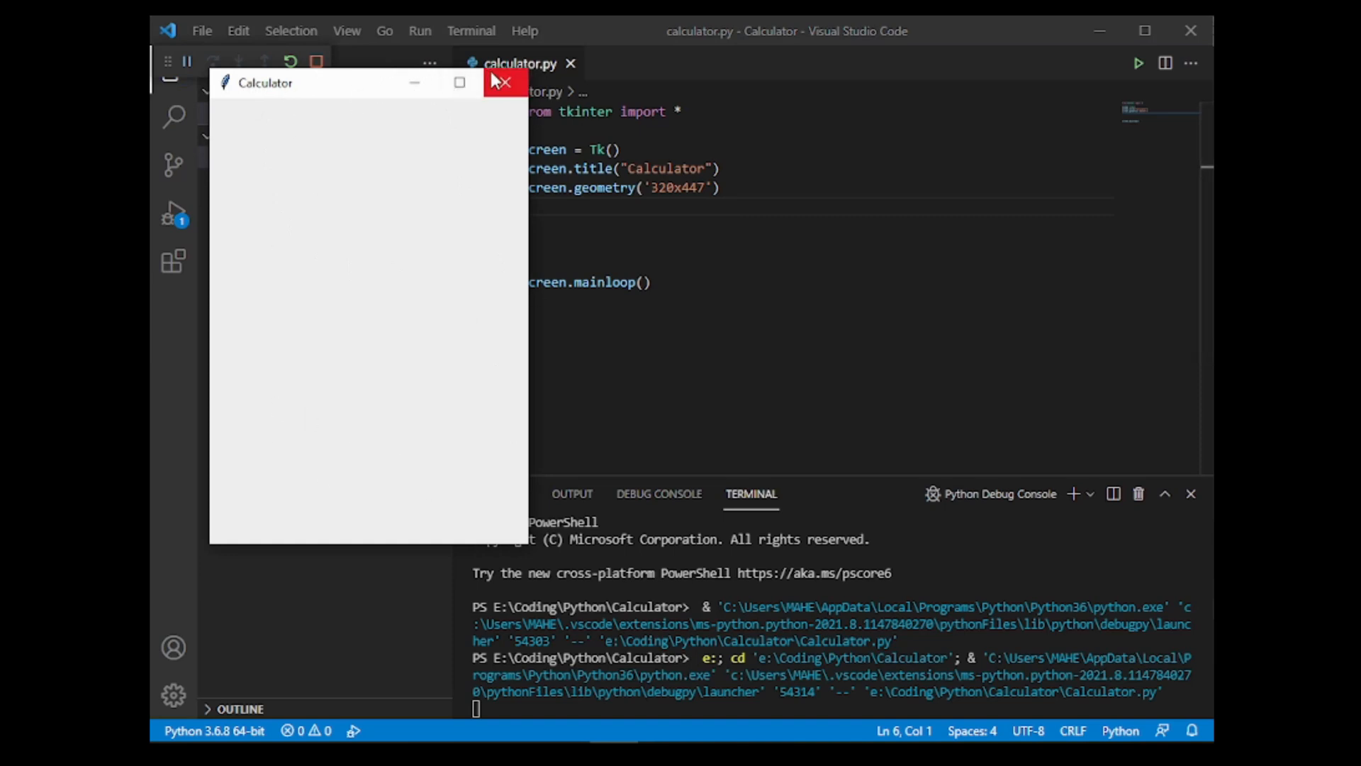
pyautogui.moveTo(221, 121)
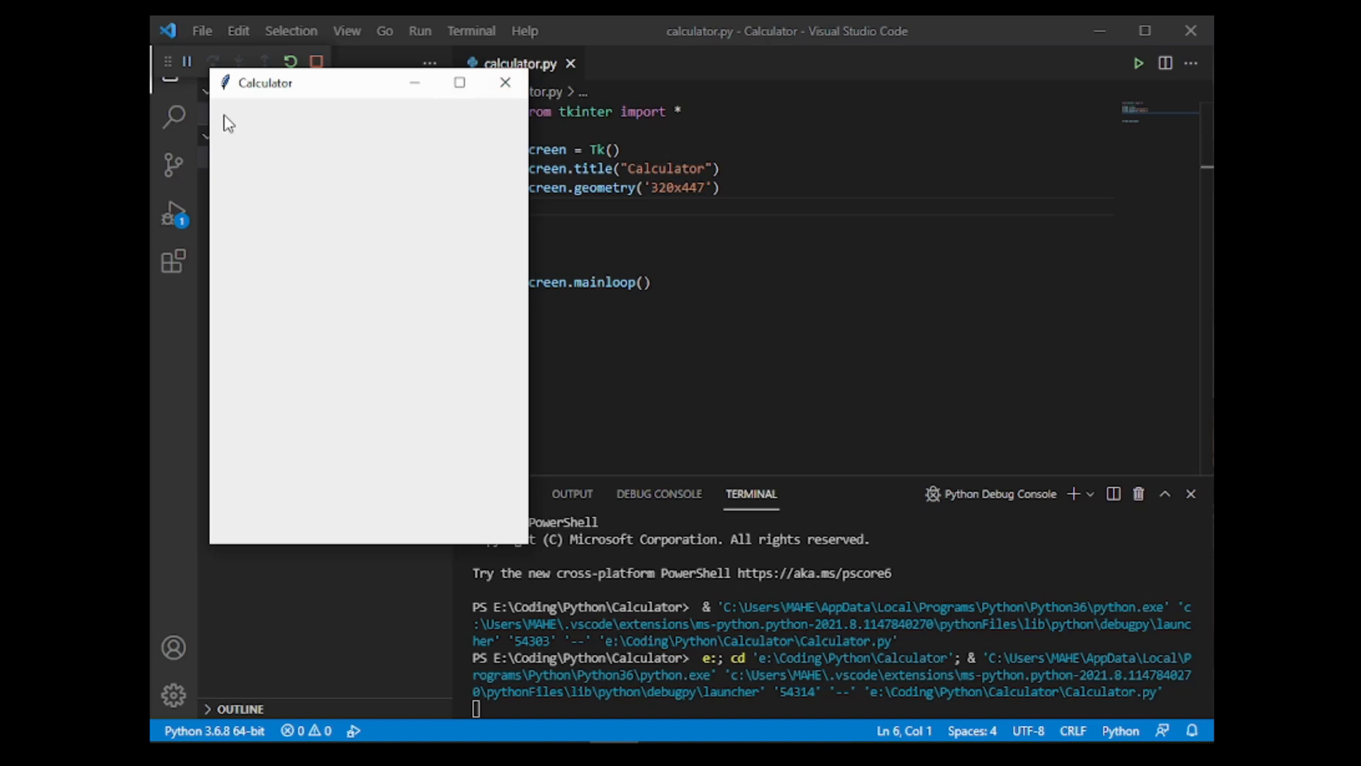
pyautogui.moveTo(295, 150)
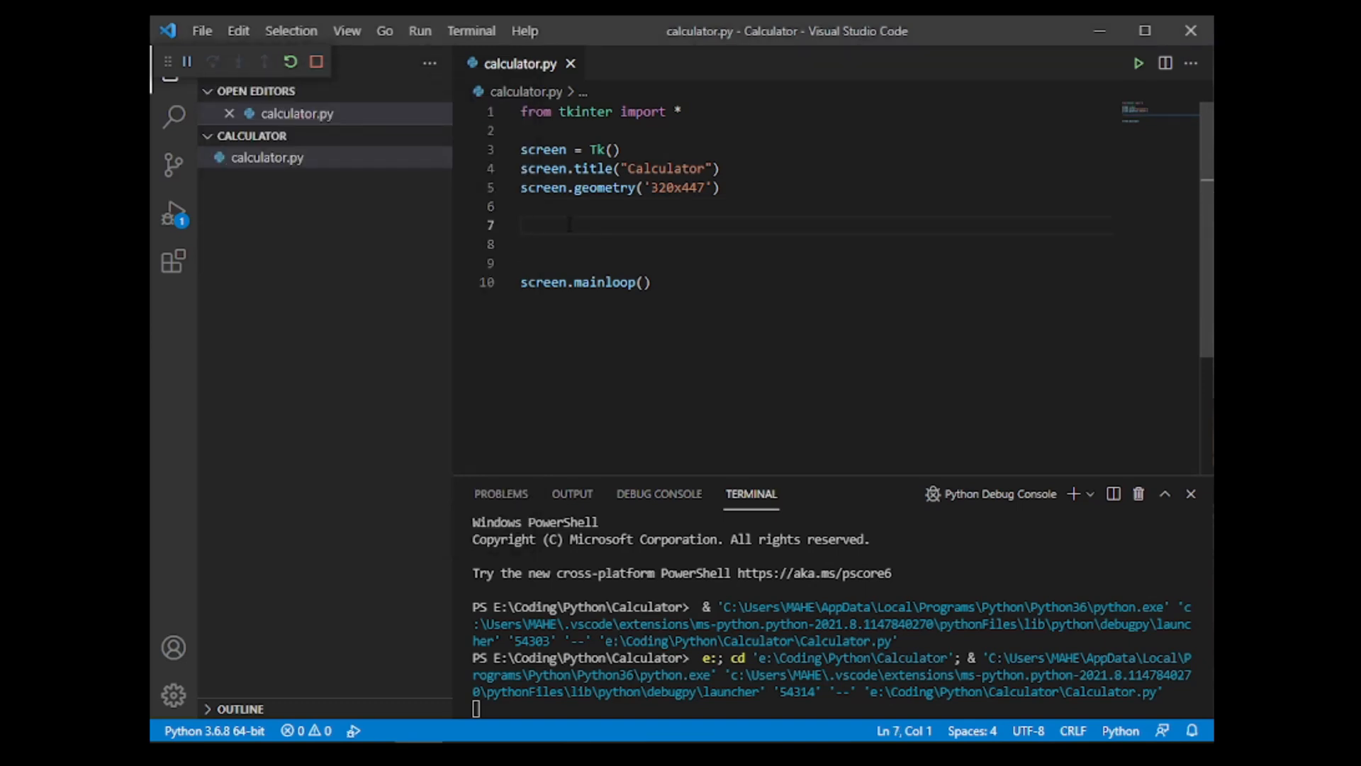
# Step: Define result = Entry(screen, bg = 'light gray') on line 7
pyautogui.write('result = E')
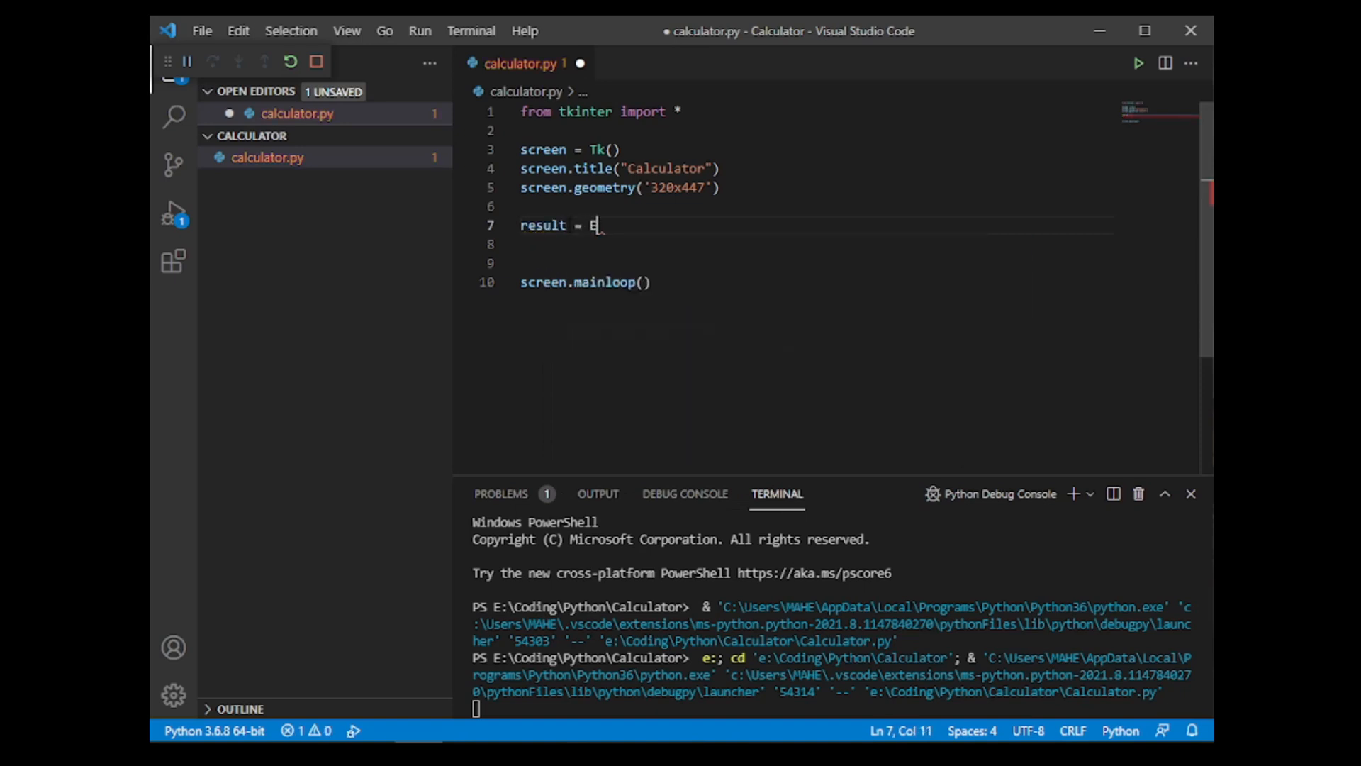
pyautogui.write('ntry()')
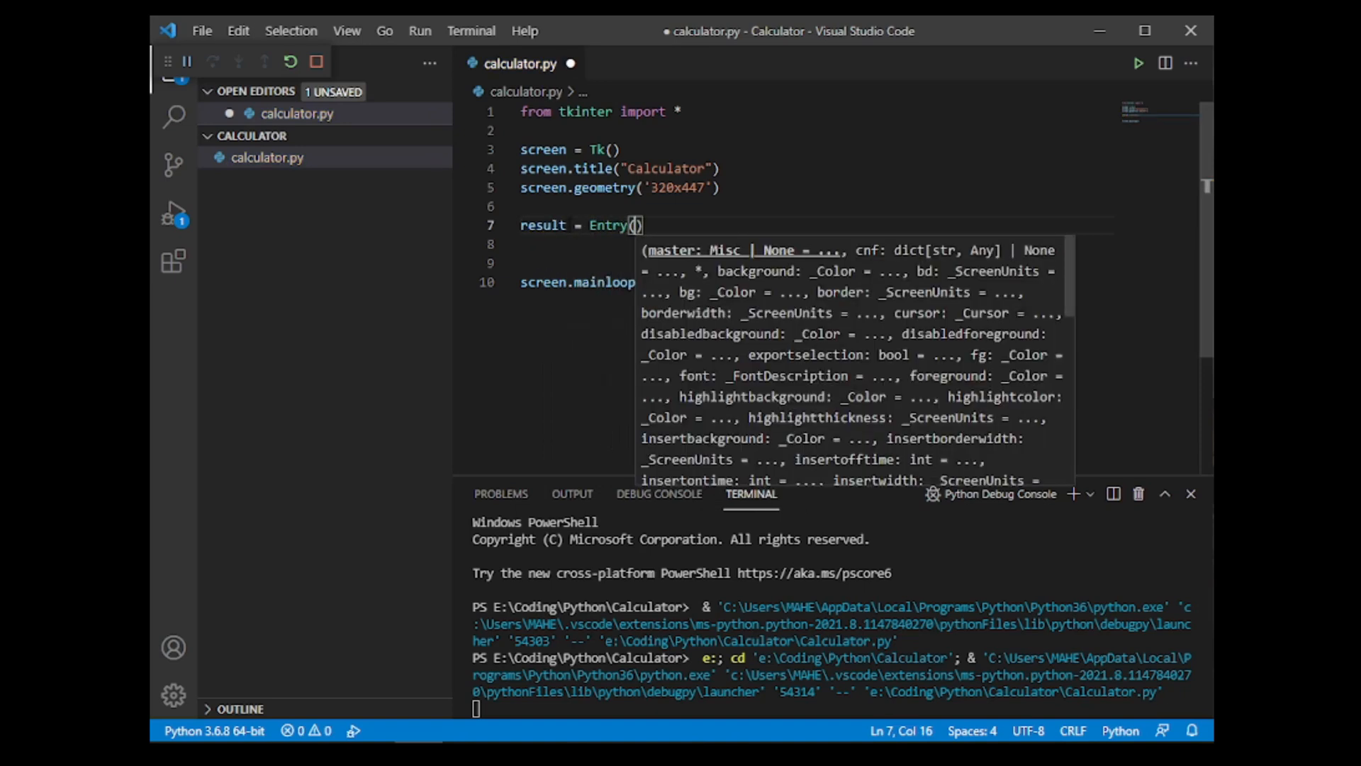
pyautogui.write('screen')
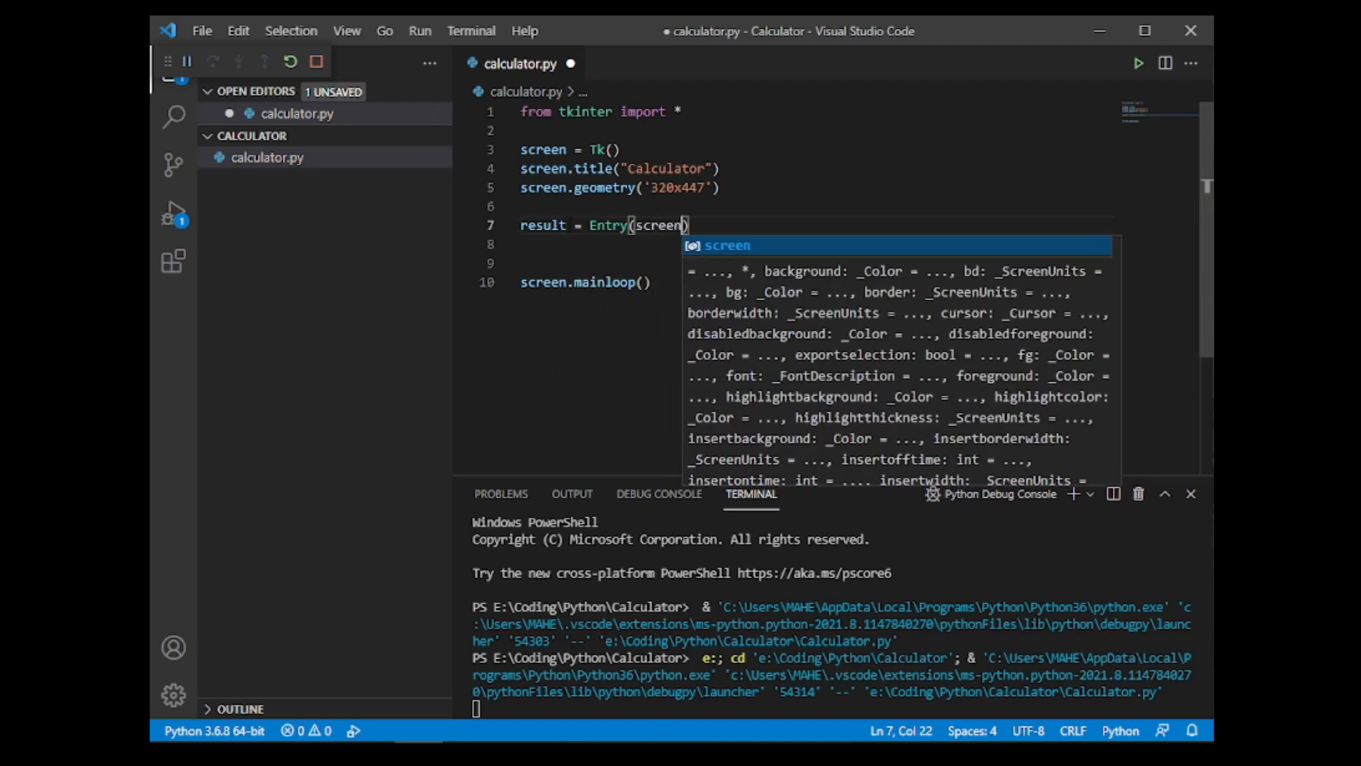
pyautogui.write(',')
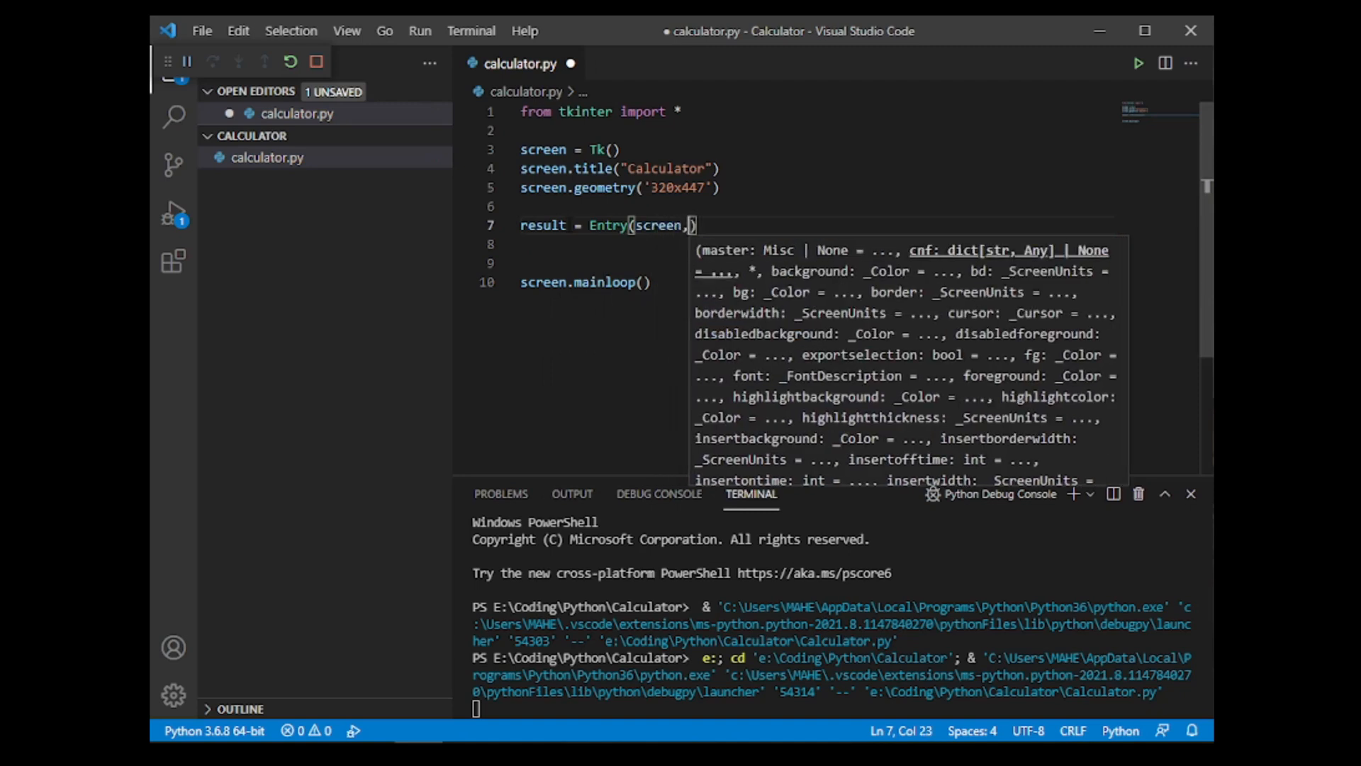
pyautogui.write('bg')
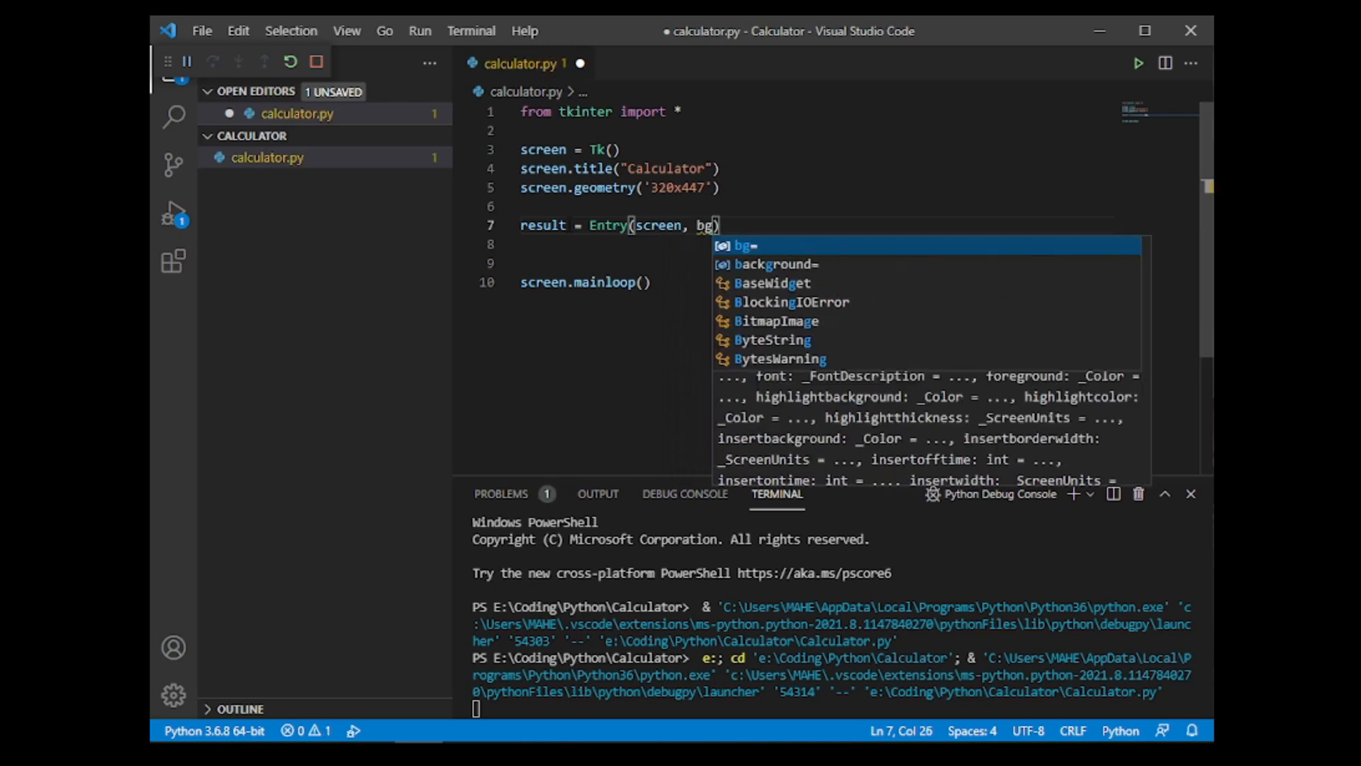
pyautogui.write("= '1")
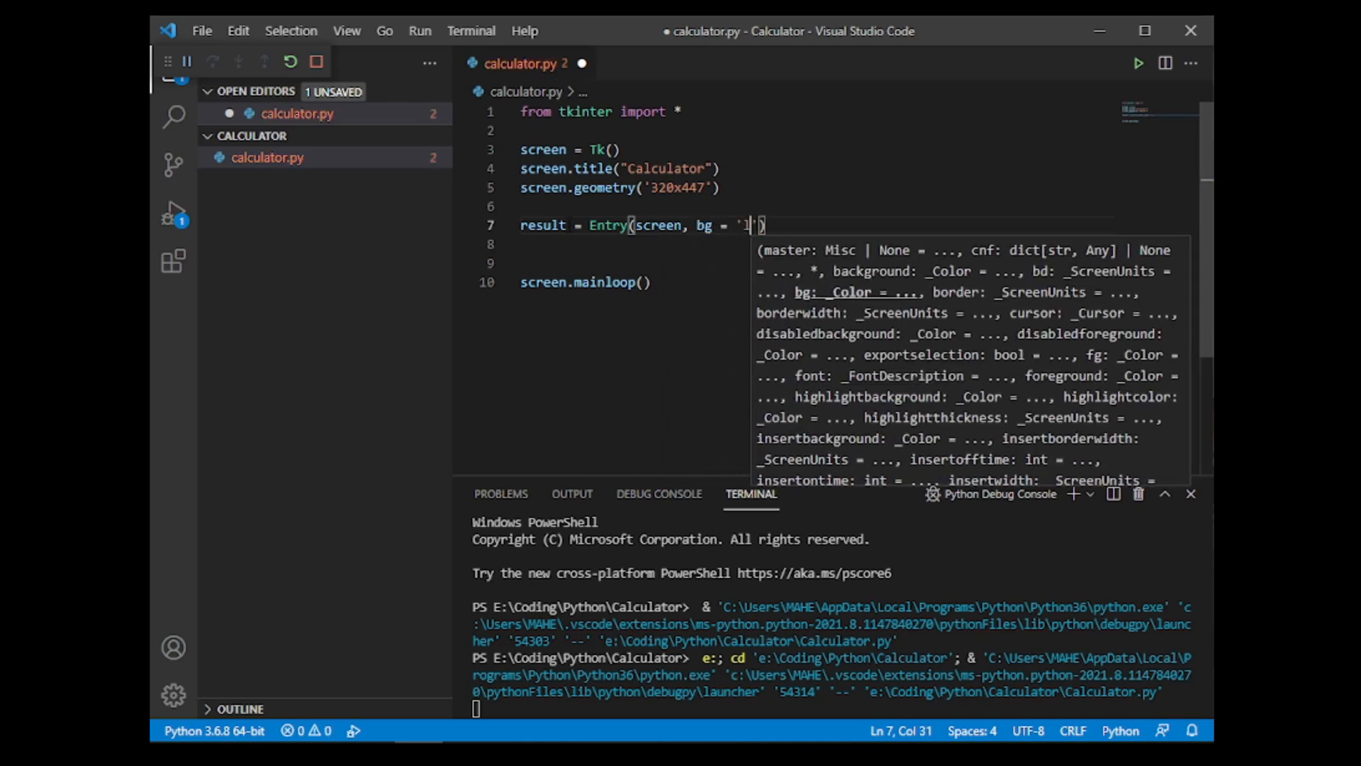
pyautogui.write('ight gray')
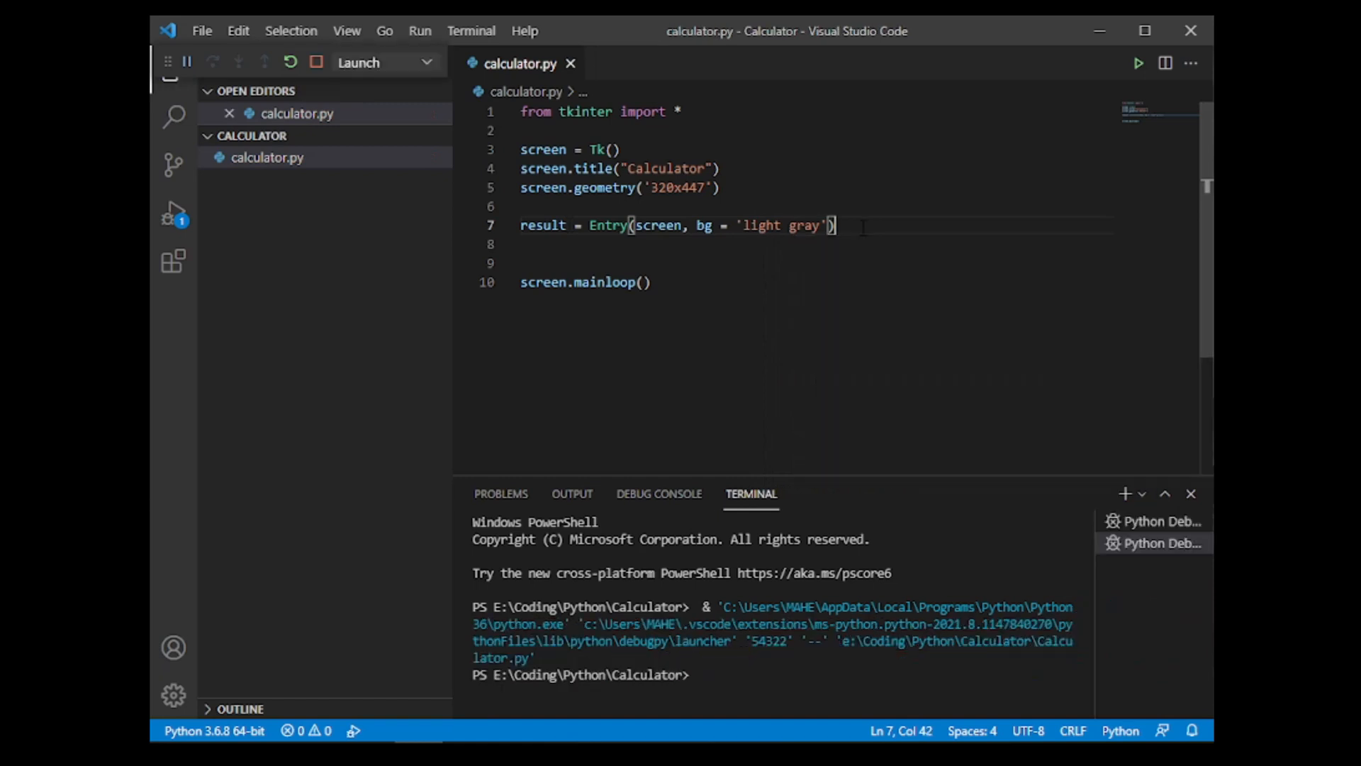
# Step: Run calculator.py to preview the still-empty window, then close it
pyautogui.click(1138, 64)
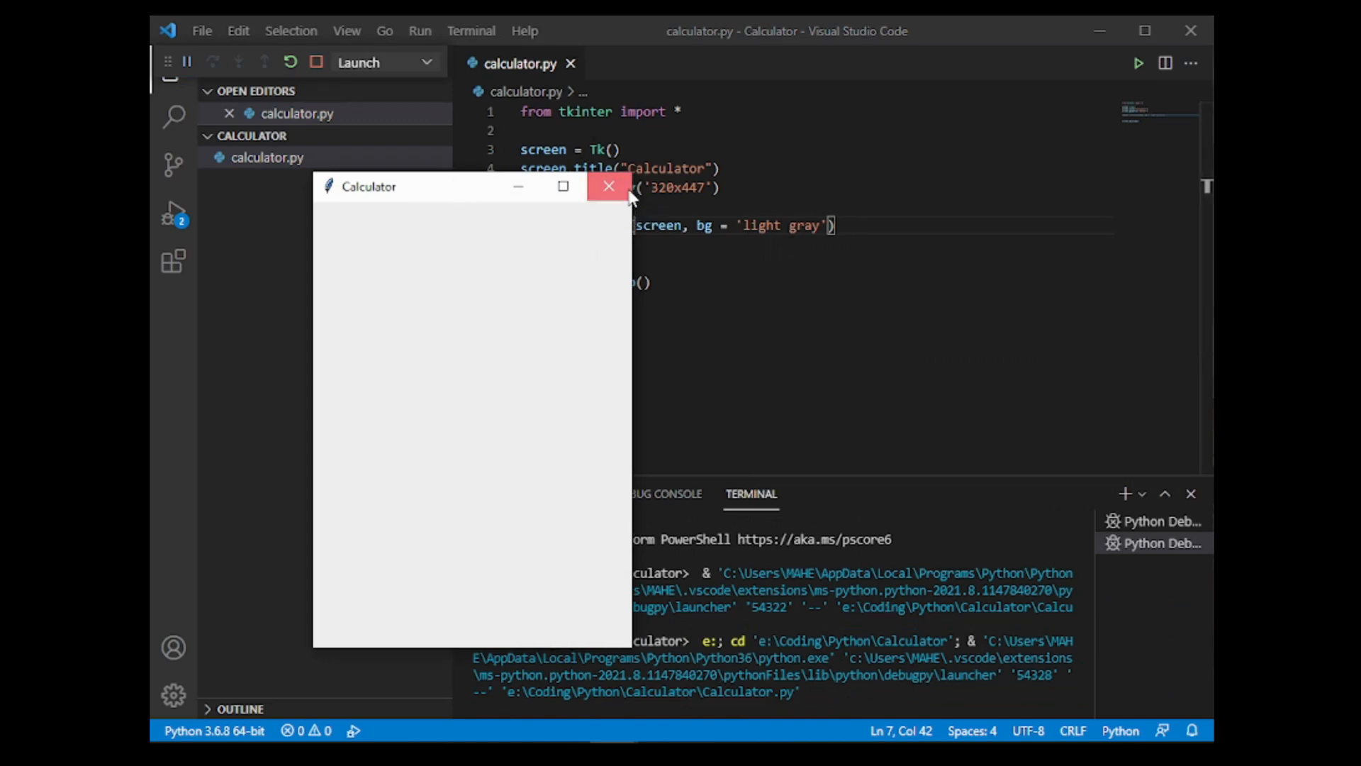
pyautogui.click(609, 187)
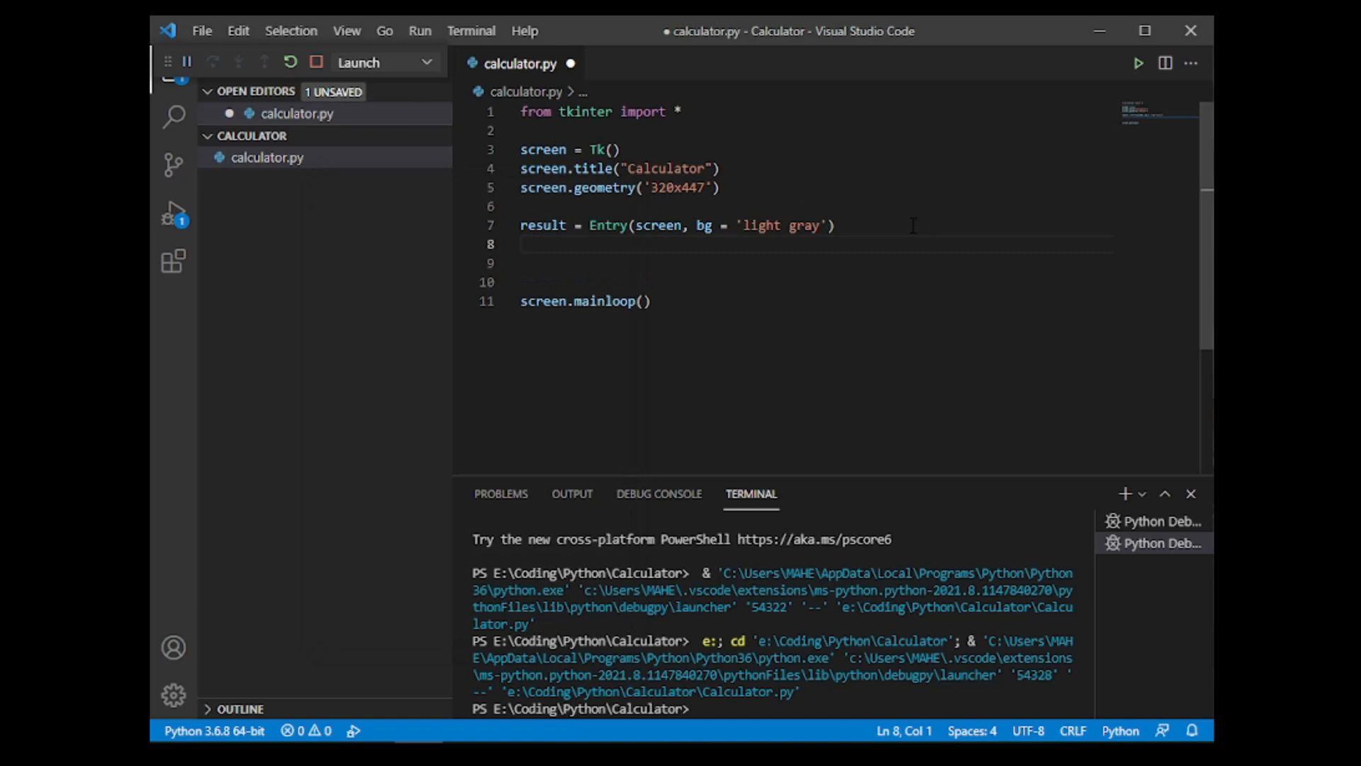
# Step: Place the result field with result.place(x=0,y=0,height=60,width=320)
pyautogui.write('result.place(')
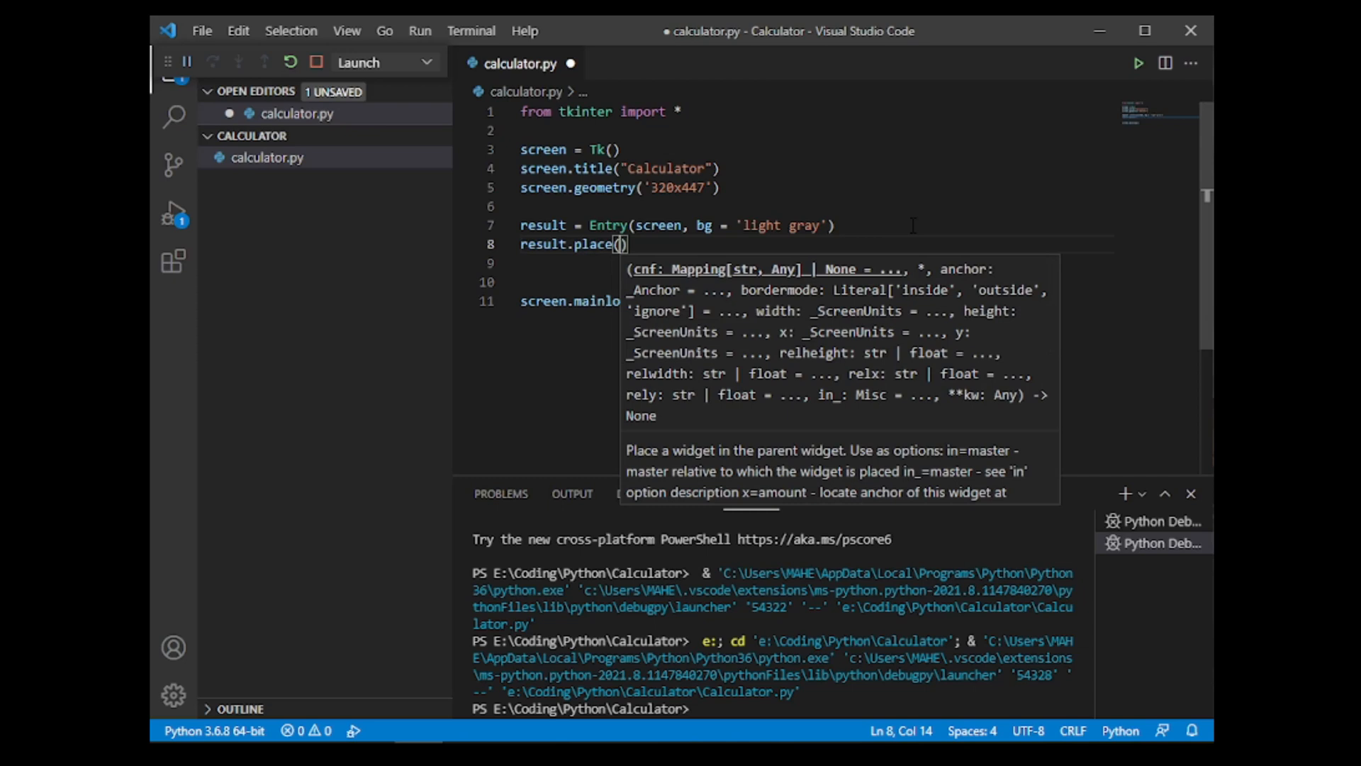
pyautogui.write('x=0')
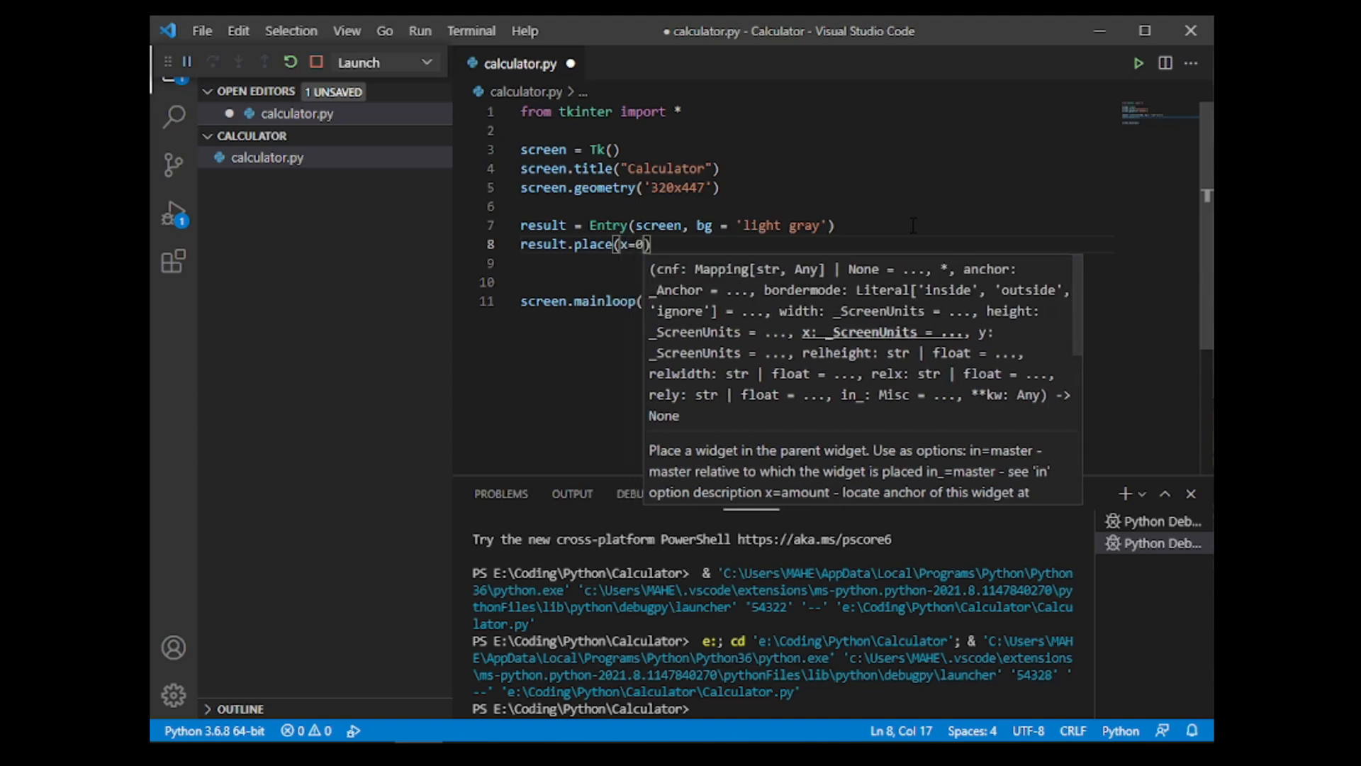
pyautogui.write(',y=0')
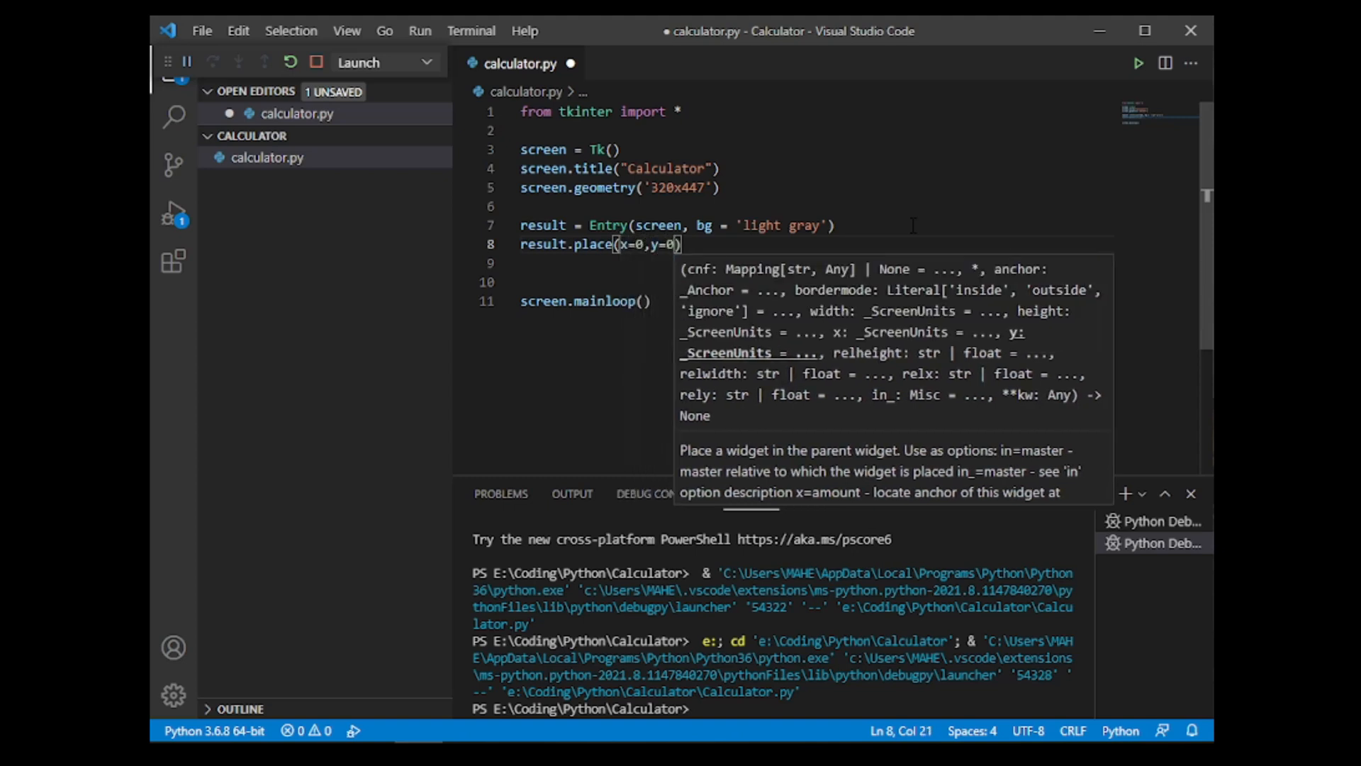
pyautogui.write(',height')
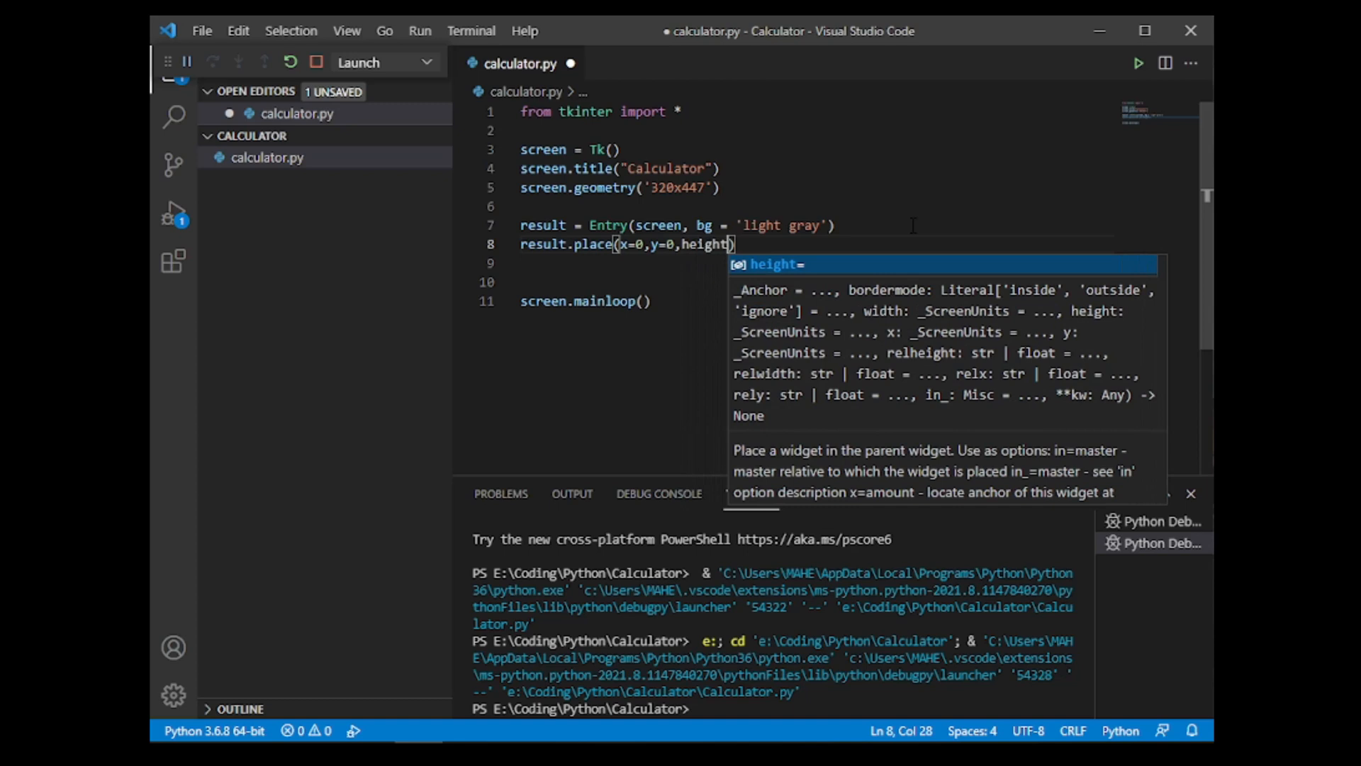
pyautogui.write('=60,w')
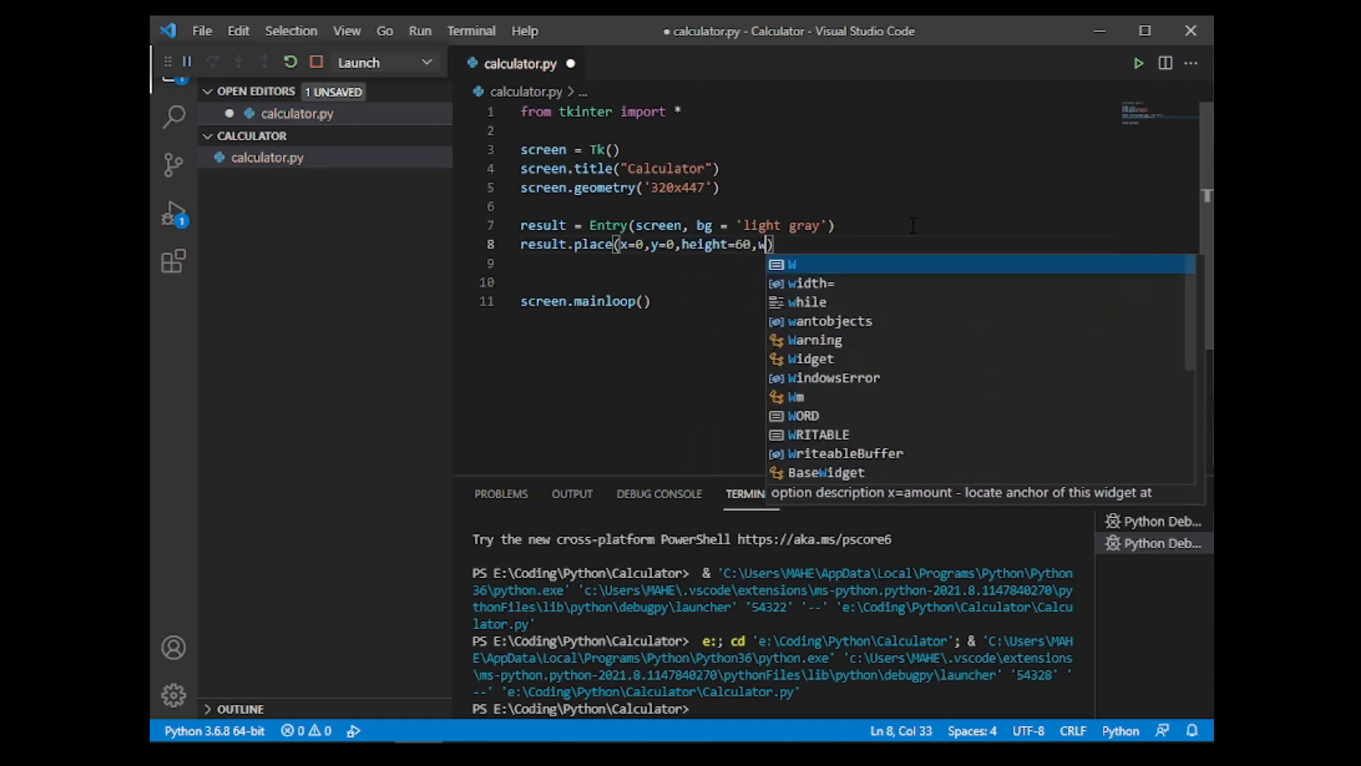
pyautogui.write('idth')
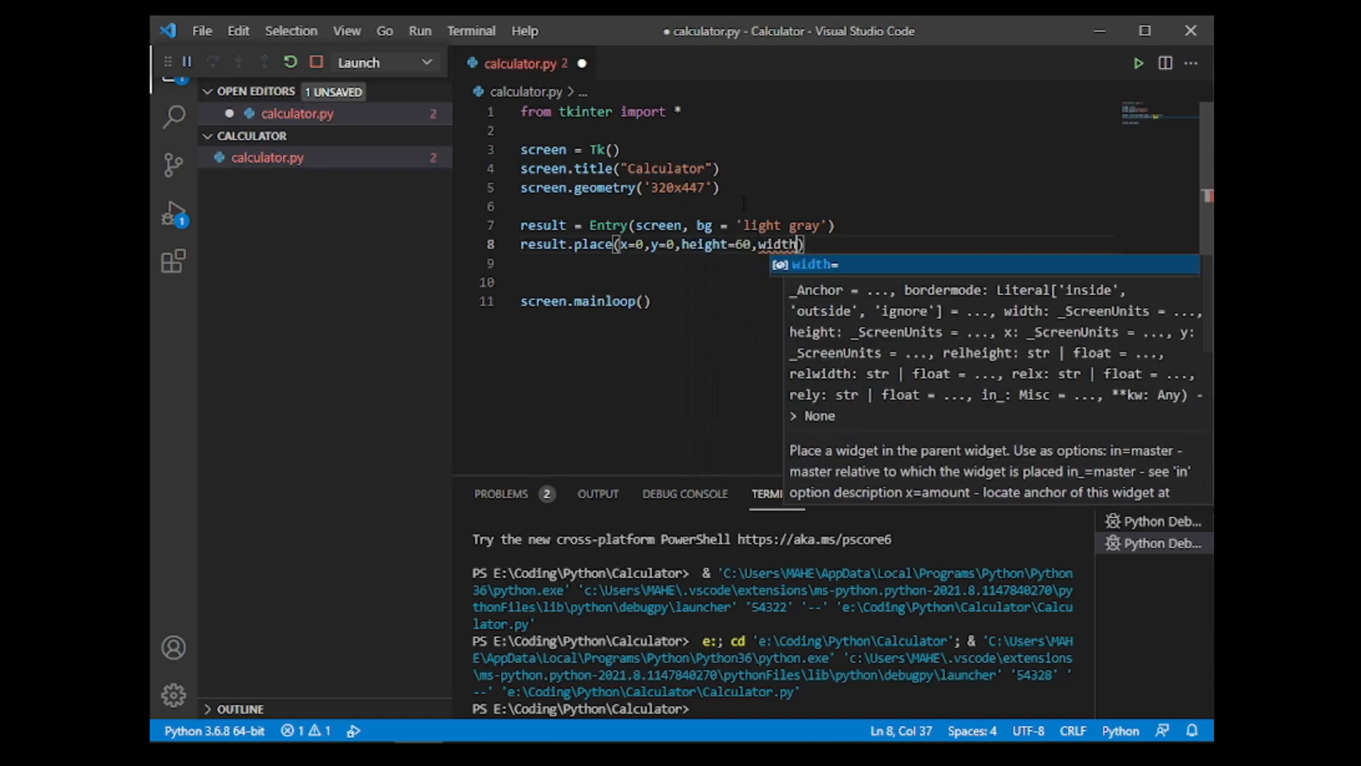
pyautogui.write('=3')
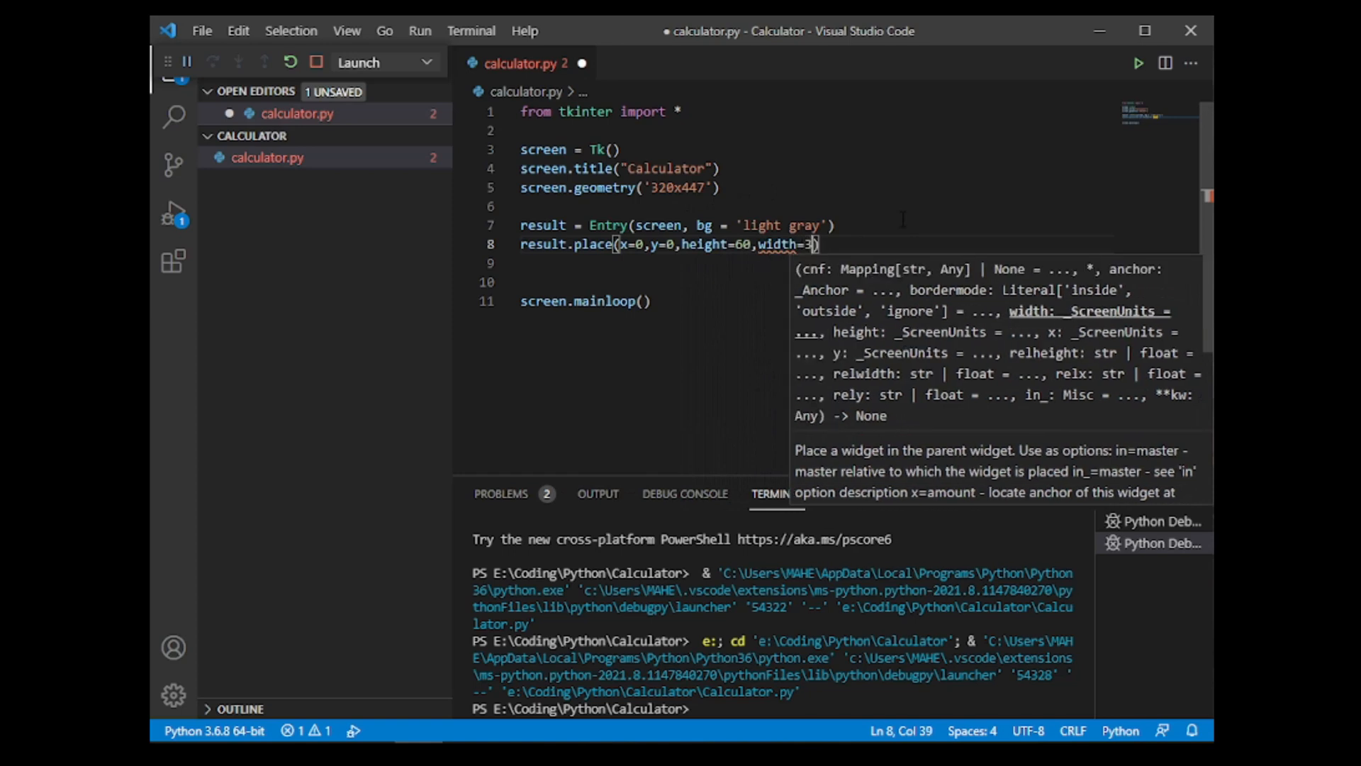
pyautogui.write('20')
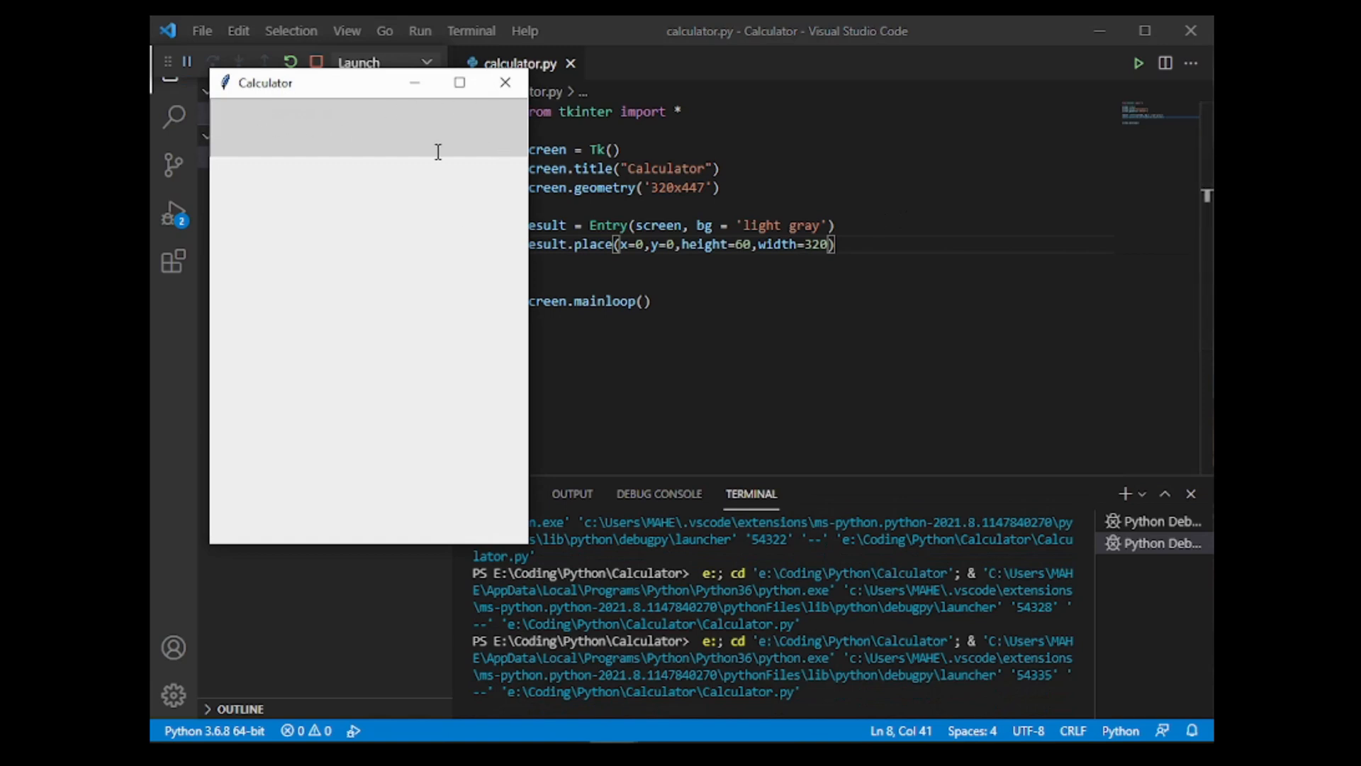
pyautogui.moveTo(509, 128)
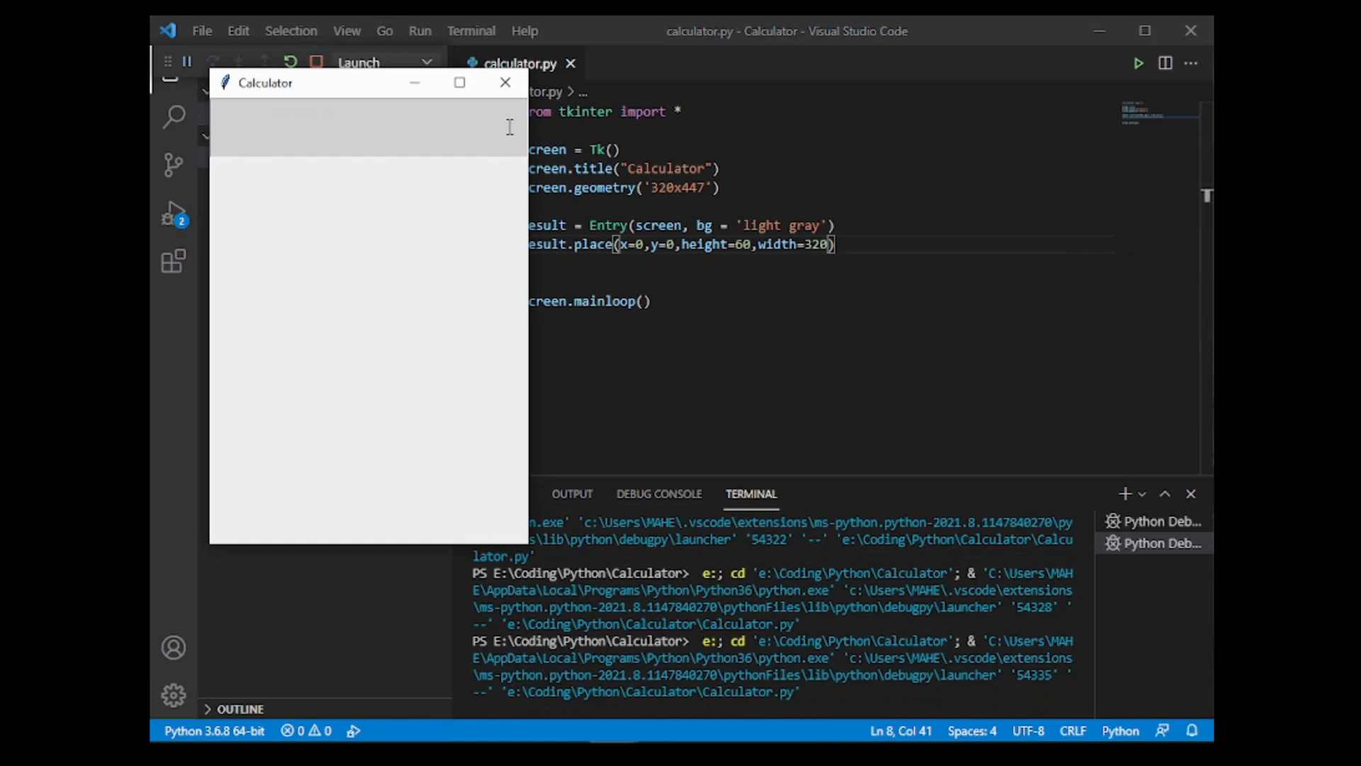
# Step: Test typing into the result entry, then close the Calculator window
pyautogui.write('duhsfhsufhsh')
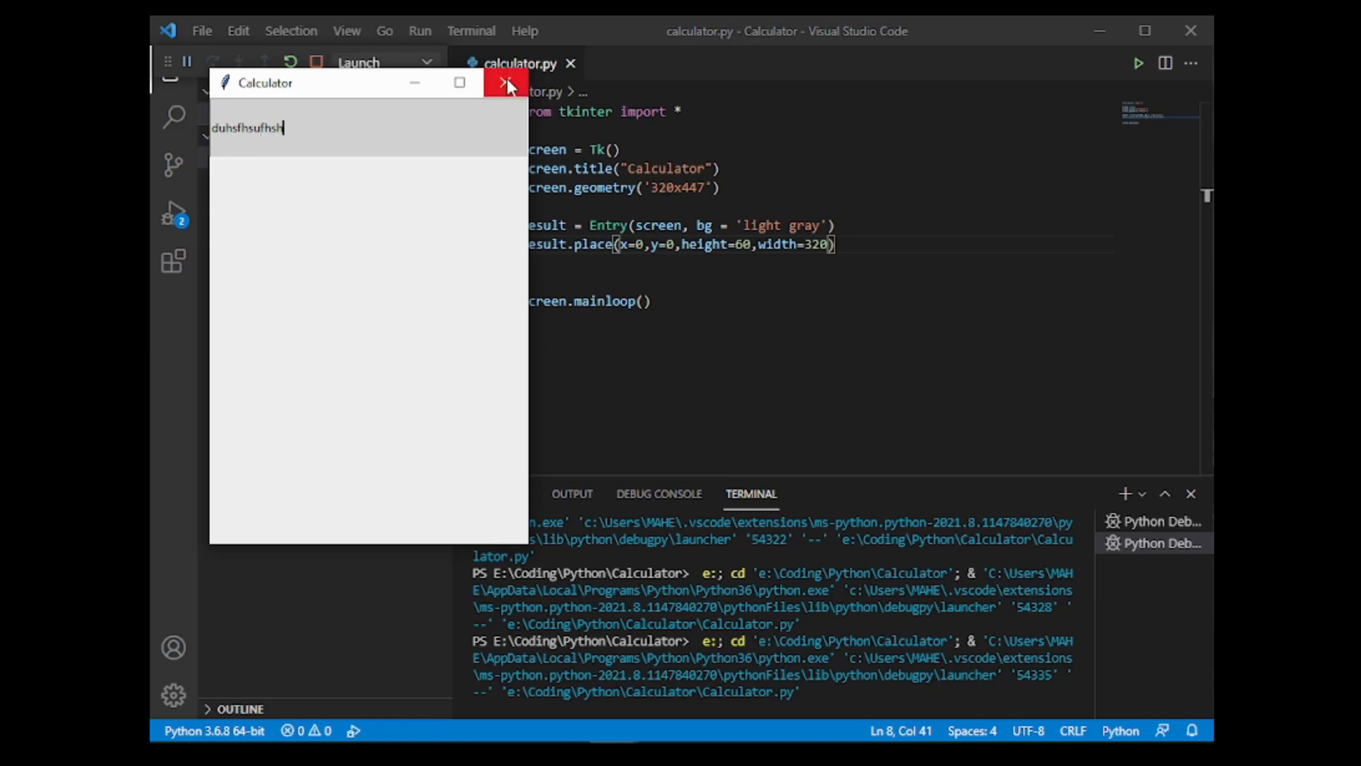
pyautogui.click(503, 82)
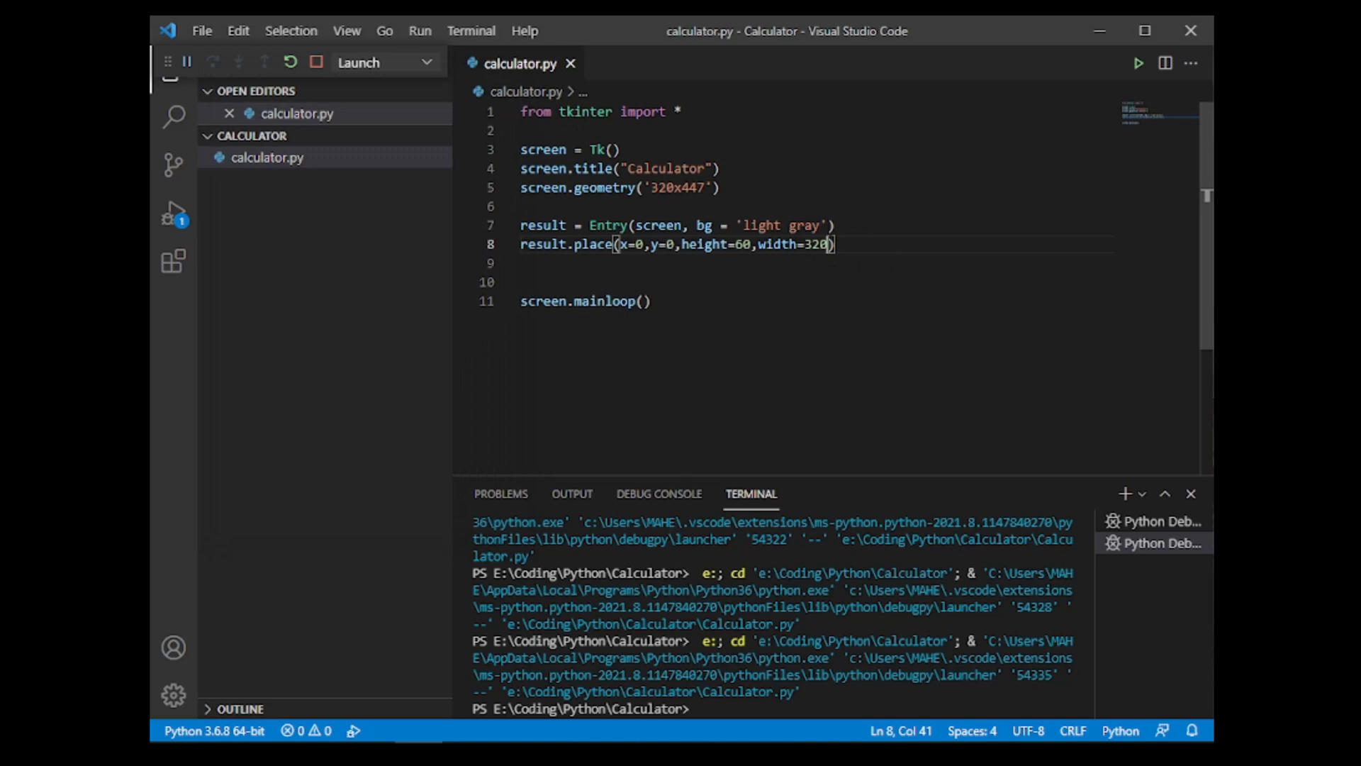
# Step: Give the result entry a bold 20-point 'Segoe UI' font and save
pyautogui.write(', font()')
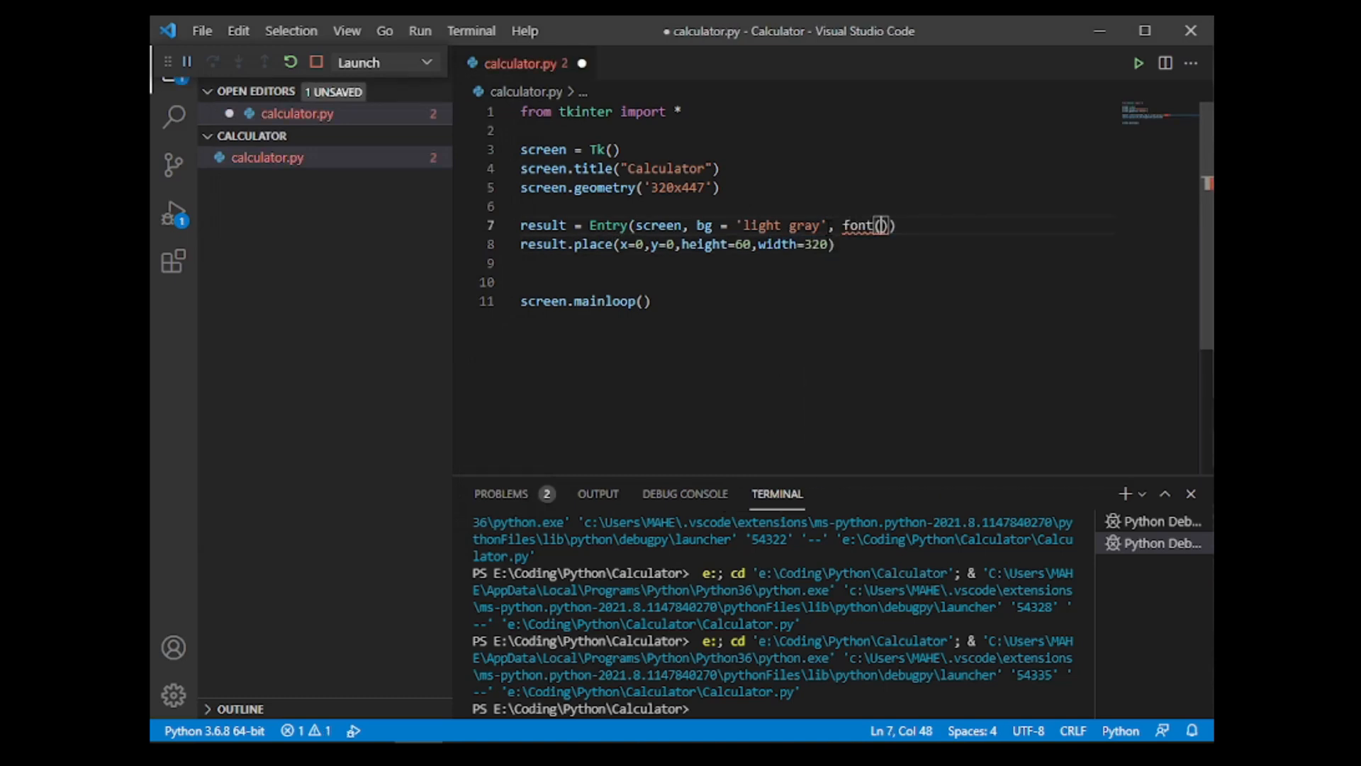
pyautogui.write("'Segoe '")
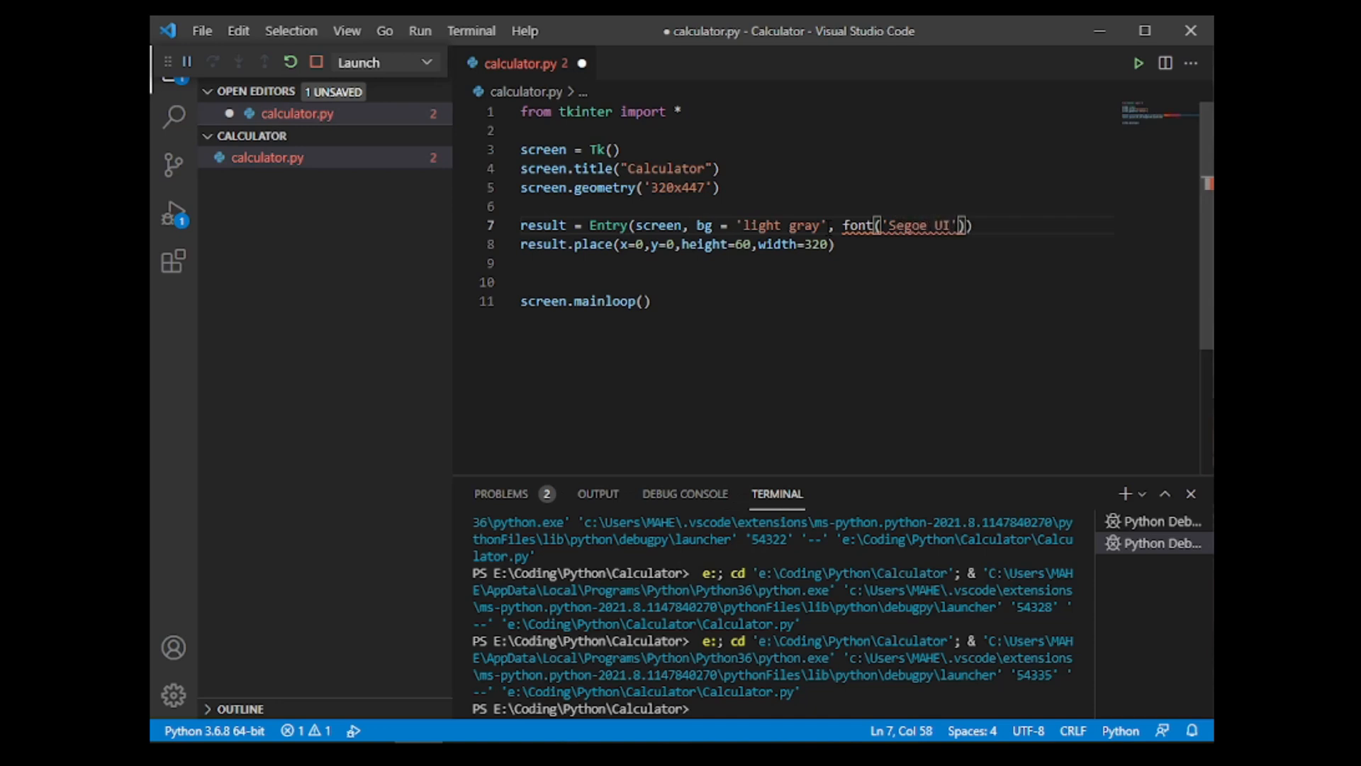
pyautogui.write(',20,')
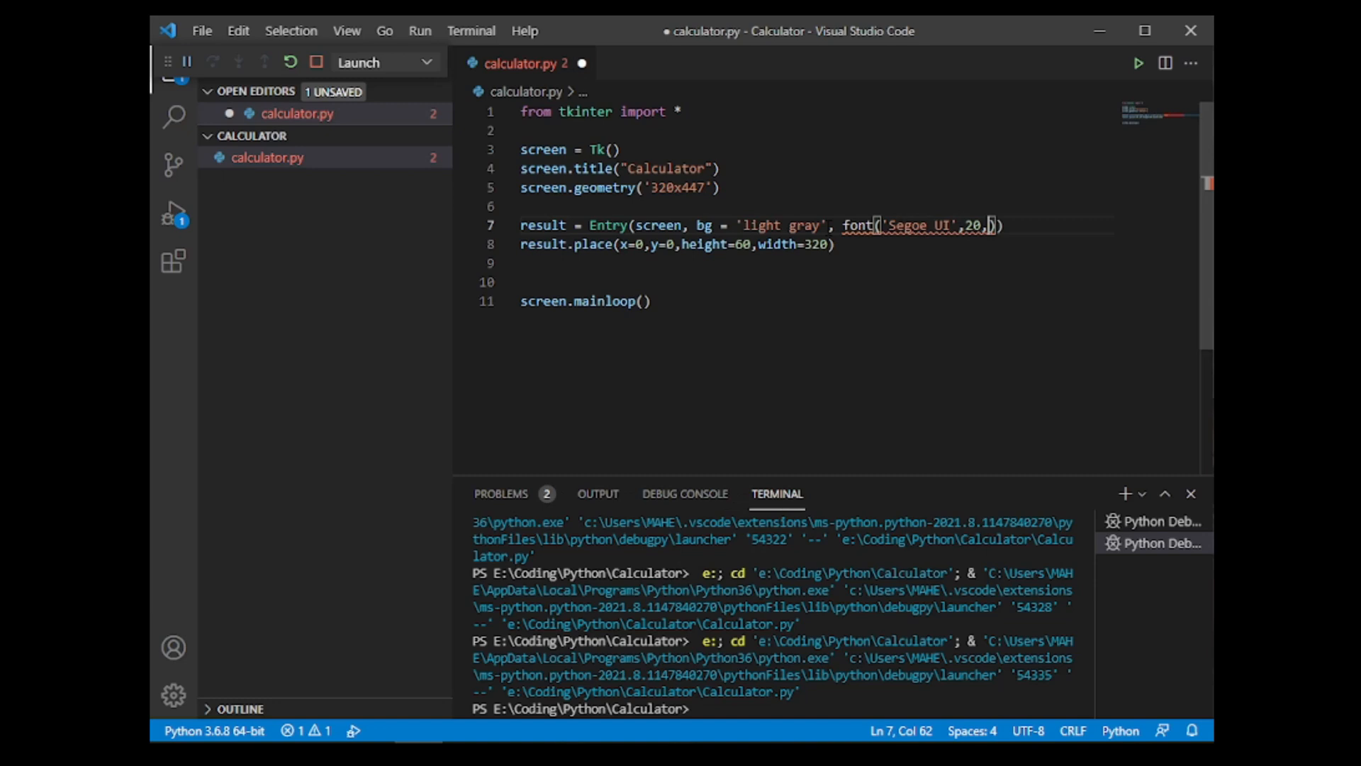
pyautogui.write("'bold'")
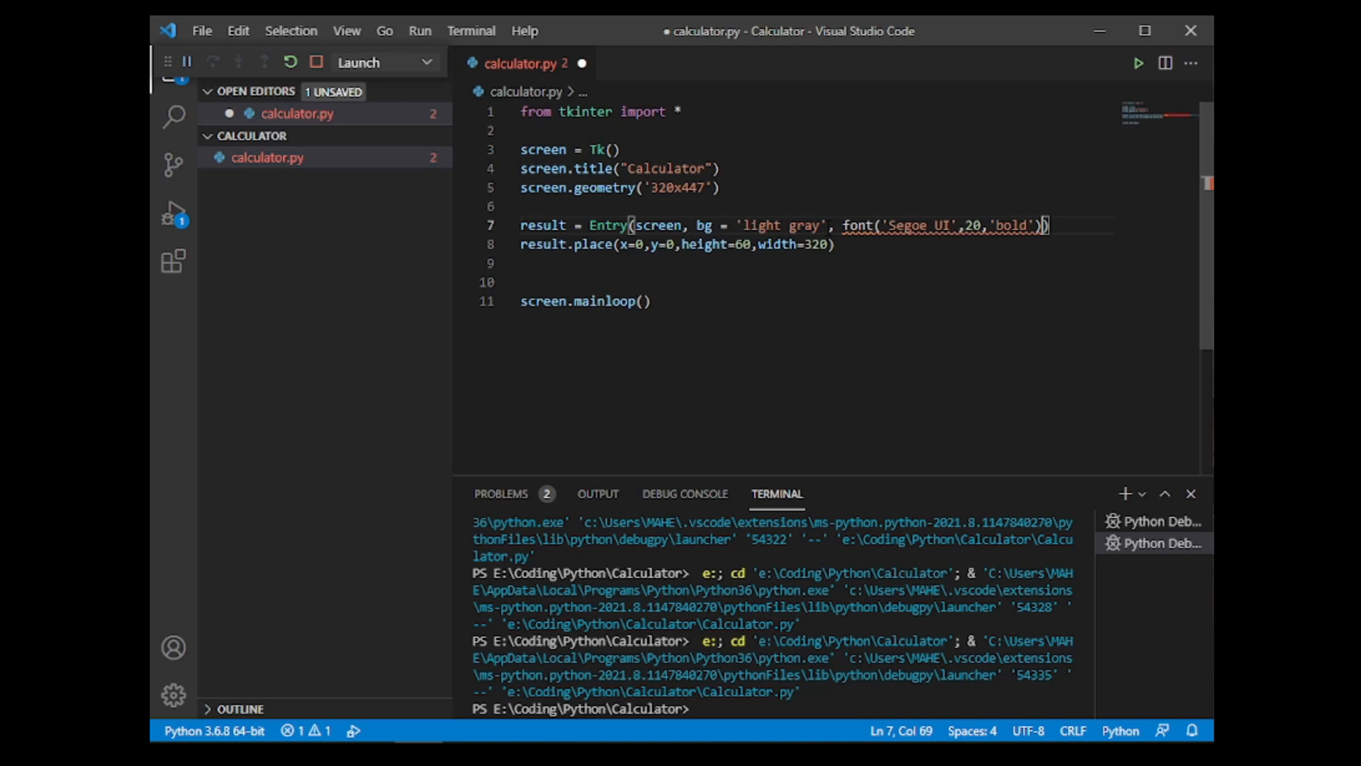
pyautogui.press('Ctrl+S')
pyautogui.write('=')
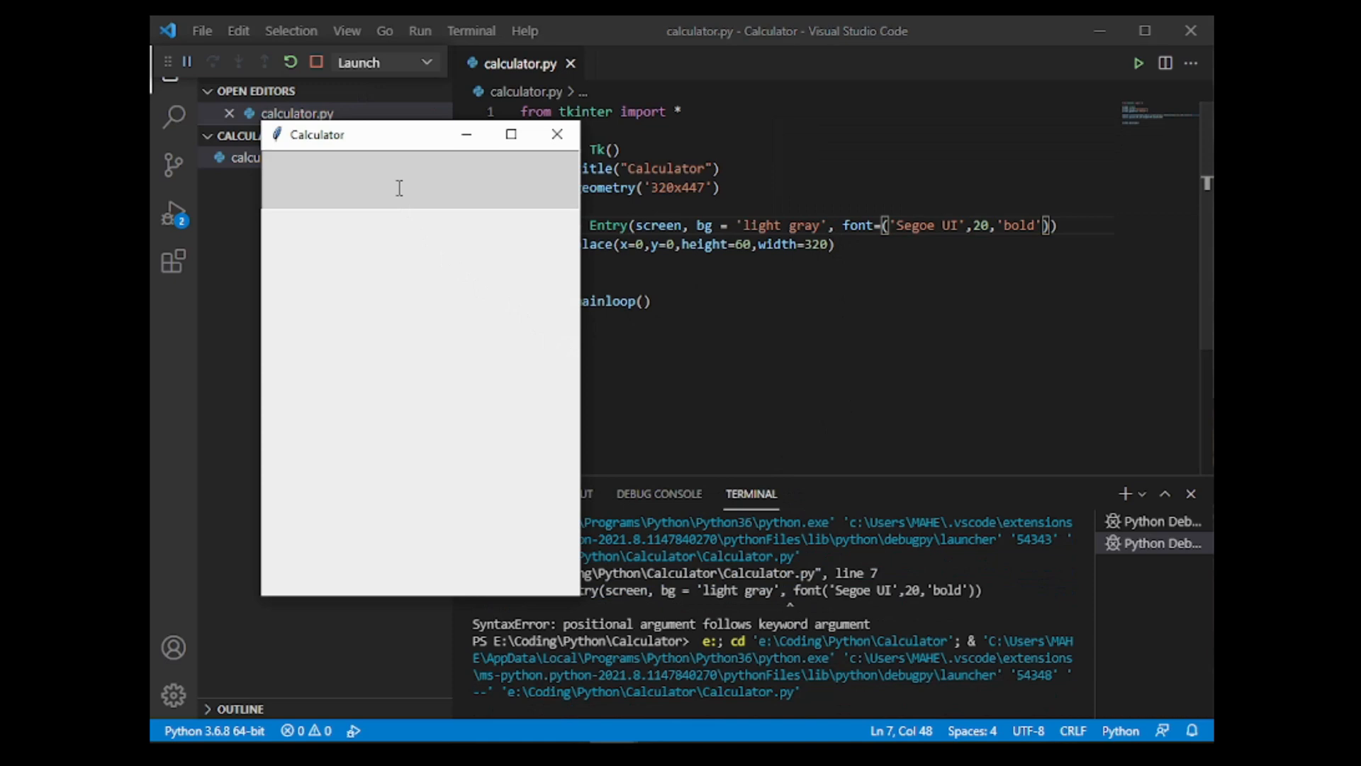
# Step: Type test text and digits into the result bar, then close the Calculator window
pyautogui.write('ffdfedfef')
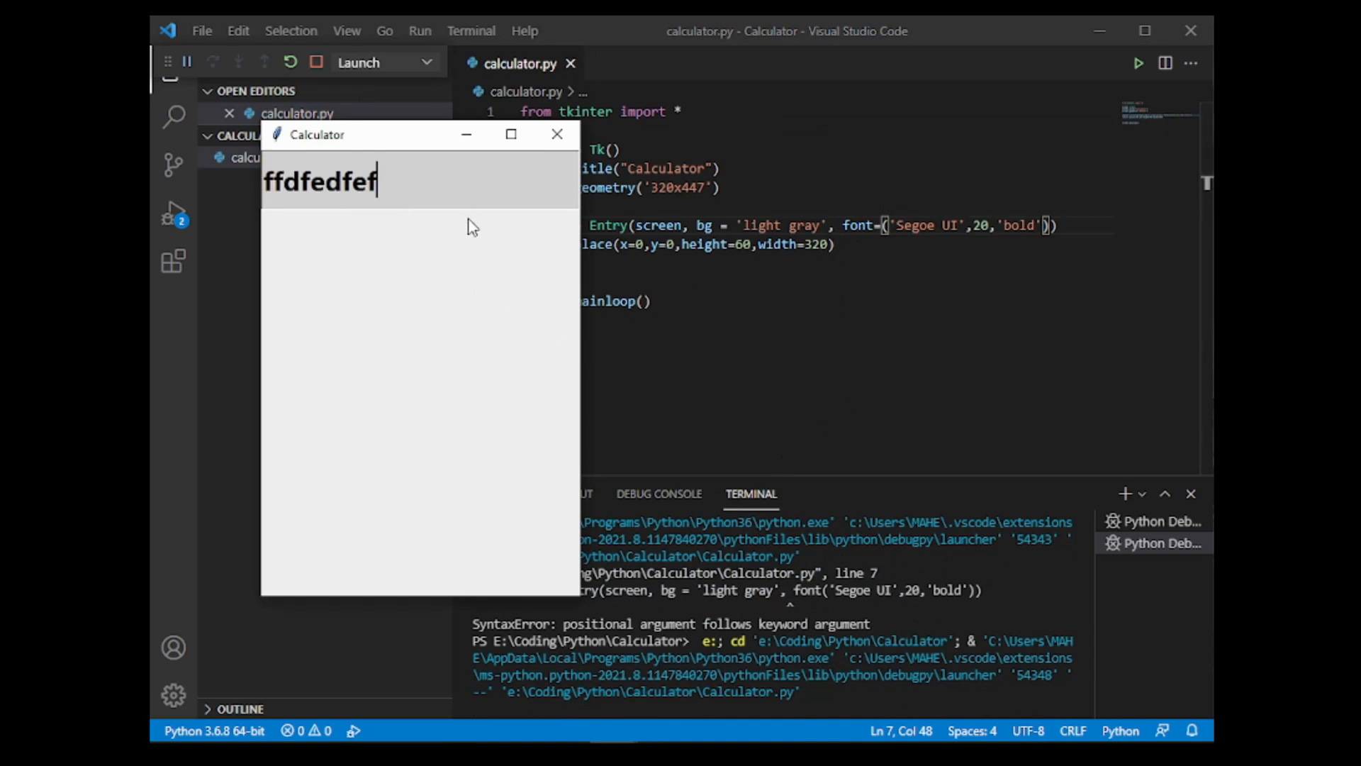
pyautogui.moveTo(516, 190)
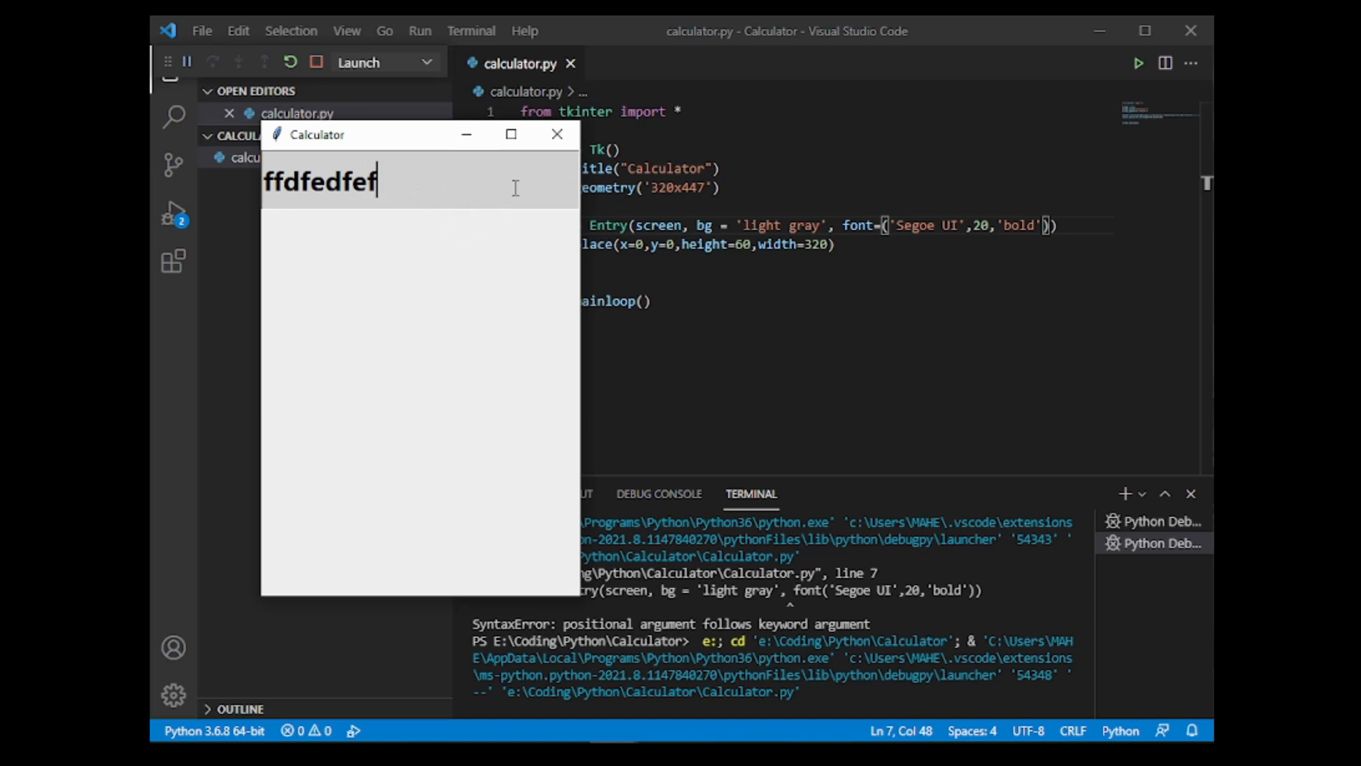
pyautogui.press('Backspace')
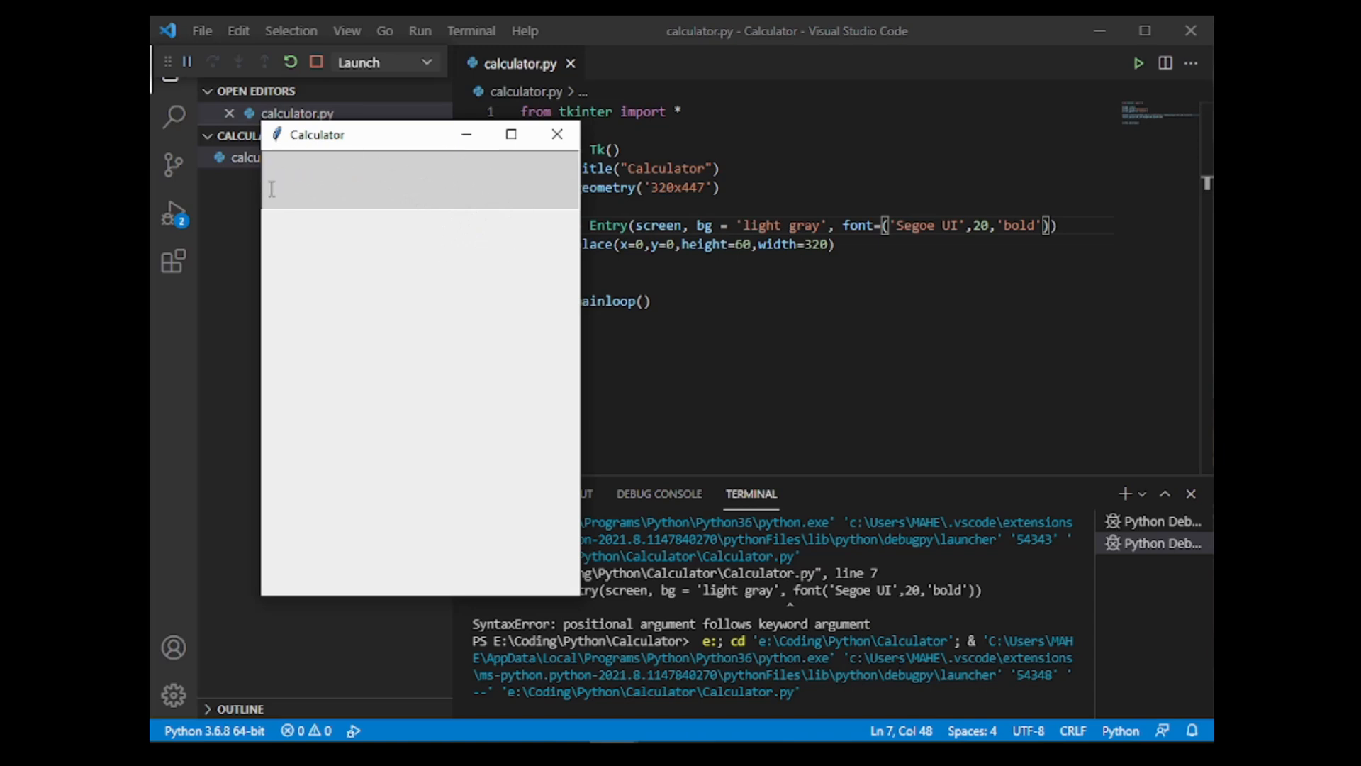
pyautogui.write('dsfsdf')
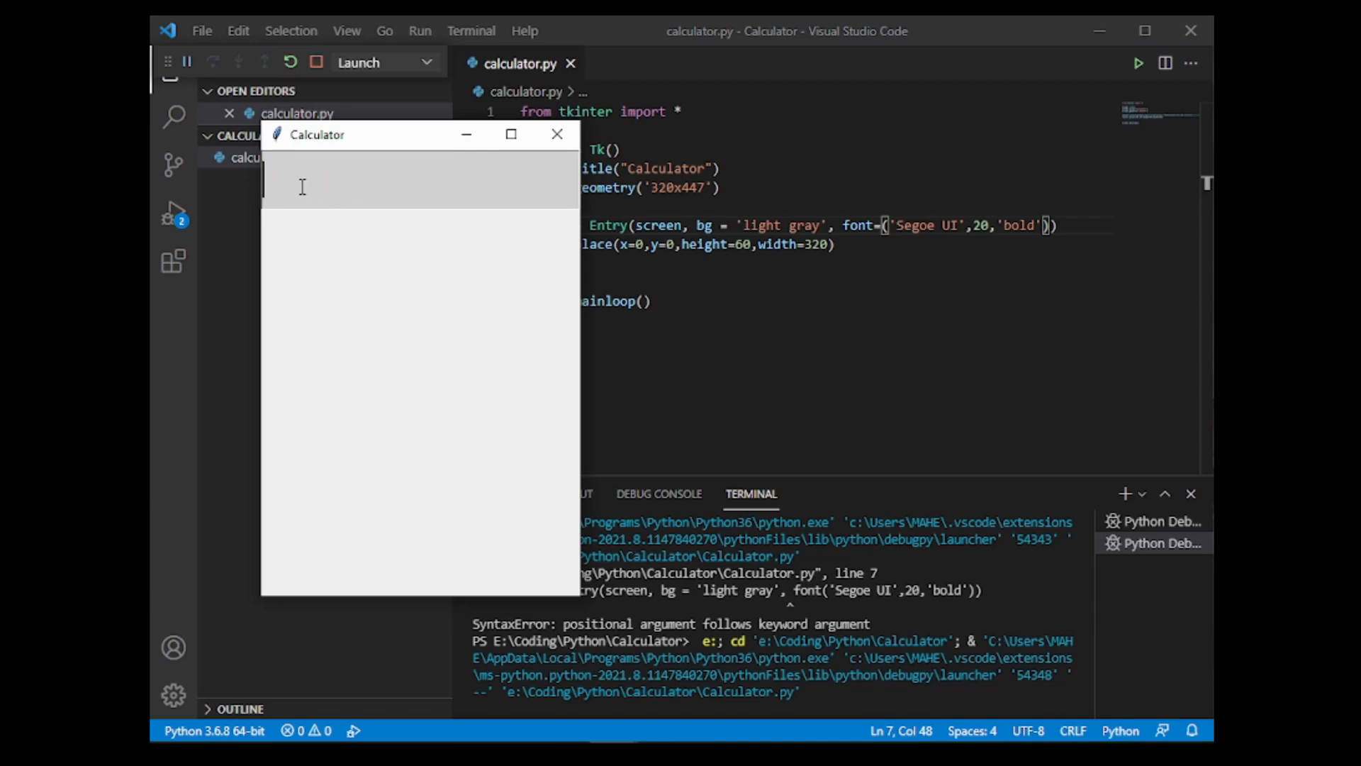
pyautogui.write('90')
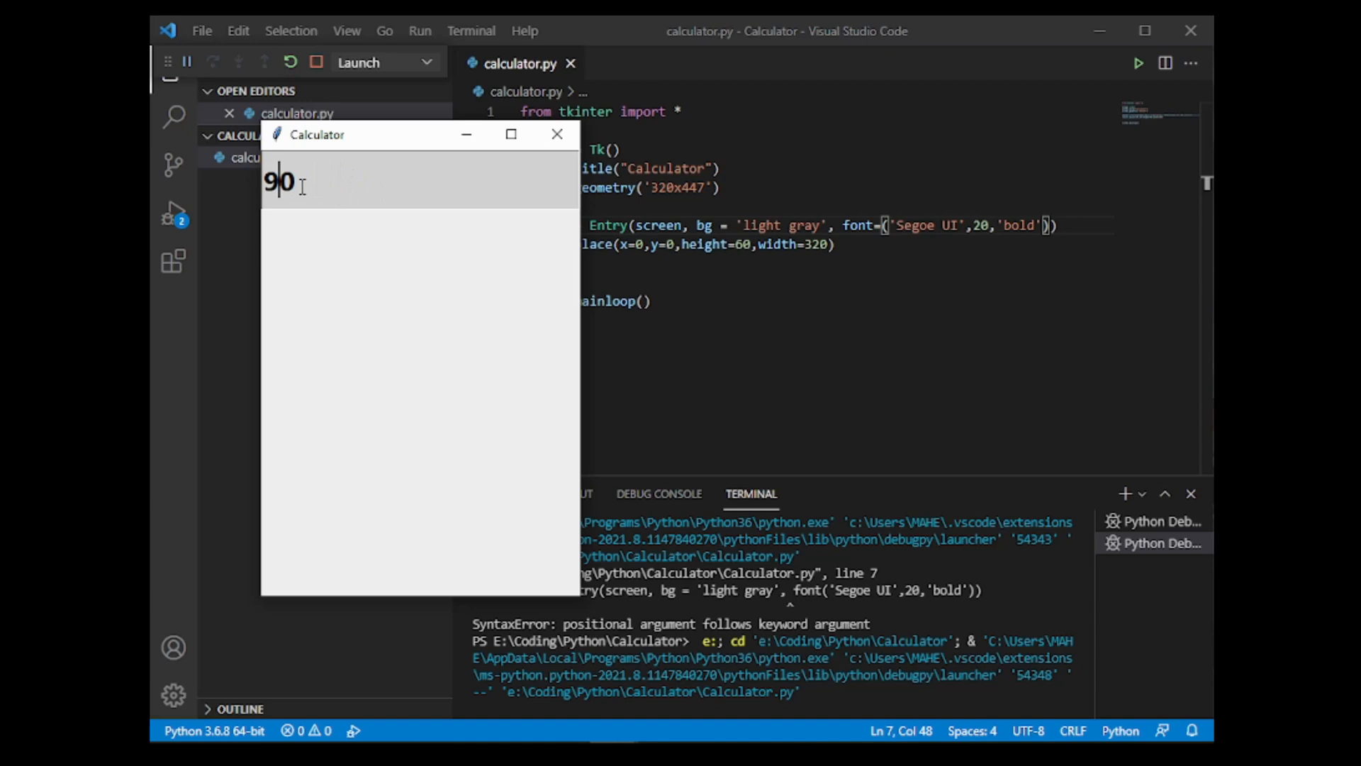
pyautogui.write('7')
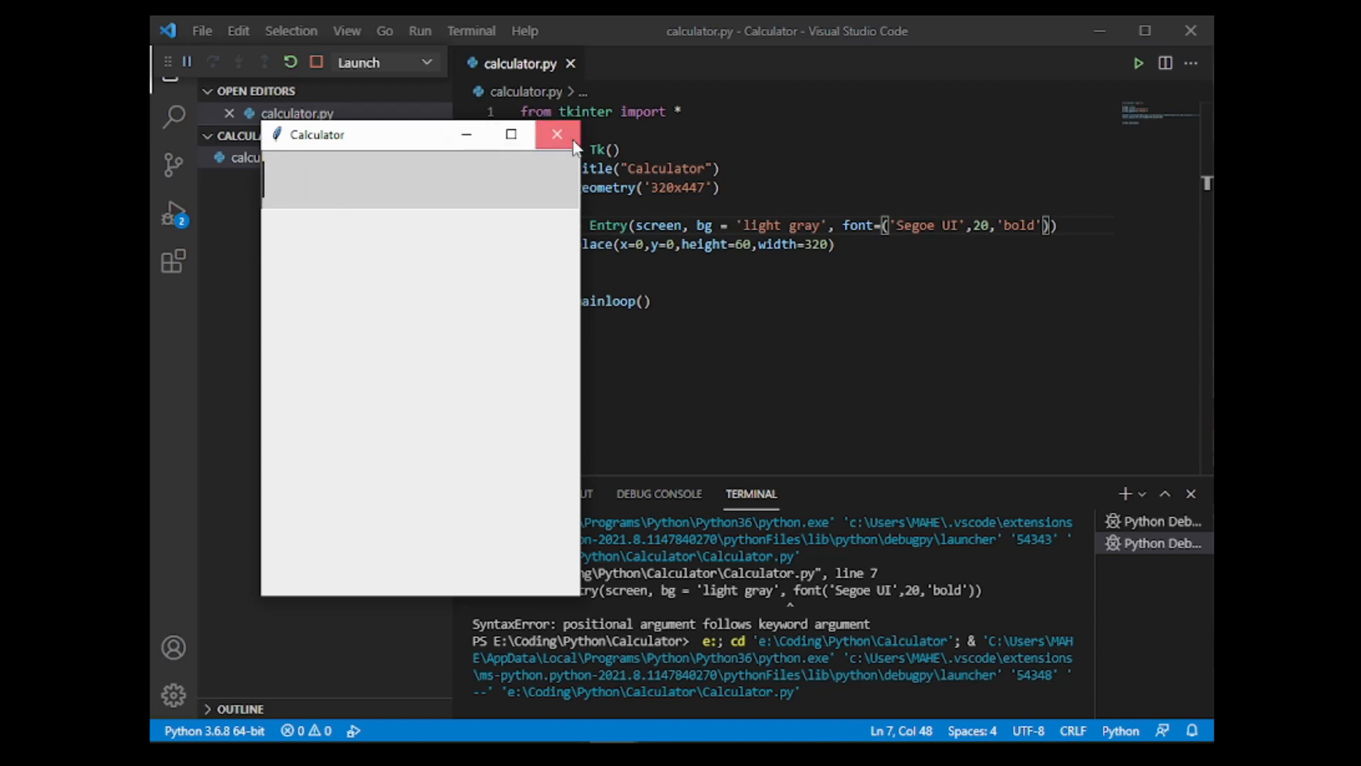
pyautogui.click(557, 134)
pyautogui.write(', just')
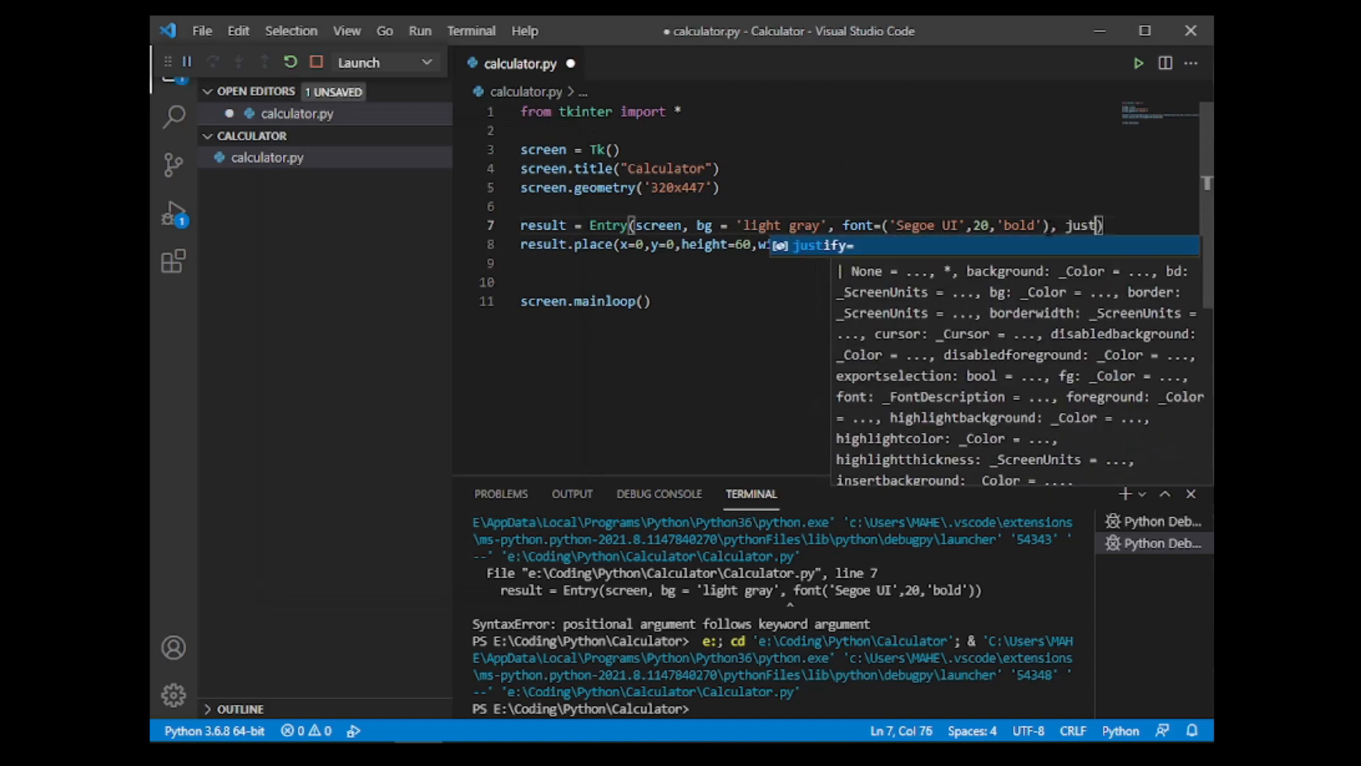
# Step: Add justify='right' to the result Entry, run and type 'ffhfhfh' to confirm right alignment, then close the app
pyautogui.write('=')
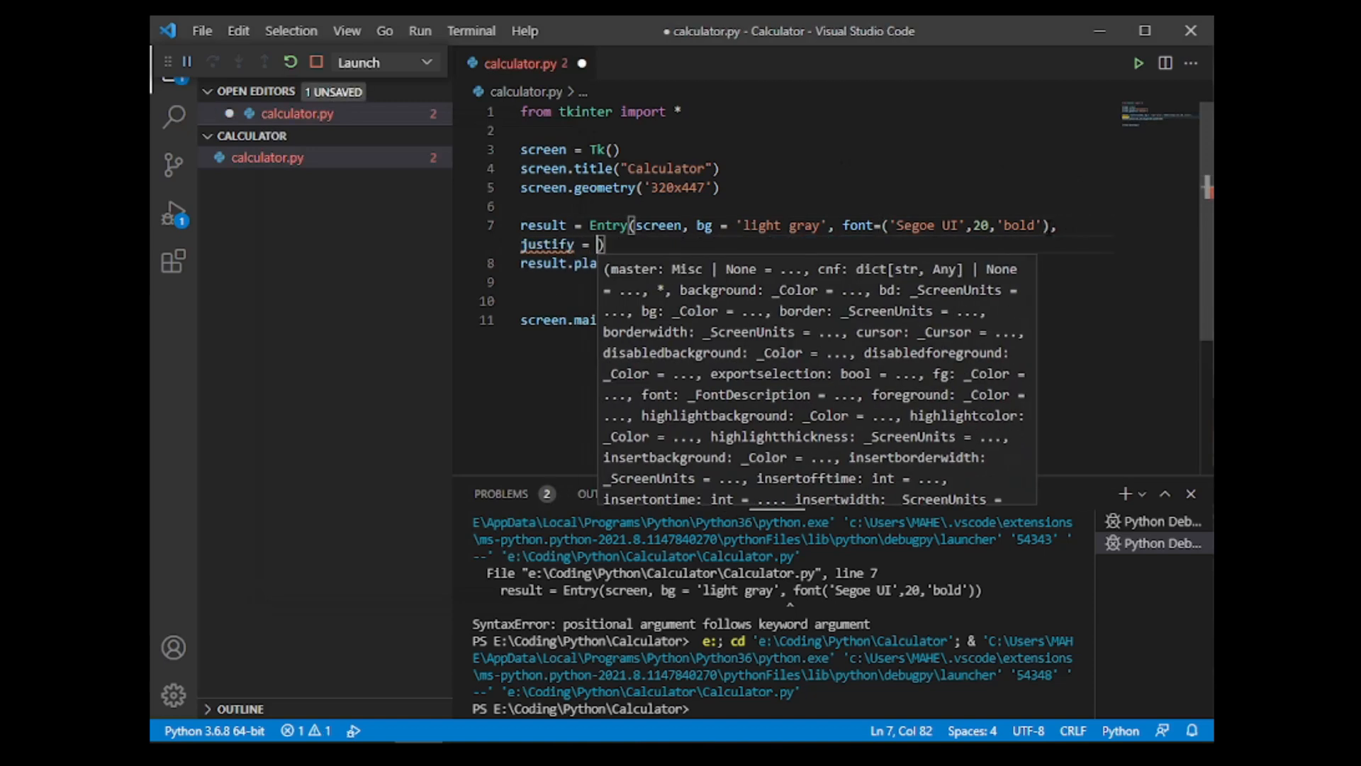
pyautogui.write("'")
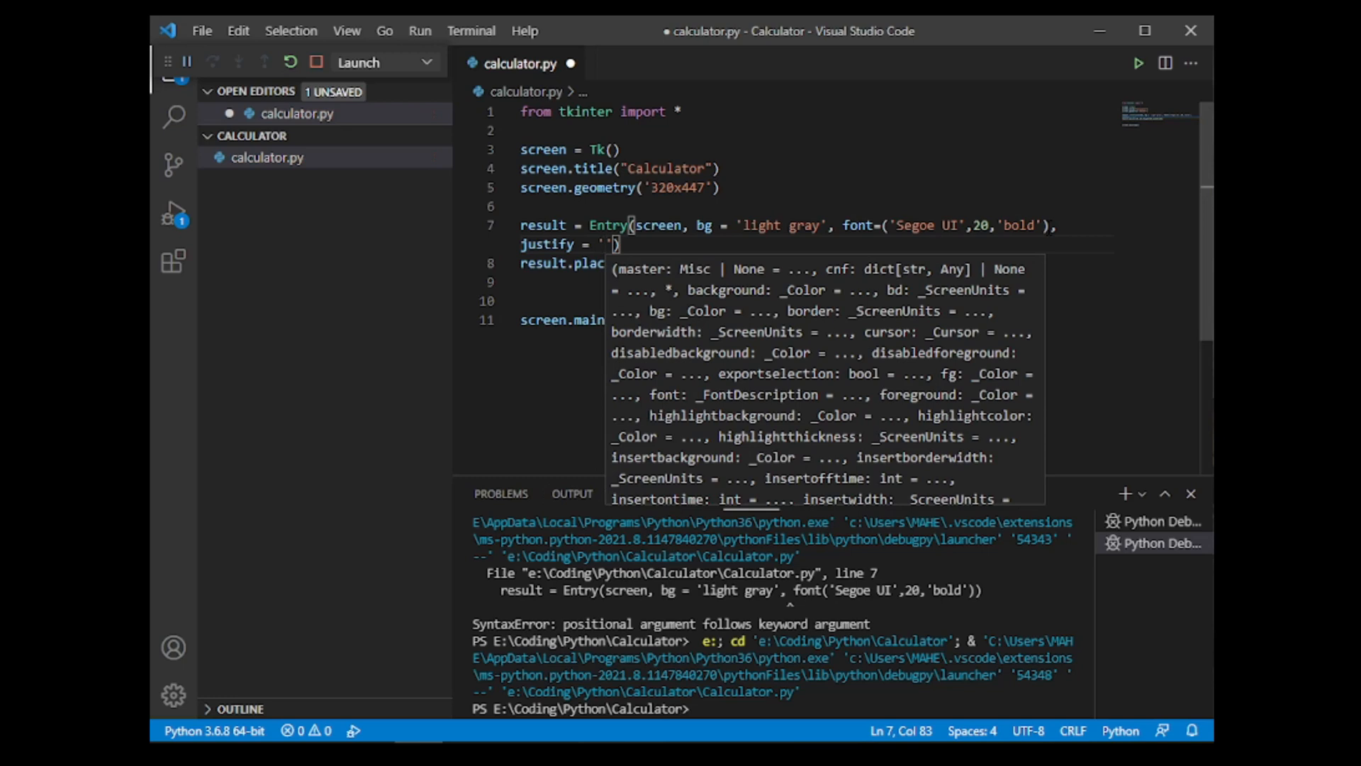
pyautogui.write('right')
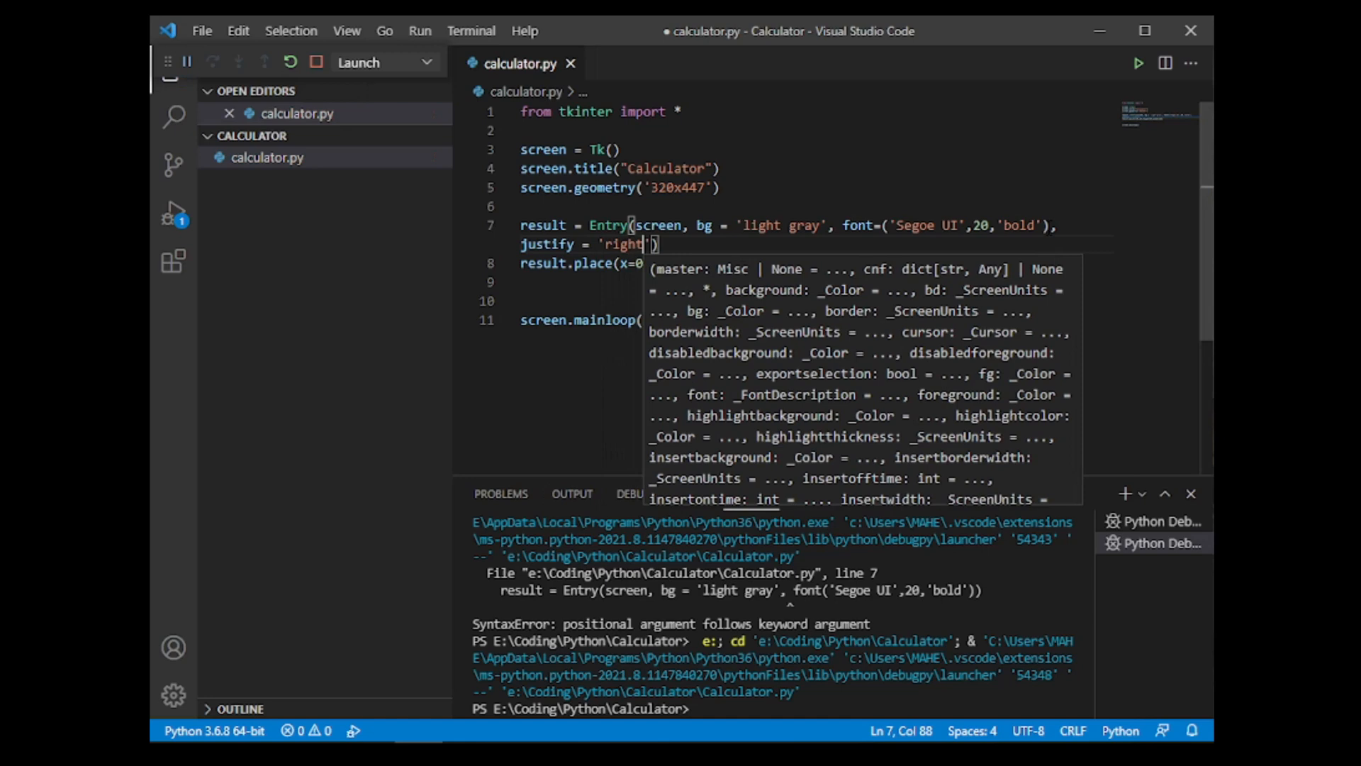
pyautogui.click(1137, 62)
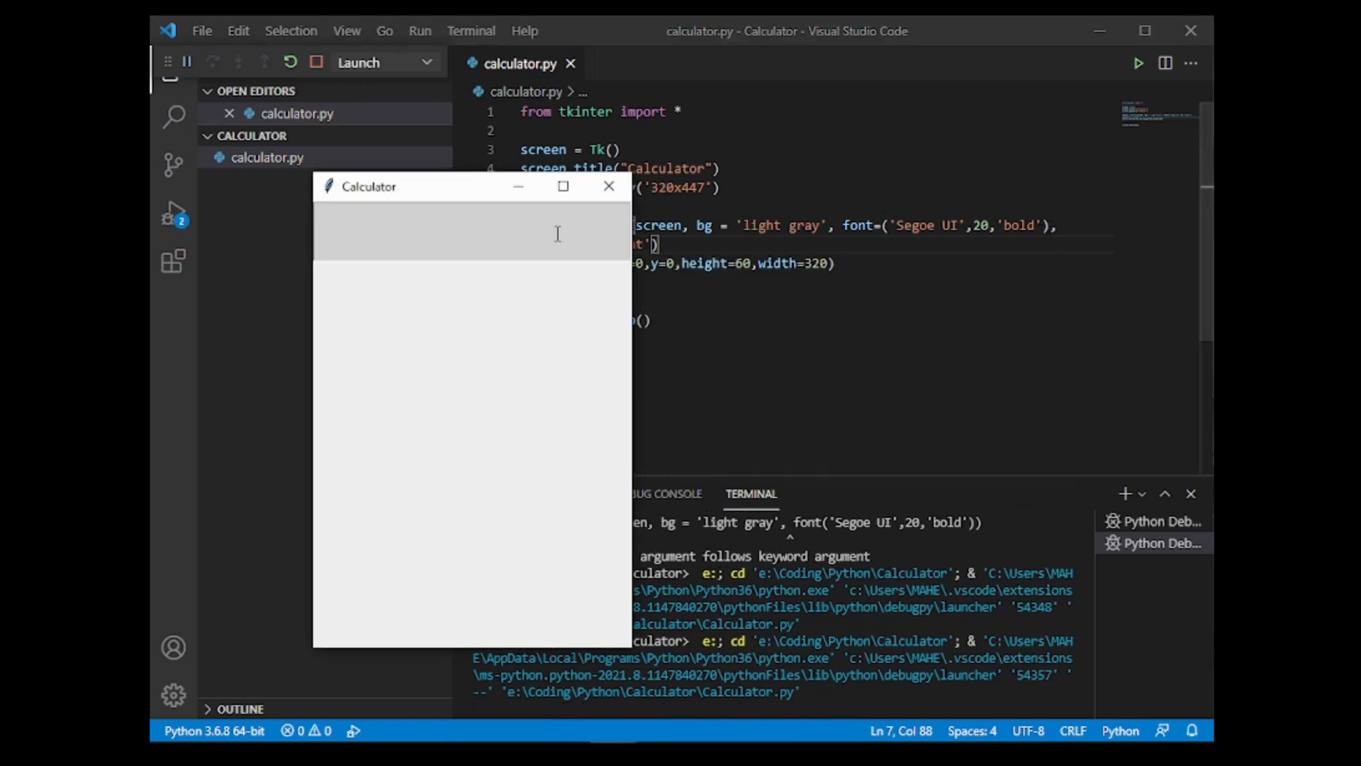
pyautogui.write('ffhfhfh')
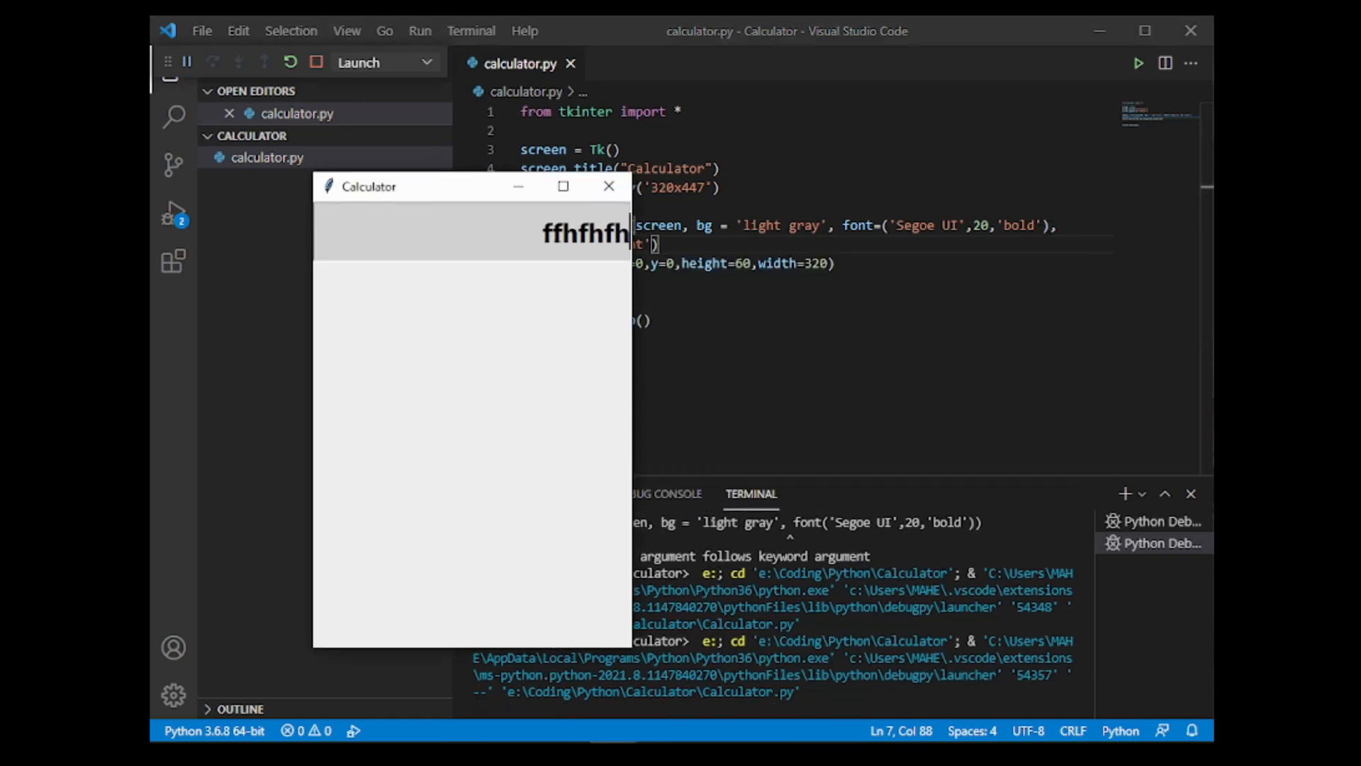
pyautogui.click(609, 186)
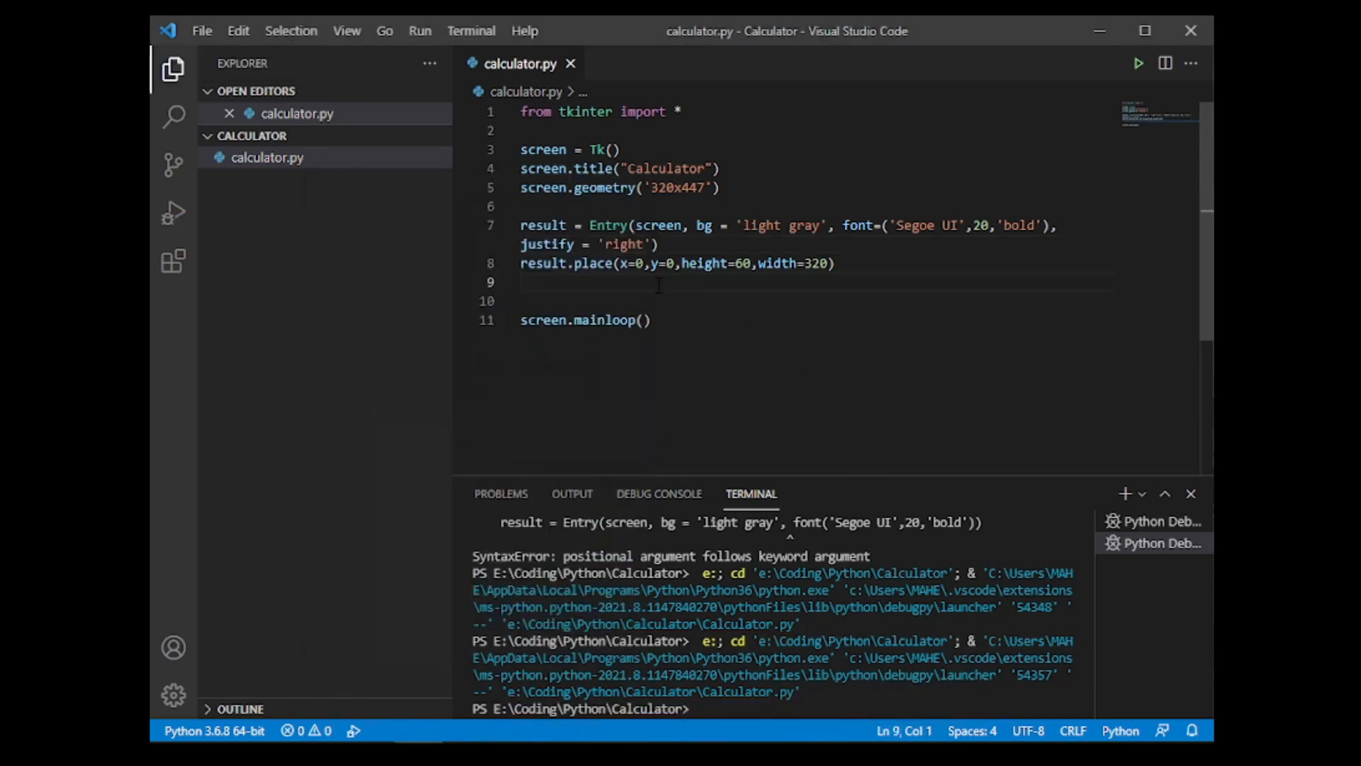
# Step: Start bSin = Button(screen, text='sin', ...) on a new line
pyautogui.press('Enter')
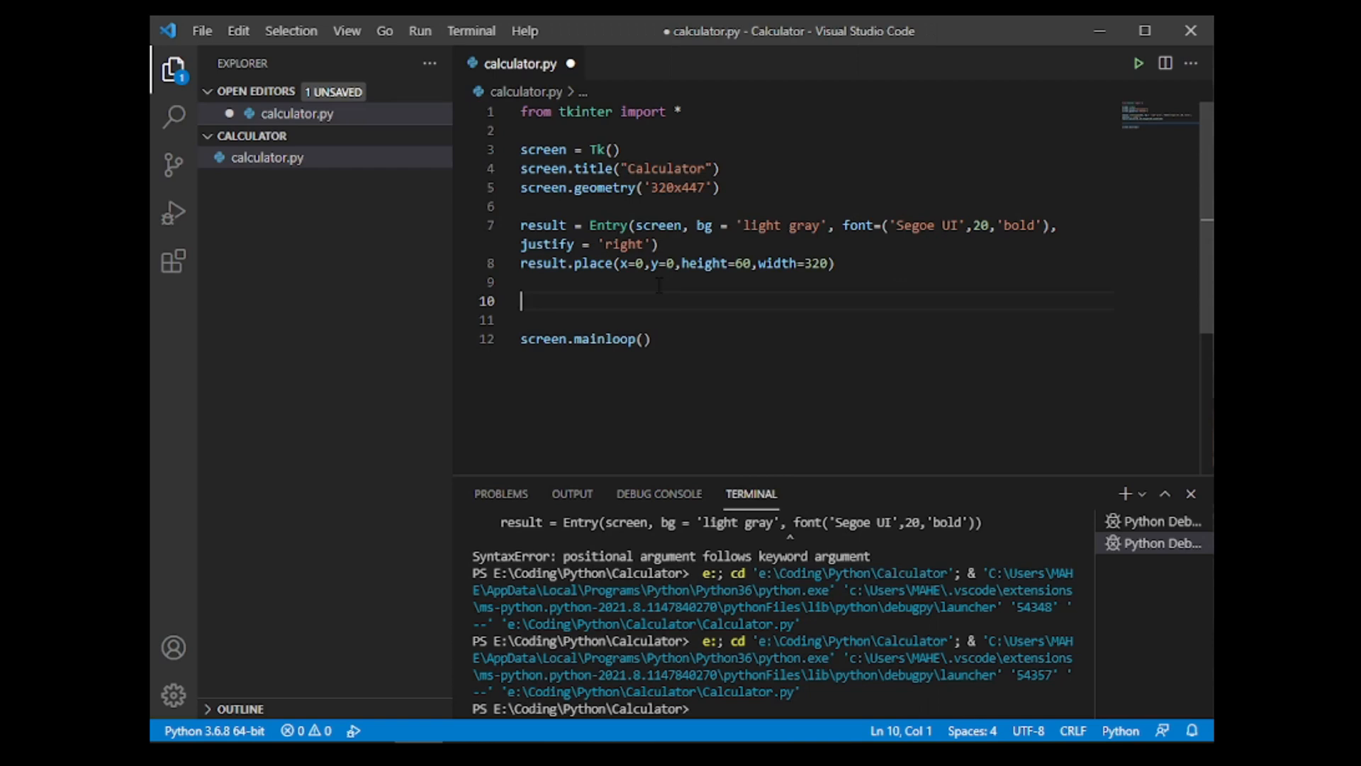
pyautogui.write('bSin')
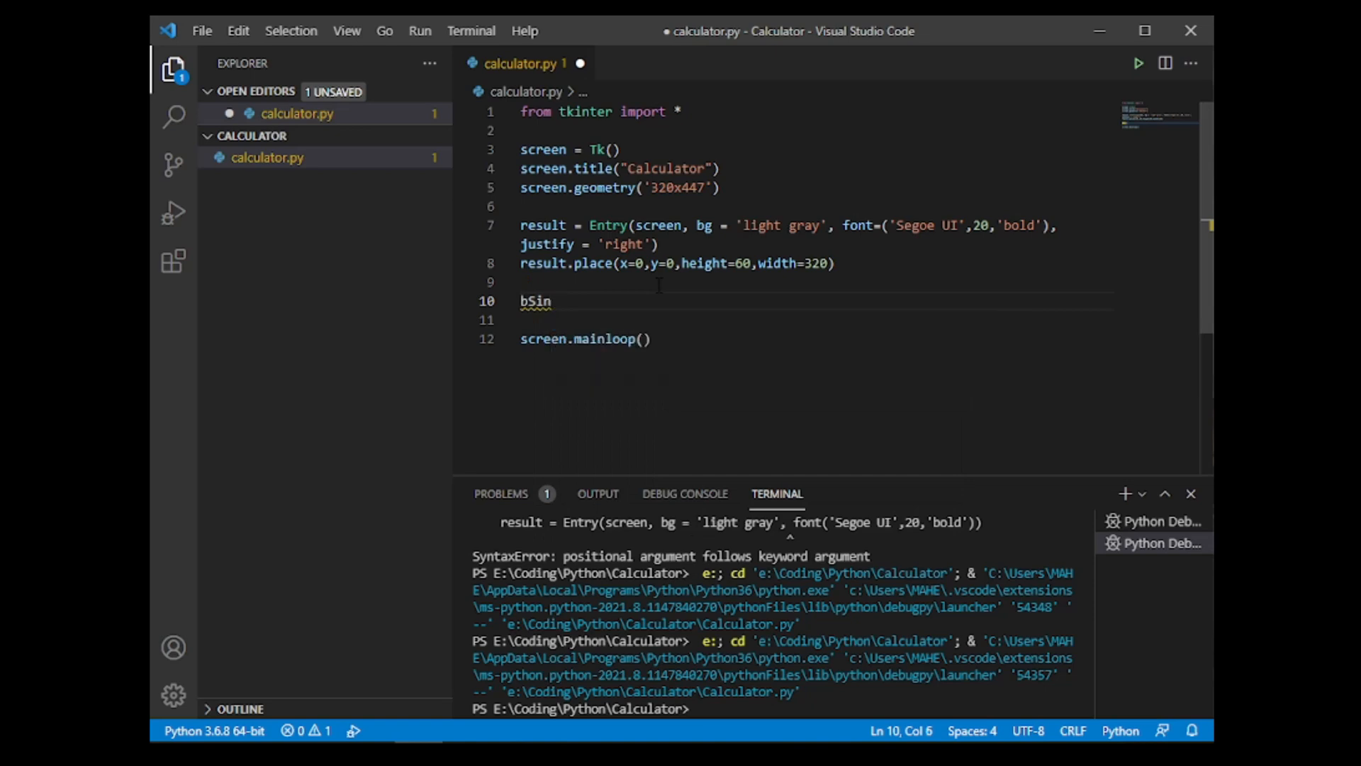
pyautogui.write('= Button')
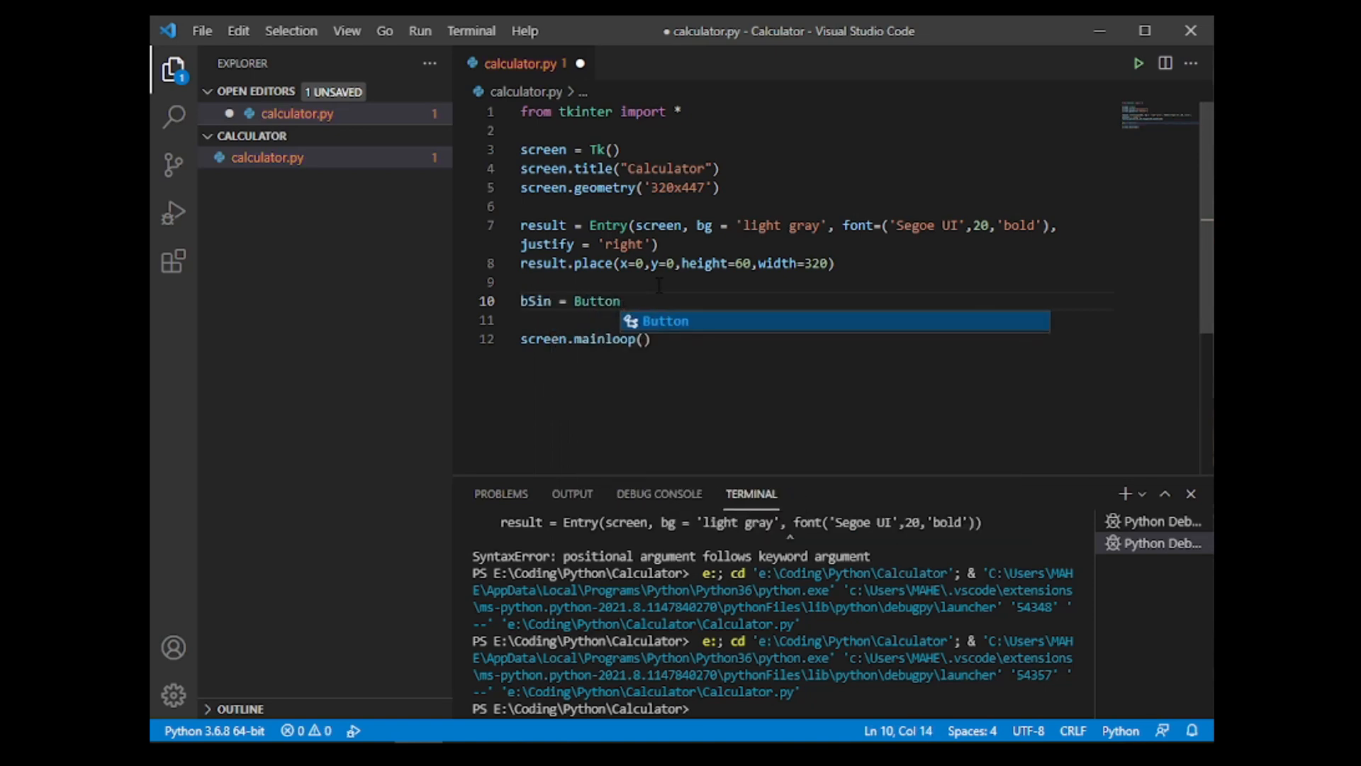
pyautogui.write('()')
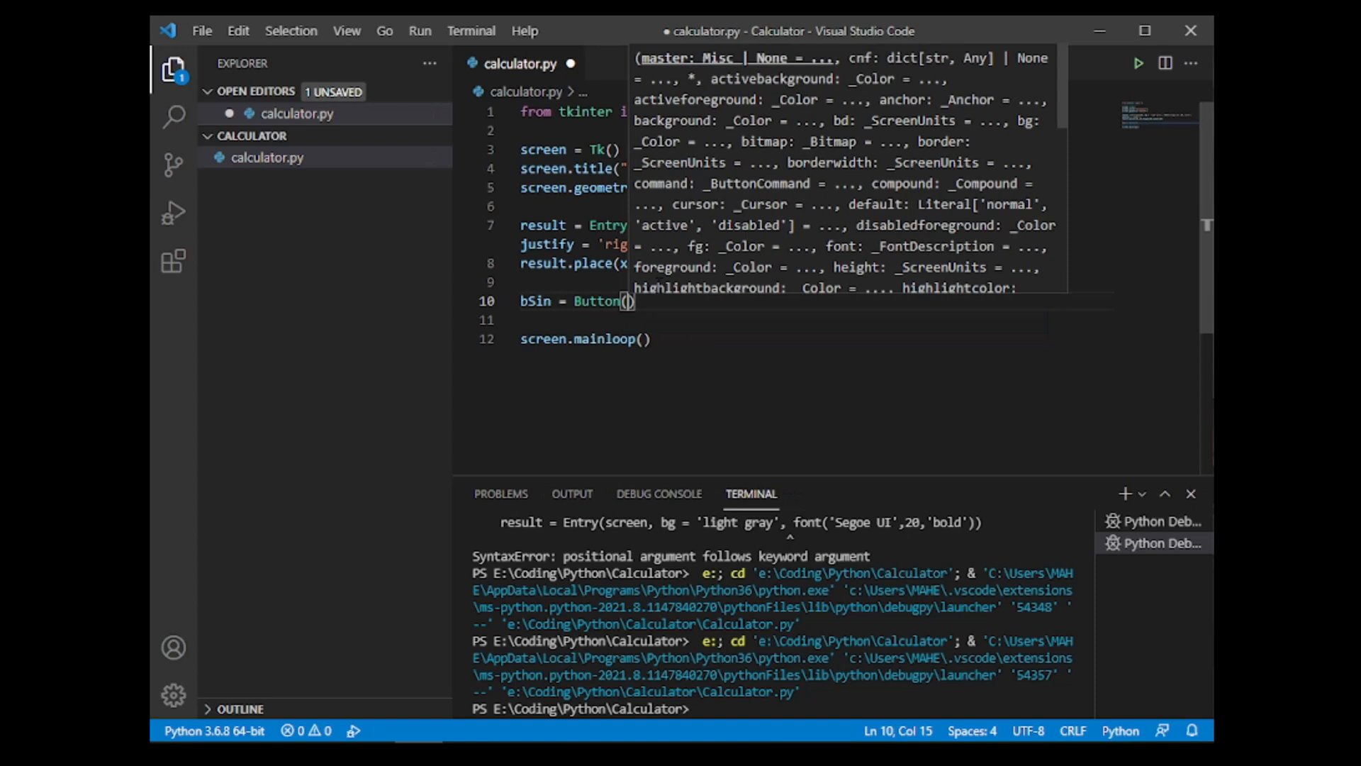
pyautogui.write('screen,')
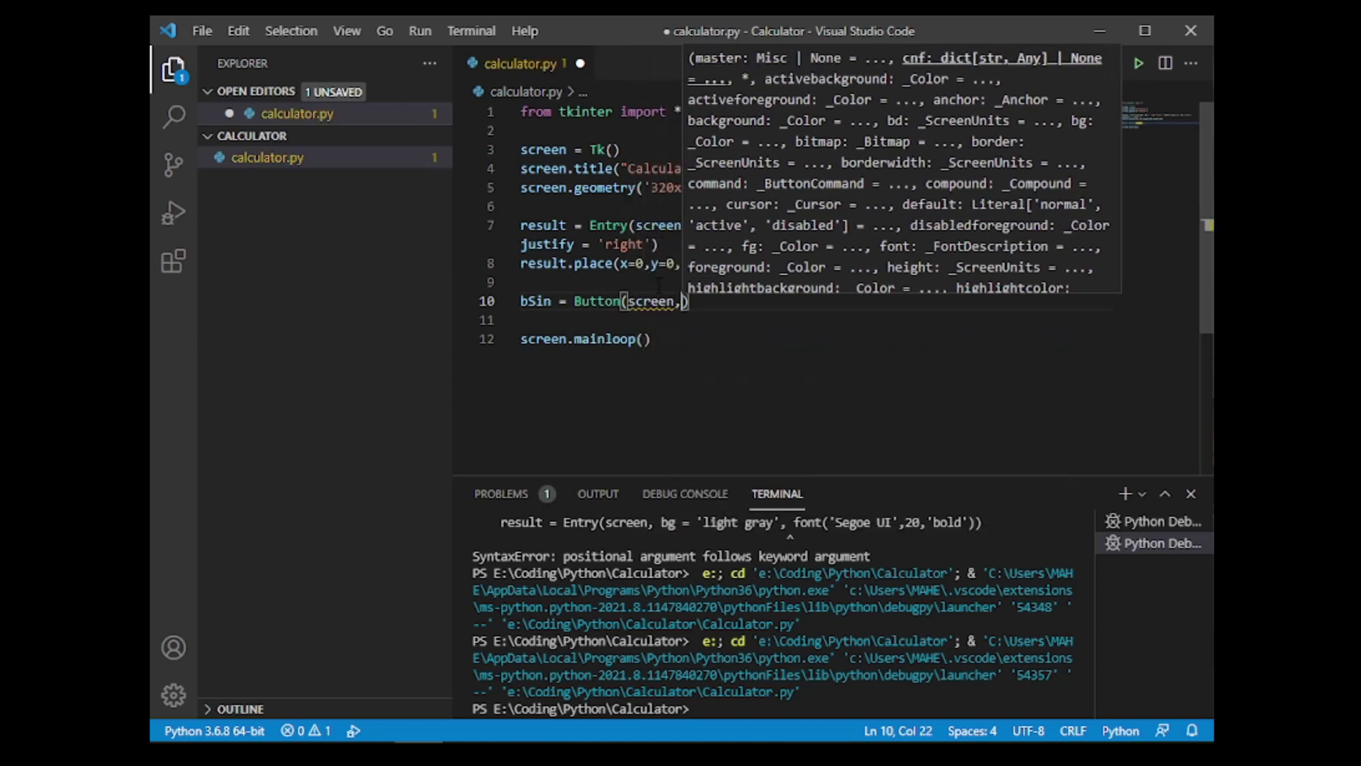
pyautogui.write("text = '")
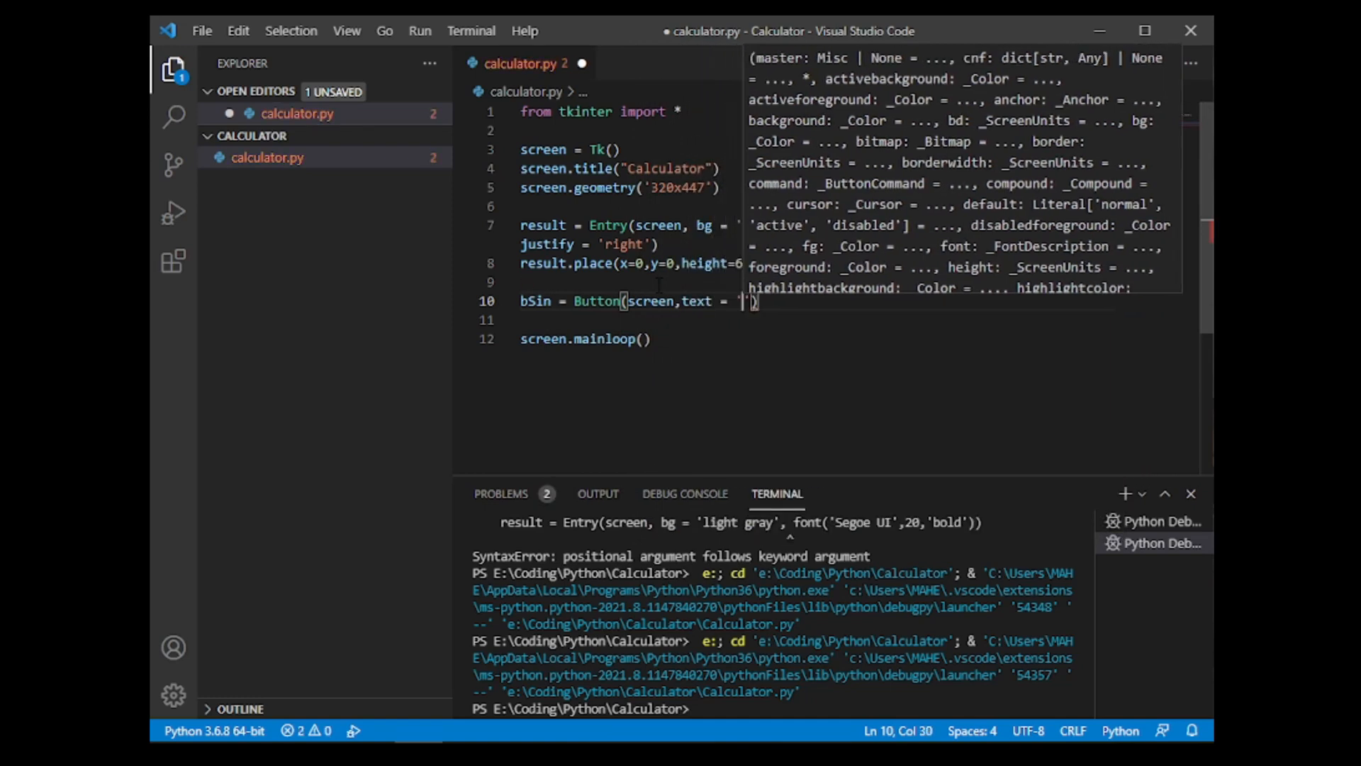
pyautogui.write("sin',")
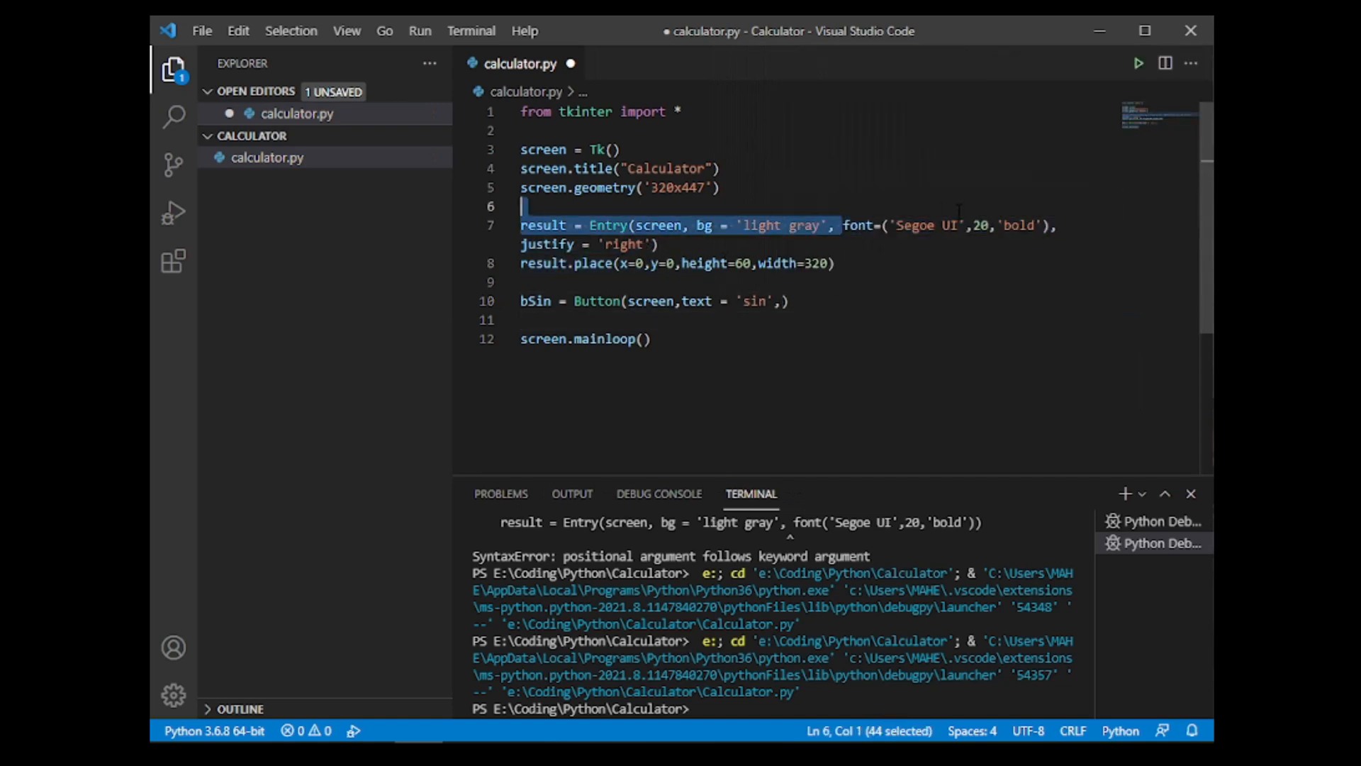
# Step: Give bSin font=('Segoe UI',20,'bold') reusing the result bar's font, run the app, then close it
pyautogui.moveTo(842, 225); pyautogui.dragTo(1049, 225)
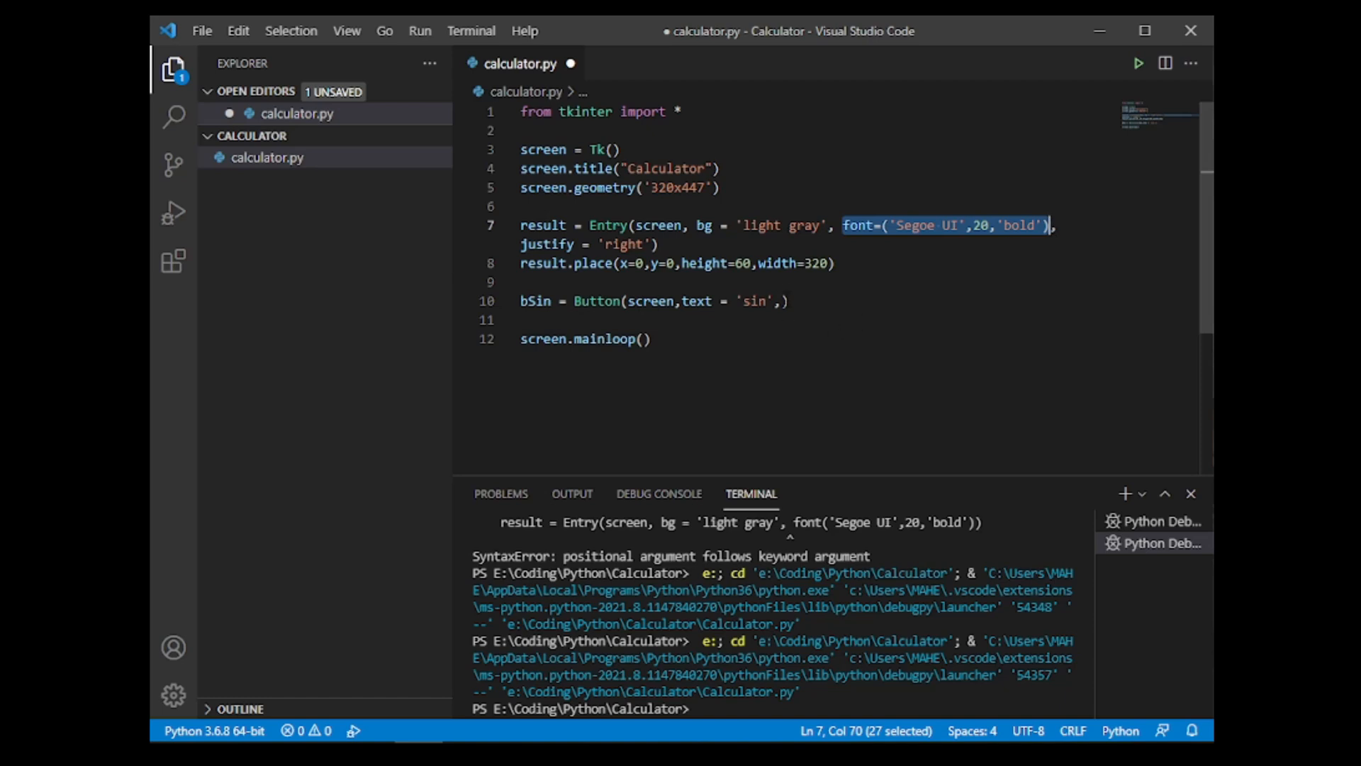
pyautogui.write(",font=('Segoe UI',20,'bold')")
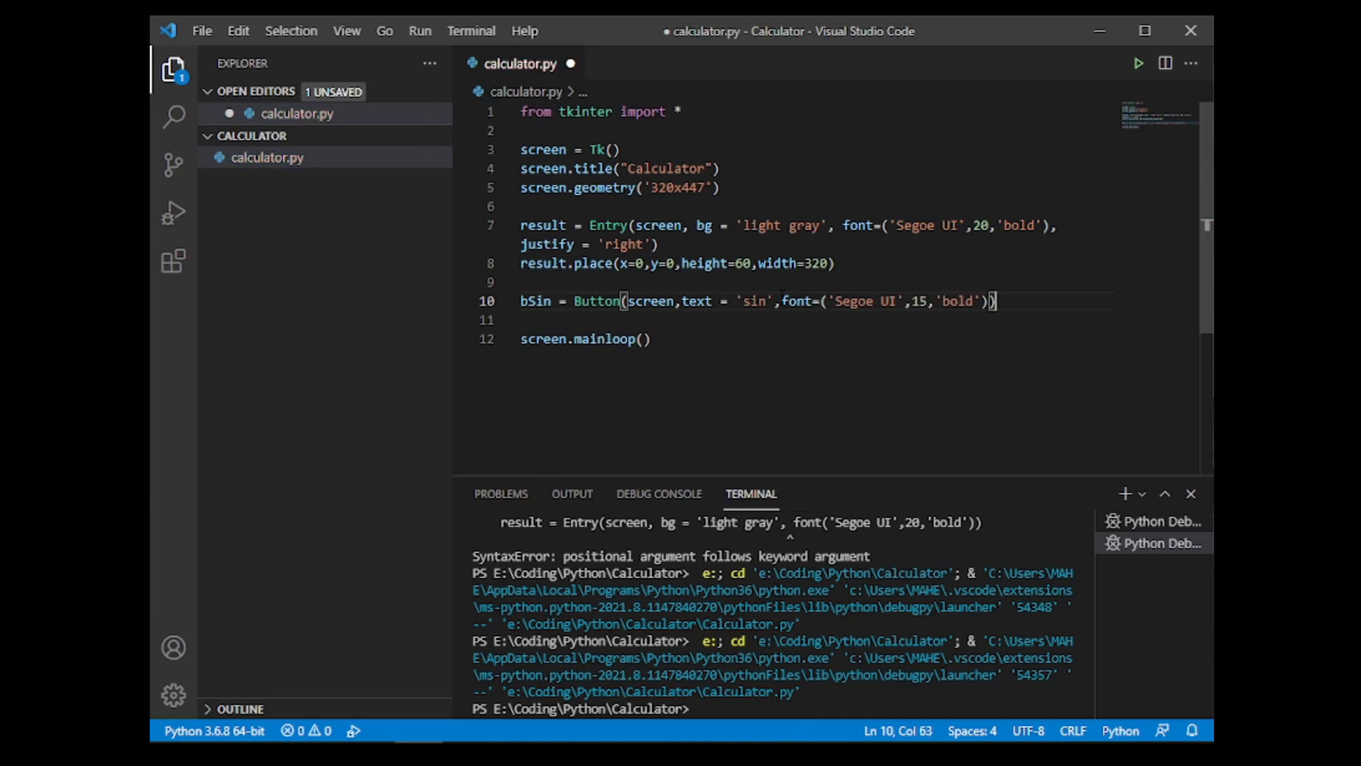
pyautogui.press('Enter')
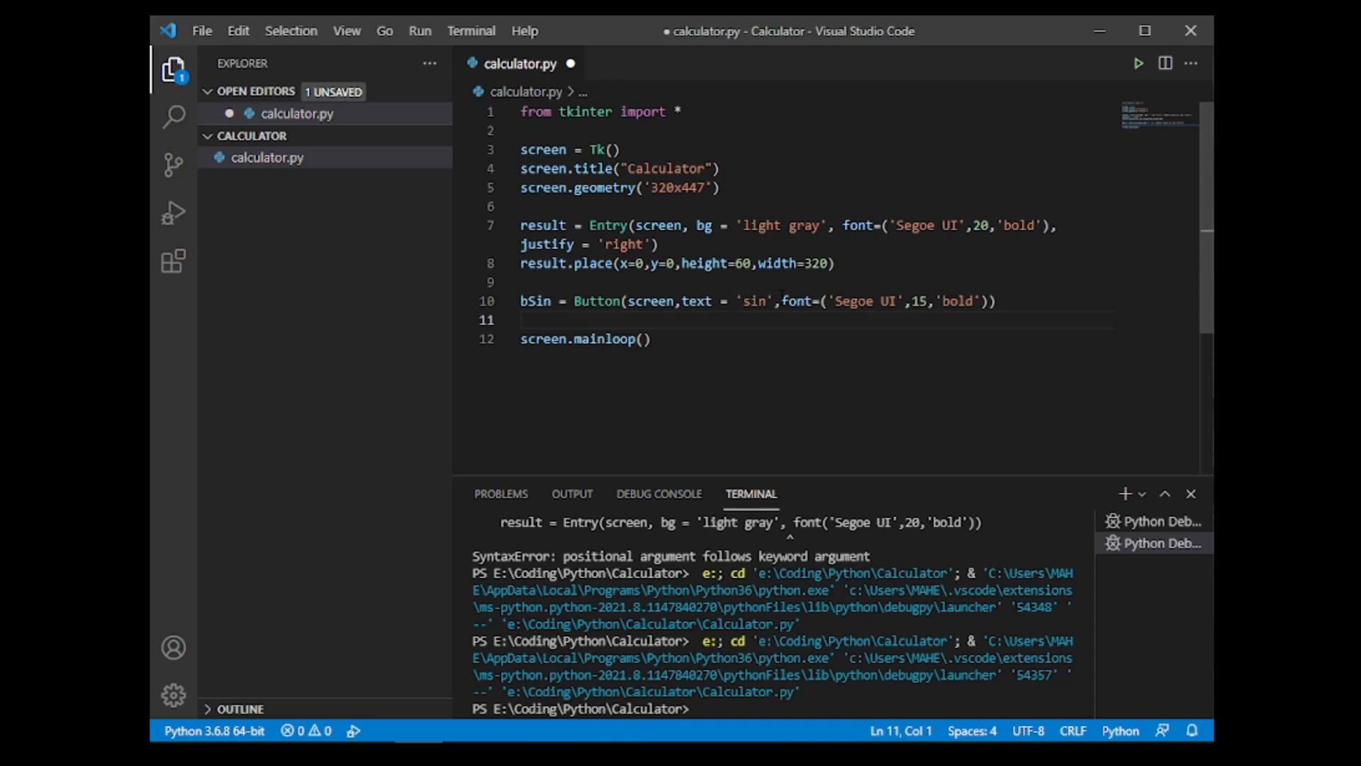
pyautogui.click(1137, 63)
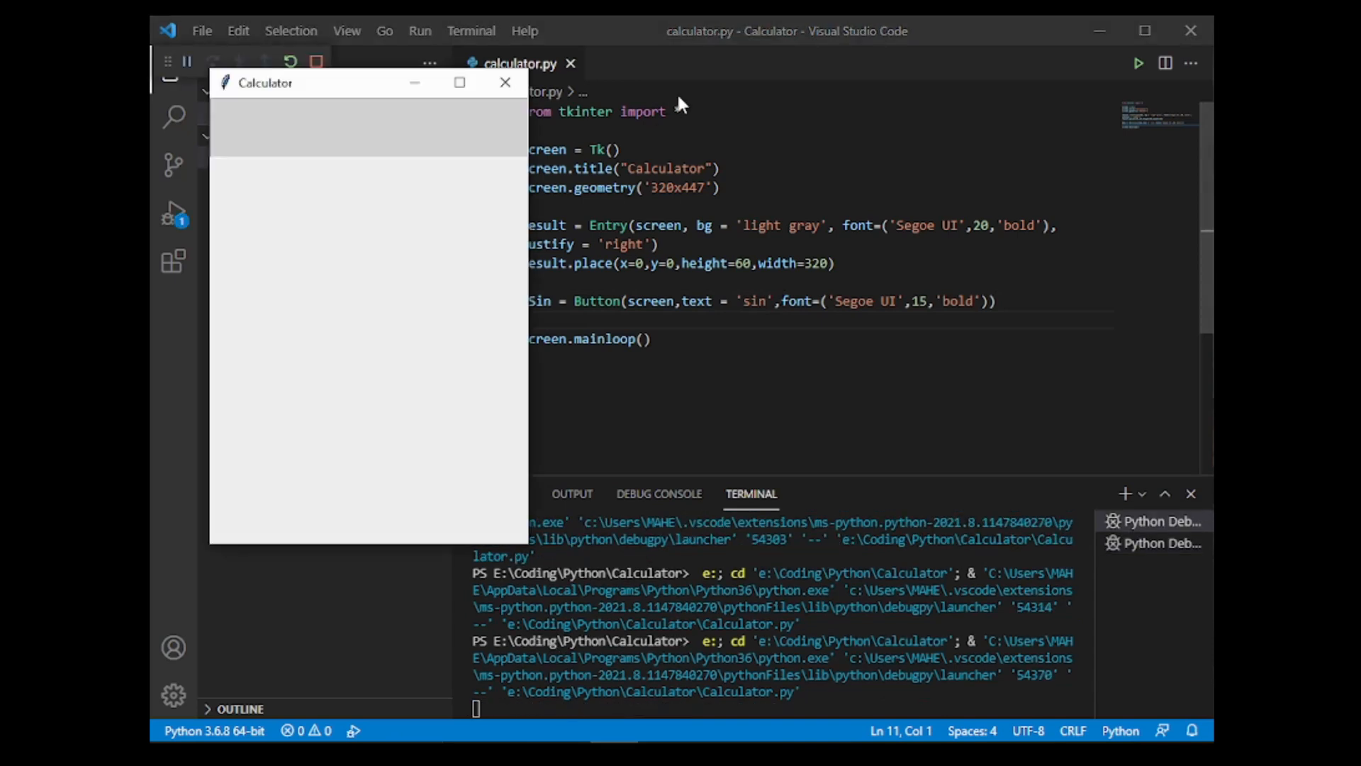
pyautogui.click(505, 82)
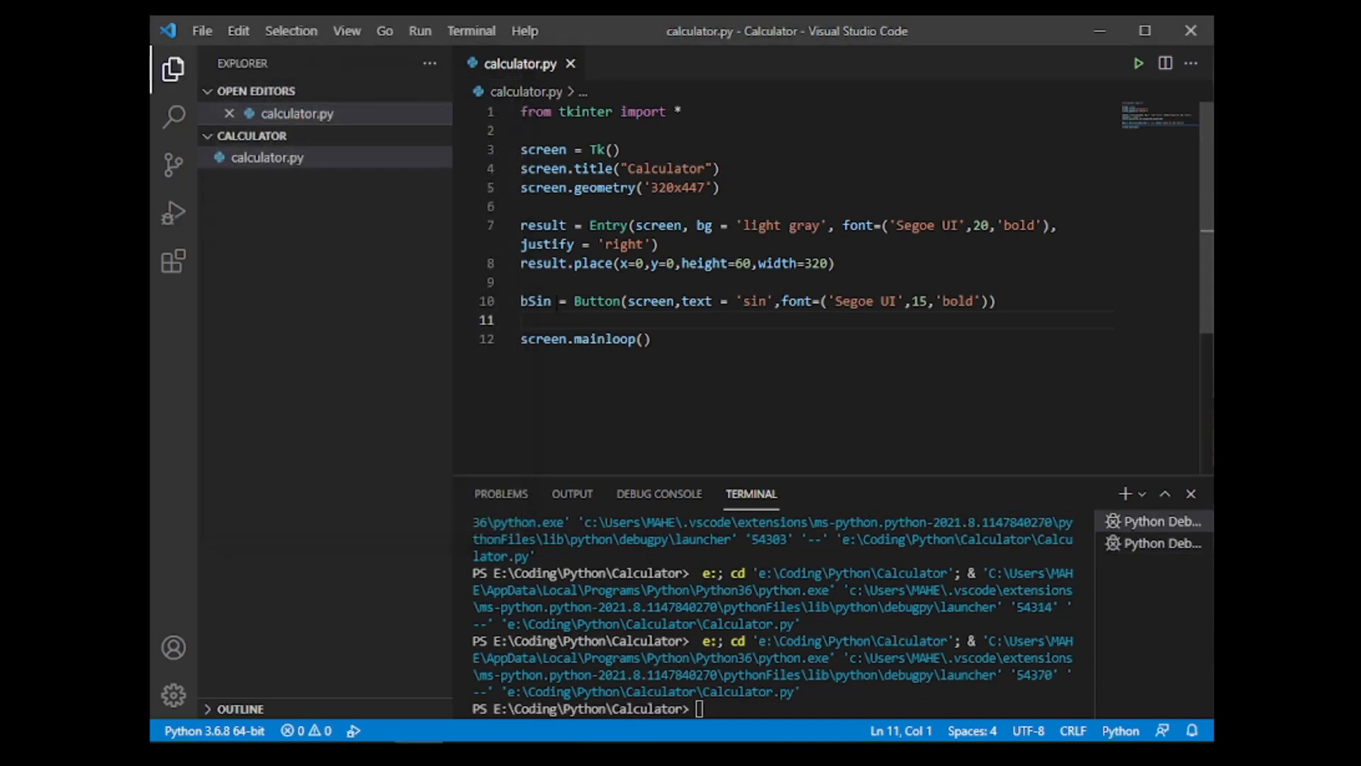
# Step: Place bSin at x=64, y=60 with height=77 and width=64
pyautogui.write('bSin')
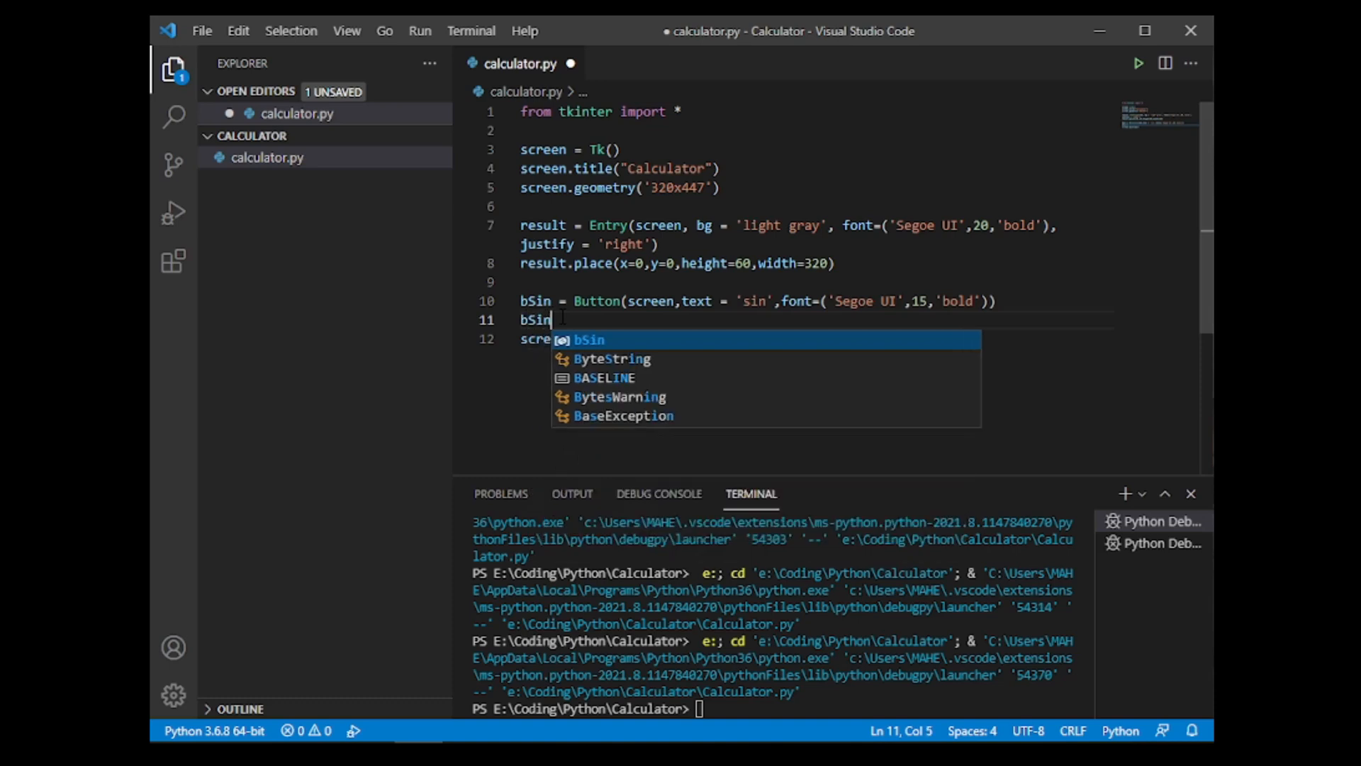
pyautogui.write('.place')
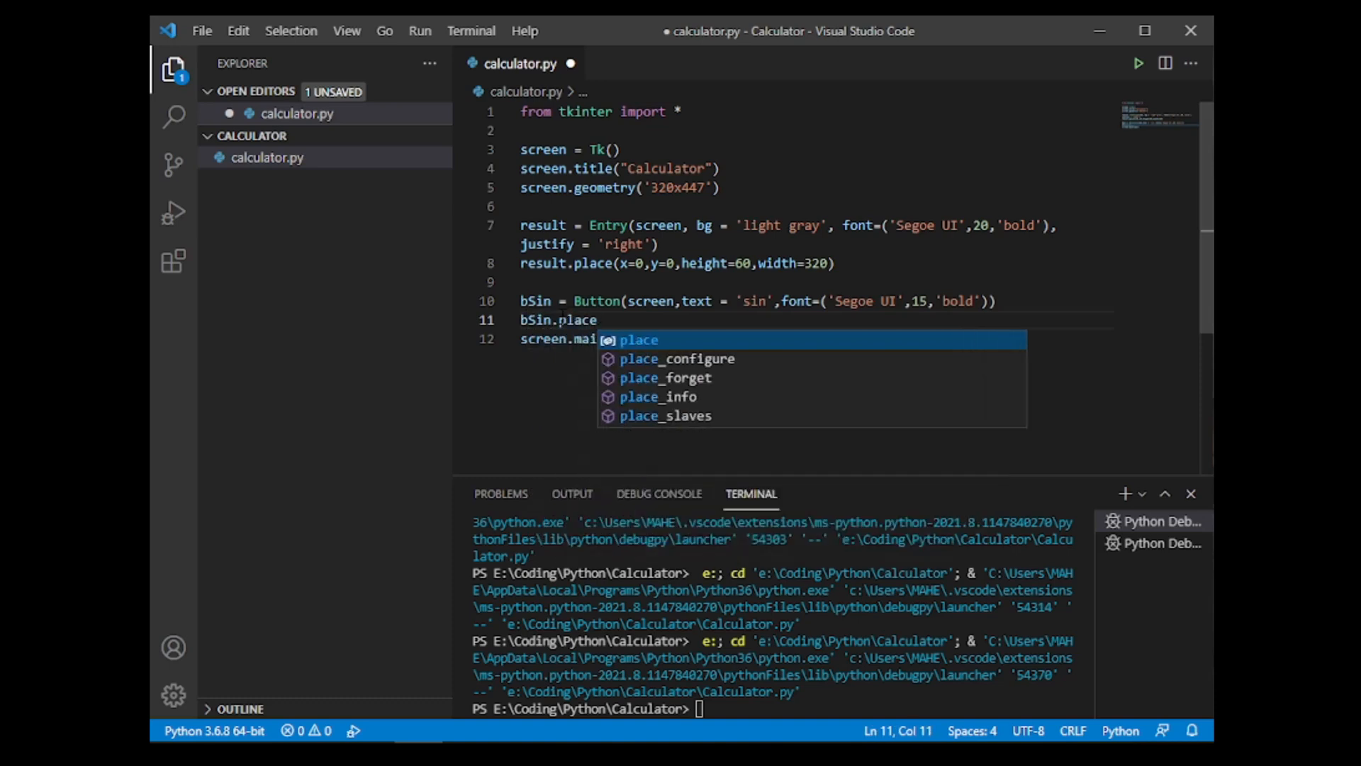
pyautogui.write('()')
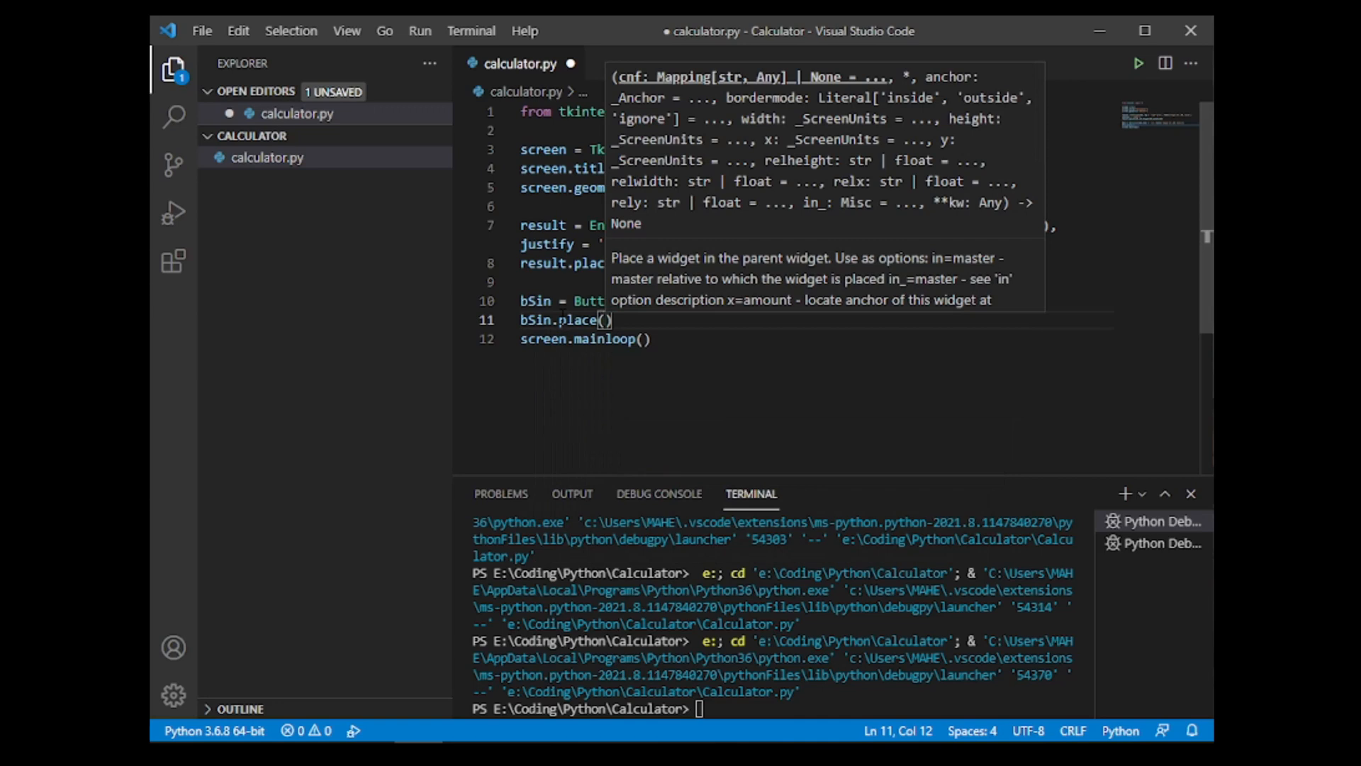
pyautogui.write('x=64')
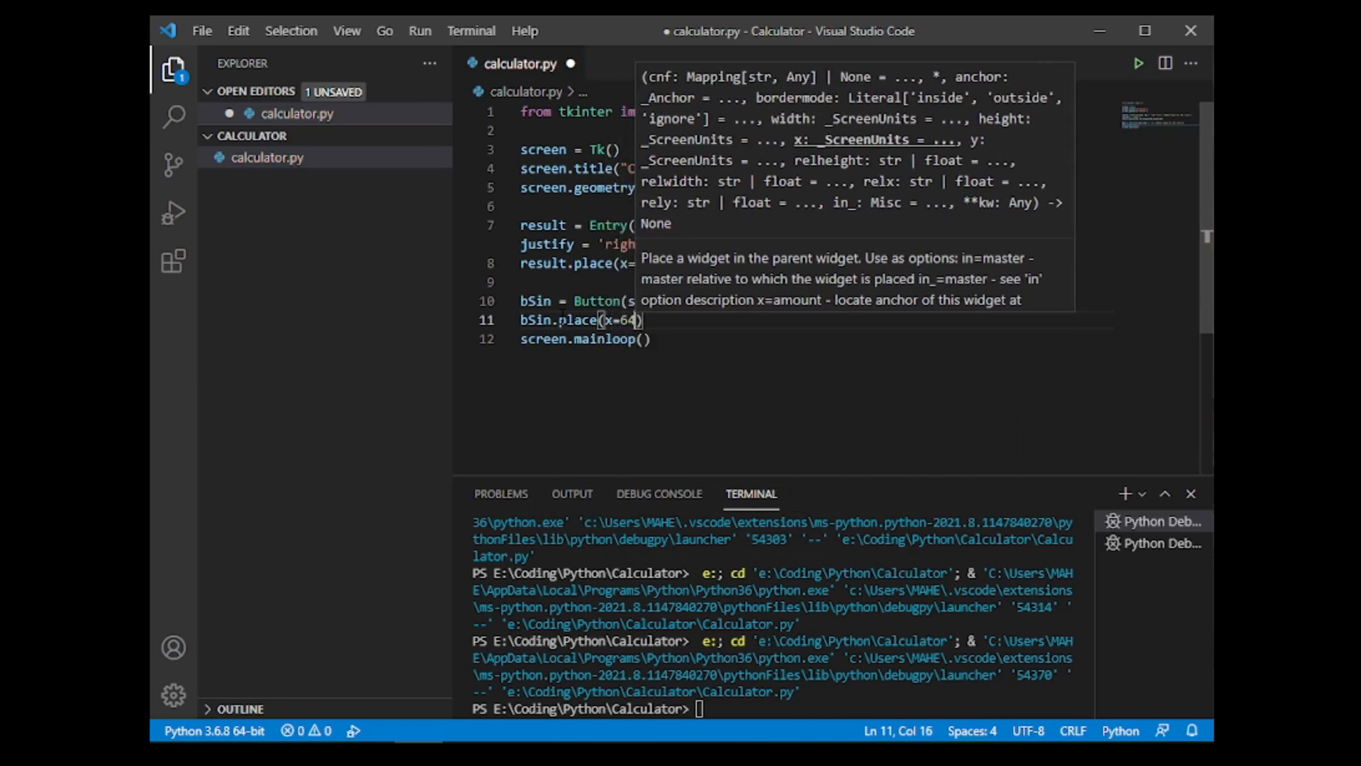
pyautogui.write(',y=')
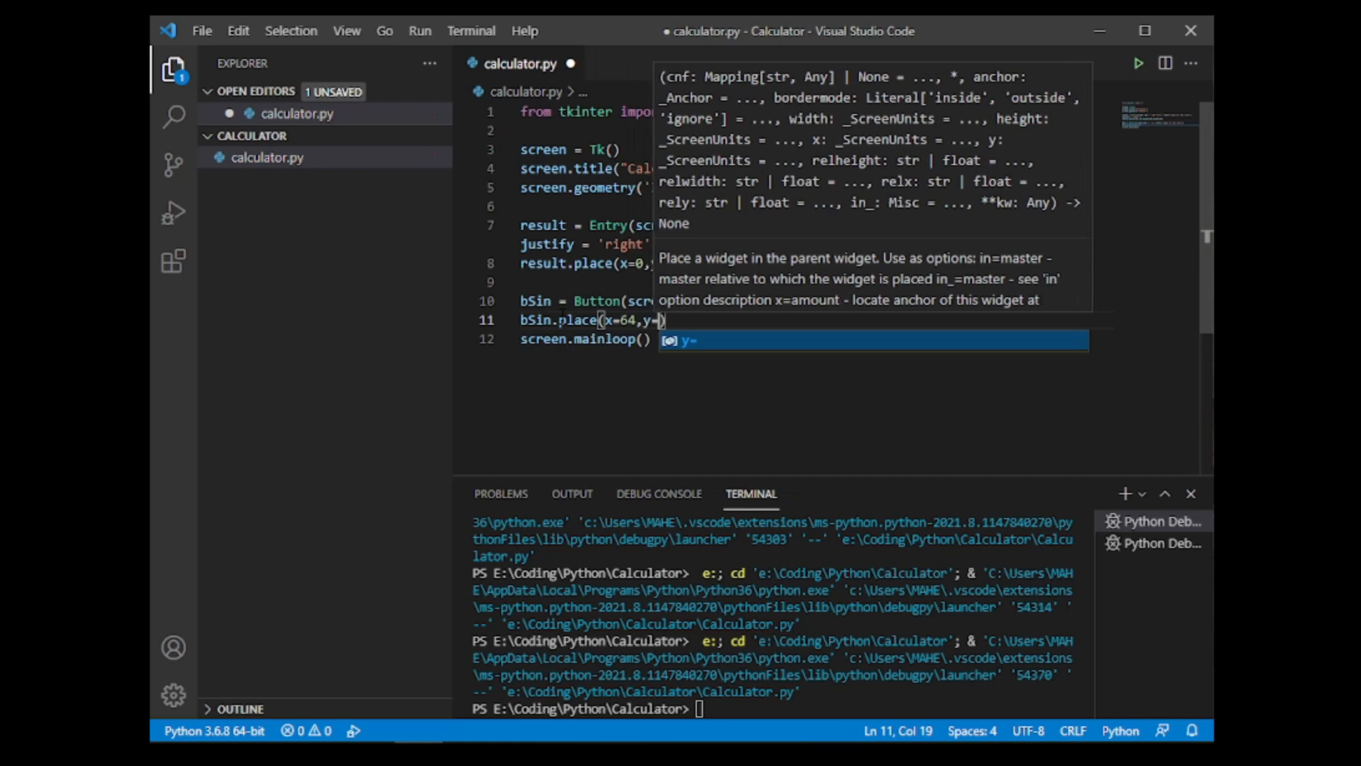
pyautogui.write('60,')
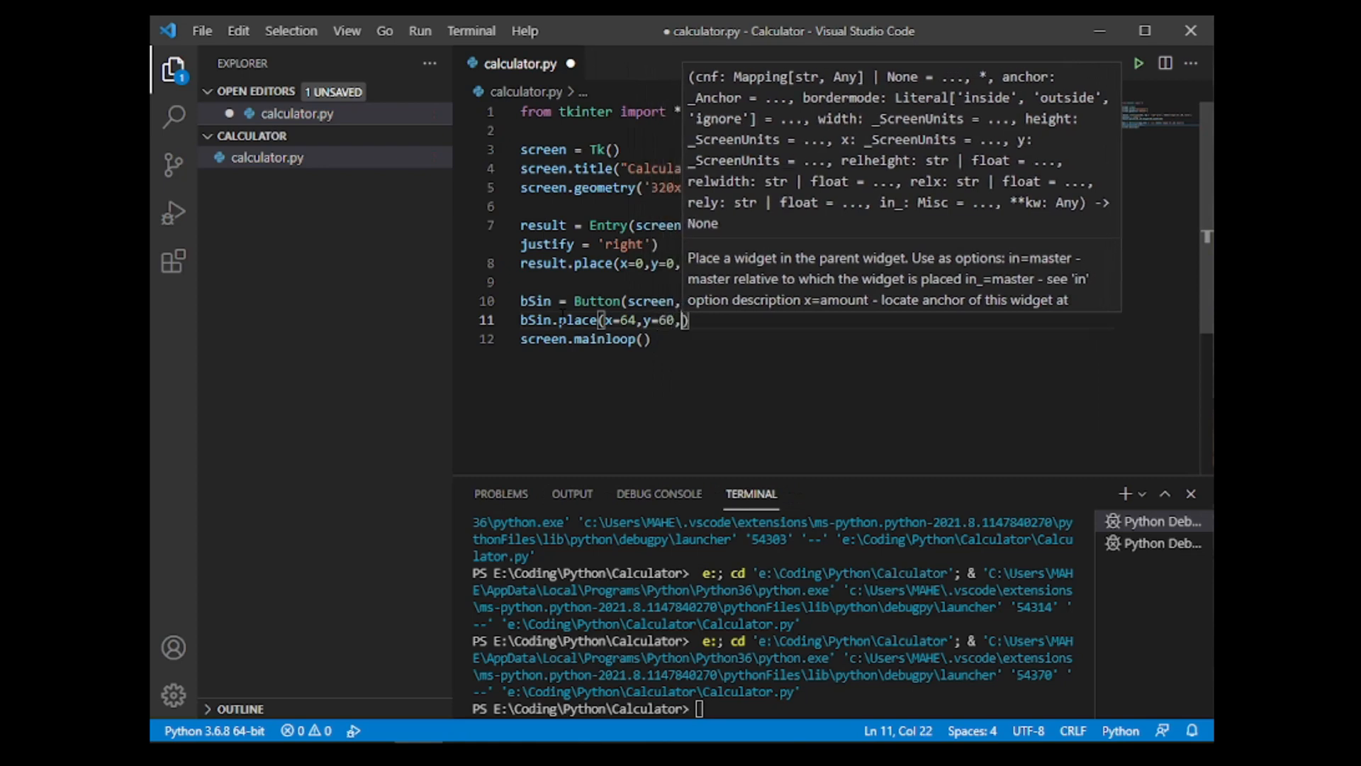
pyautogui.write('height=')
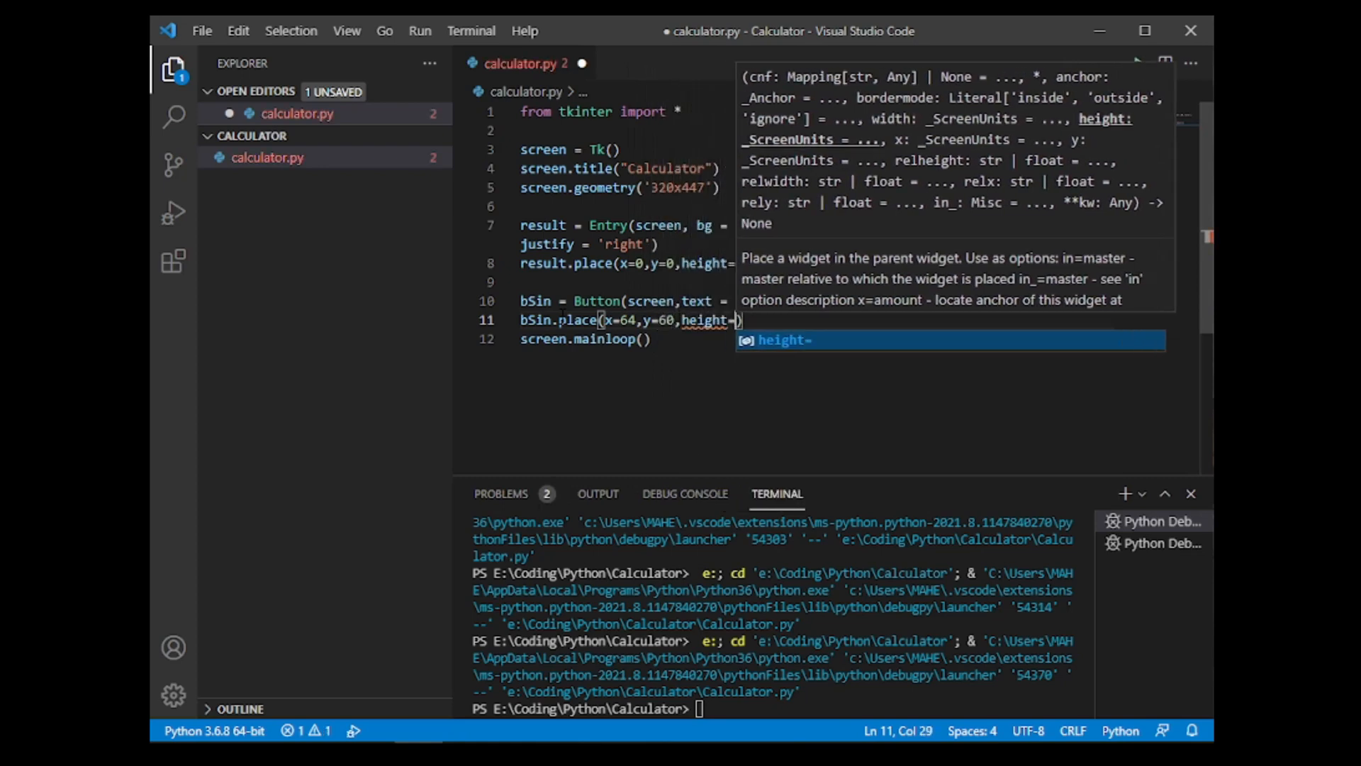
pyautogui.write('=77,')
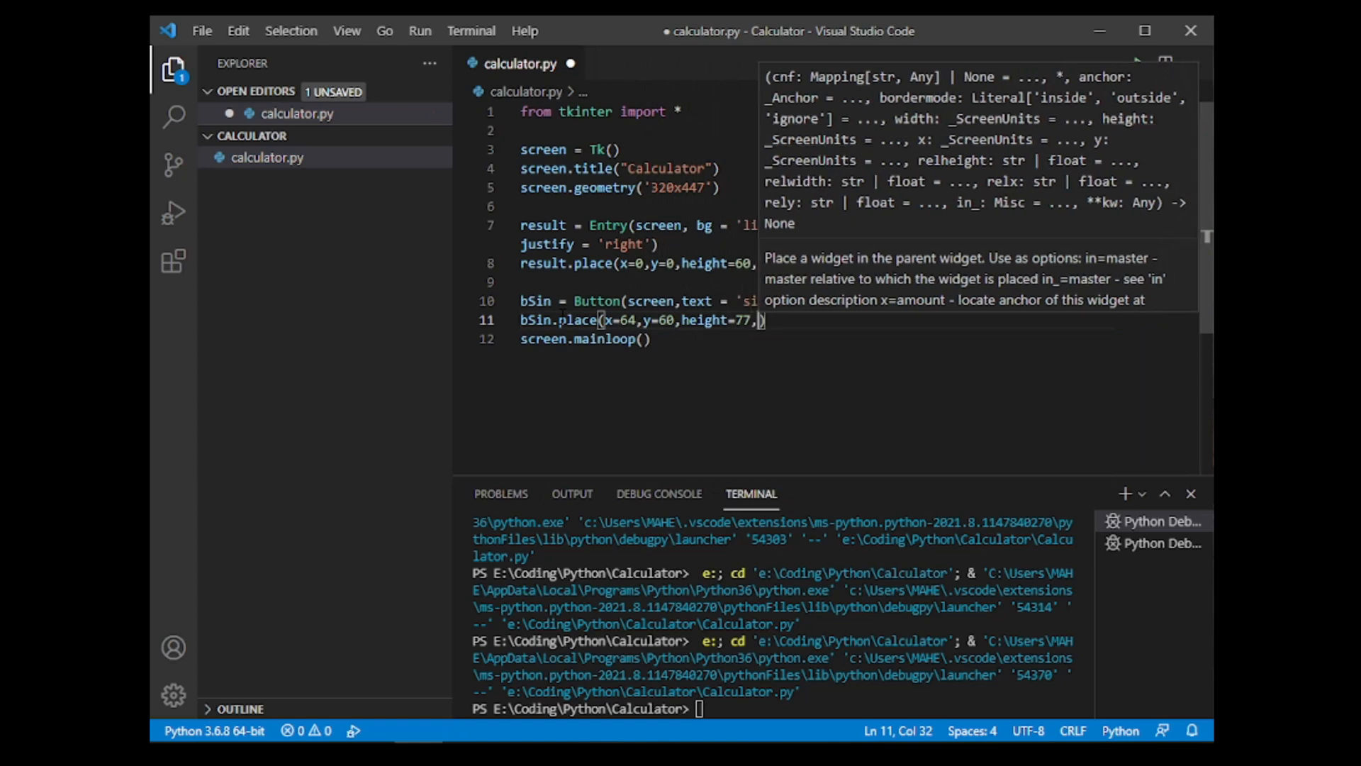
pyautogui.write('width=')
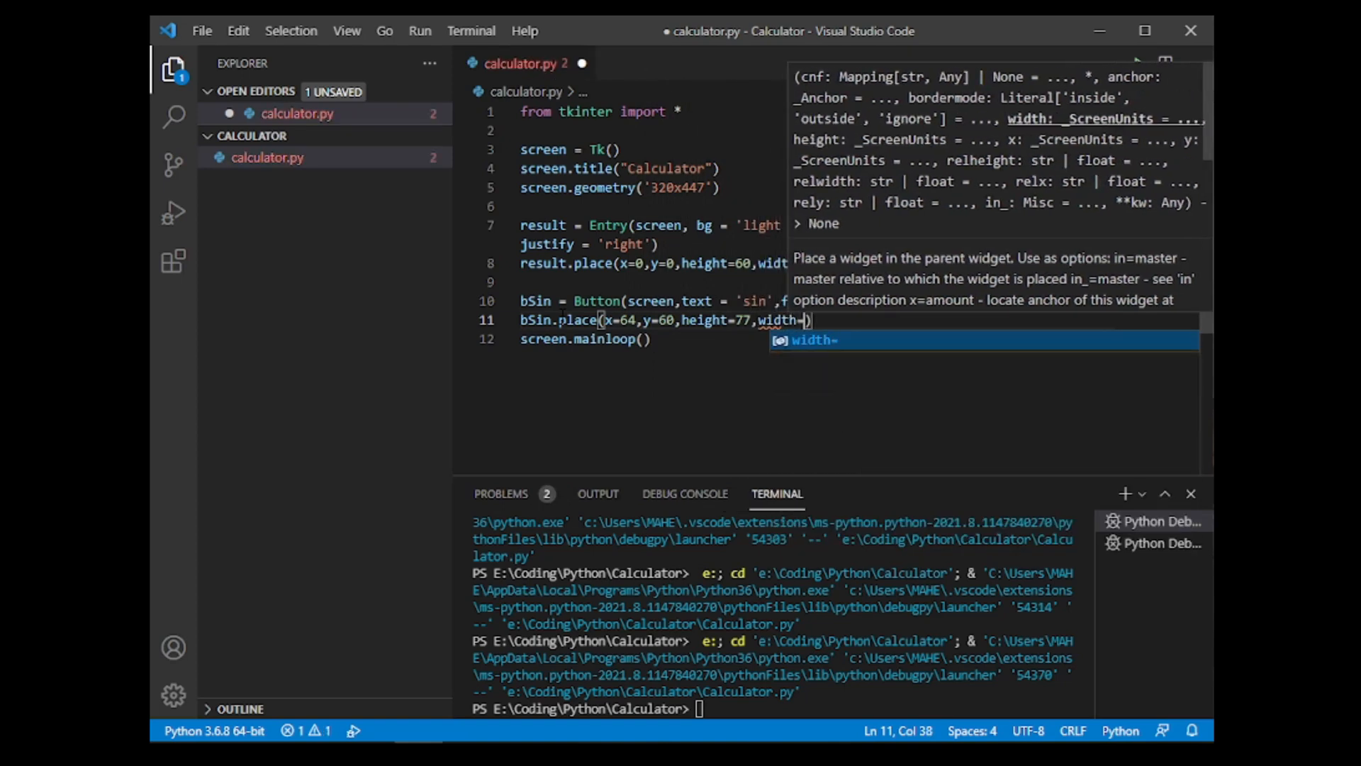
pyautogui.write('64')
pyautogui.write('#')
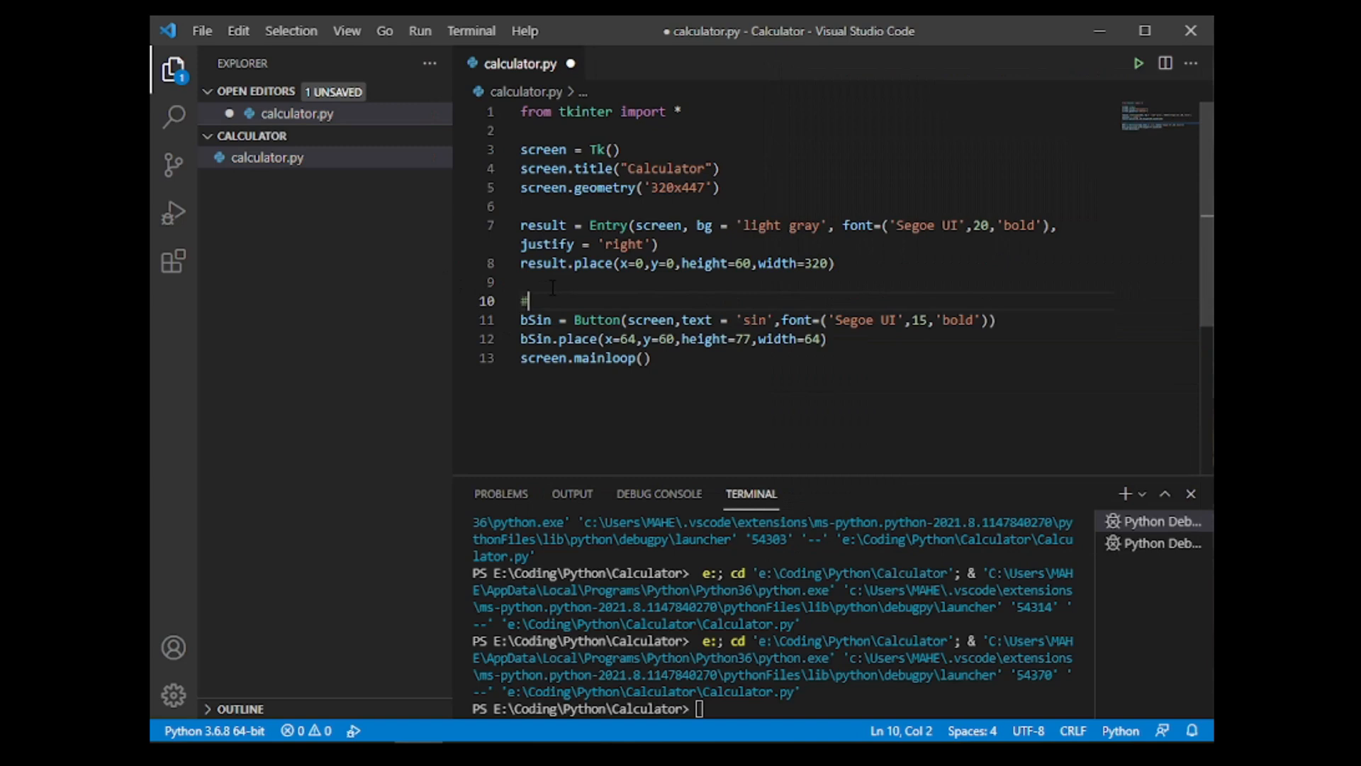
# Step: Add the comment '#button sizes = 64x77', checking it against the 320x447 window geometry
pyautogui.write('button si')
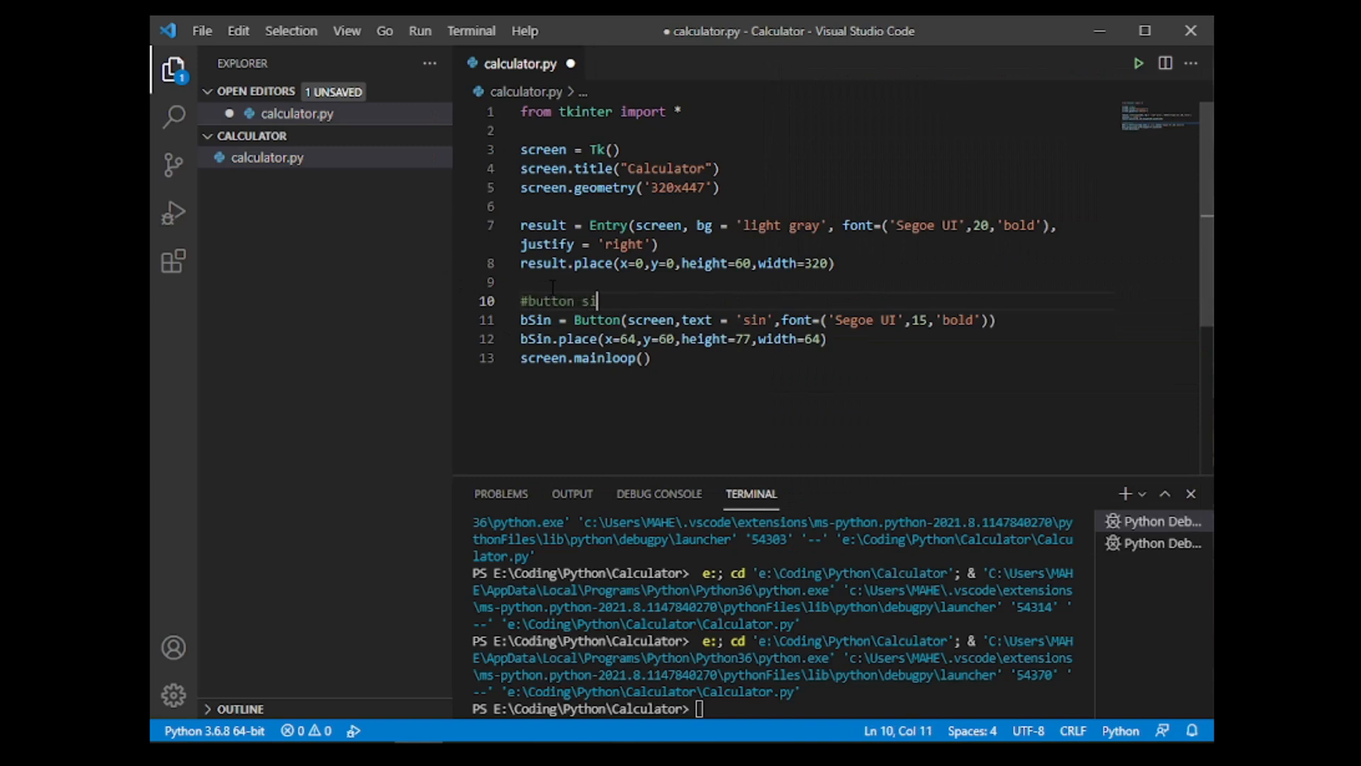
pyautogui.write('zes =')
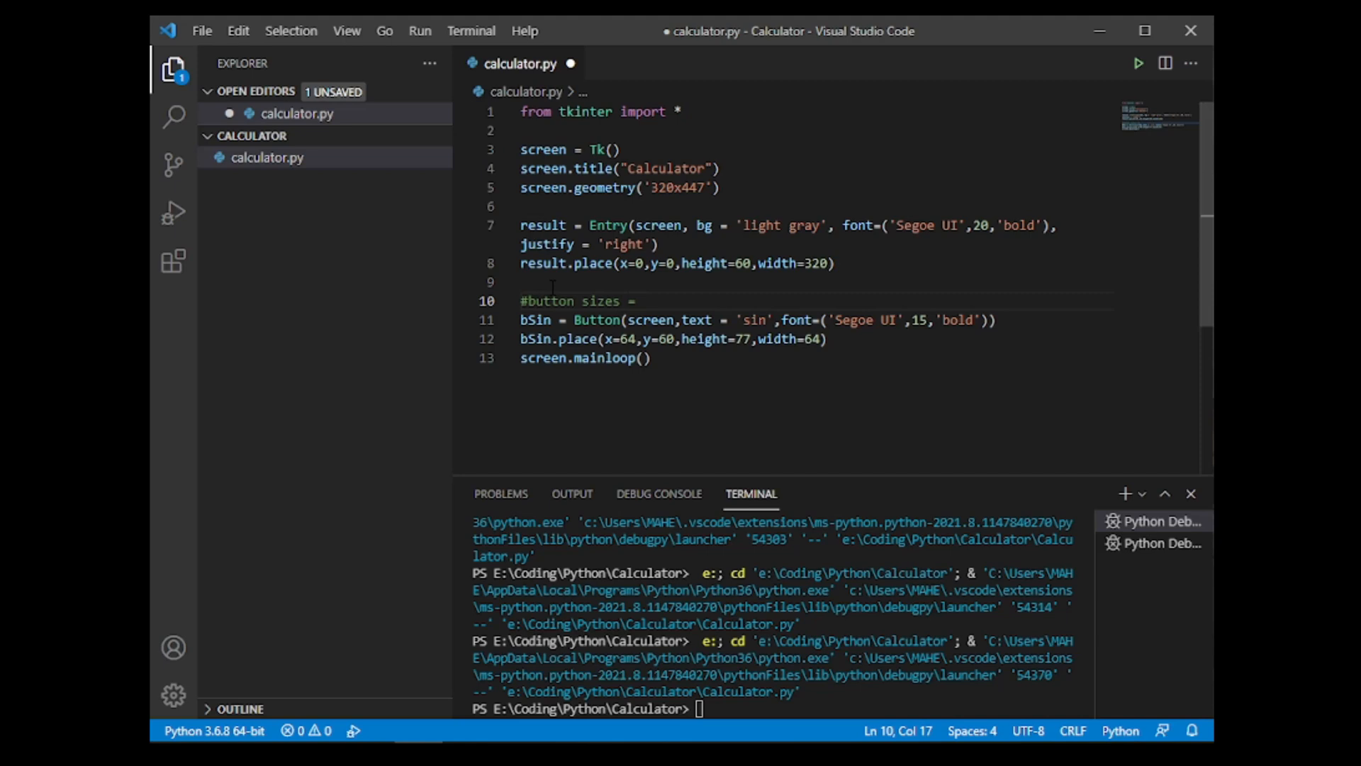
pyautogui.write('64')
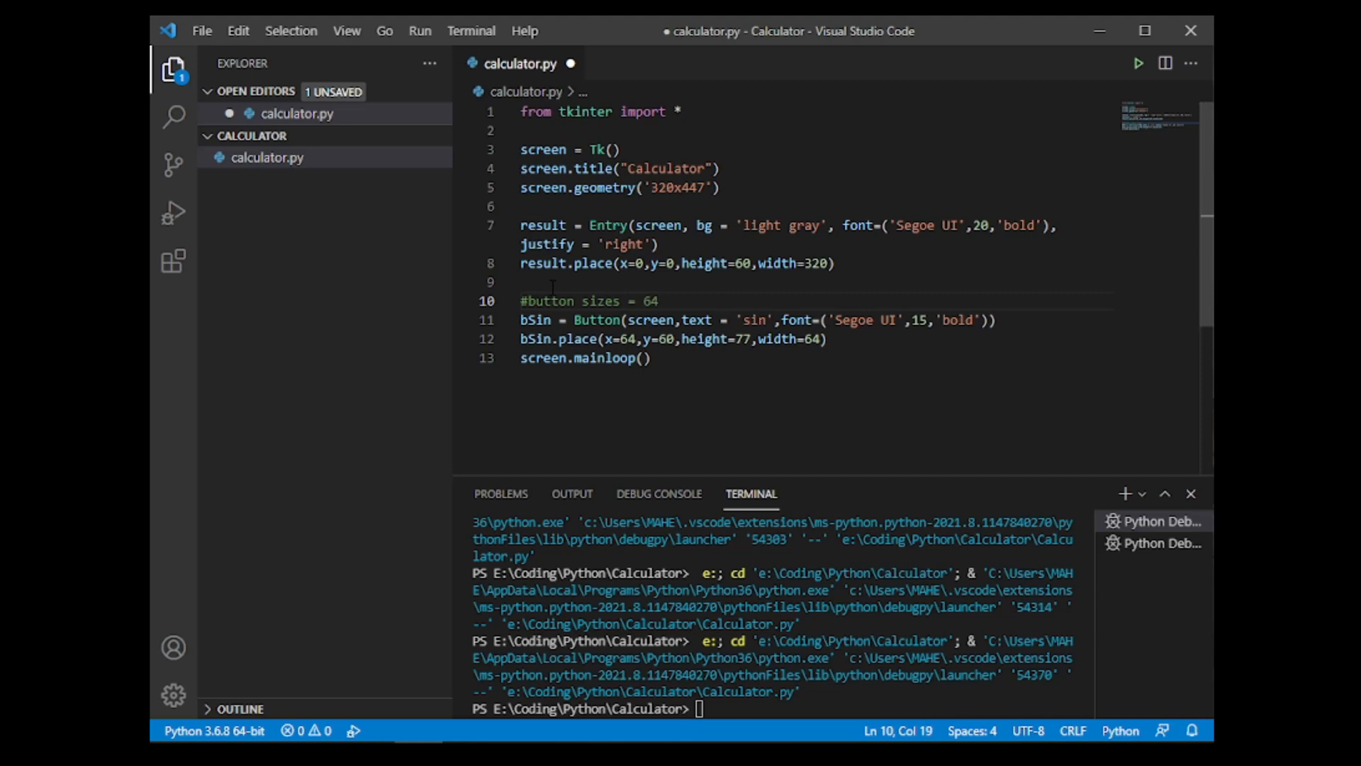
pyautogui.write('x77')
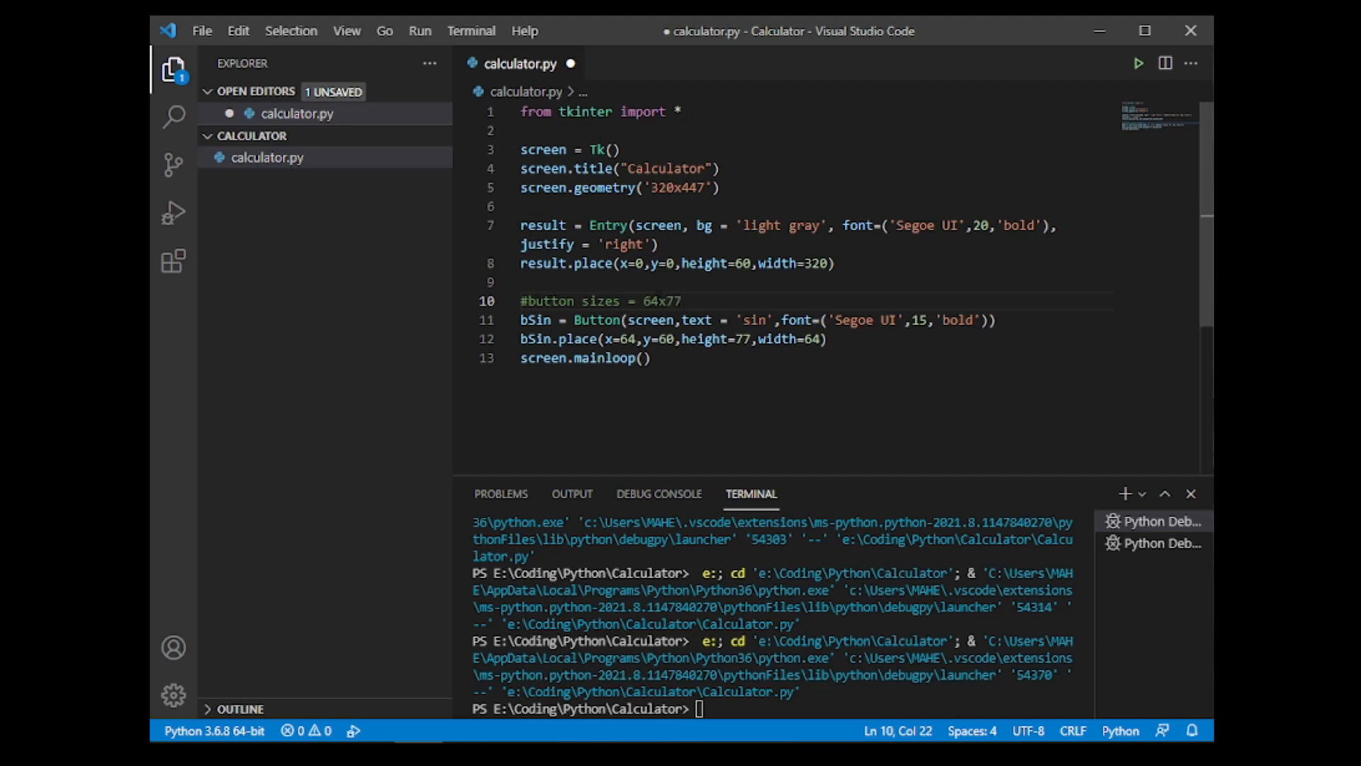
pyautogui.doubleClick(678, 187)
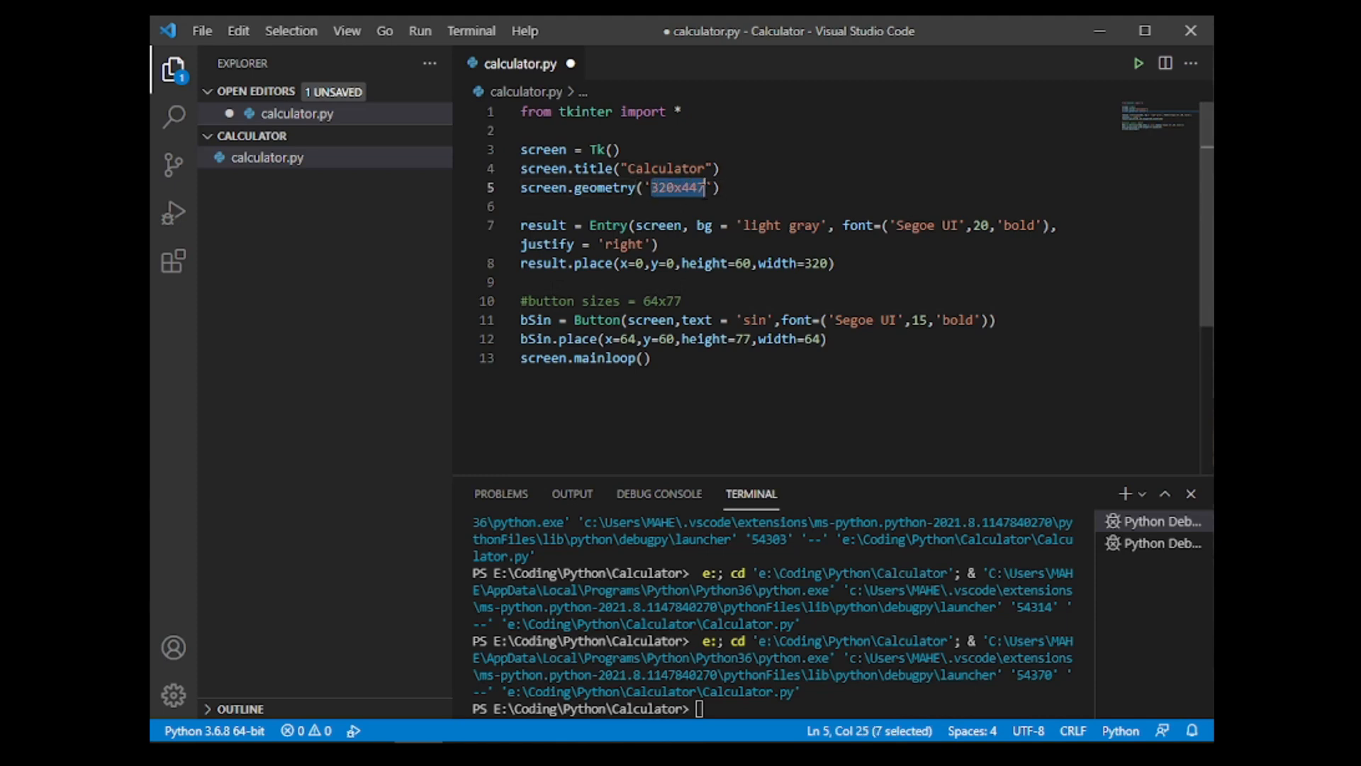
pyautogui.click(735, 263)
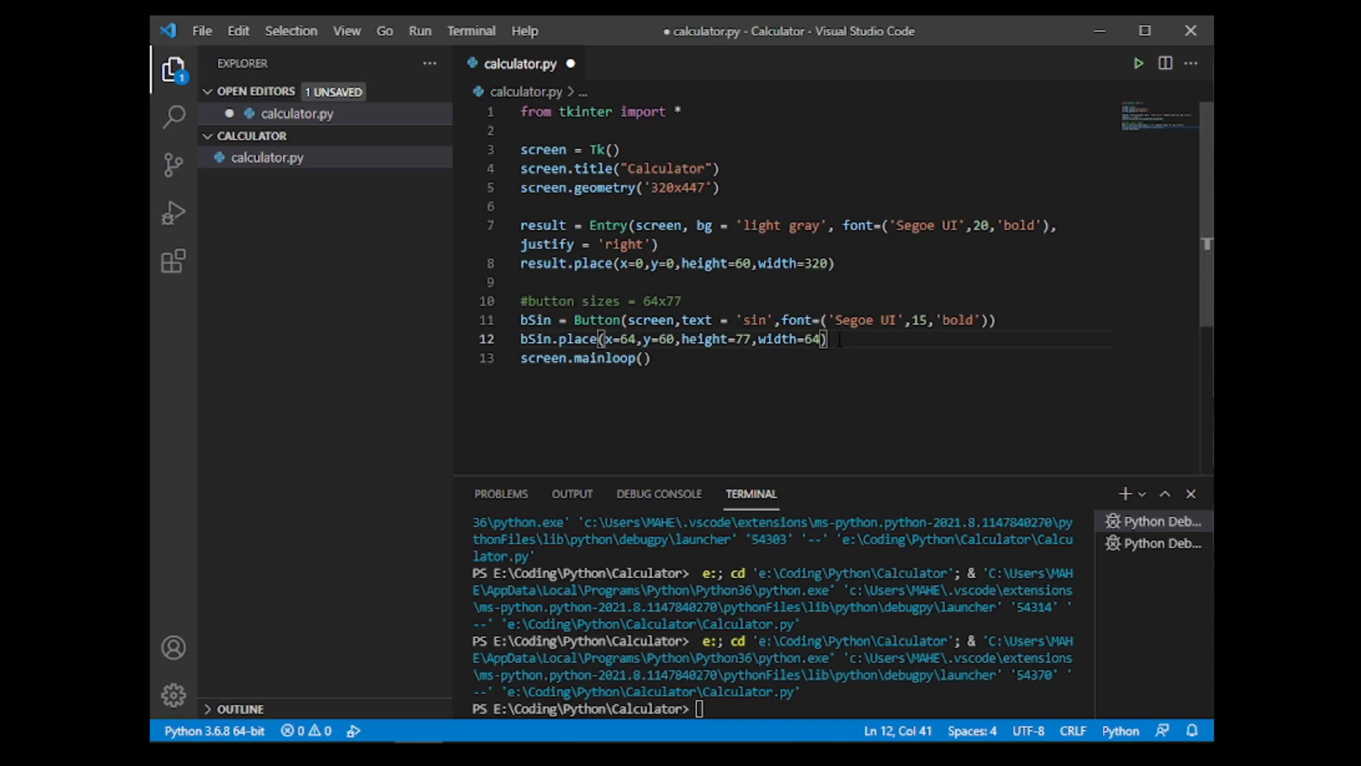
# Step: Run the app, change bSin.place to x=0 so sin sits at the left edge, then close the window
pyautogui.click(1137, 62)
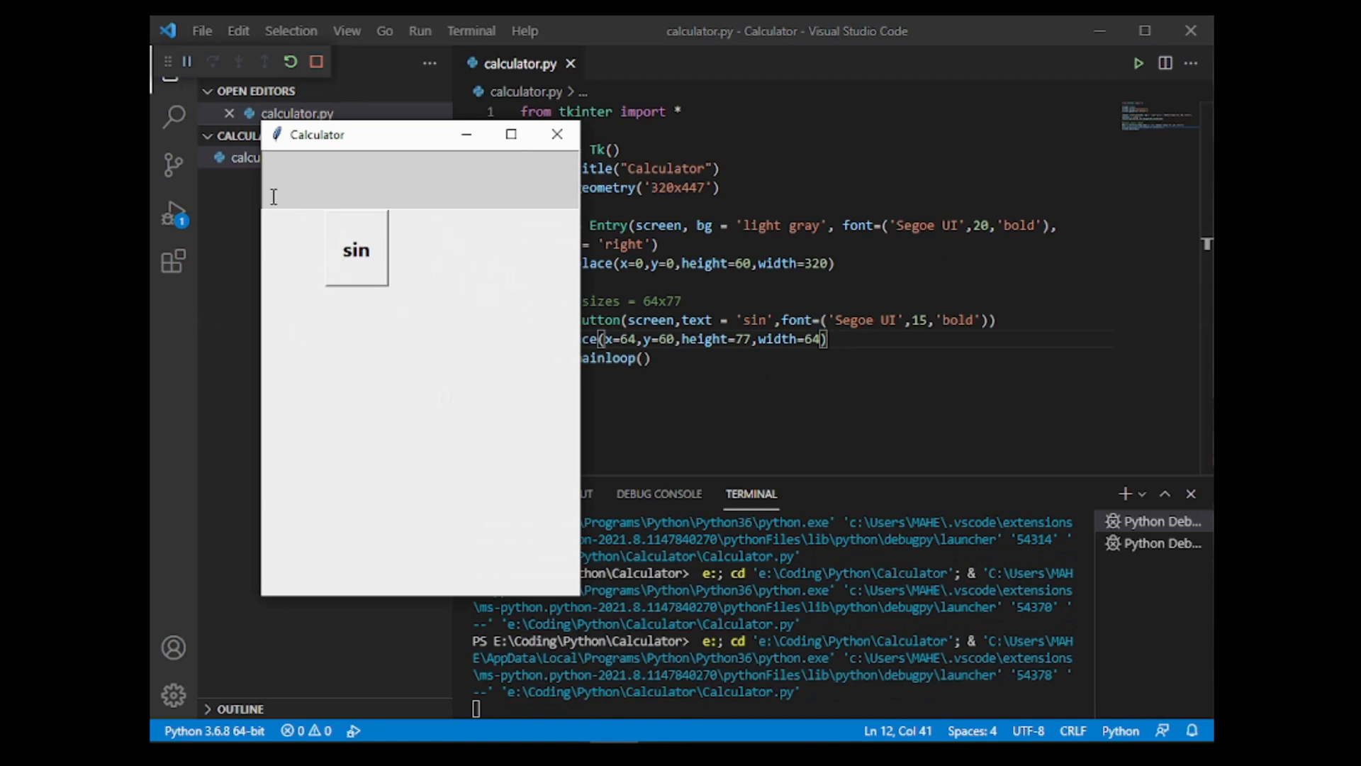
pyautogui.moveTo(527, 141)
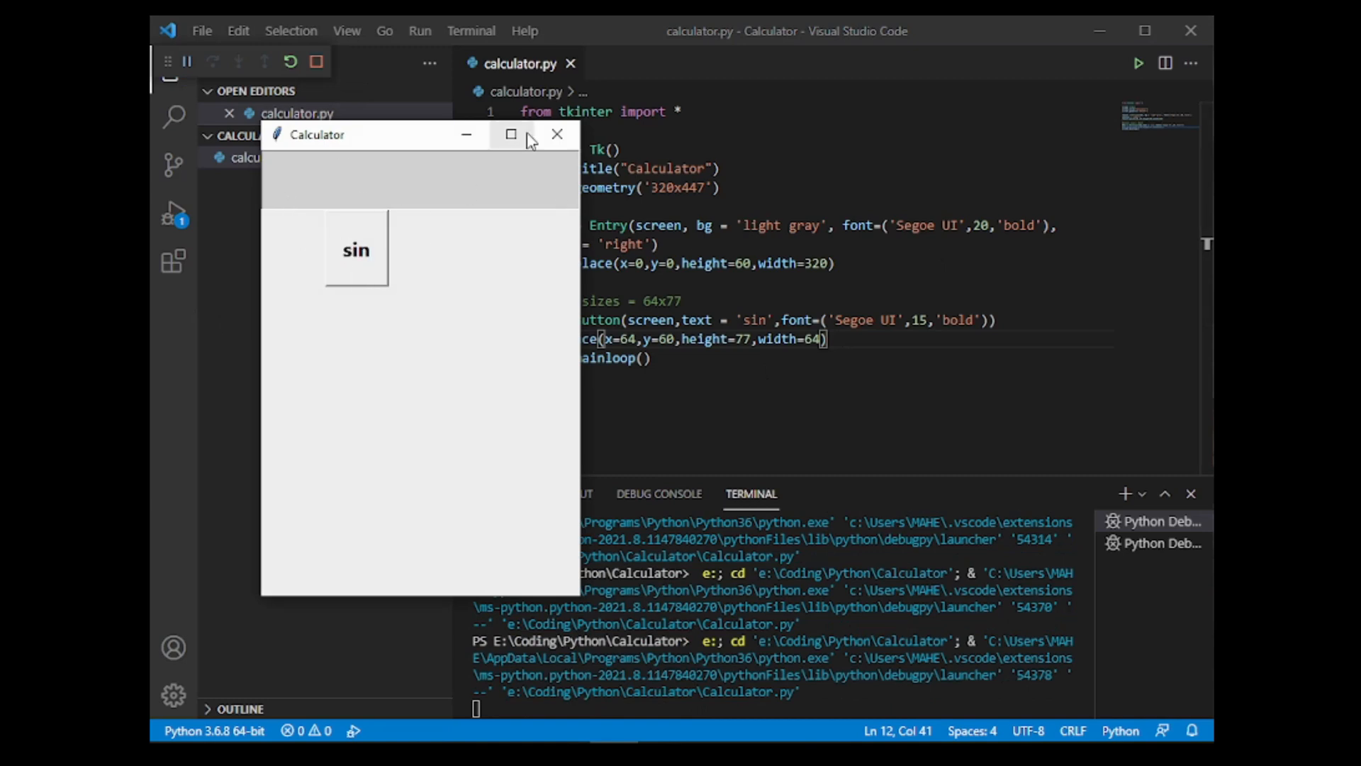
pyautogui.click(556, 133)
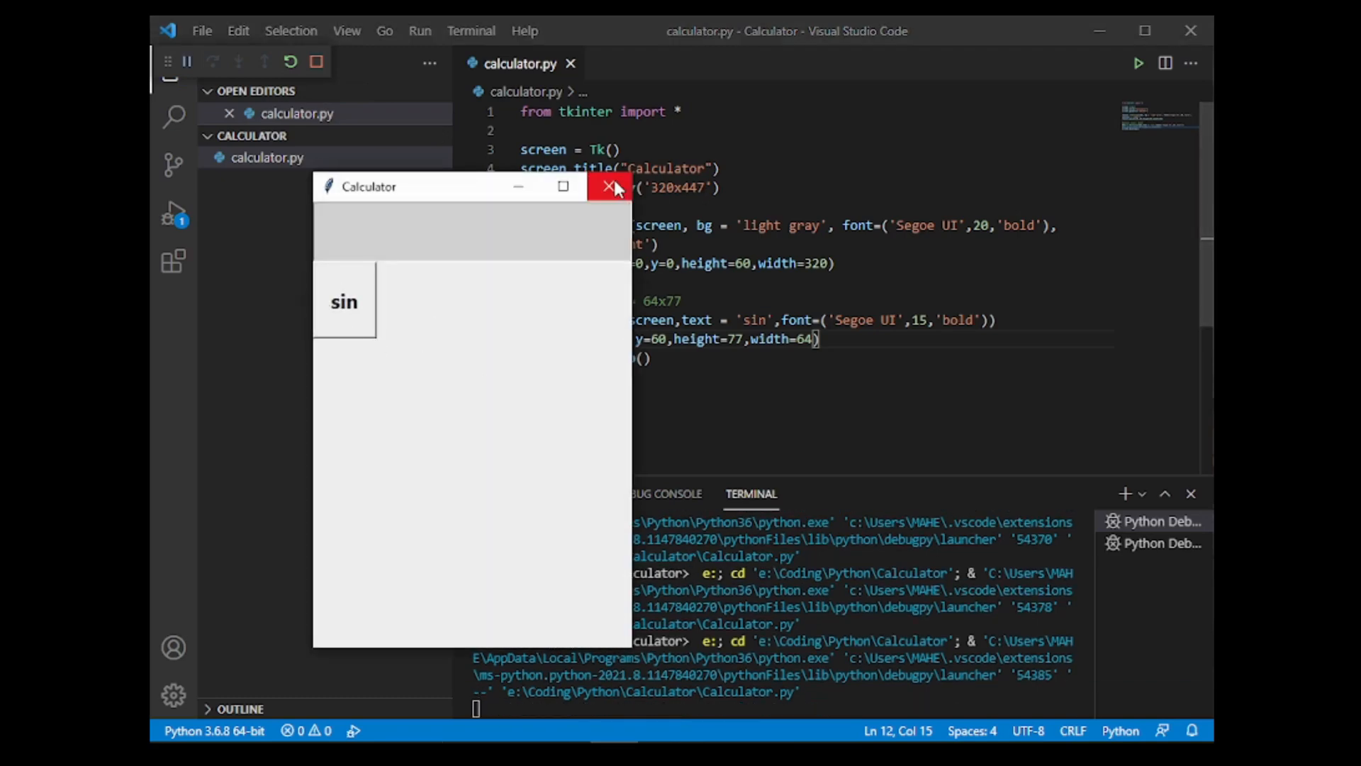
pyautogui.click(605, 186)
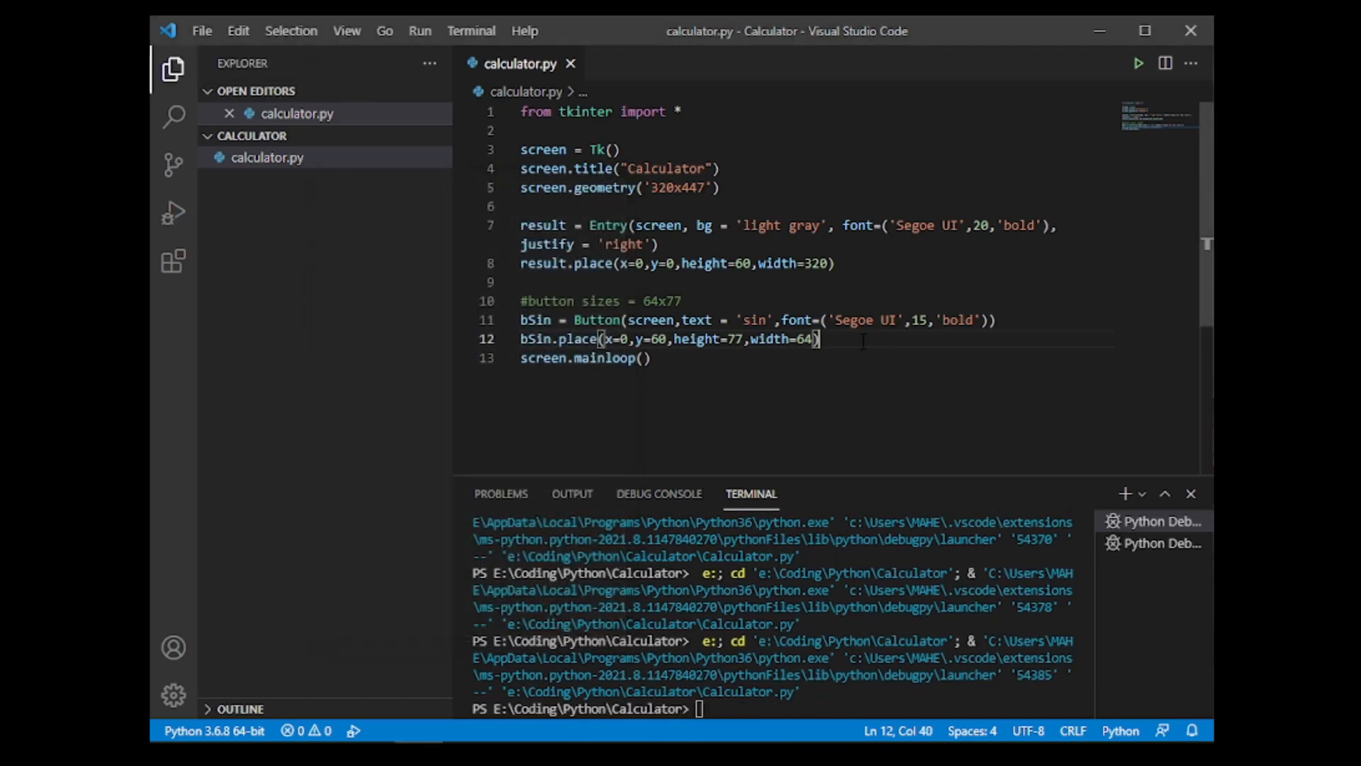
# Step: Copy the bSin lines into a bRoot button with text 'sqrt' placed at x=64
pyautogui.press('Enter')
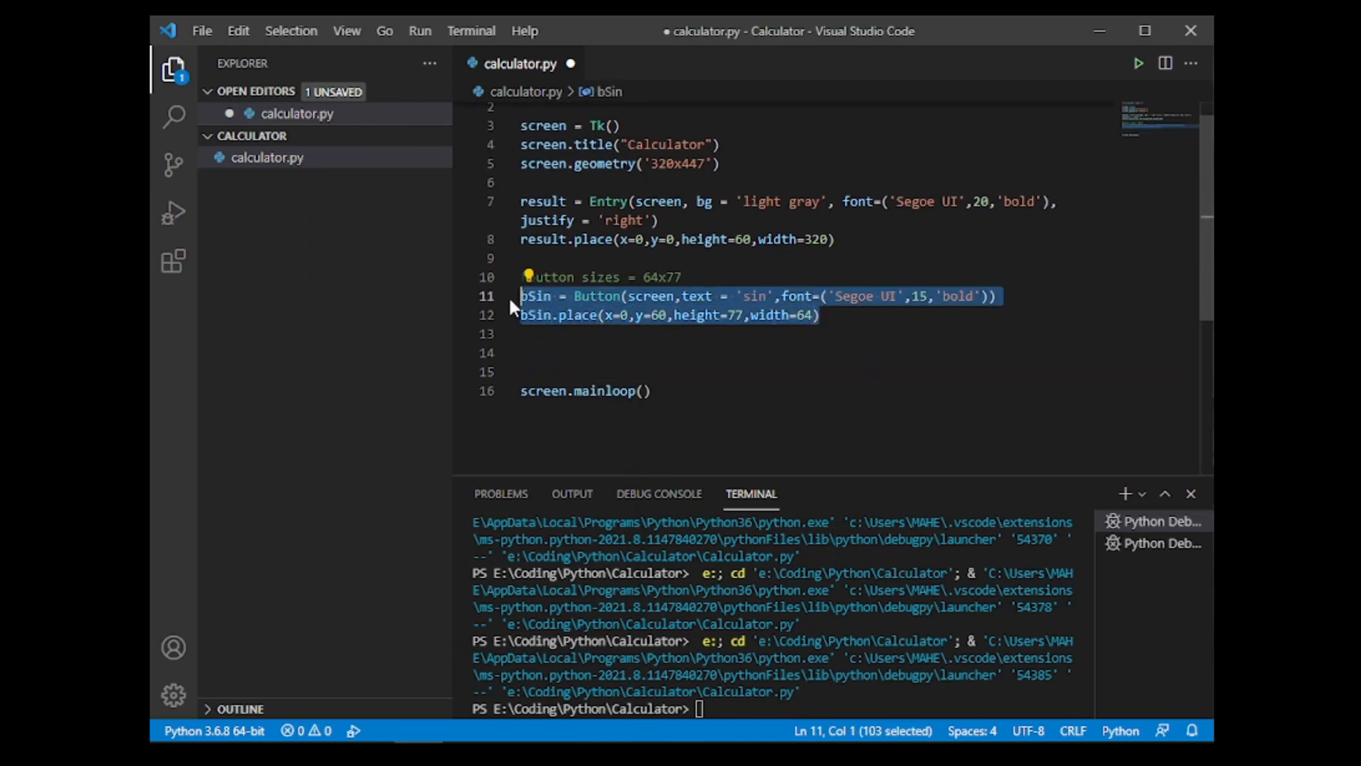
pyautogui.click(536, 352)
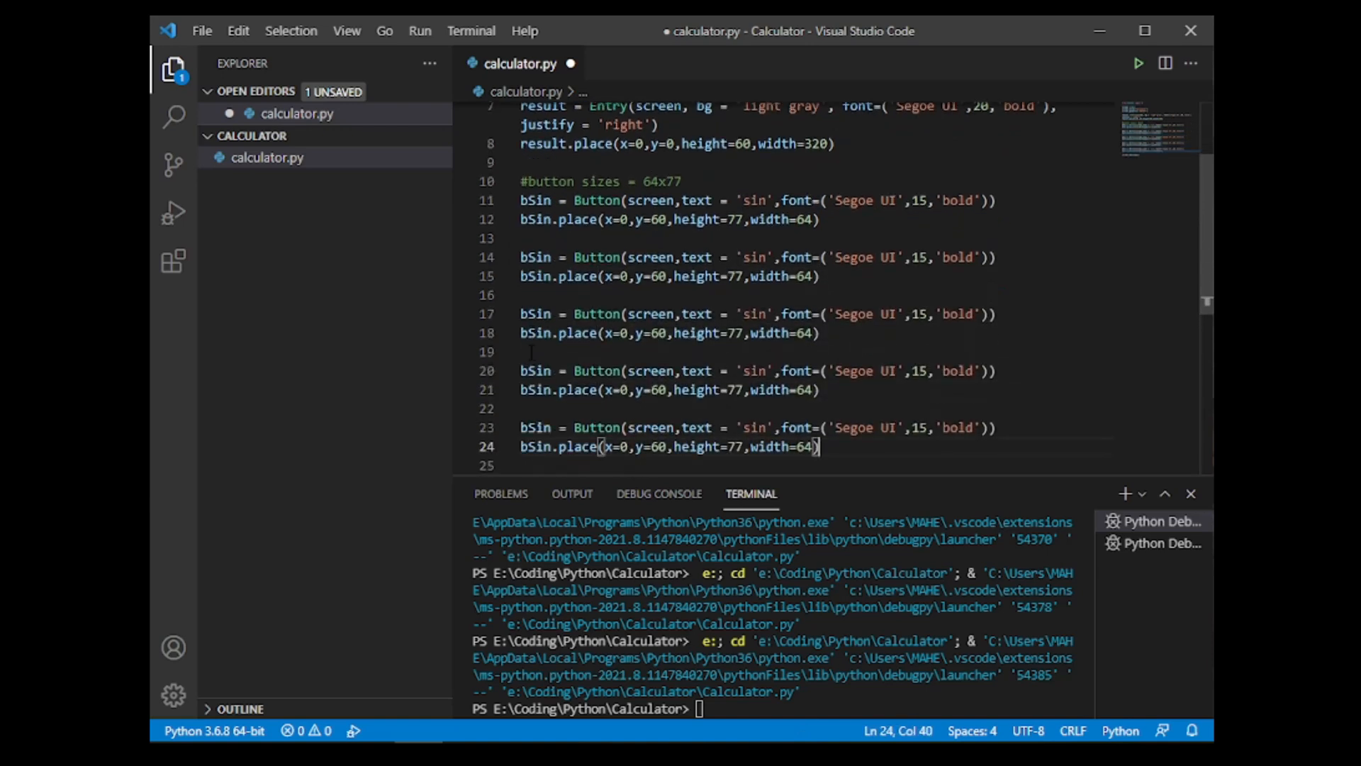
pyautogui.scroll(-3)
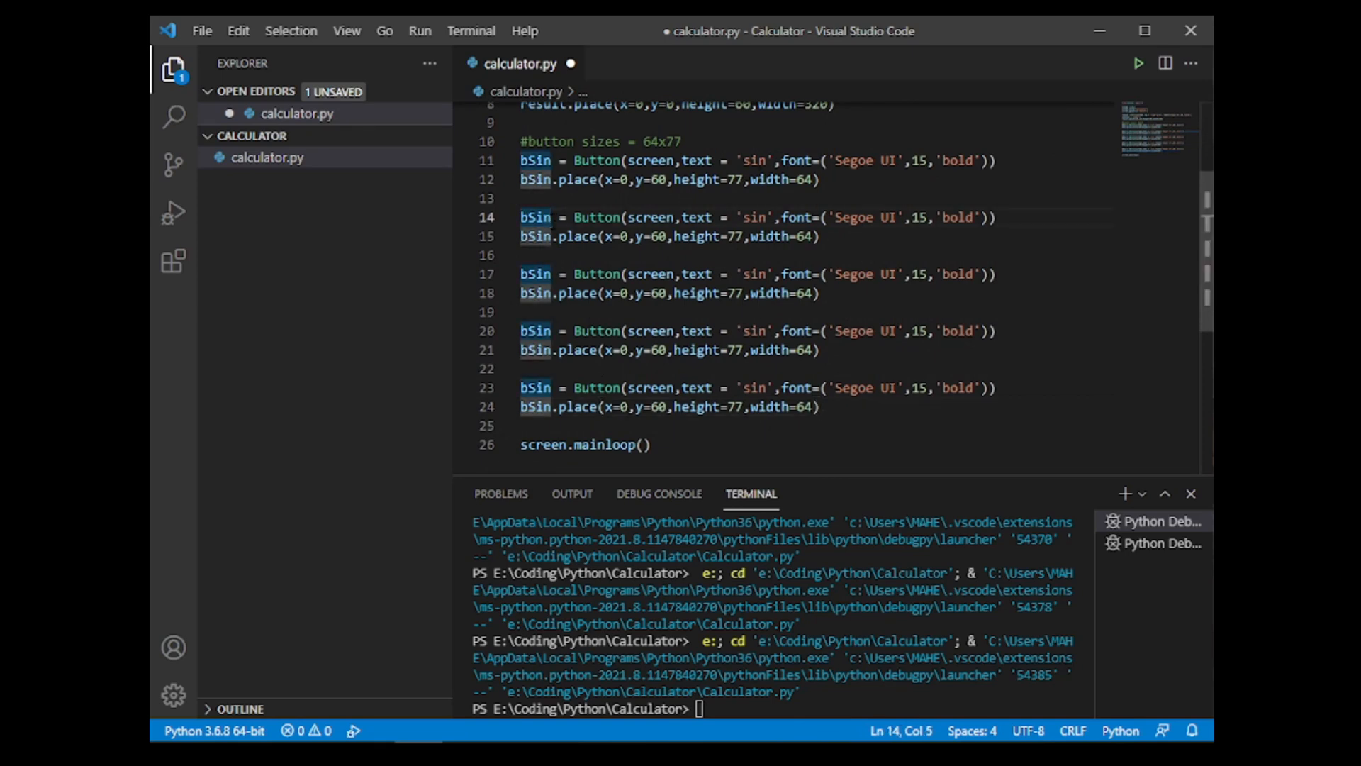
pyautogui.write('Root')
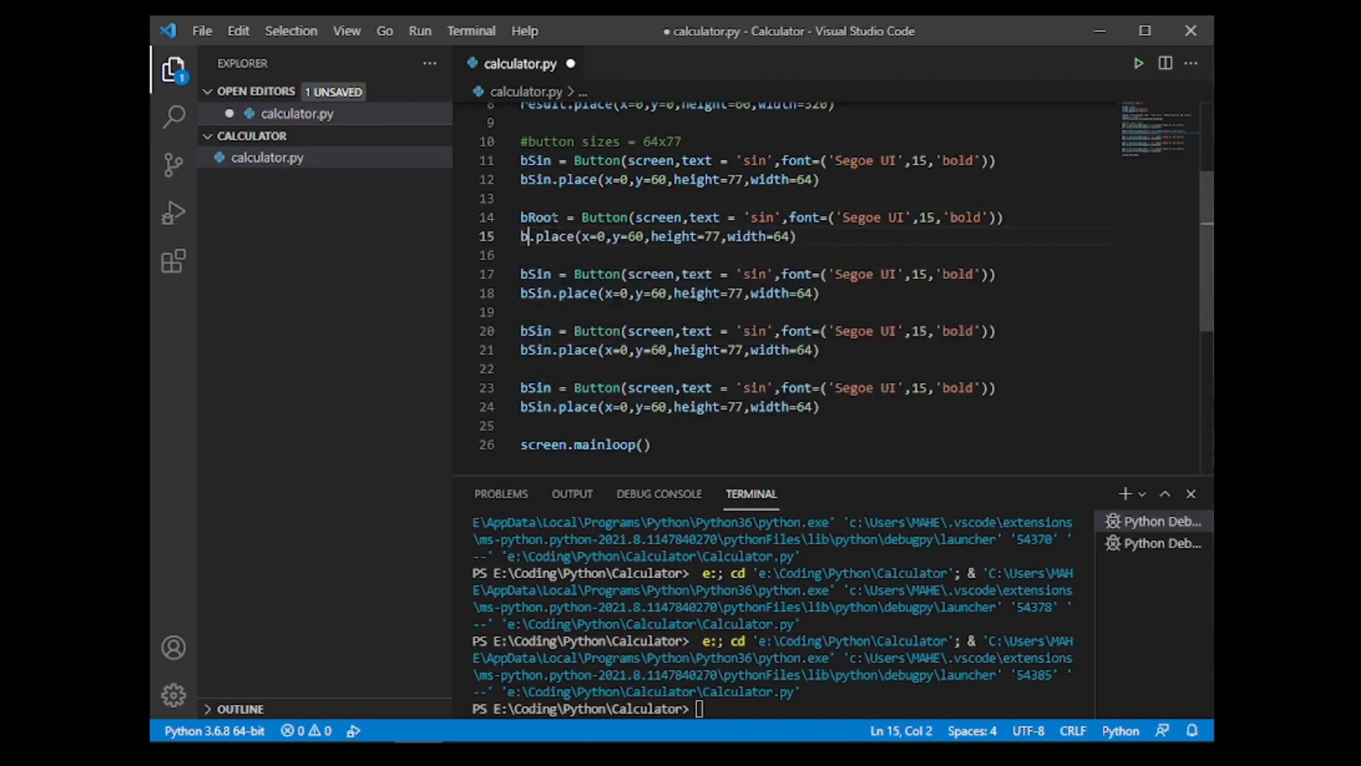
pyautogui.write('Root')
pyautogui.click(763, 217)
pyautogui.write('q')
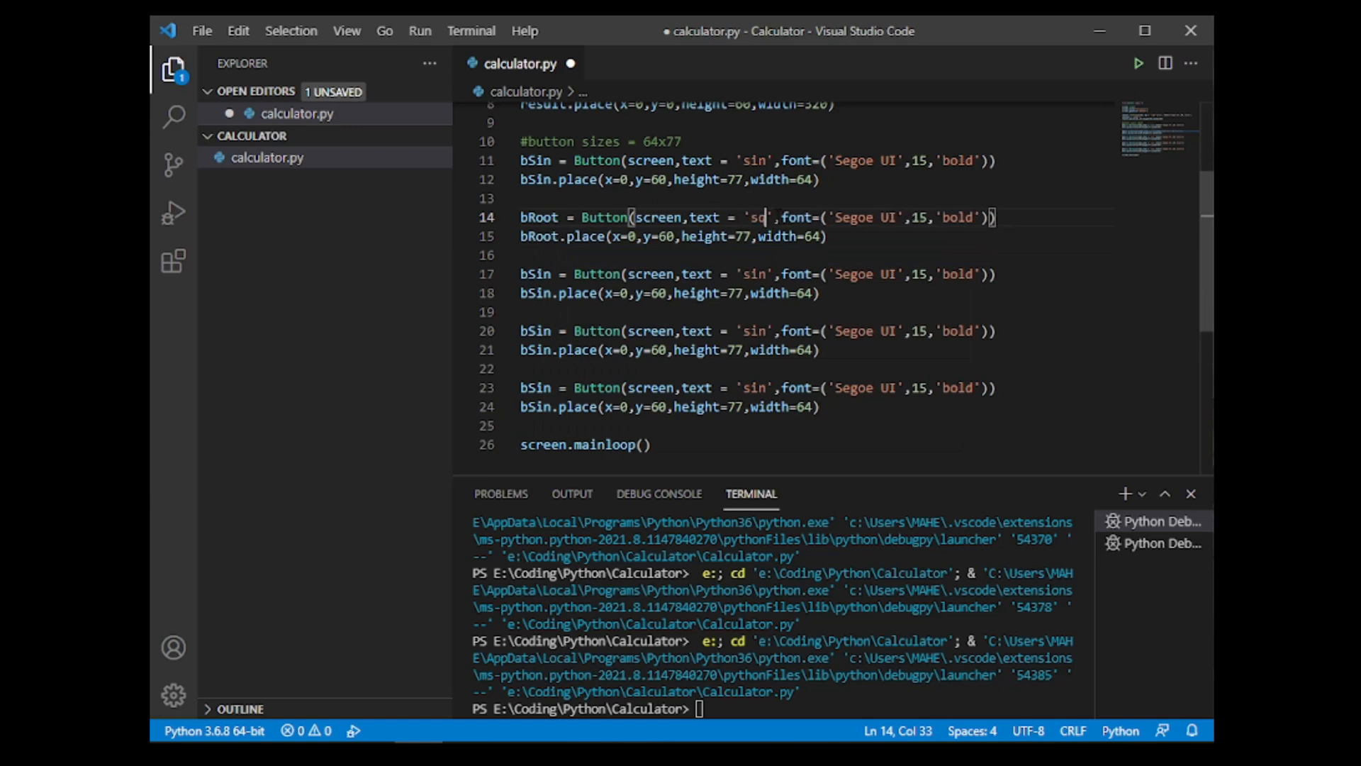
pyautogui.write('rt')
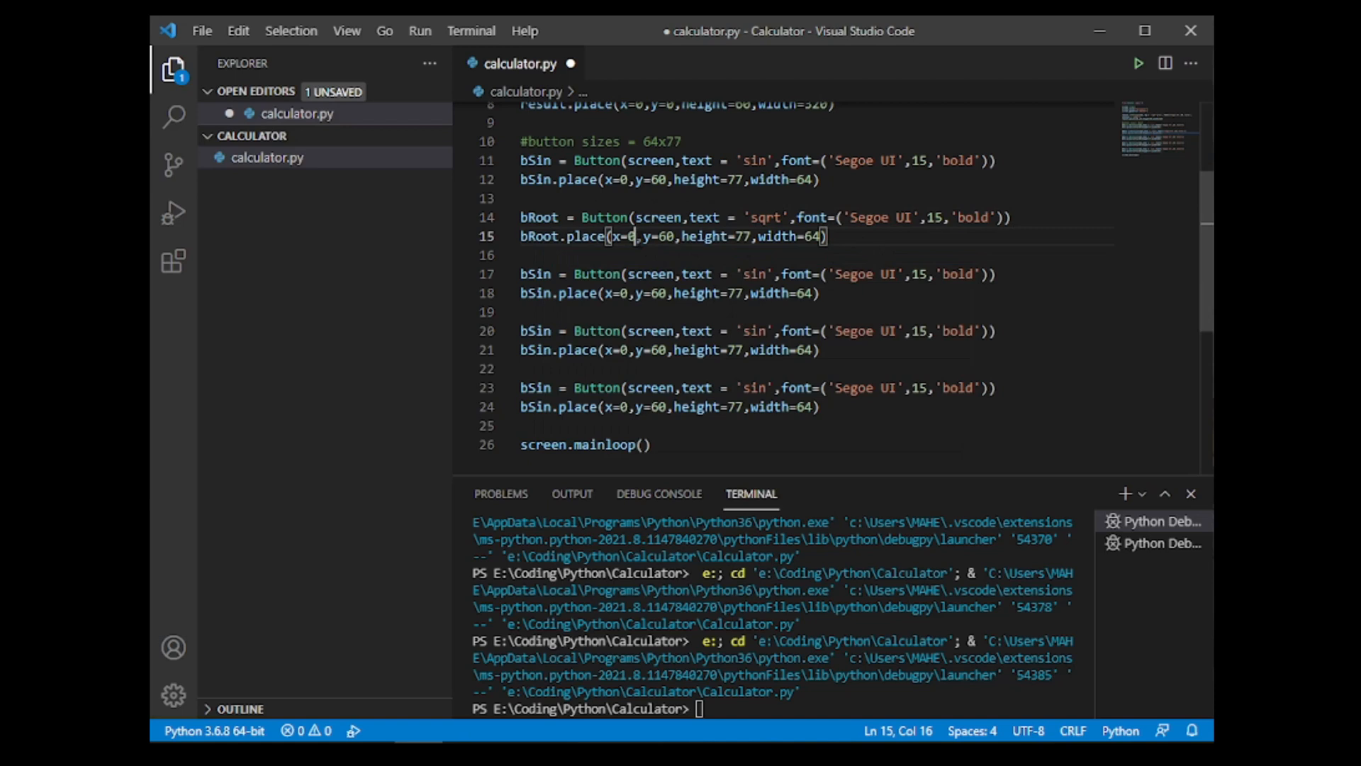
pyautogui.write('64')
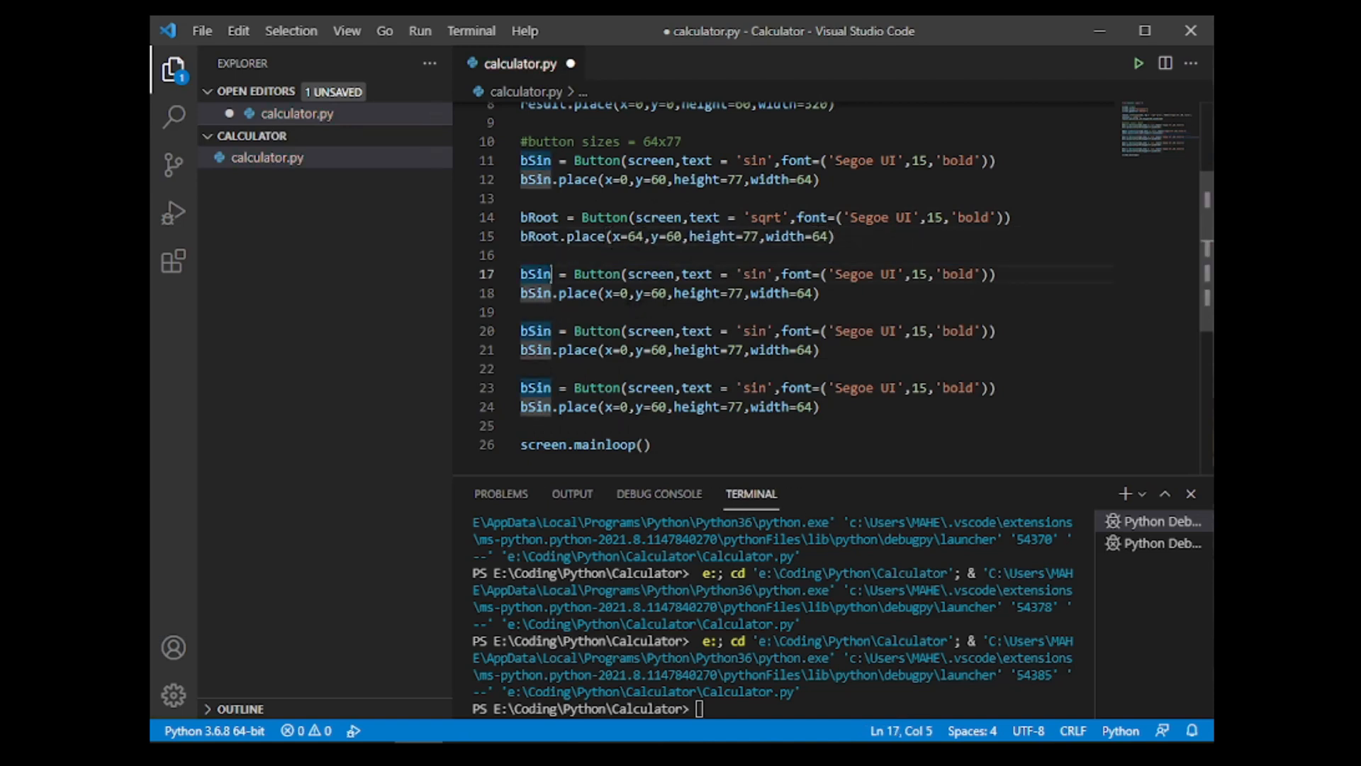
# Step: Rename further copies to bOpenBrace and bClosedBrace for the '(' and ')' buttons
pyautogui.press('Backspace')
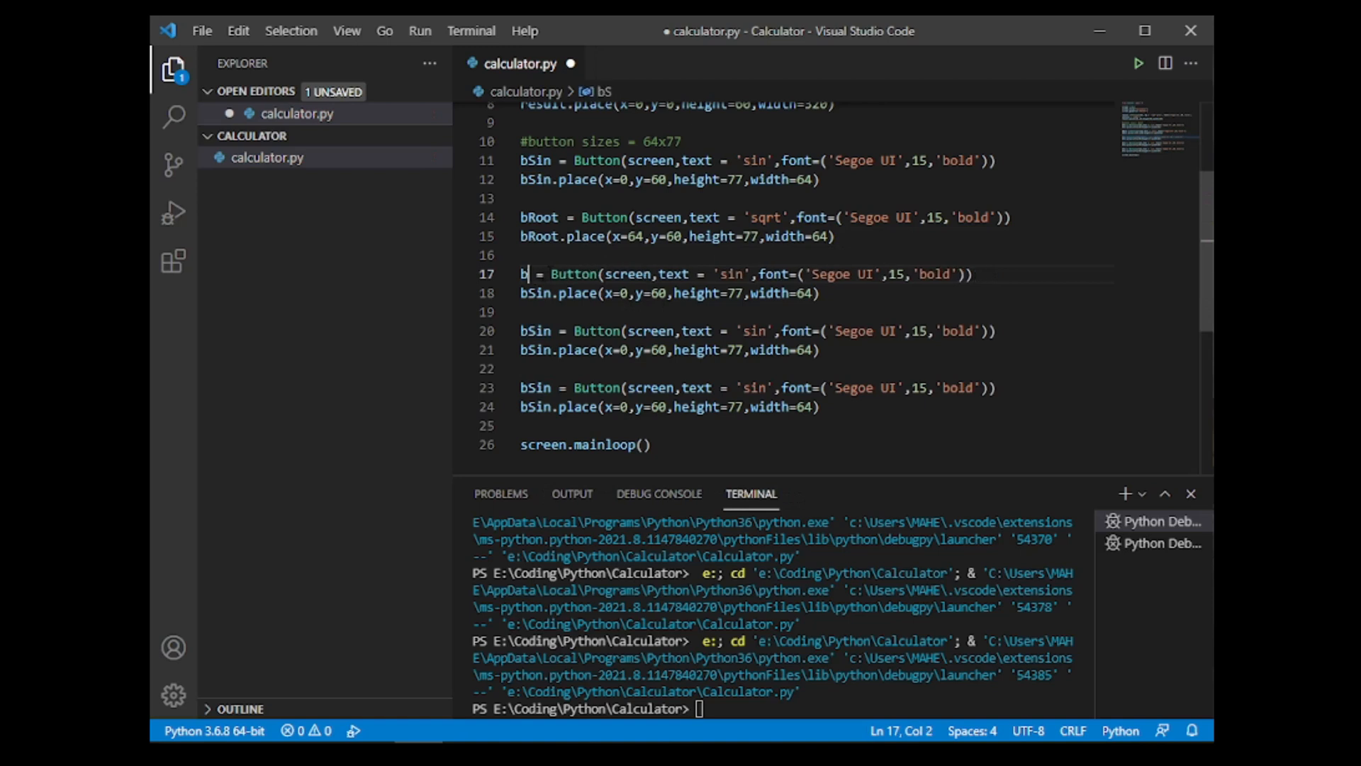
pyautogui.write('OpenBra')
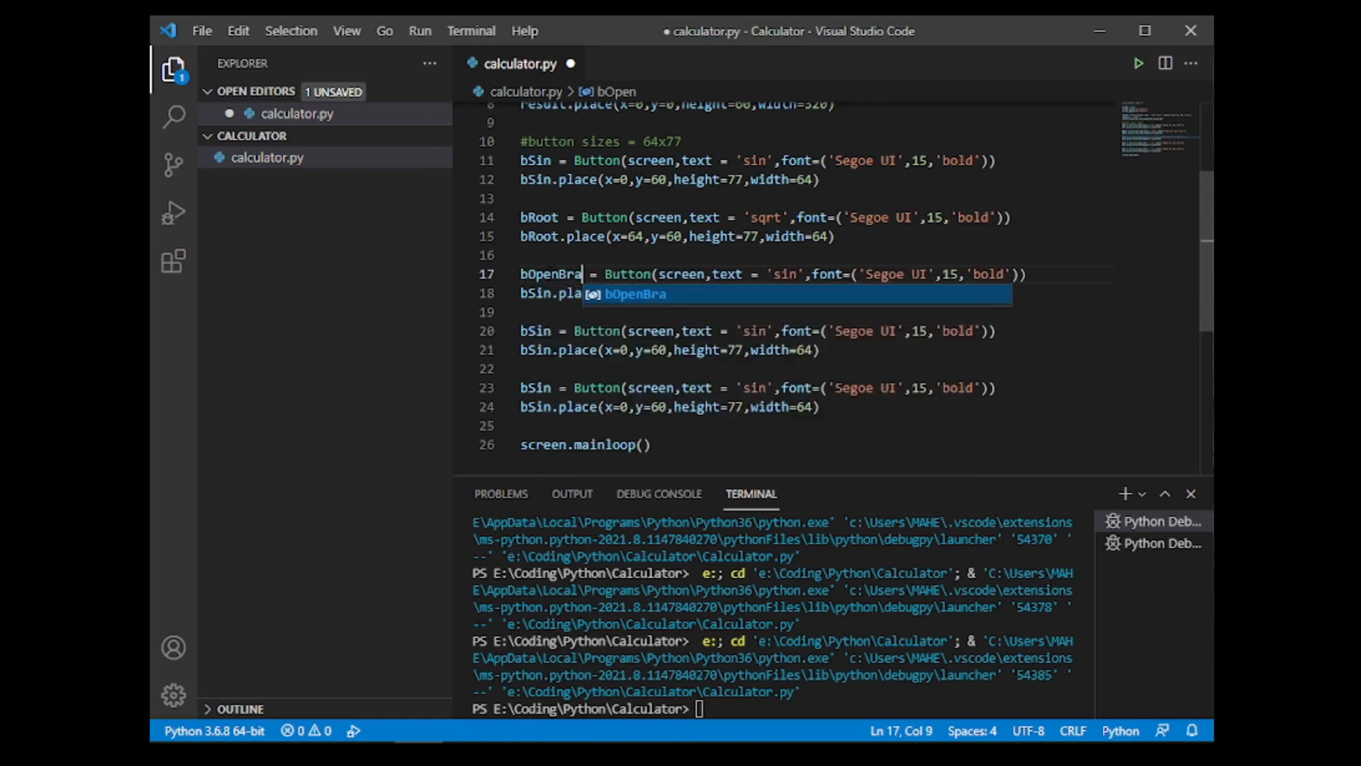
pyautogui.write('ce')
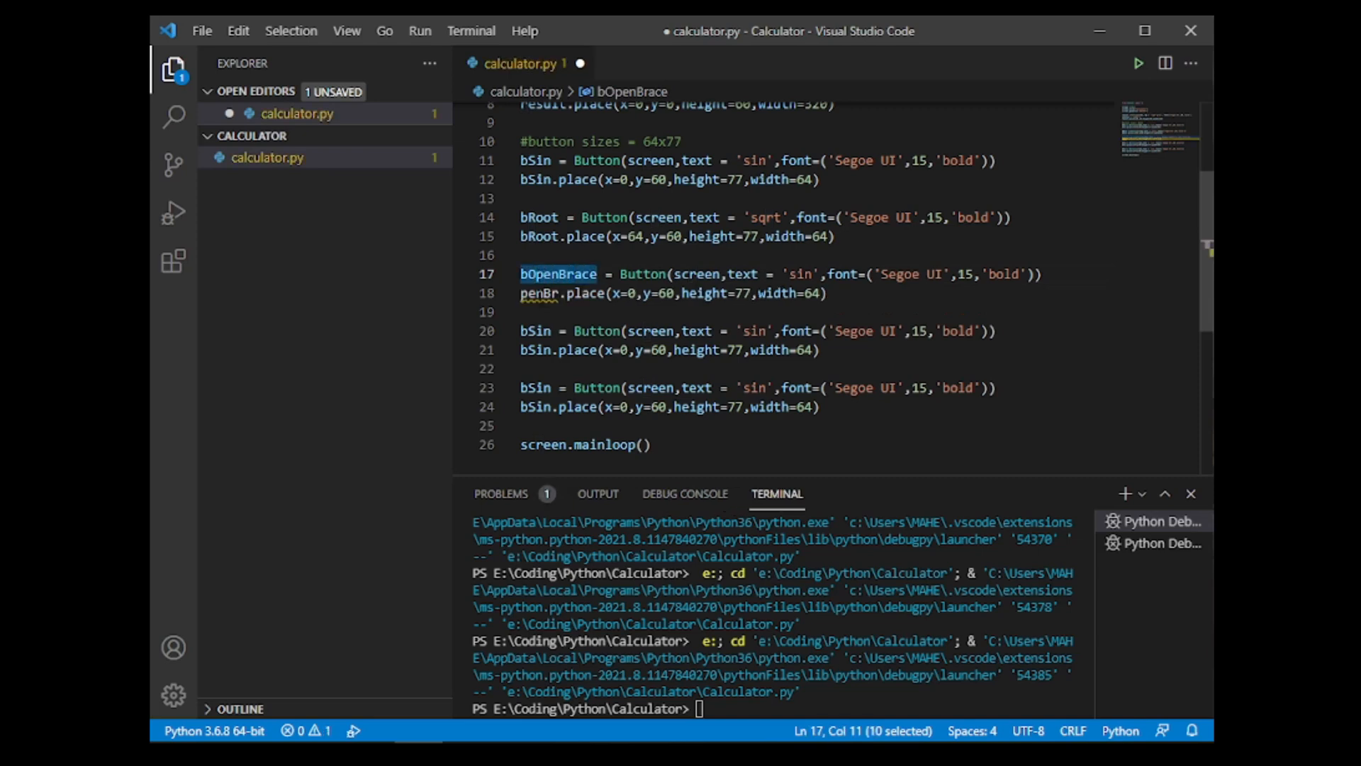
pyautogui.write('bOpenBrace')
pyautogui.write('(')
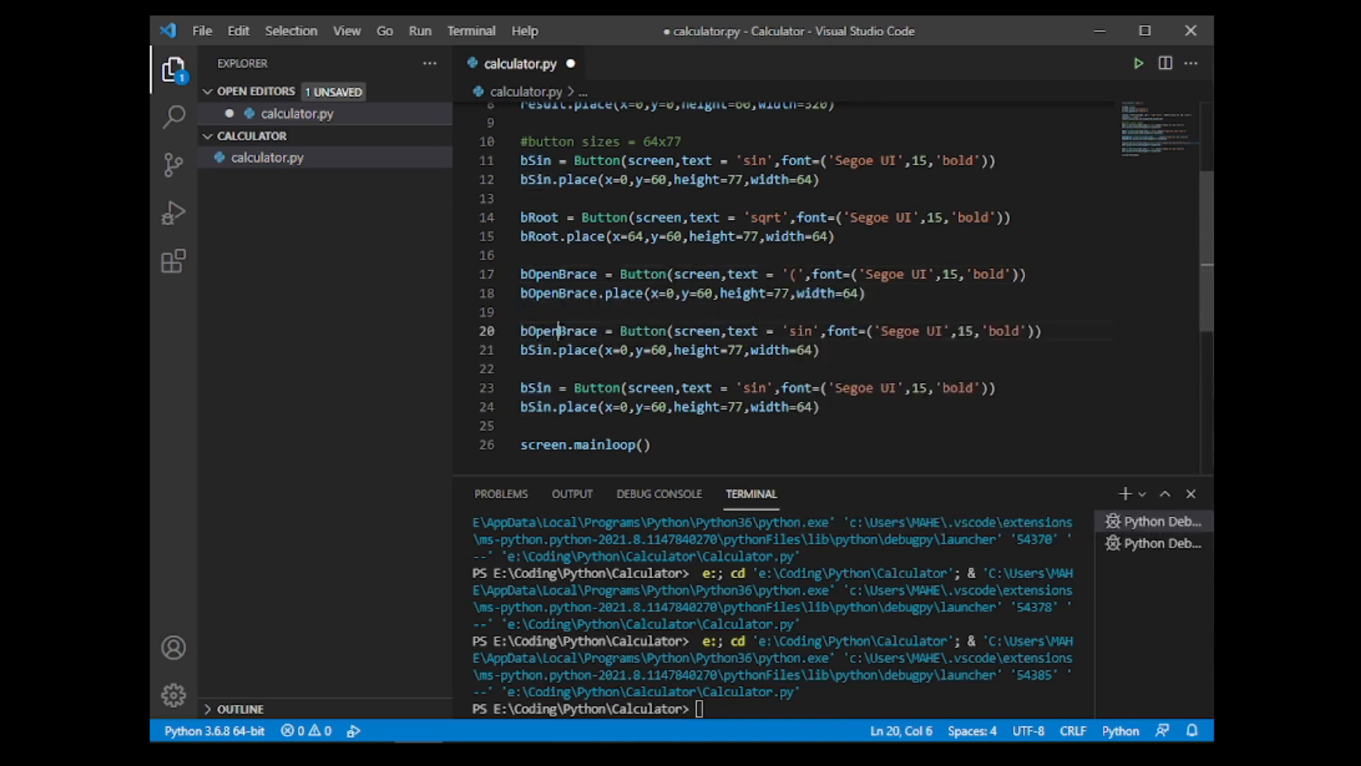
pyautogui.write('Close')
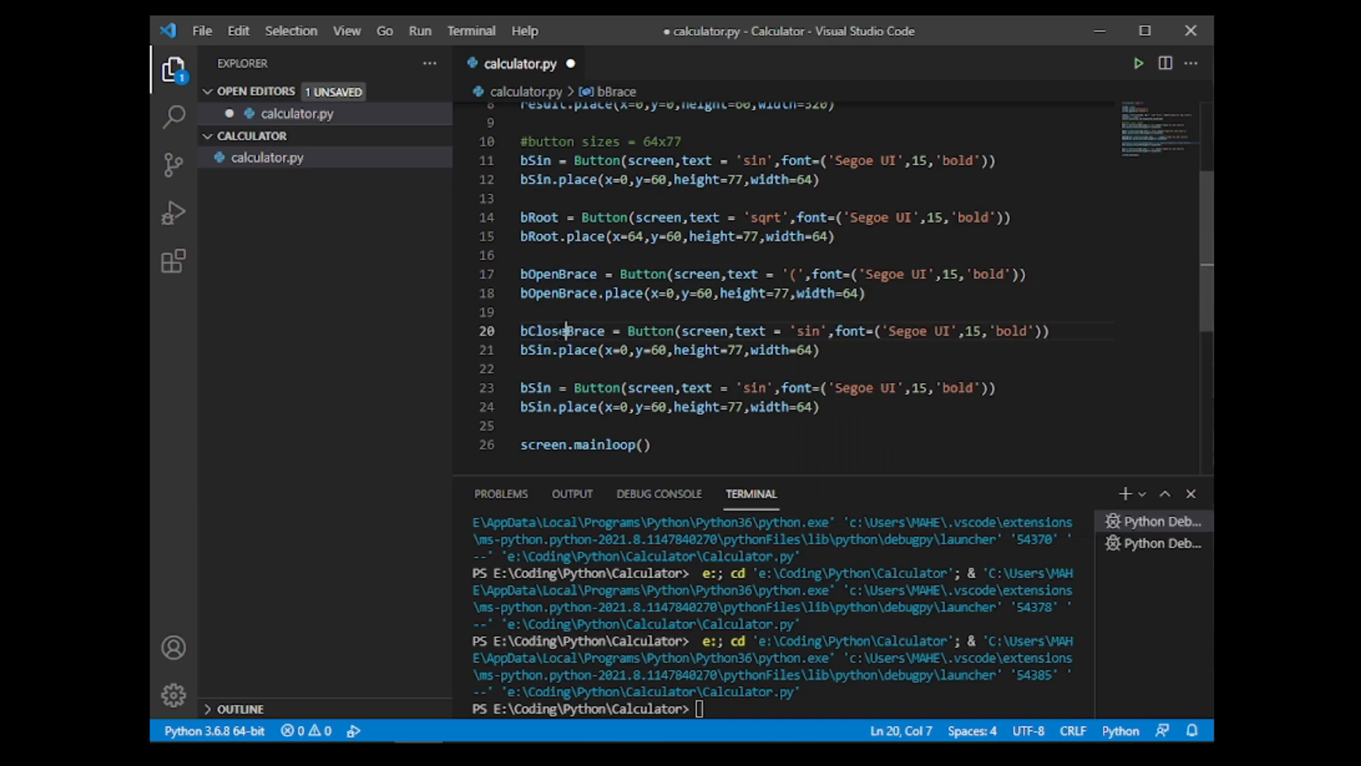
pyautogui.write('d')
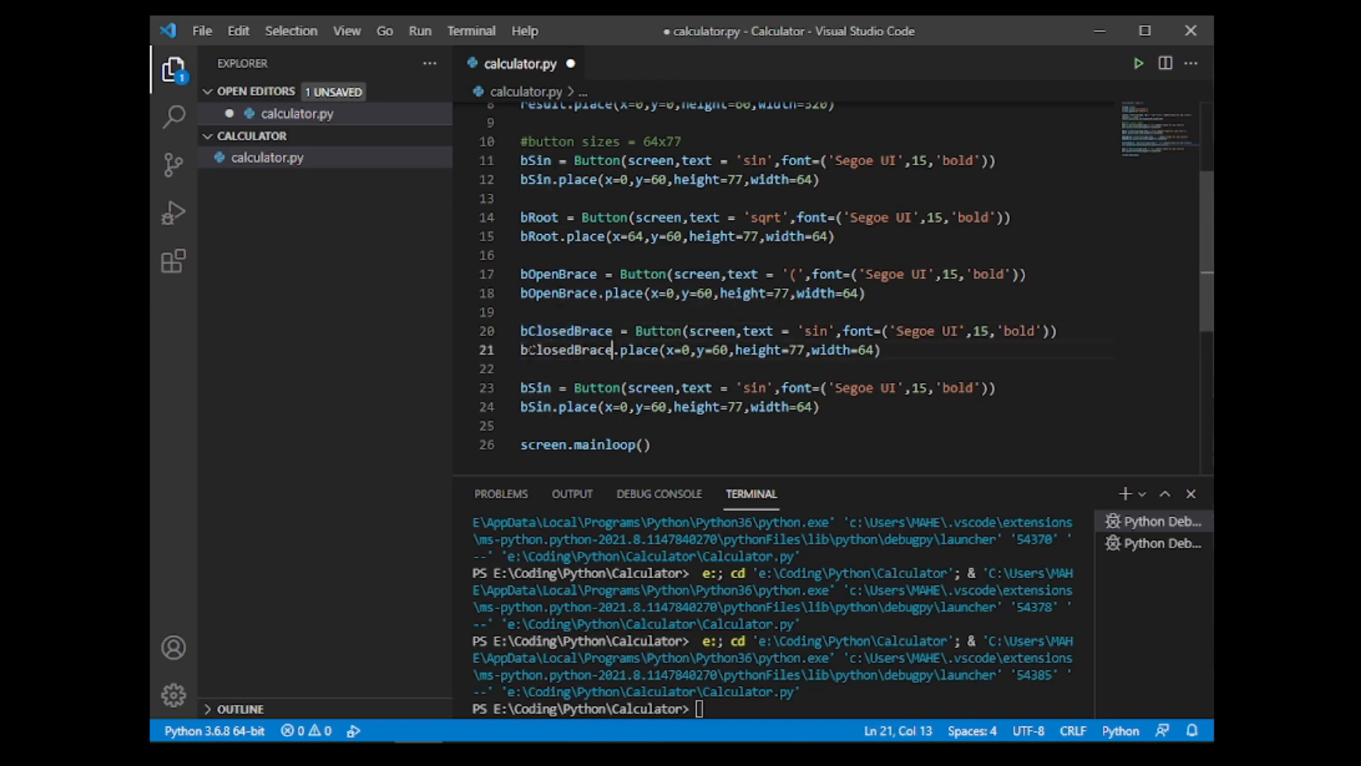
# Step: Set the bracket and bDiv '/' buttons at x=128, 192 and 256 to finish the first row
pyautogui.doubleClick(817, 330)
pyautogui.write(')')
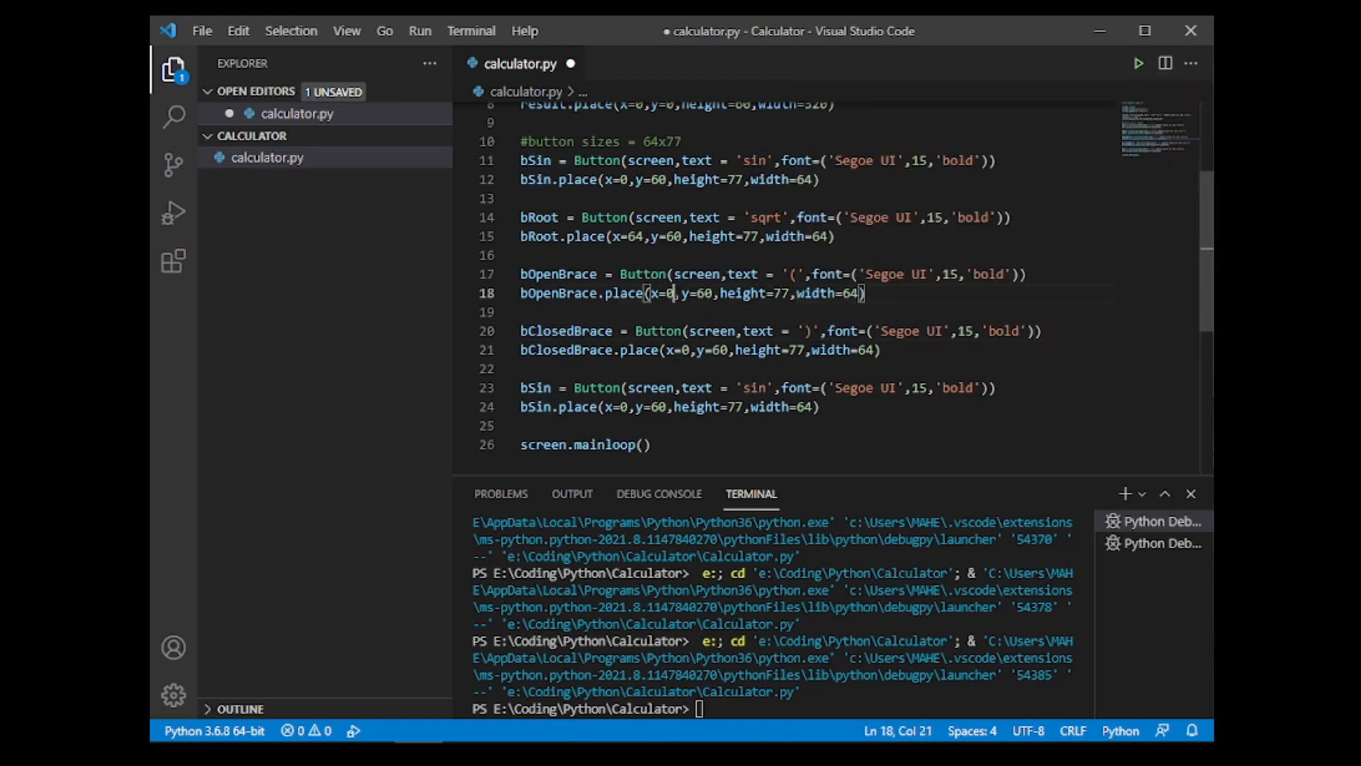
pyautogui.write('128')
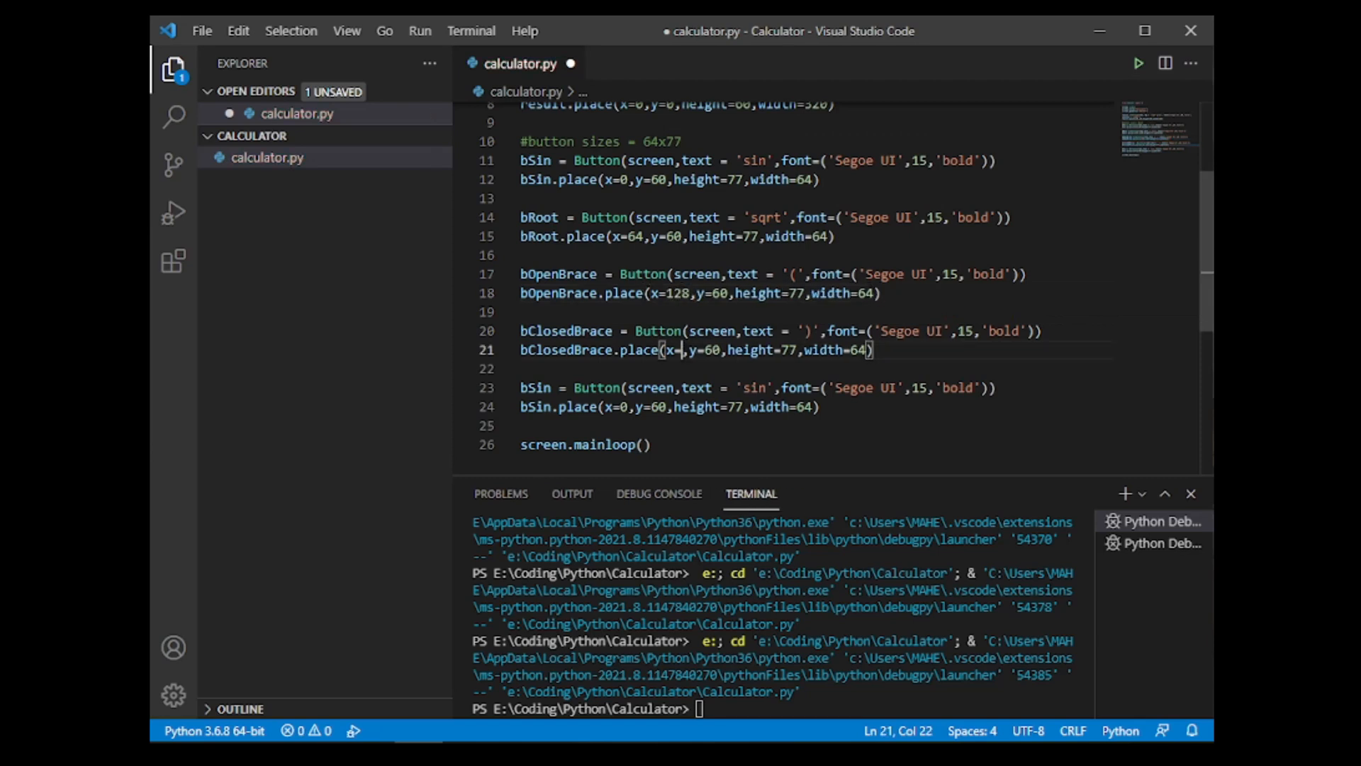
pyautogui.write('192')
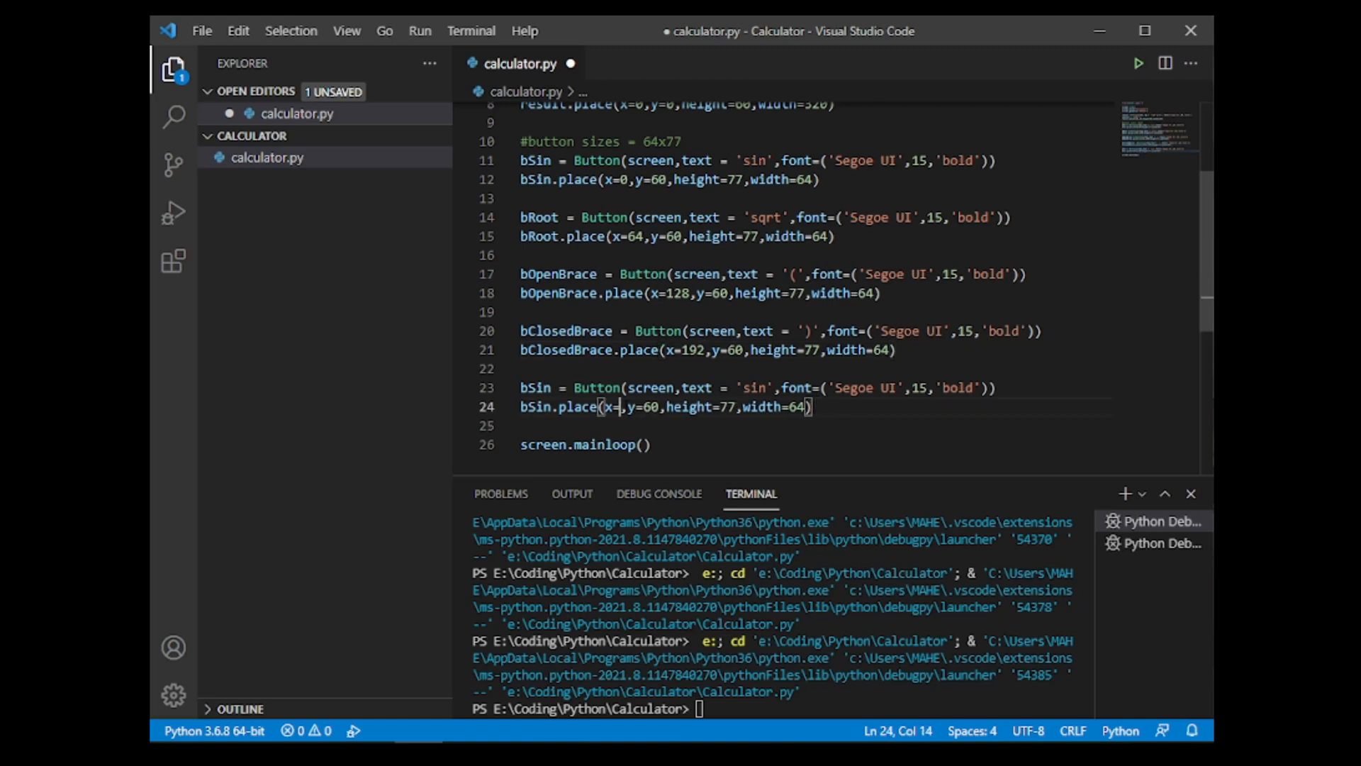
pyautogui.write('256')
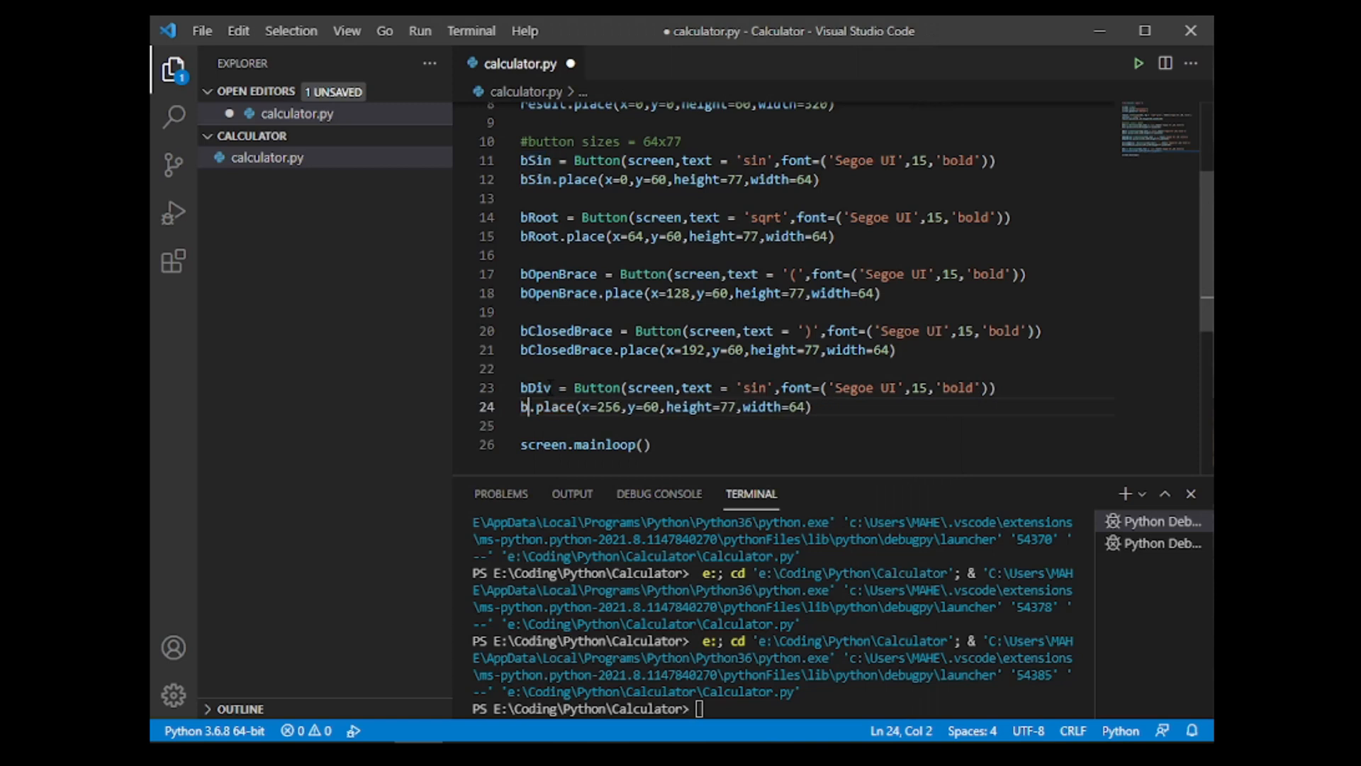
pyautogui.write('Div')
pyautogui.click(814, 387)
pyautogui.write('/')
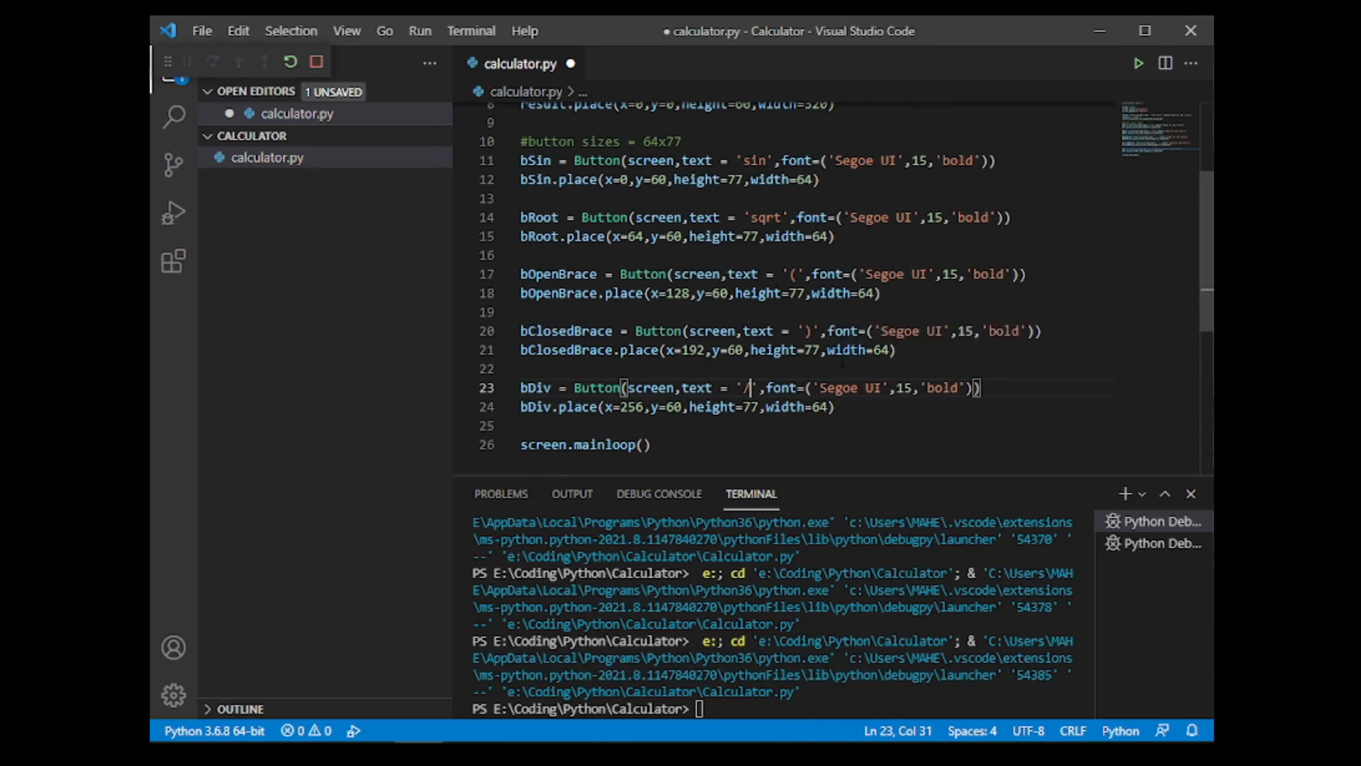
# Step: Run the calculator to check the five-button first row, then close its window
pyautogui.click(1139, 62)
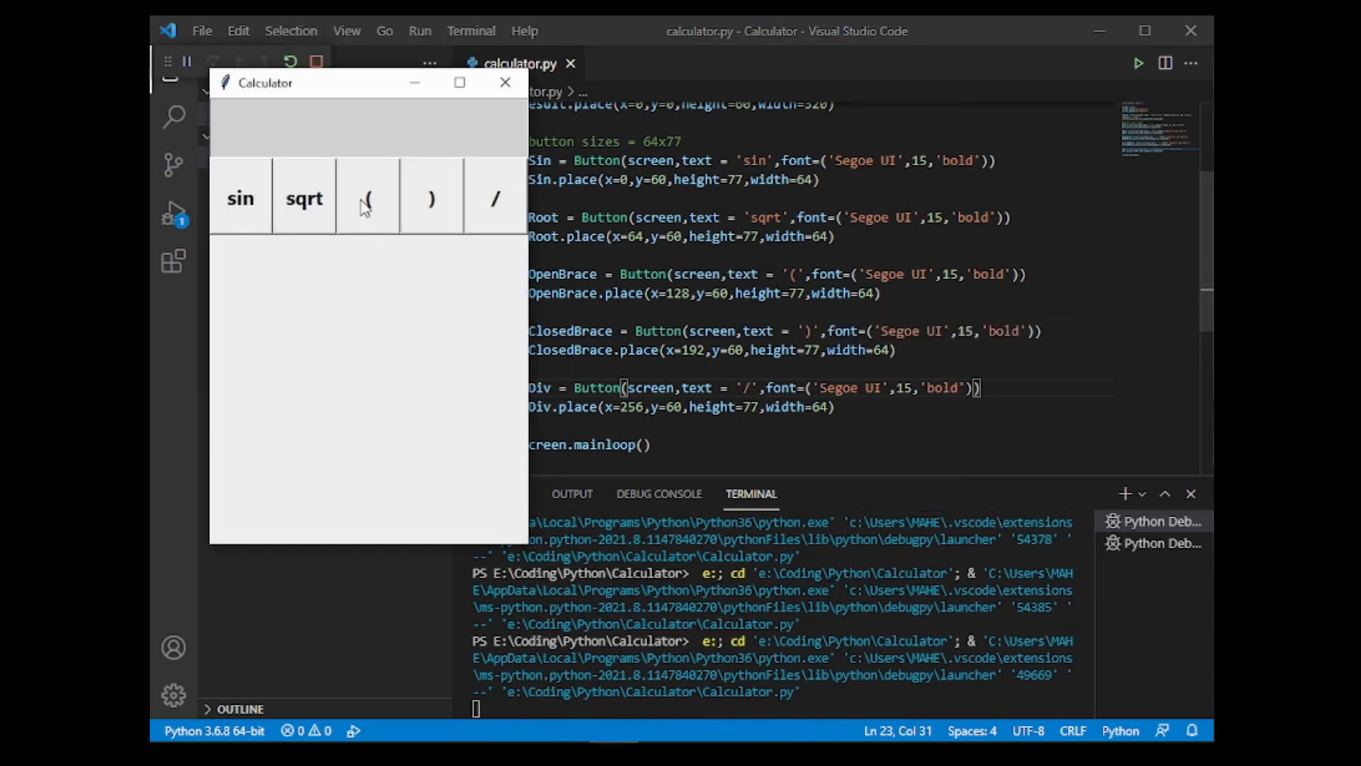
pyautogui.moveTo(505, 82)
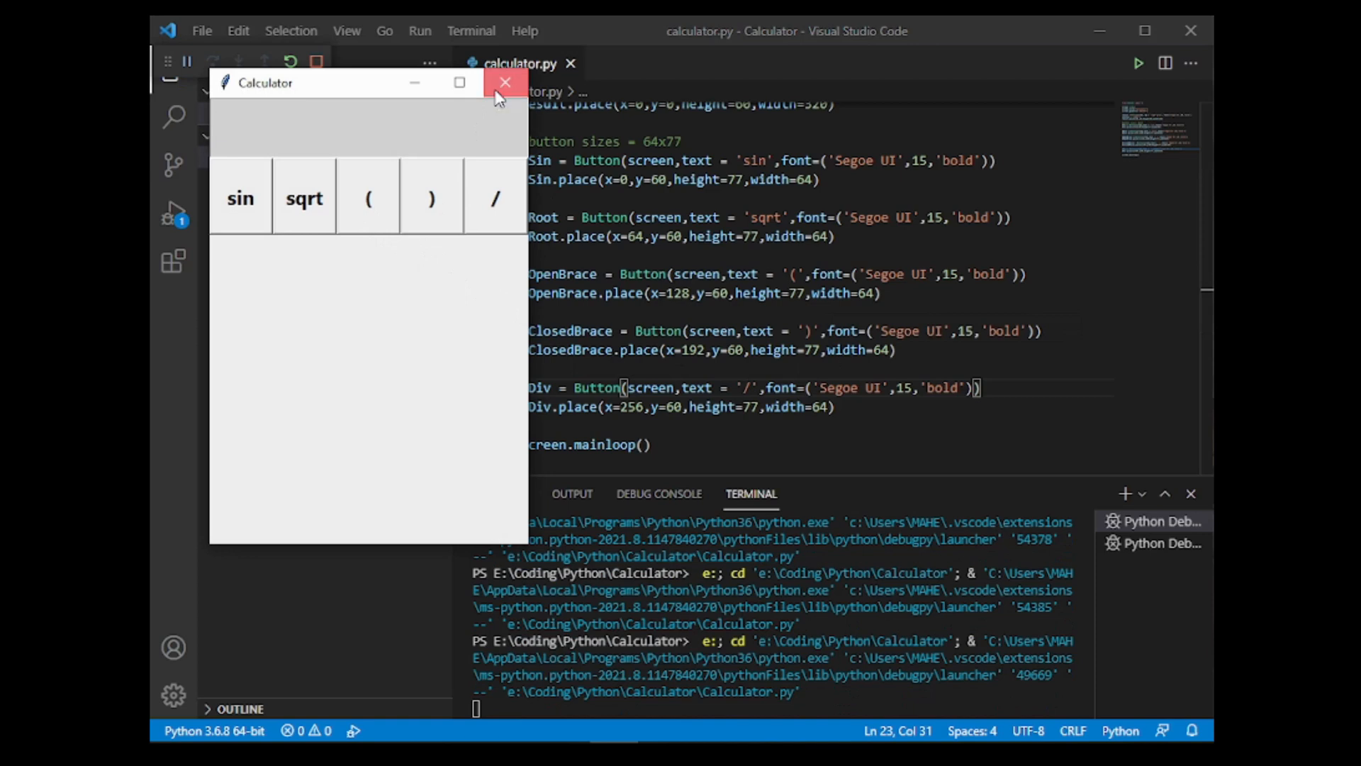
pyautogui.click(505, 82)
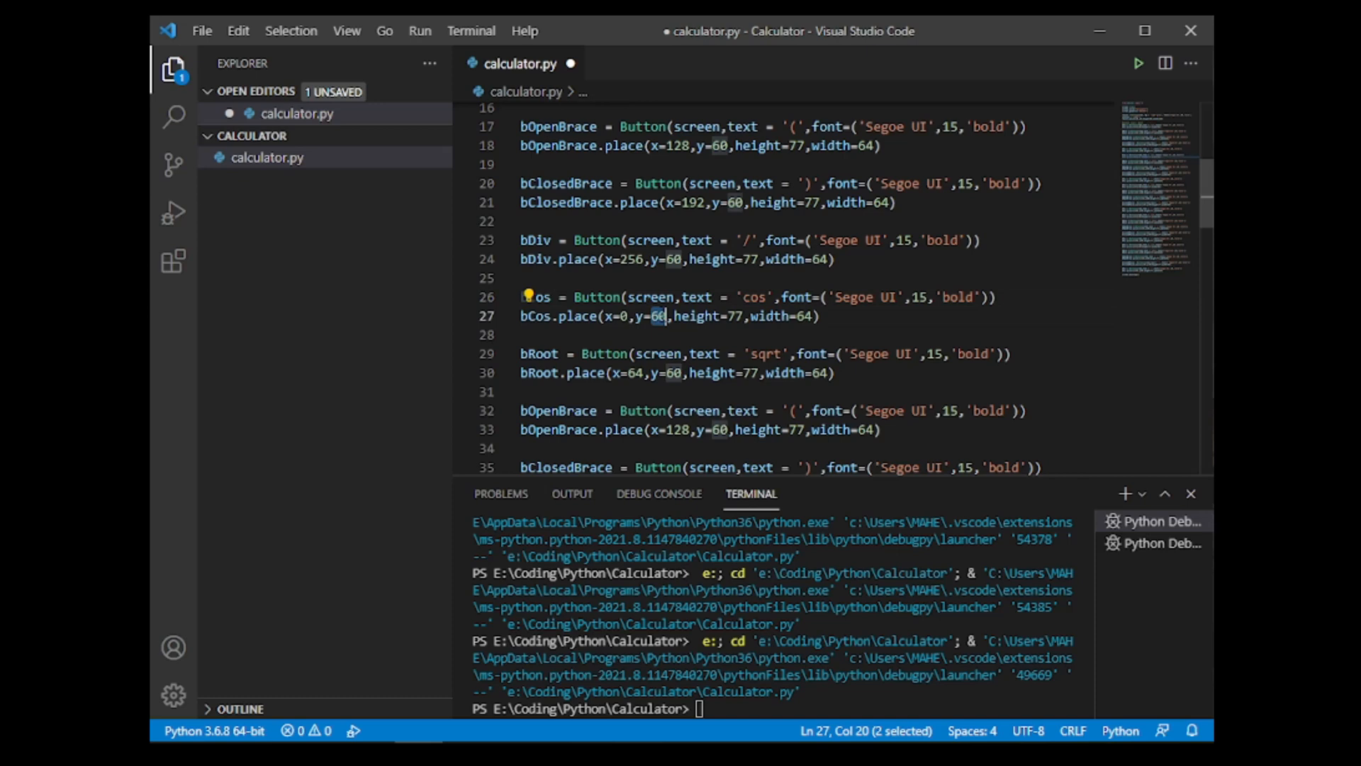
# Step: Set the pasted button rows' y values to 137, 214, 291 and 368
pyautogui.write('137')
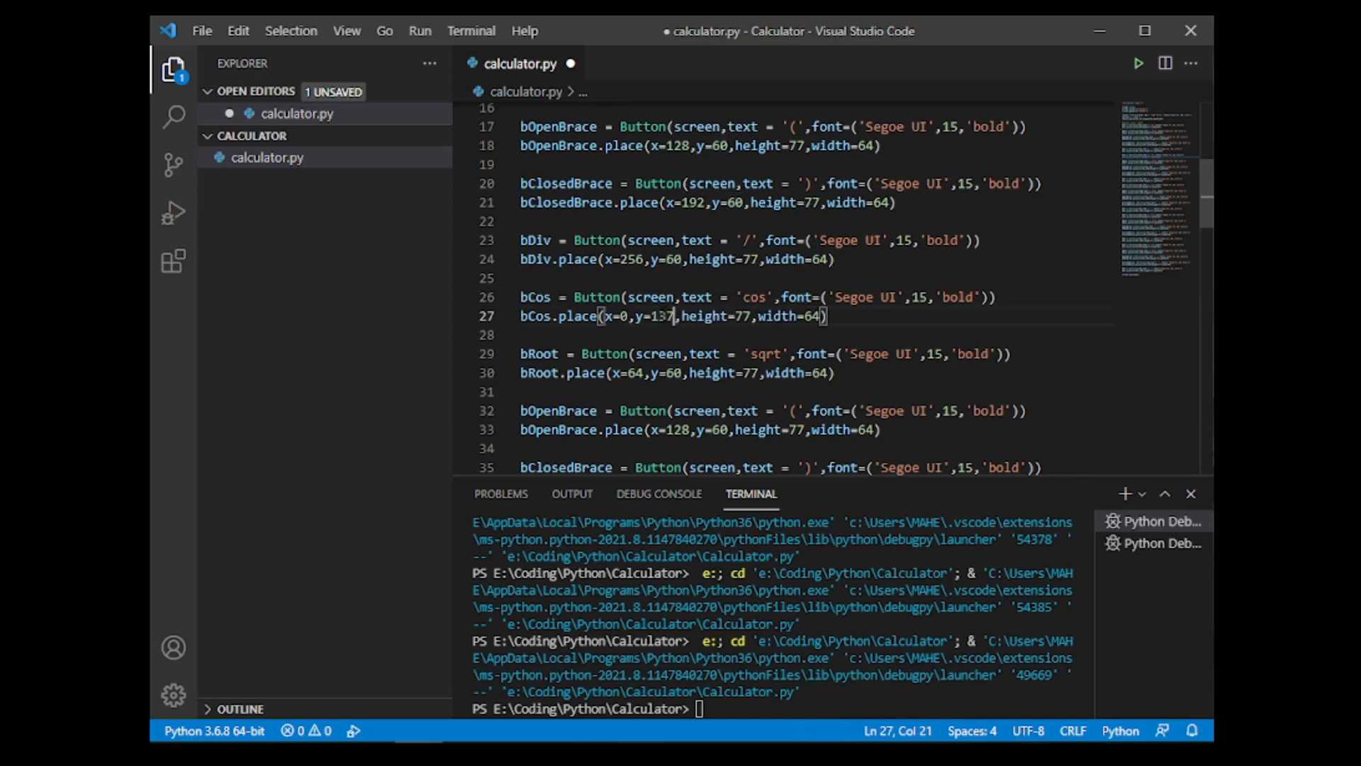
pyautogui.doubleClick(661, 316)
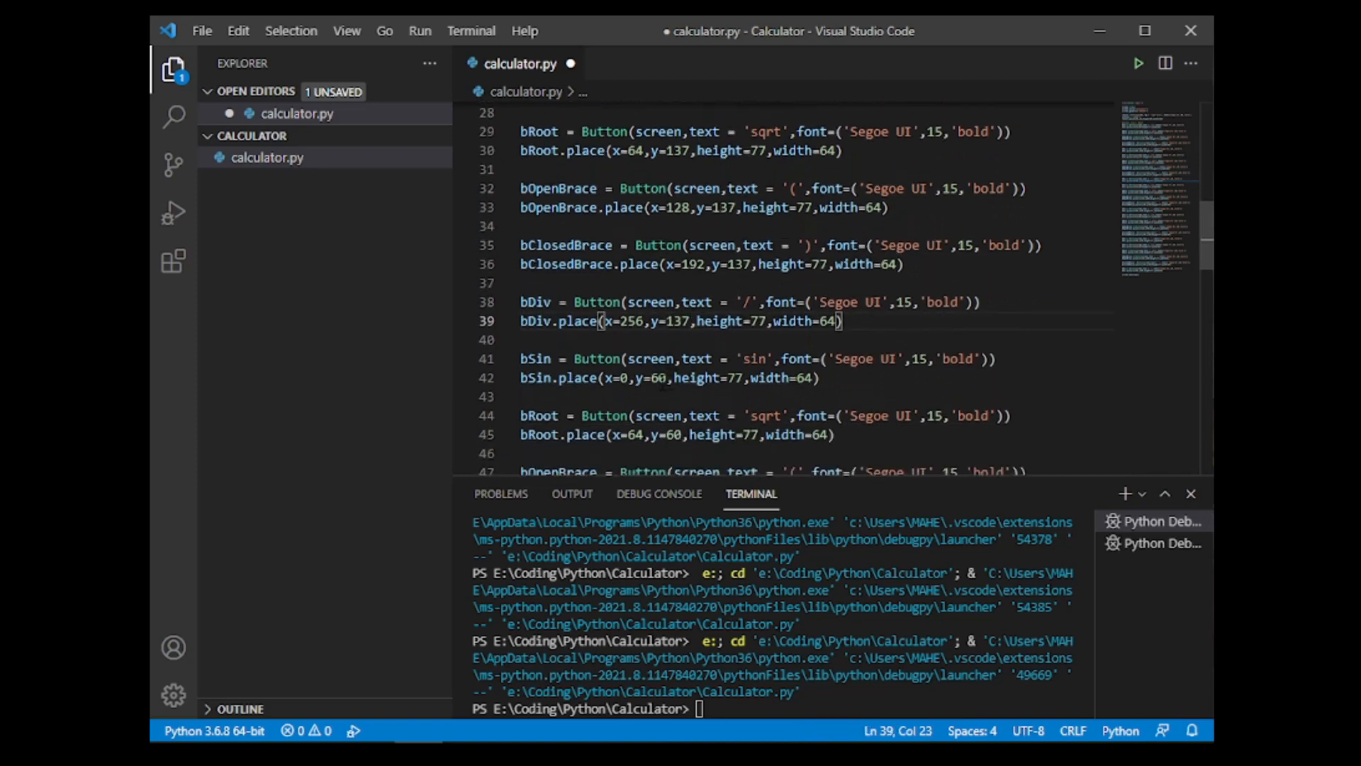
pyautogui.doubleClick(655, 377)
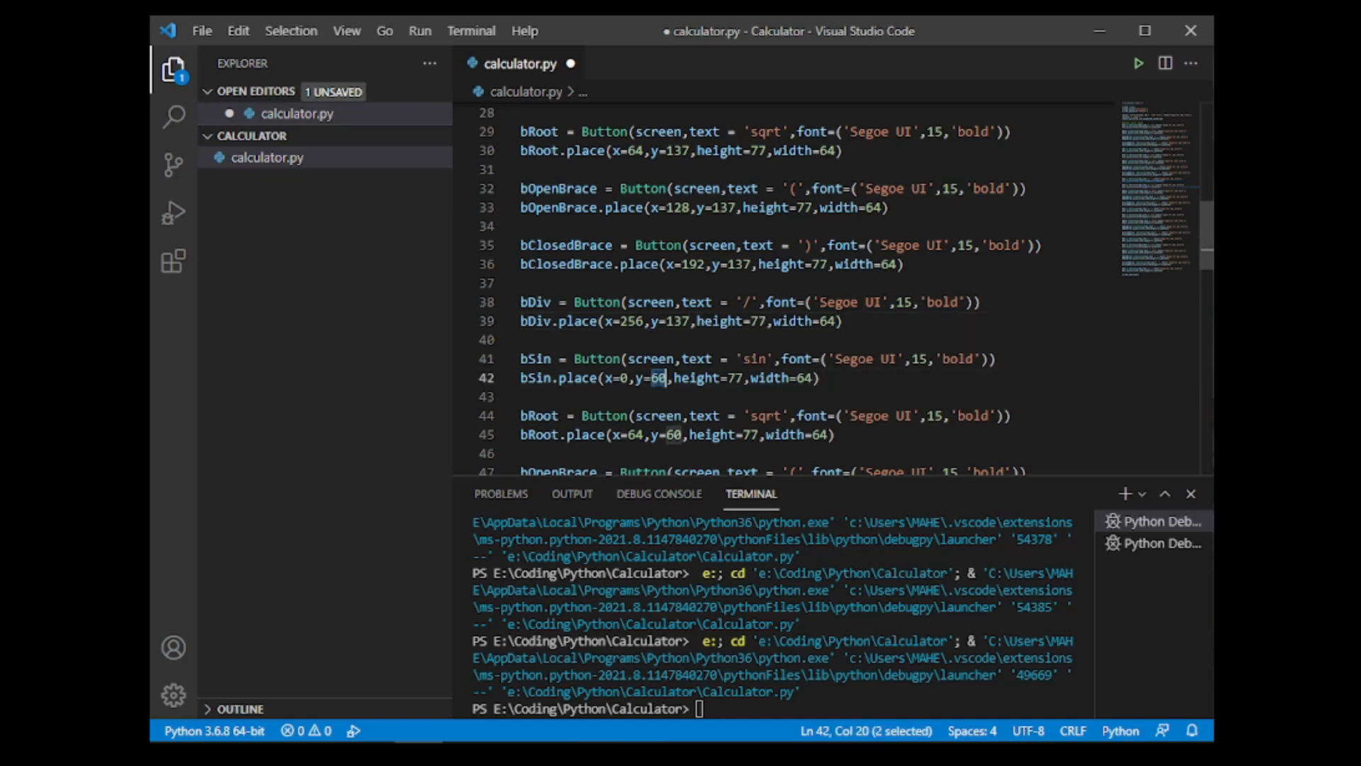
pyautogui.write('214')
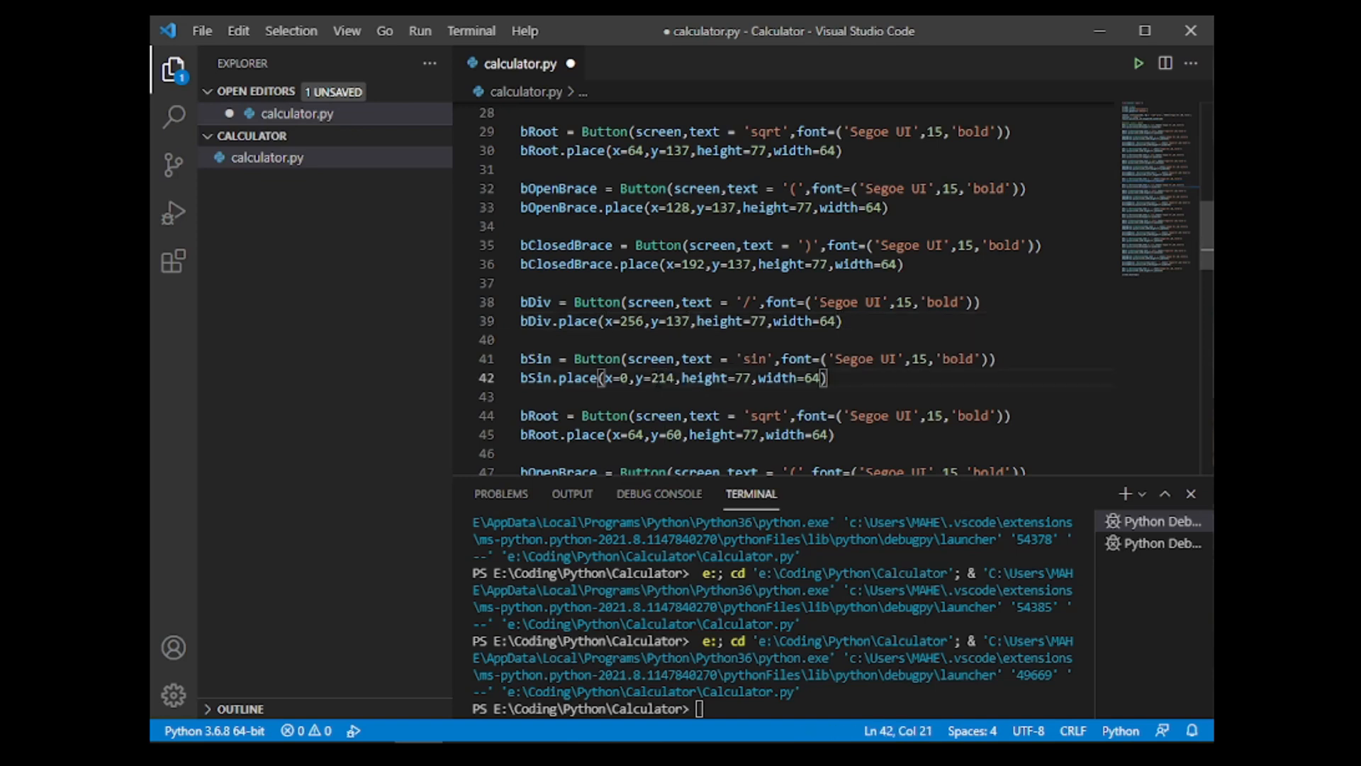
pyautogui.doubleClick(660, 377)
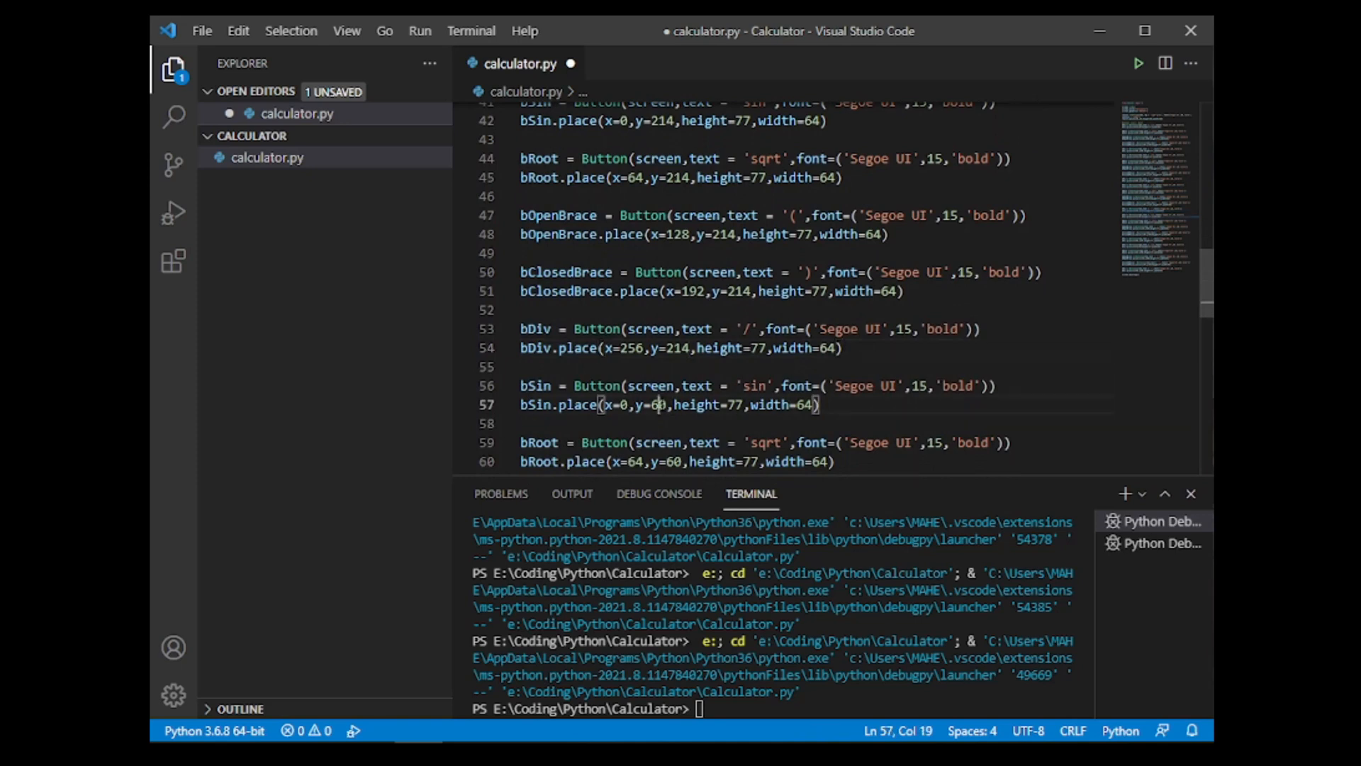
pyautogui.doubleClick(656, 404)
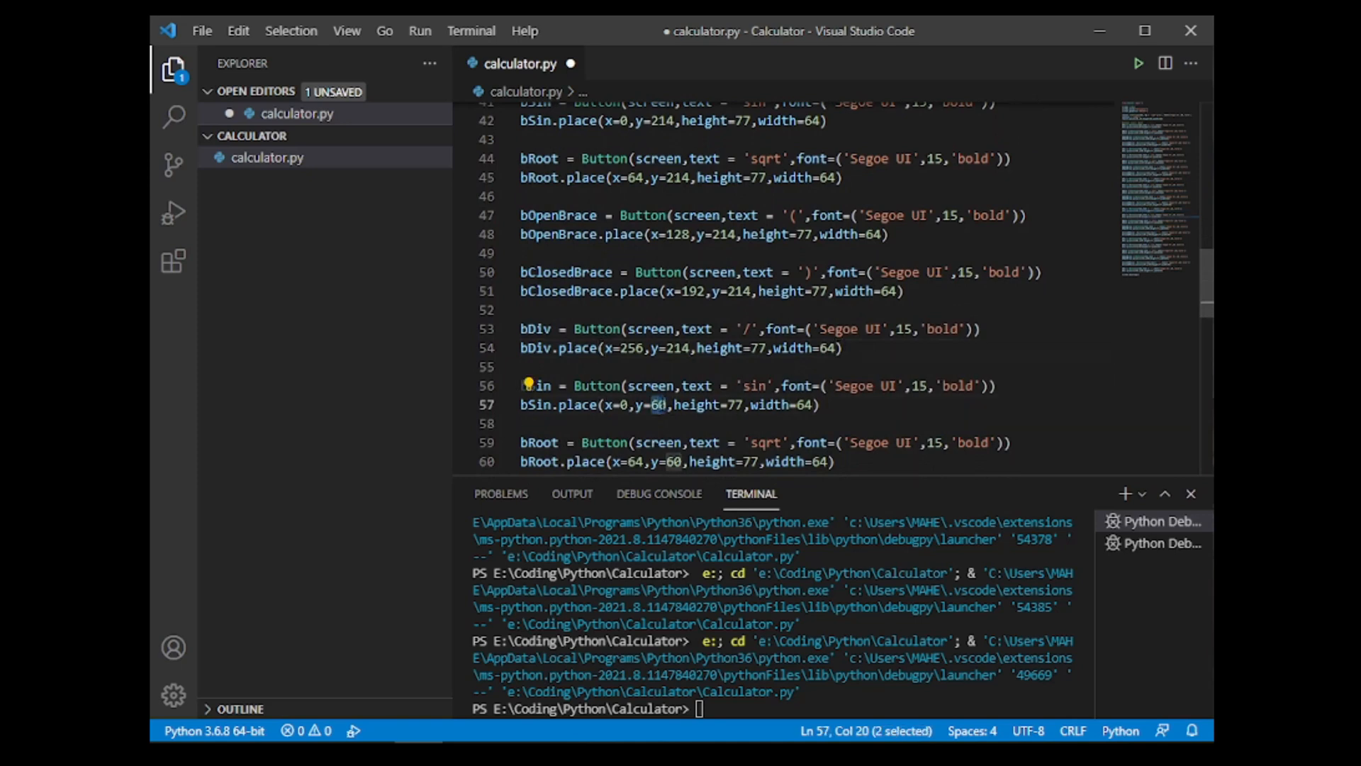
pyautogui.write('291,height=77,width=64)')
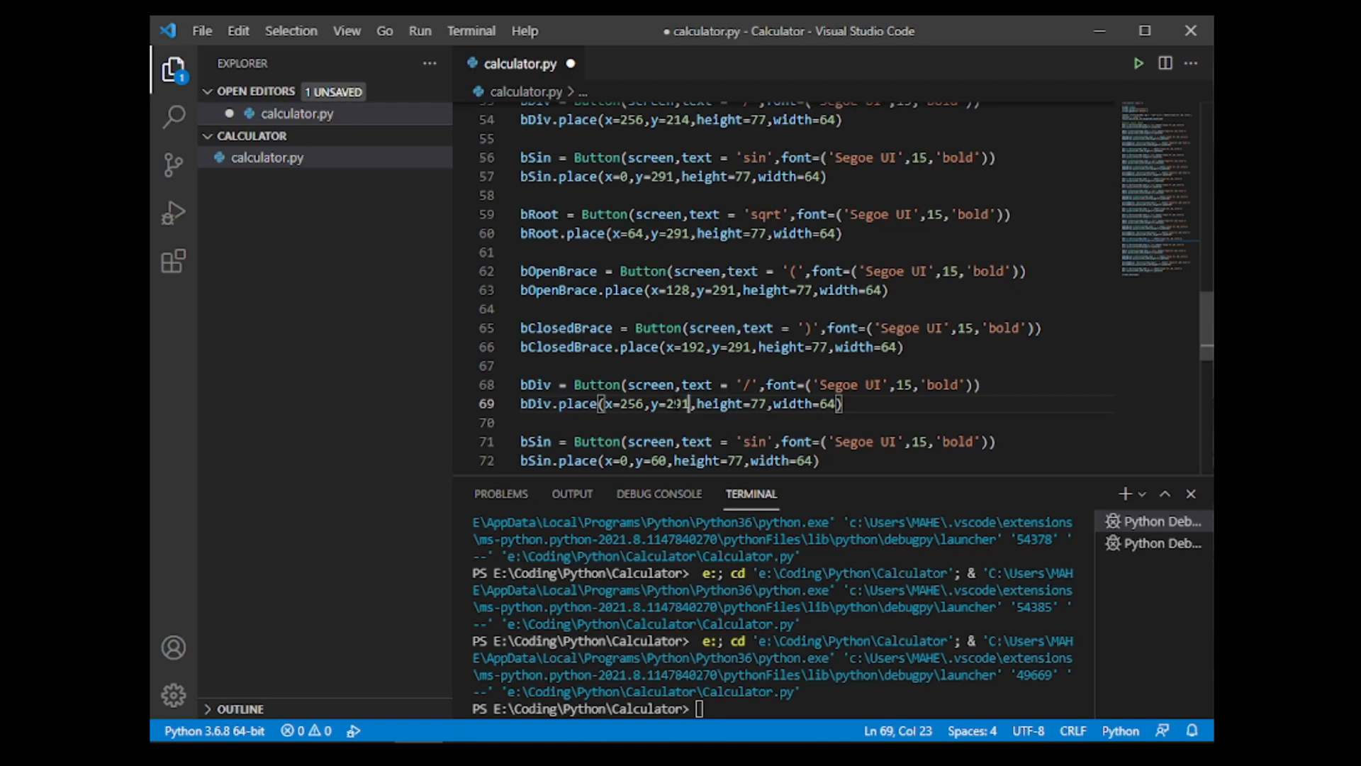
pyautogui.moveTo(698, 507)
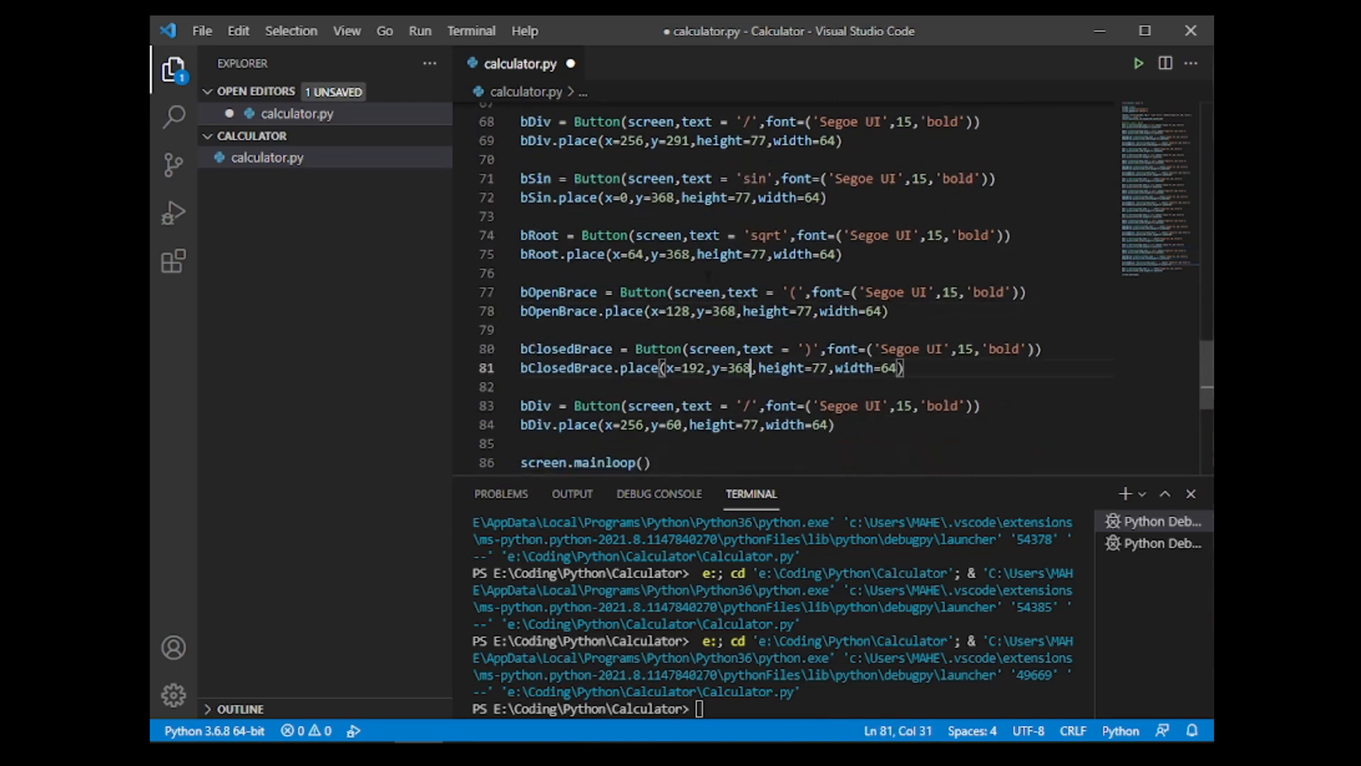
pyautogui.write('368')
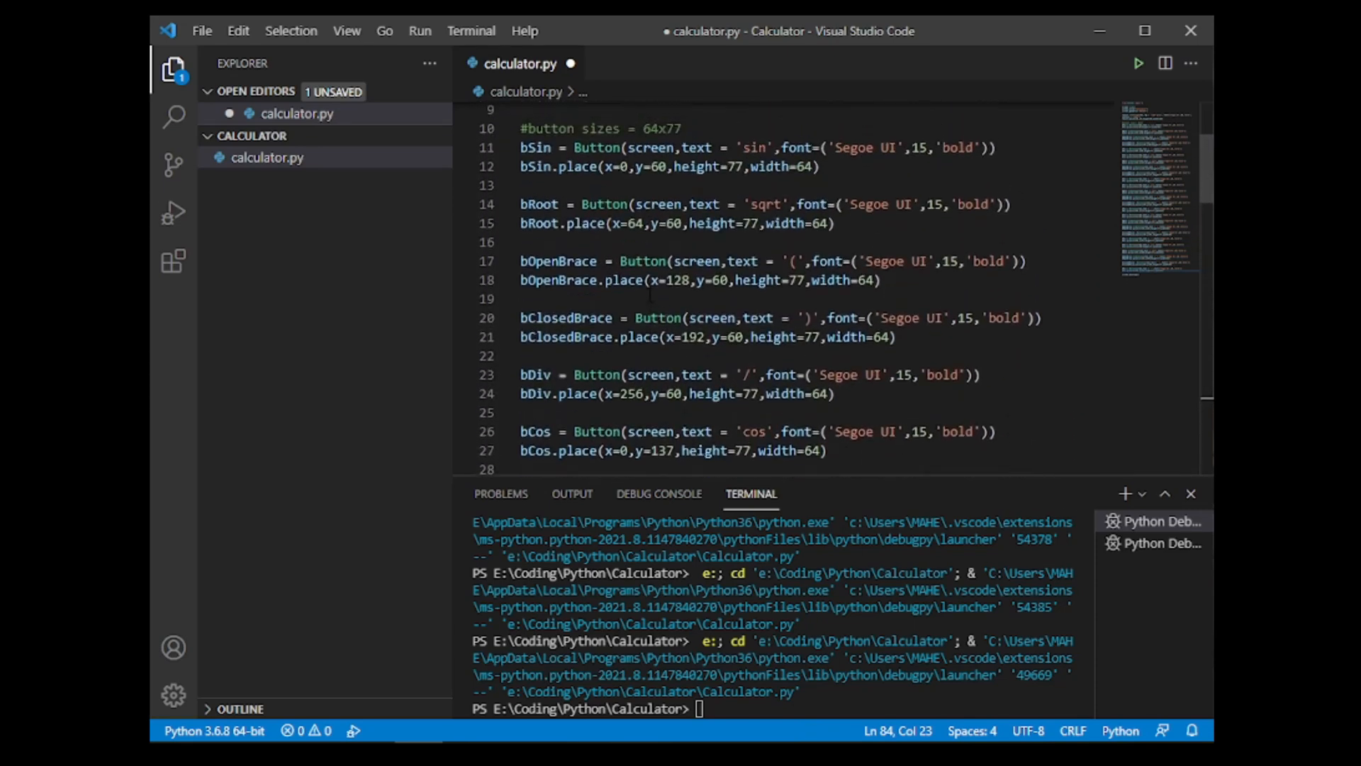
# Step: Rename copied buttons to 7, x, Tan, Power and bEq '=' so the rows hold digits and operators
pyautogui.scroll(-3)
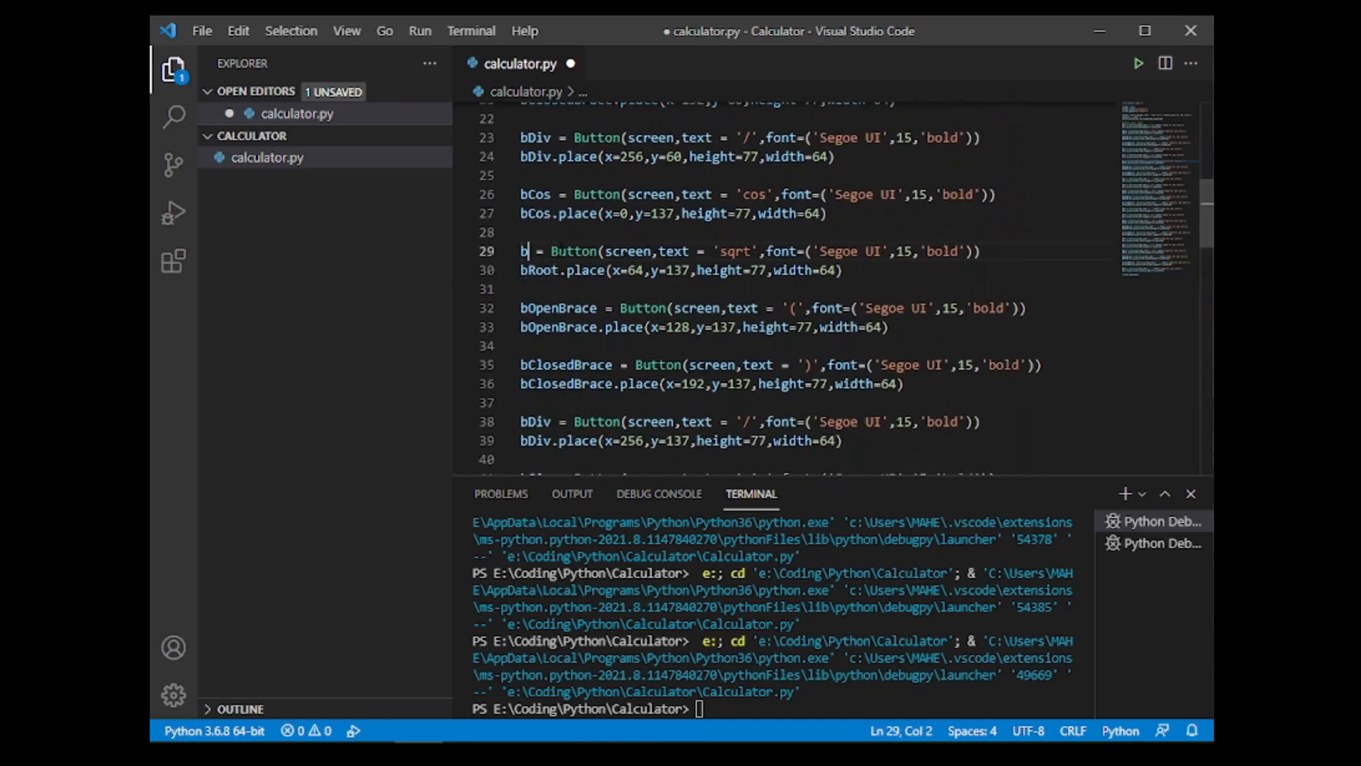
pyautogui.write('7')
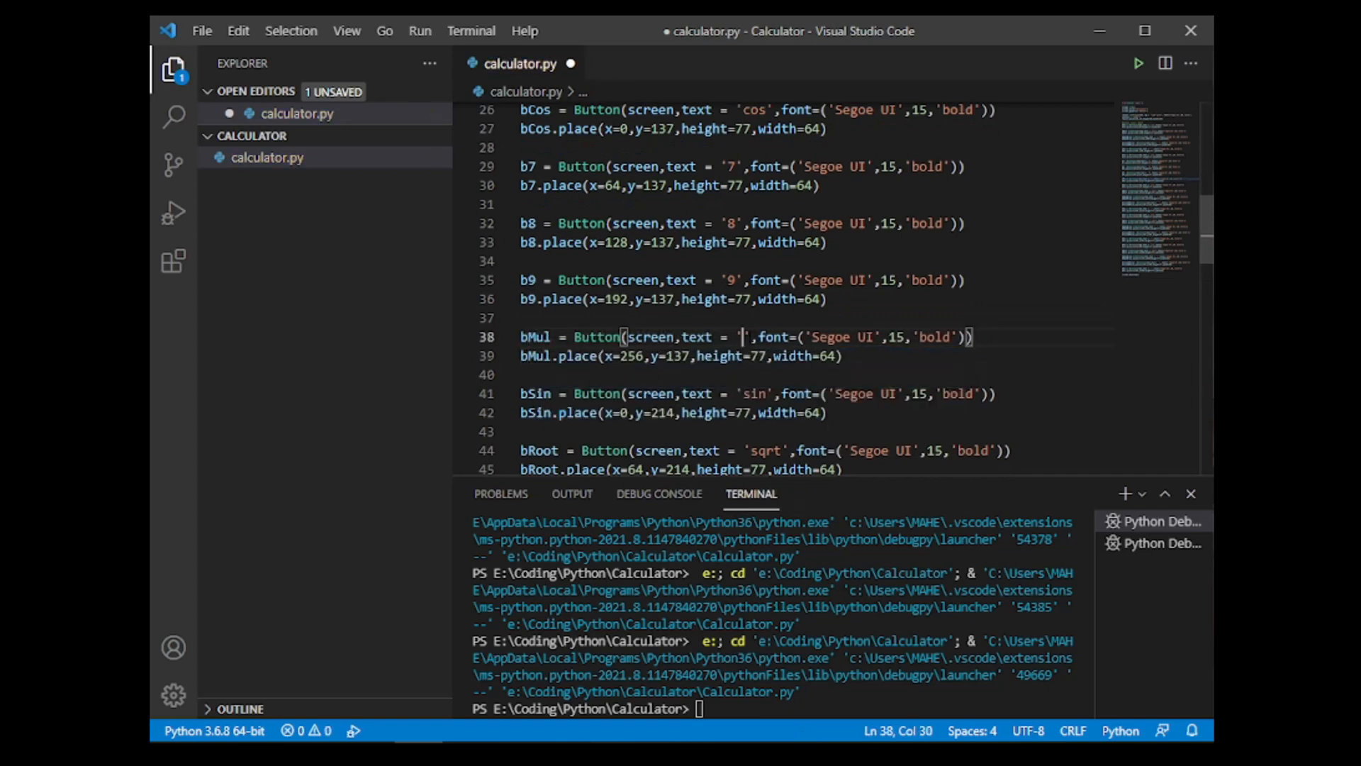
pyautogui.write('x')
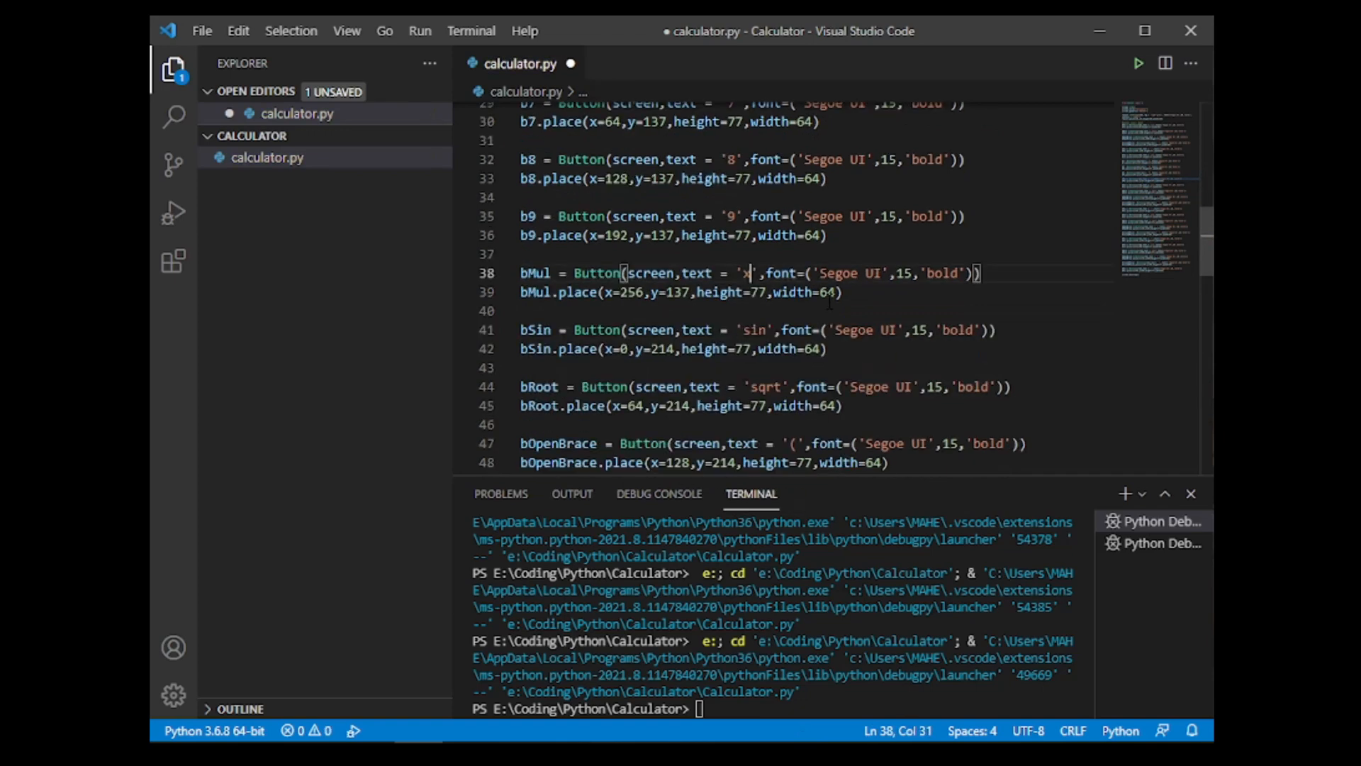
pyautogui.scroll(-3)
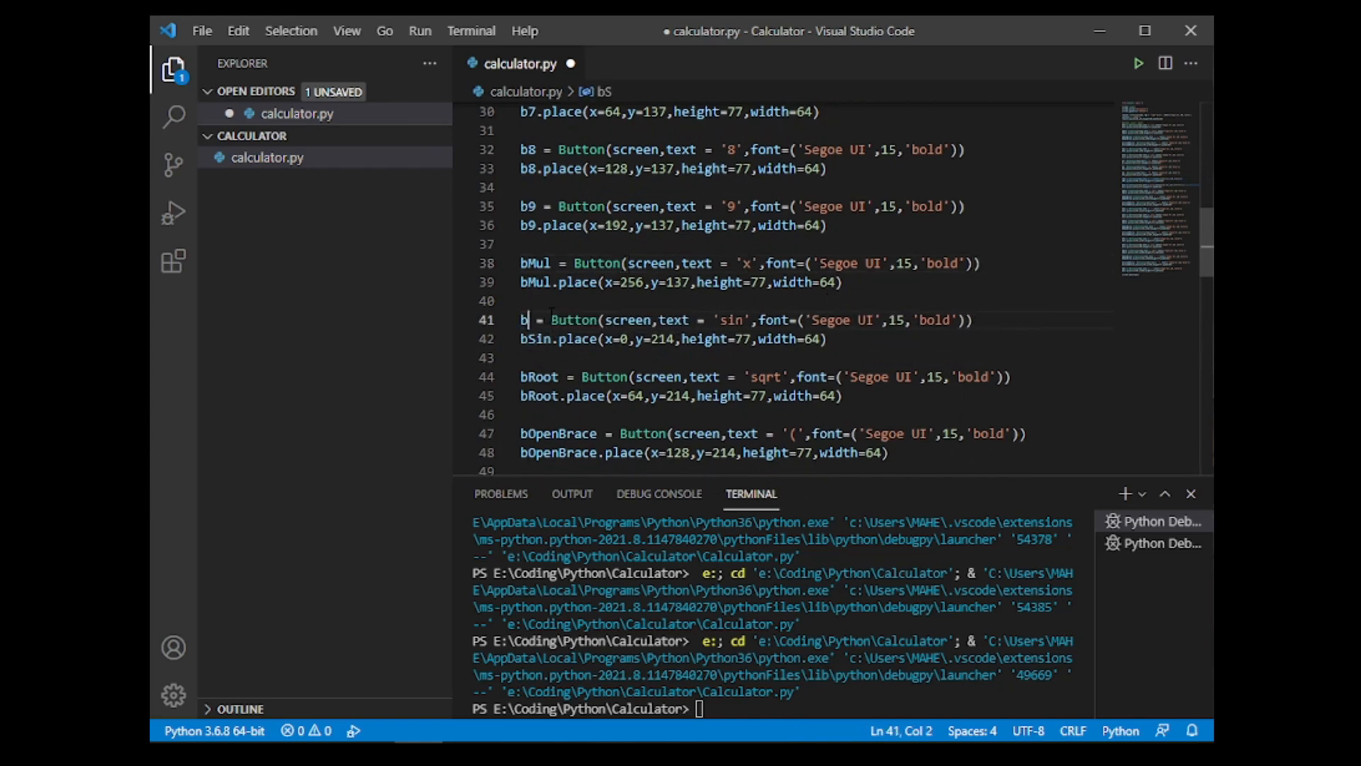
pyautogui.write('Tan')
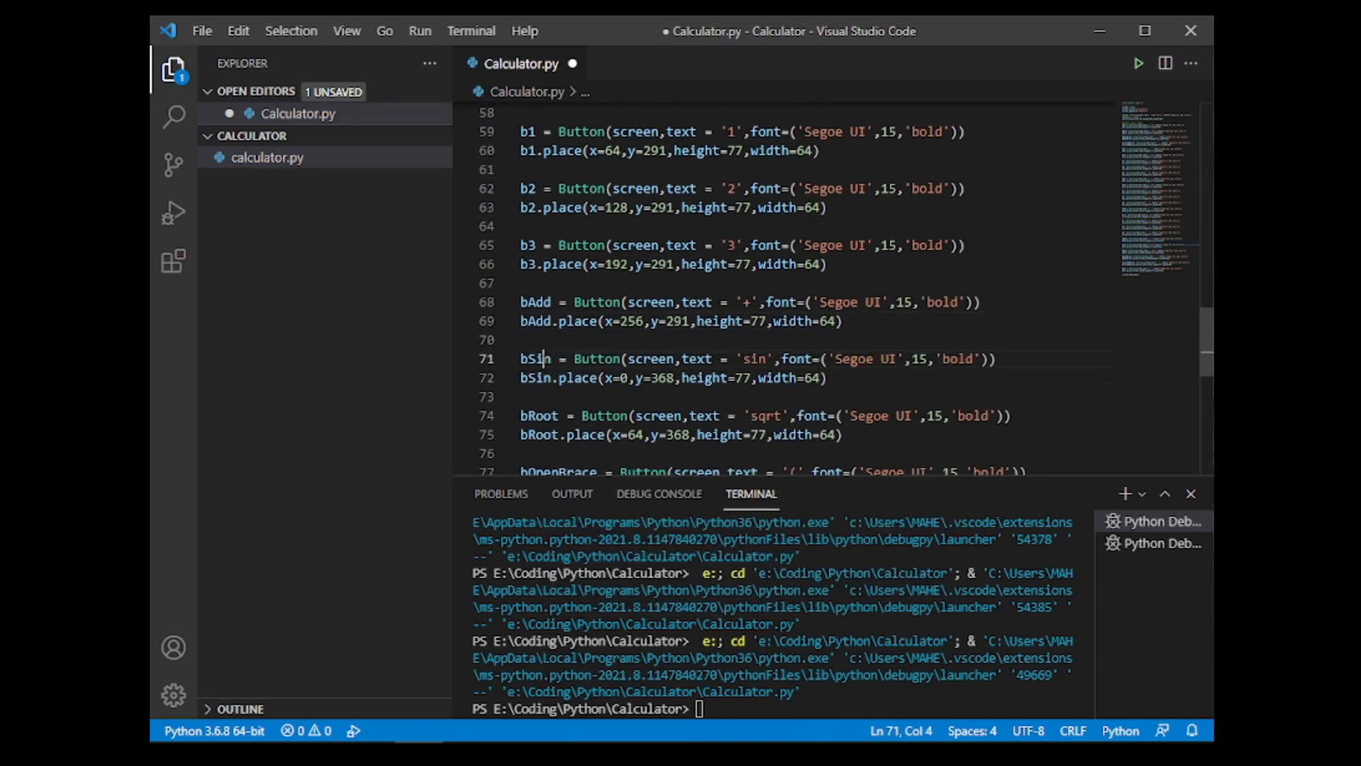
pyautogui.write('Power')
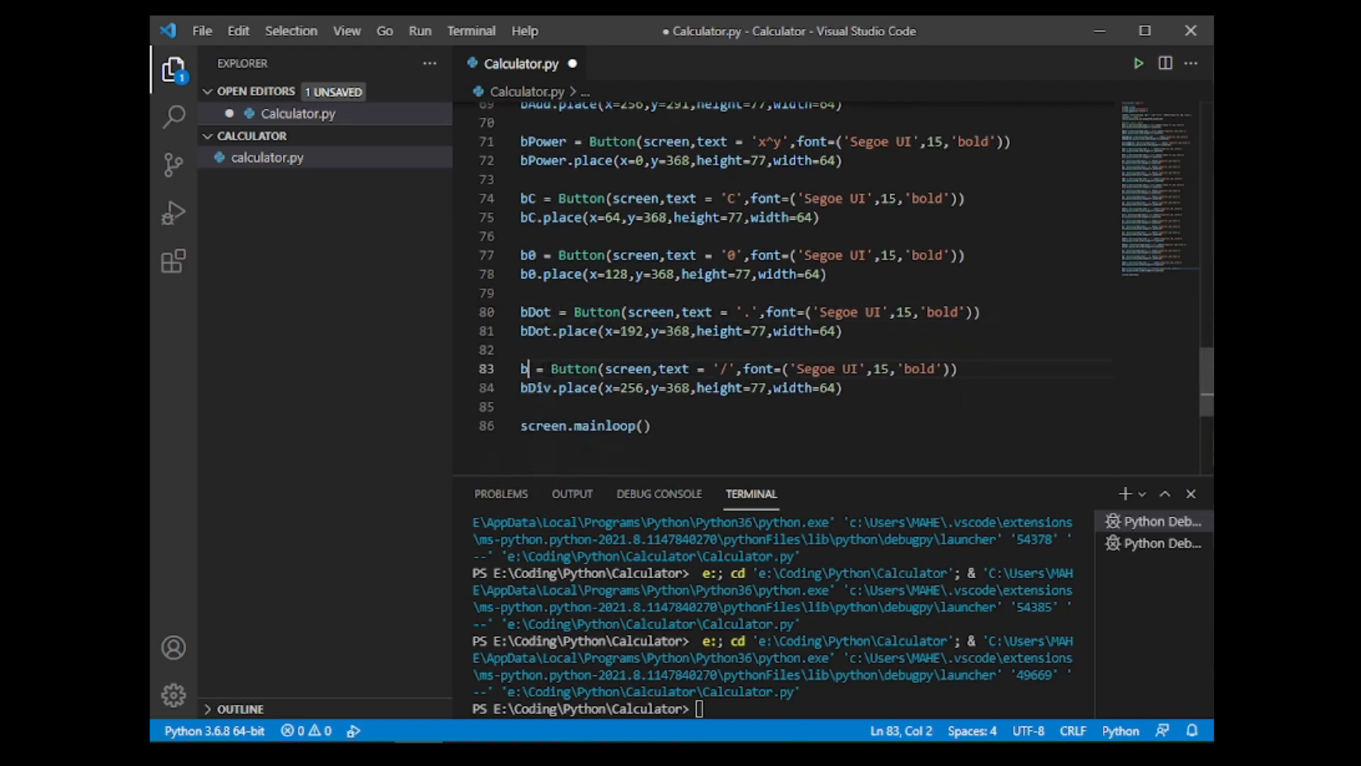
pyautogui.write('Eq')
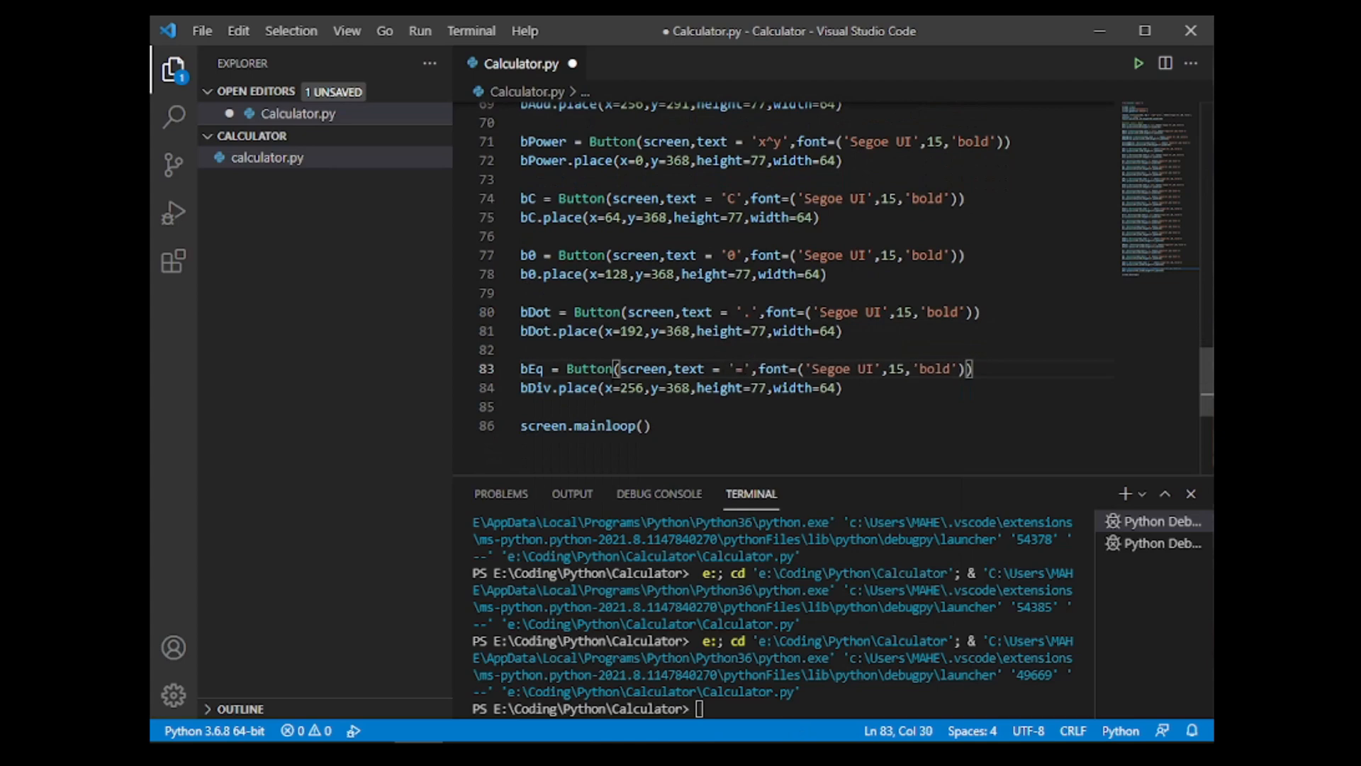
pyautogui.write('bE')
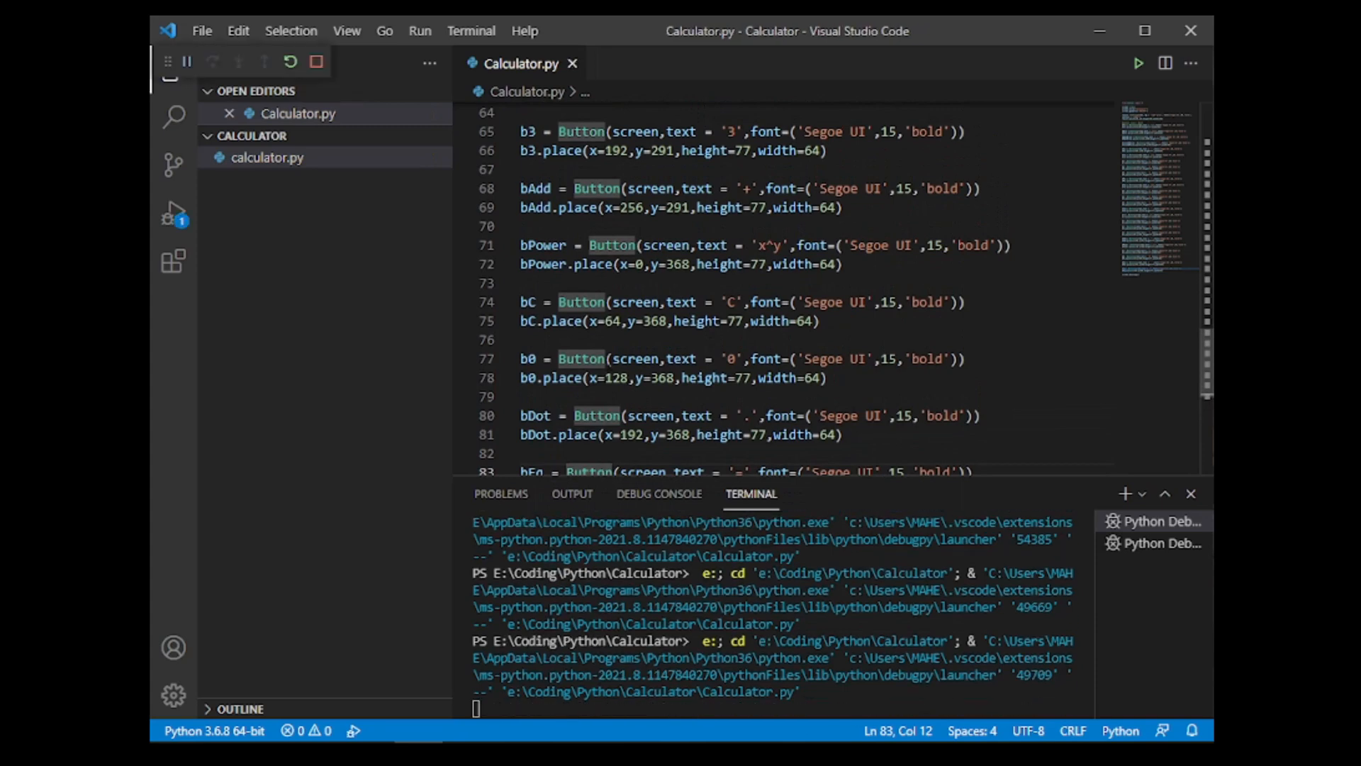
# Step: Run Calculator.py to show the full 5x5 button grid below the empty result bar
pyautogui.click(1139, 62)
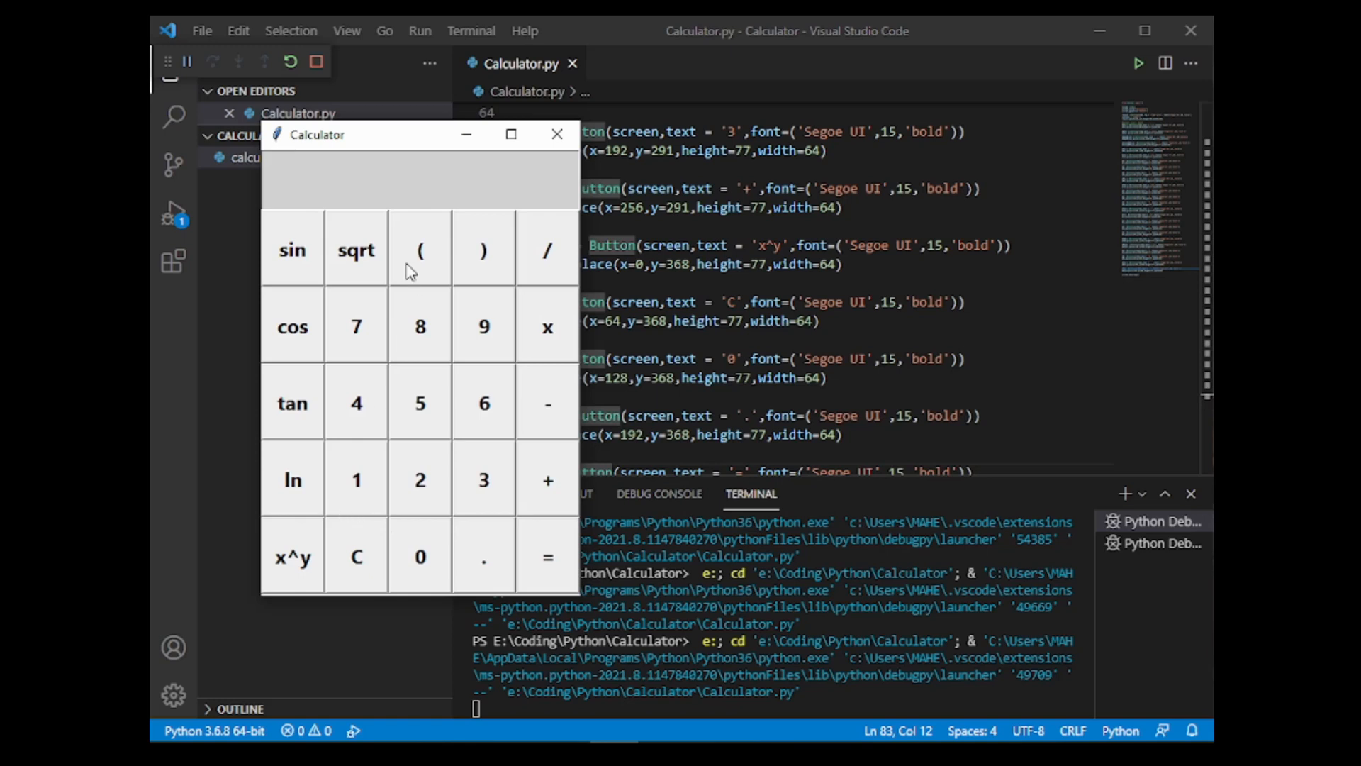
pyautogui.moveTo(269, 302)
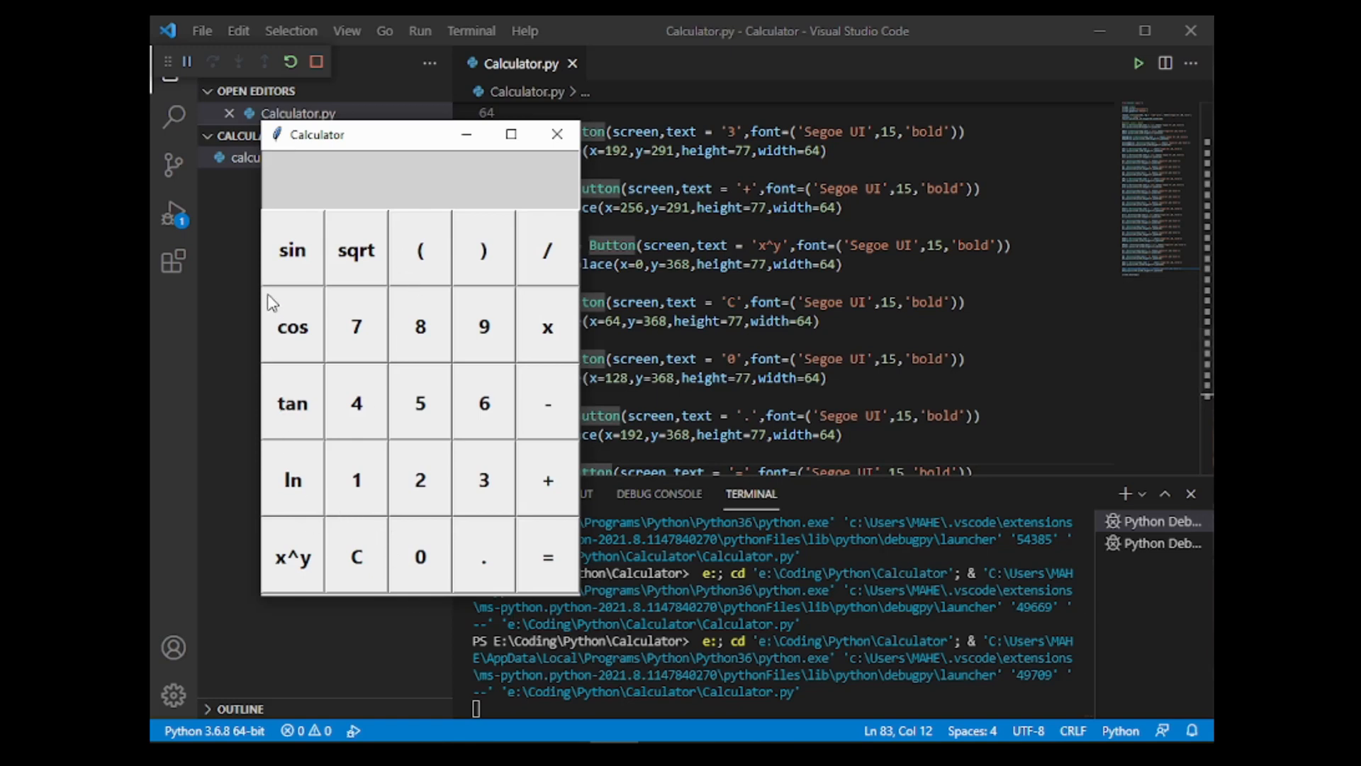
pyautogui.moveTo(361, 309)
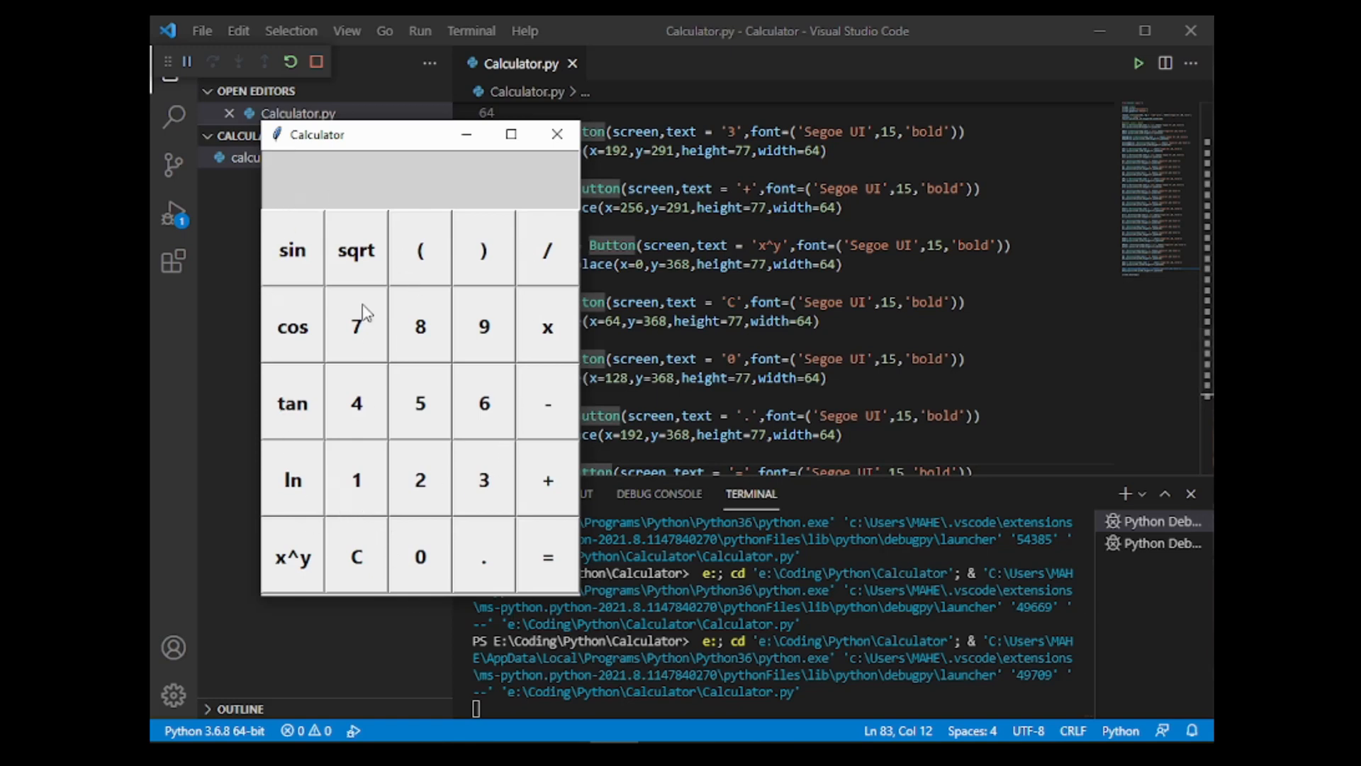
pyautogui.moveTo(491, 424)
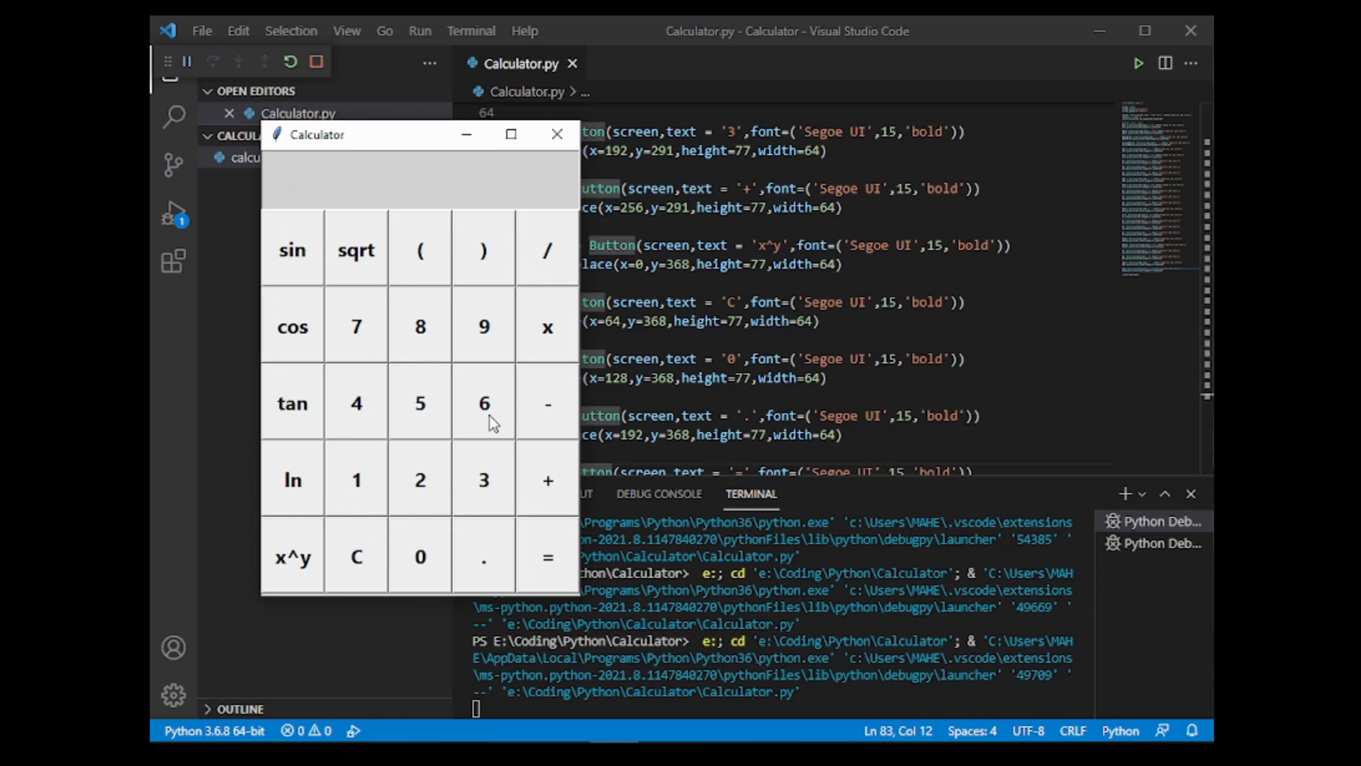
pyautogui.moveTo(360, 329)
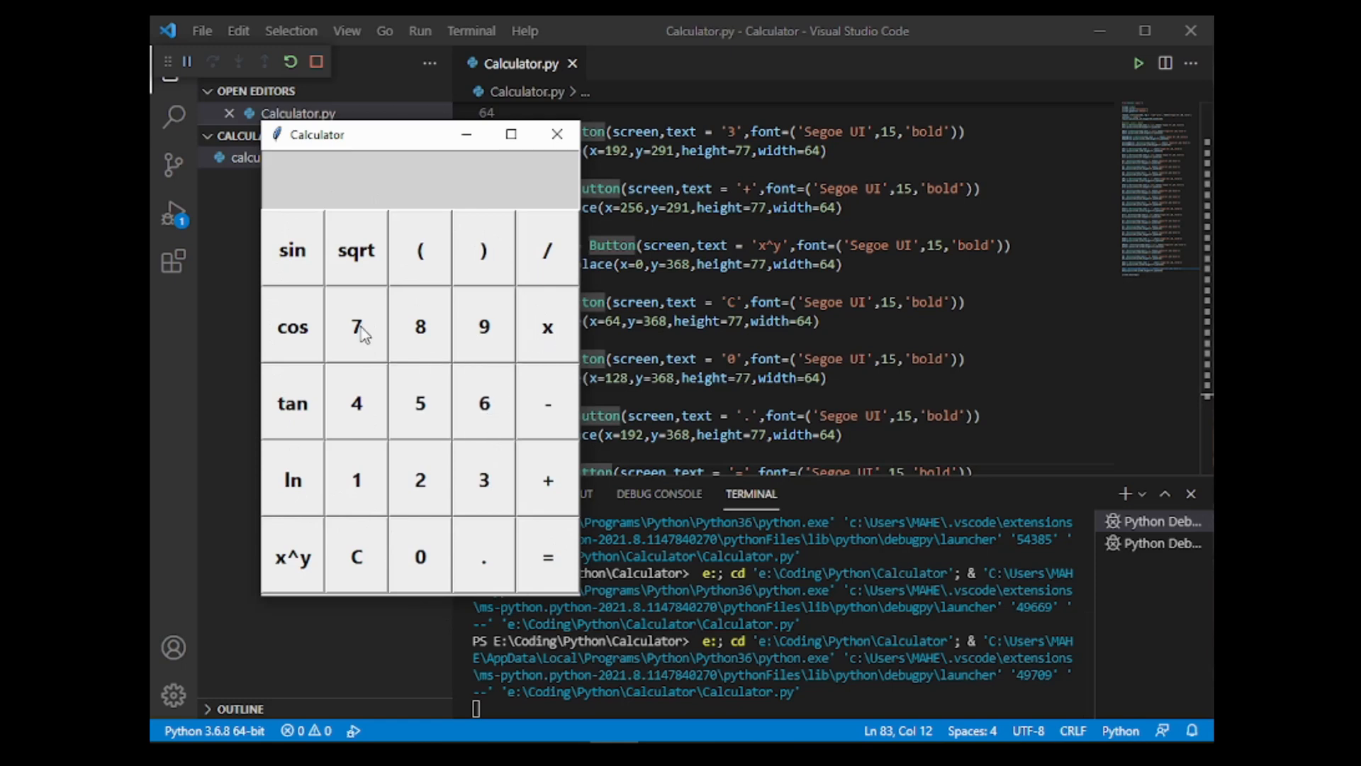
pyautogui.moveTo(309, 281)
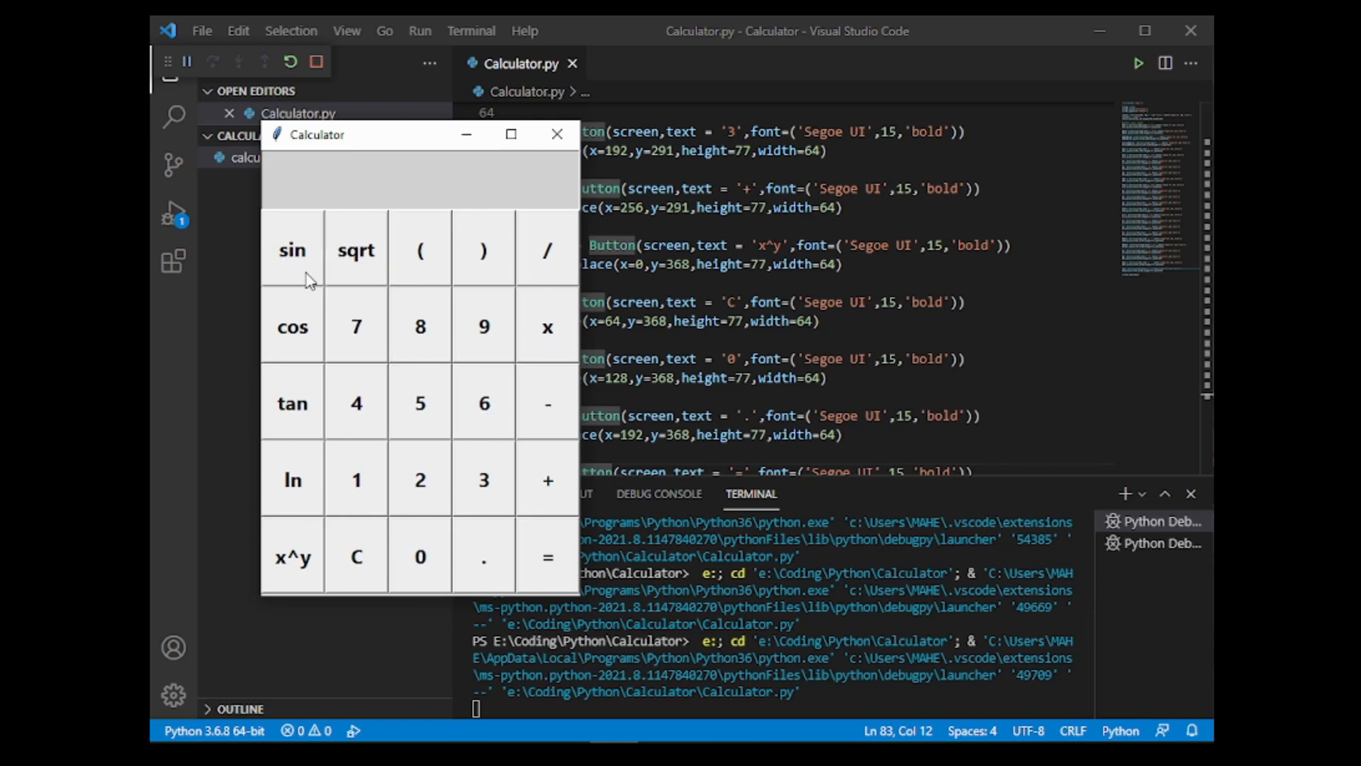
pyautogui.moveTo(208, 326)
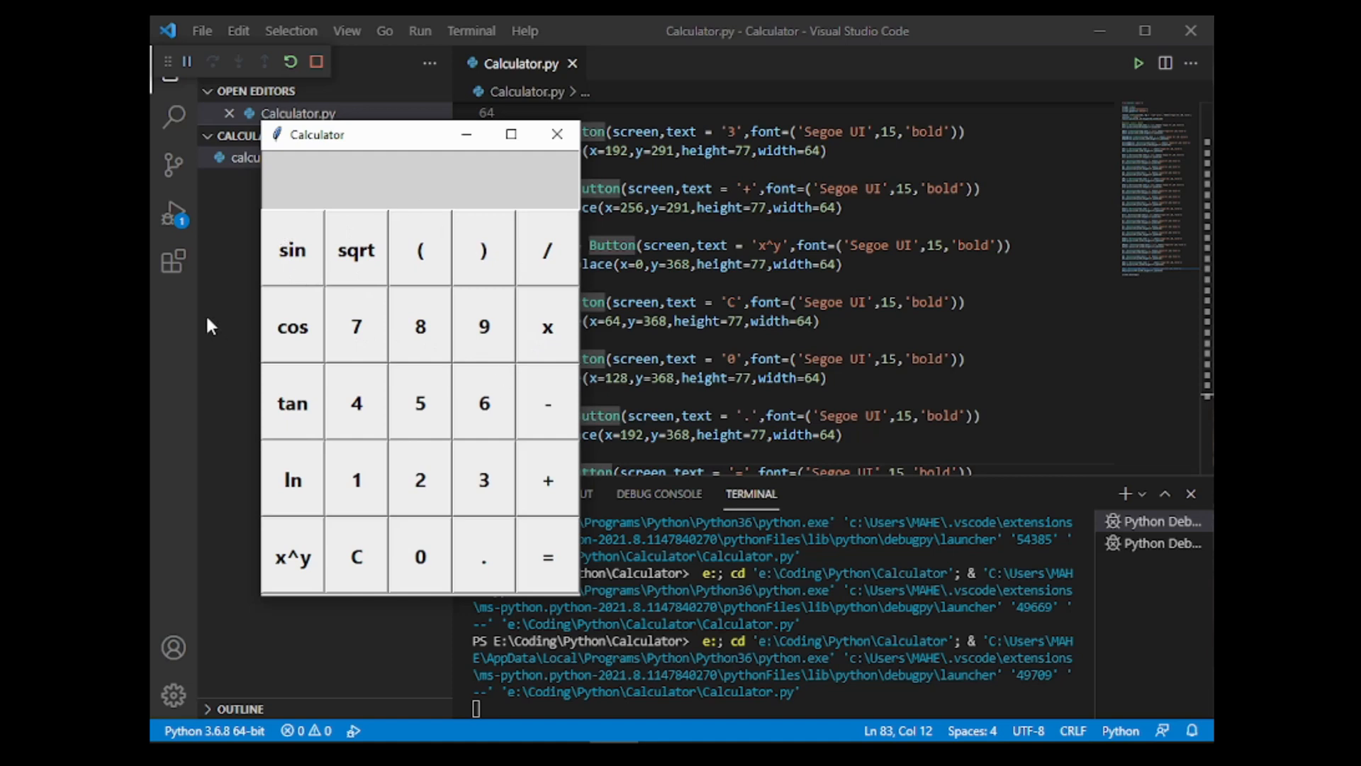
pyautogui.moveTo(511, 187)
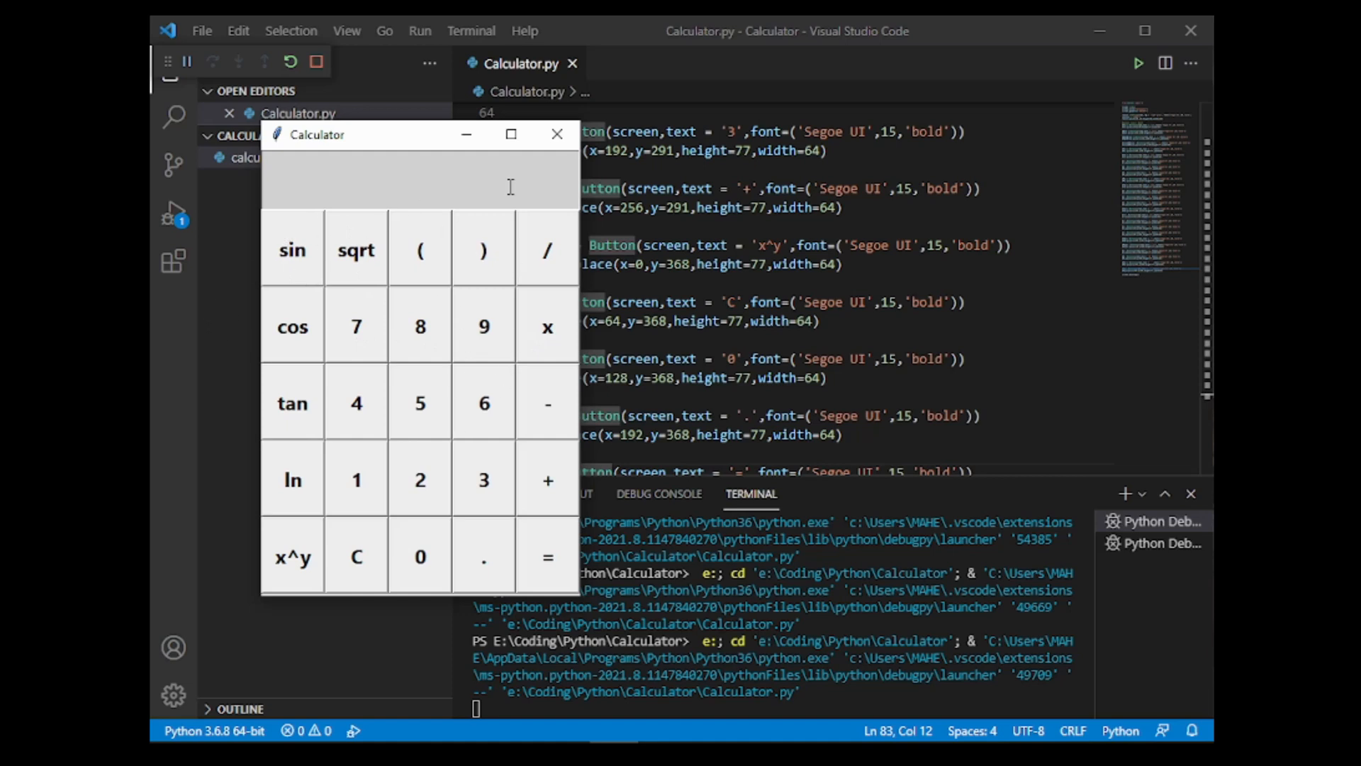
pyautogui.moveTo(553, 170)
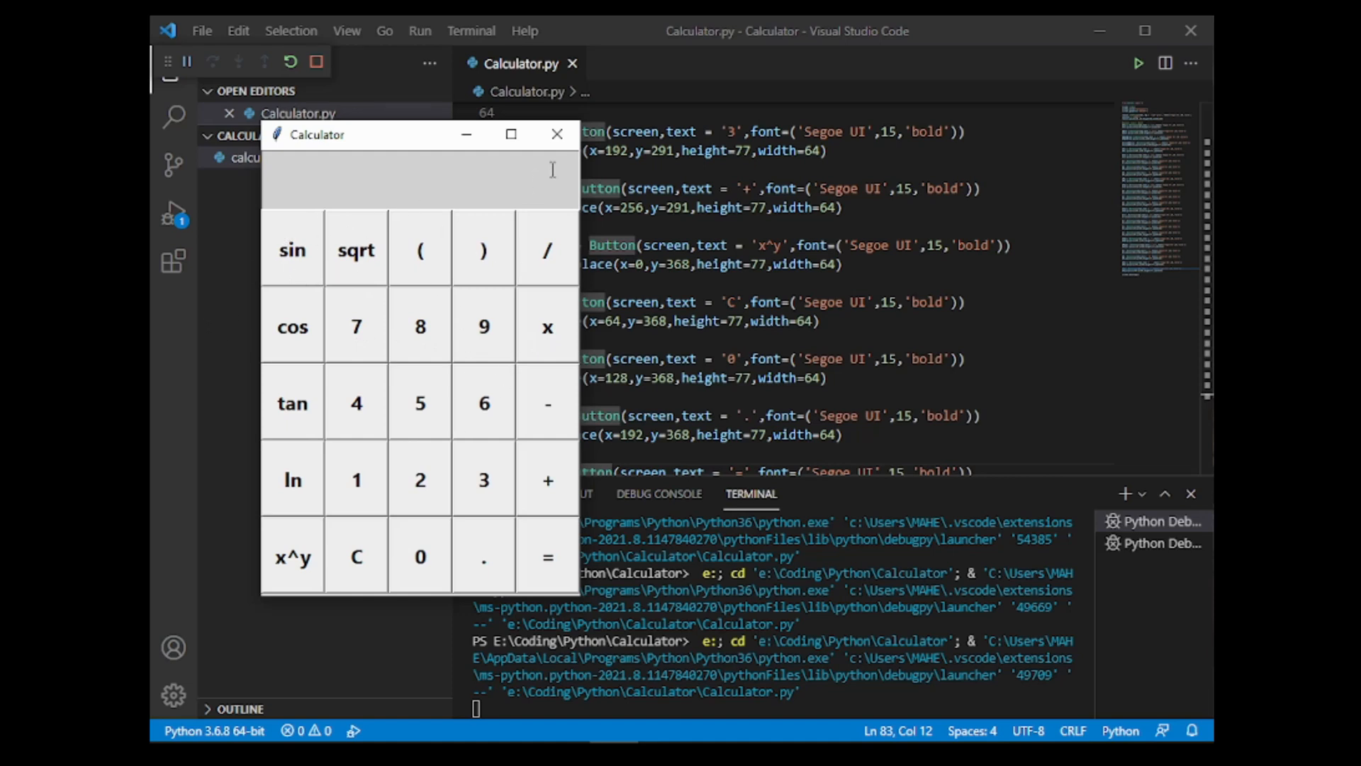